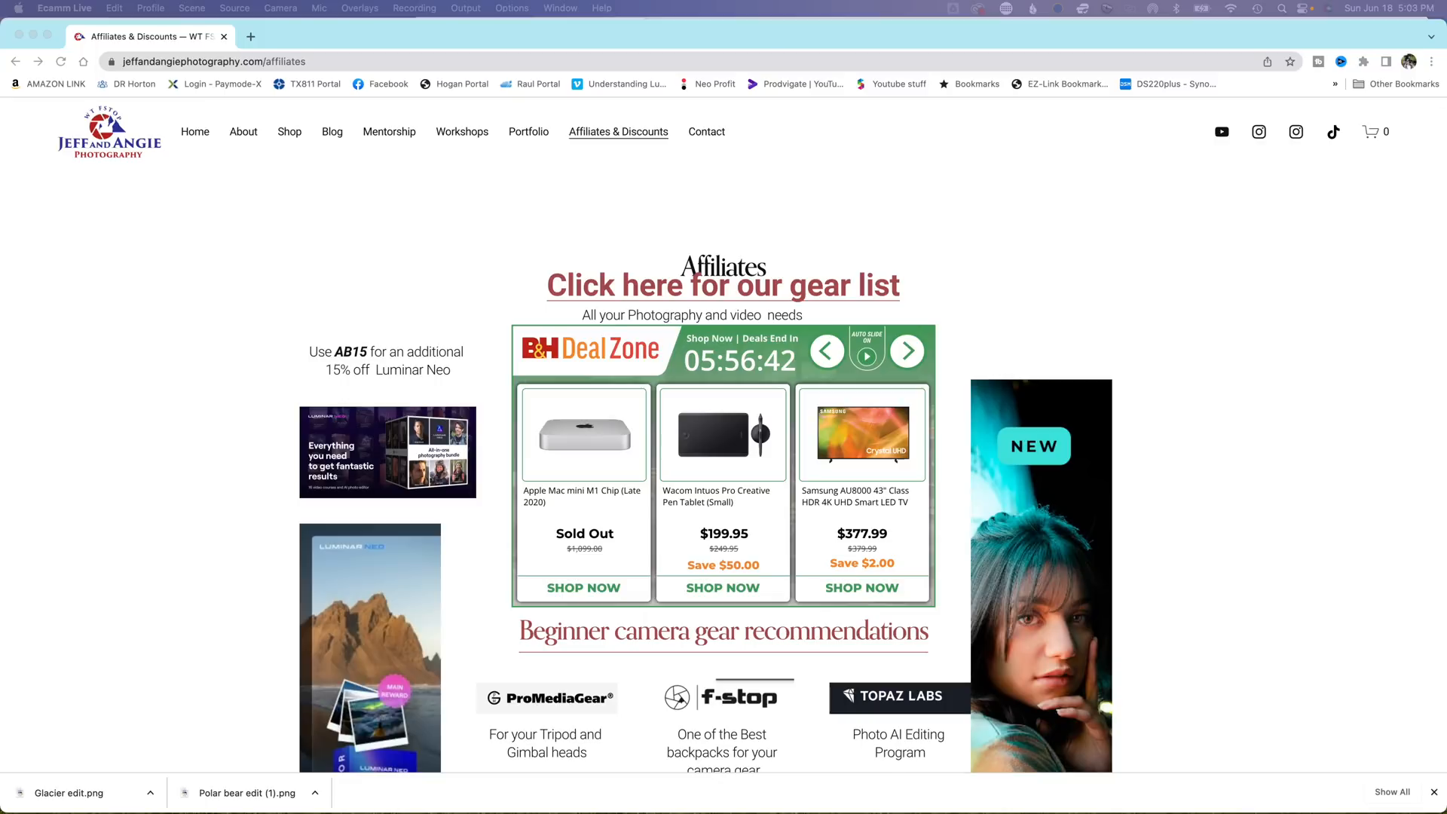
# - Scroll down the Affiliates & Discounts page toward the Luminar bundle banner
pyautogui.scroll(-3)
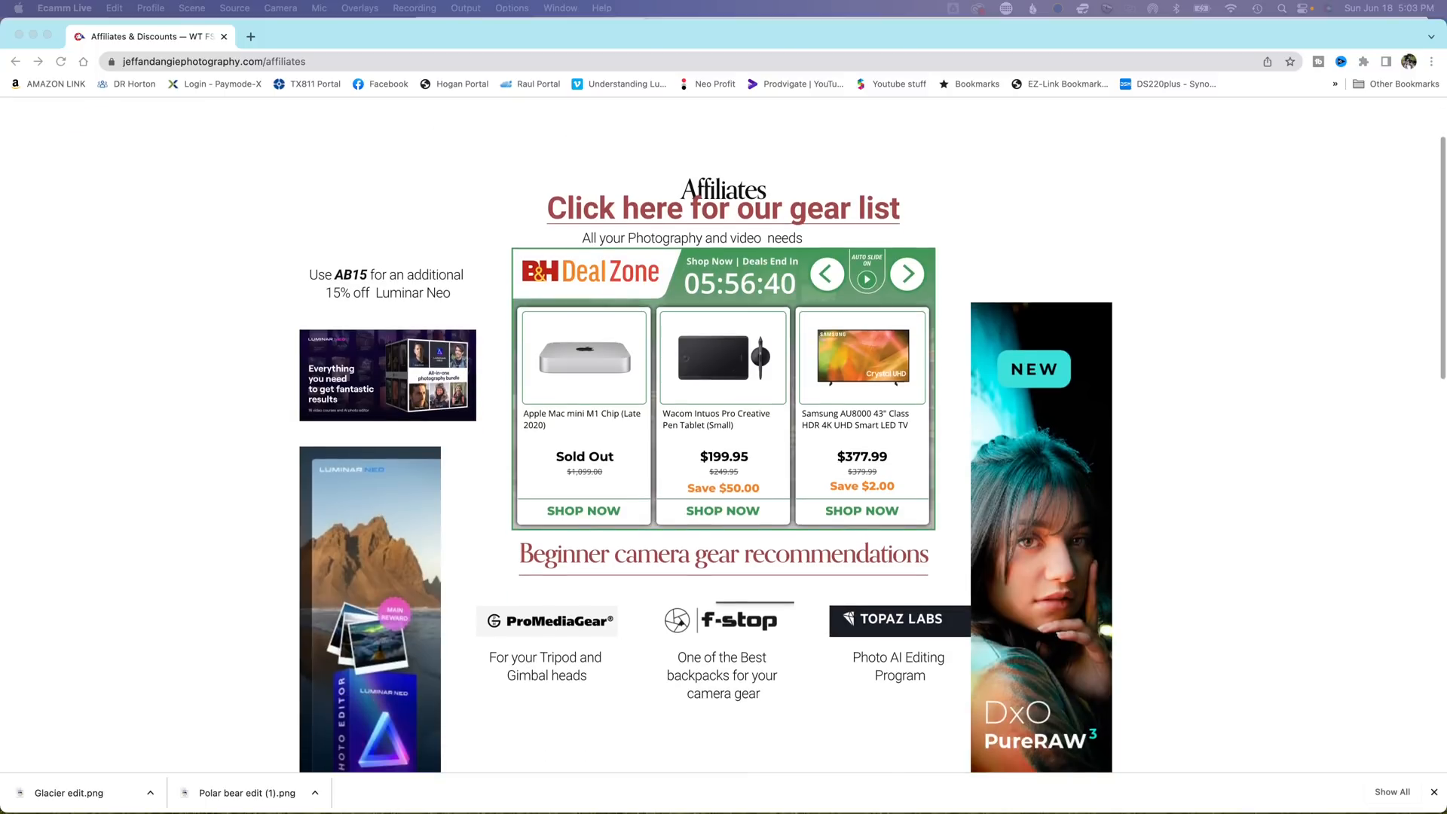
pyautogui.scroll(-3)
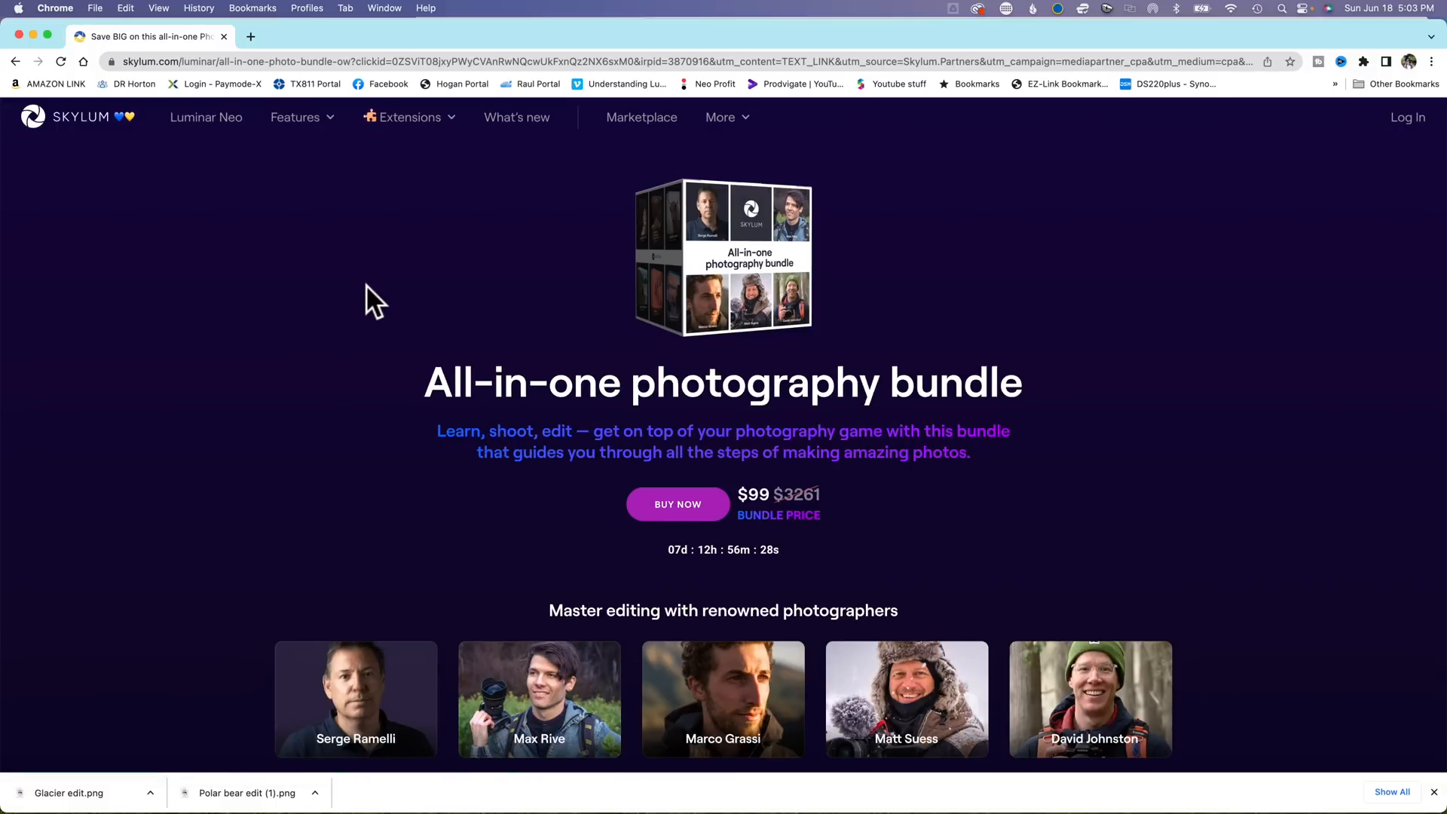
# - Scroll through the Skylum bundle offer page, then go back to the affiliates page
pyautogui.scroll(-3)
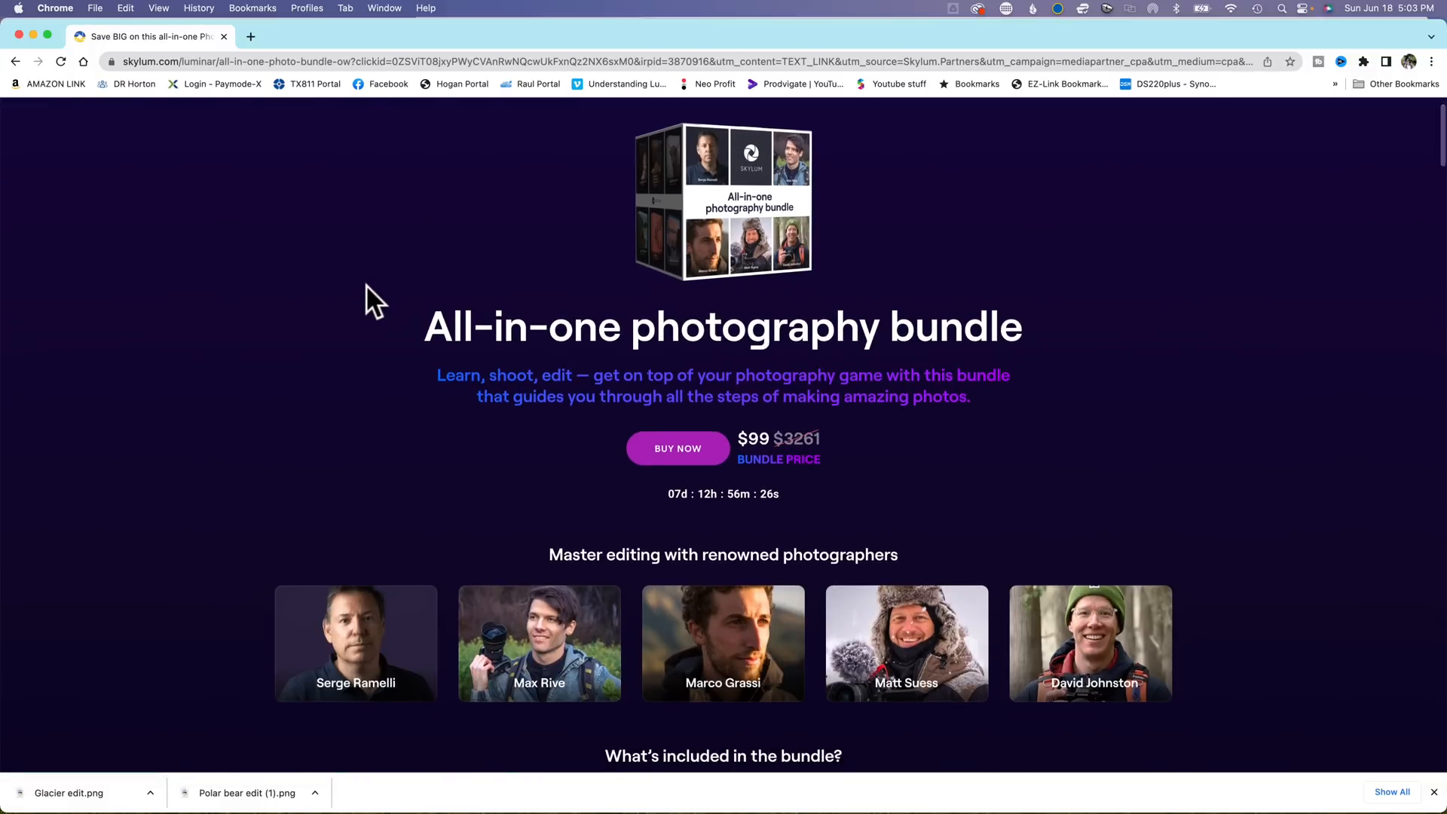
pyautogui.scroll(-3)
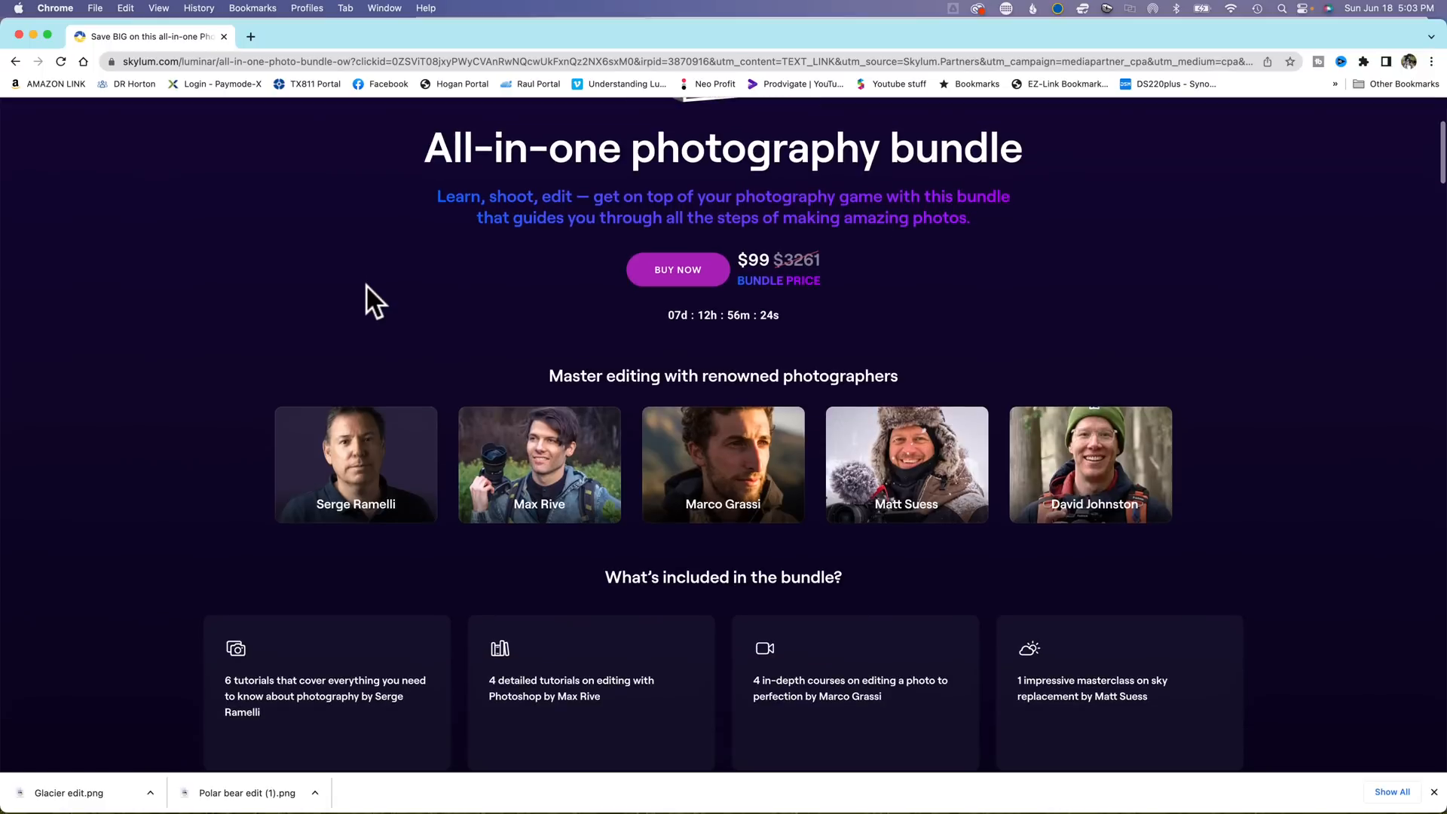
pyautogui.moveTo(1105, 464)
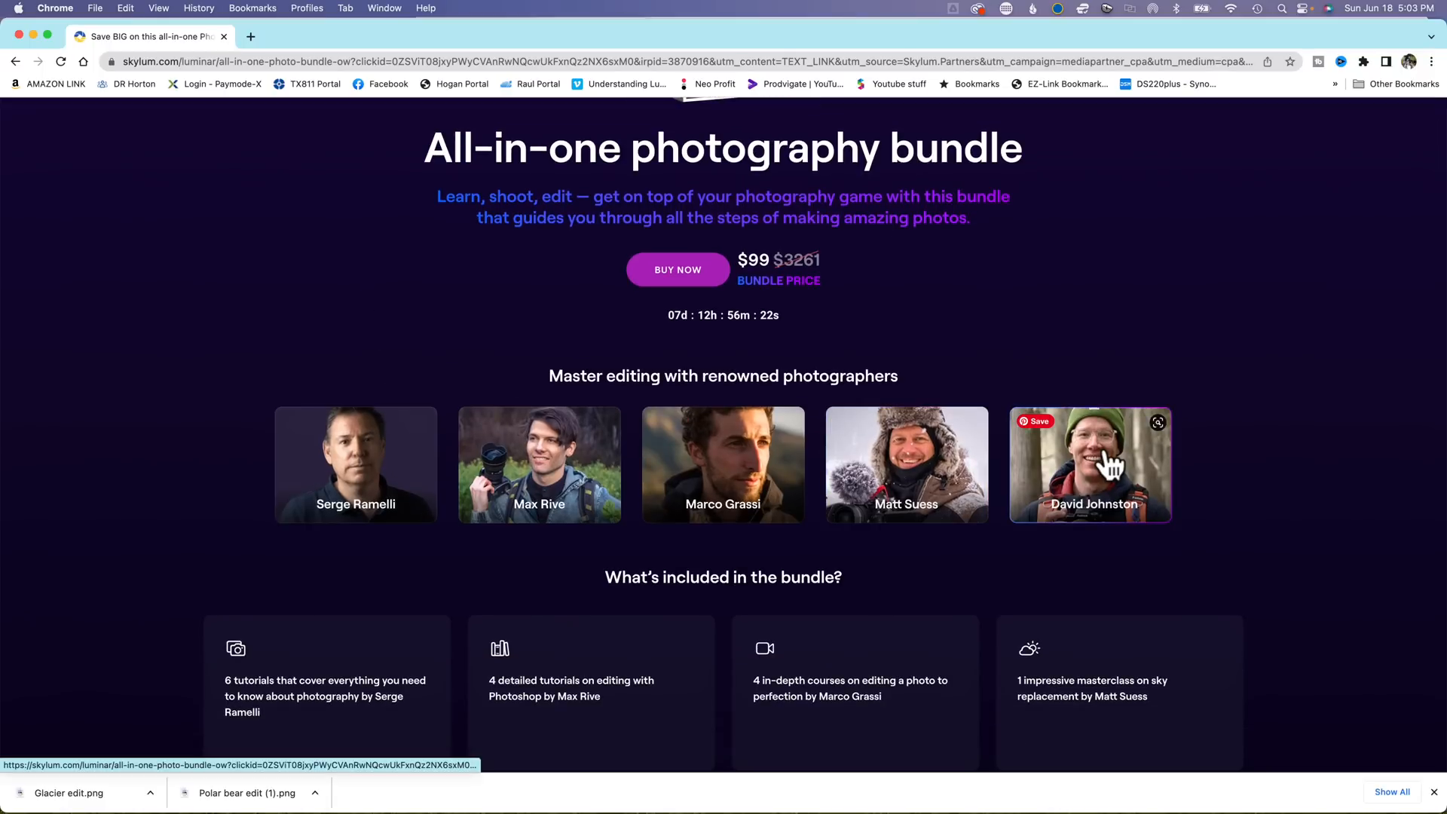
pyautogui.moveTo(157, 415)
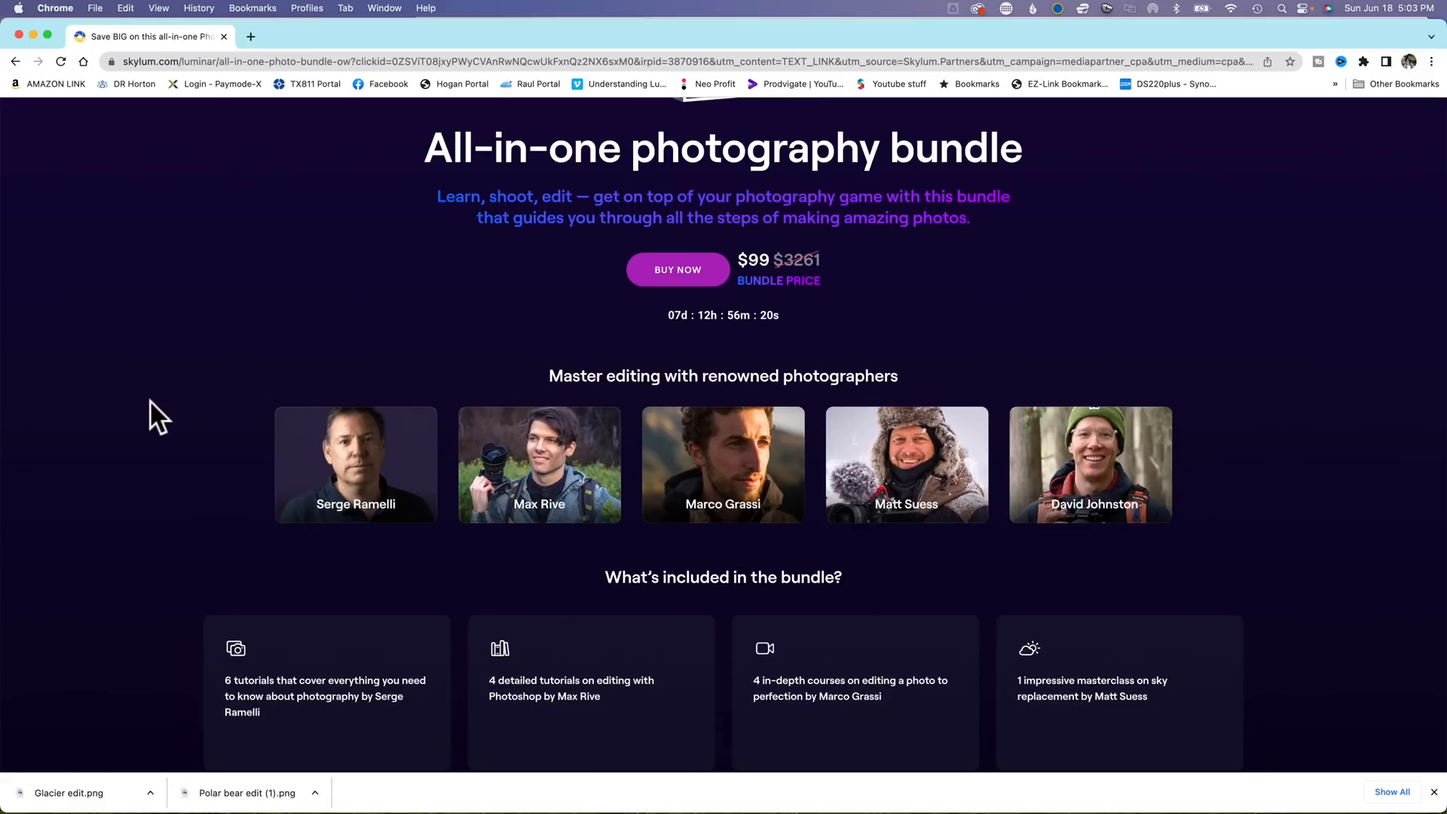
pyautogui.scroll(-3)
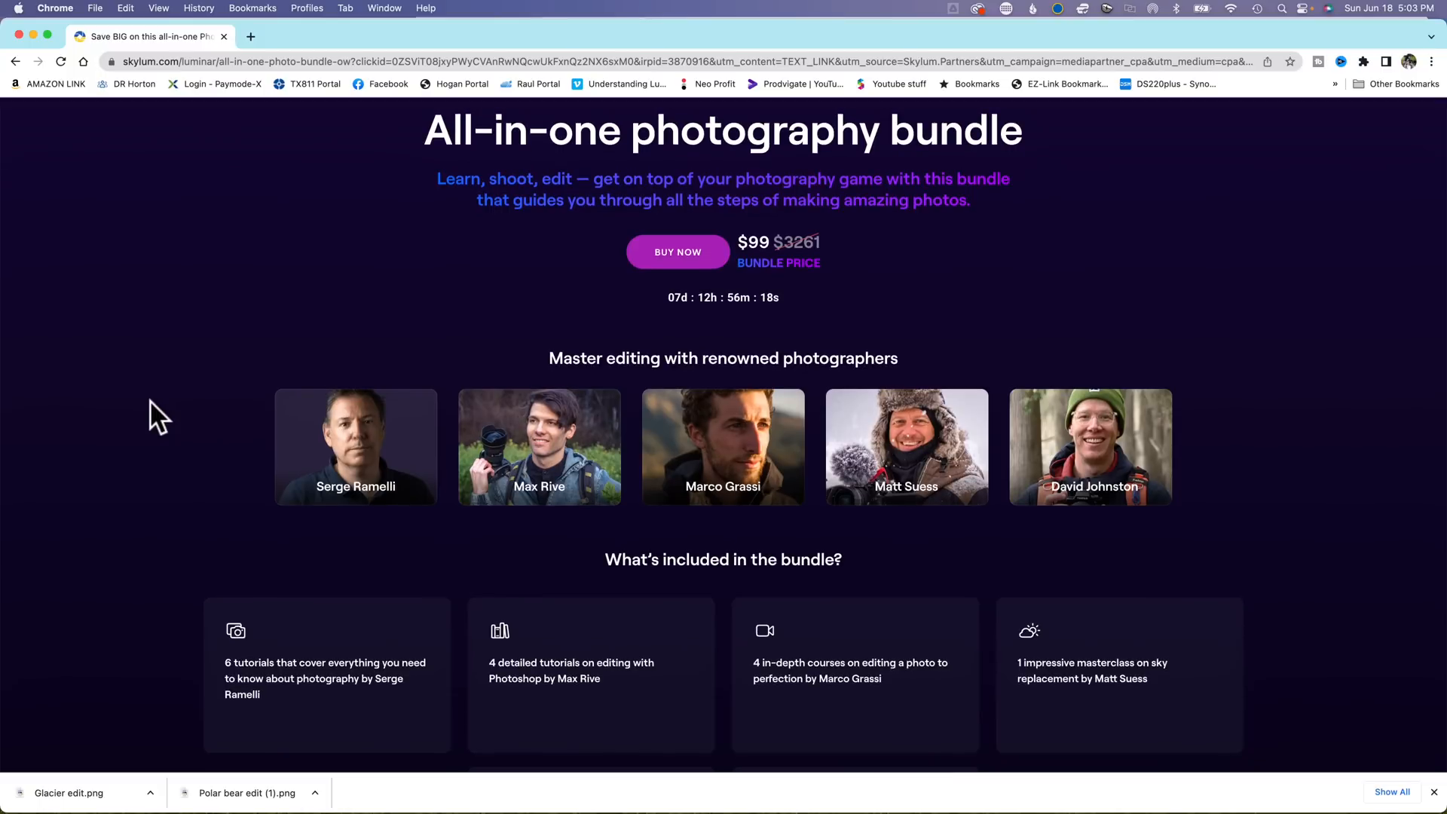
pyautogui.scroll(-3)
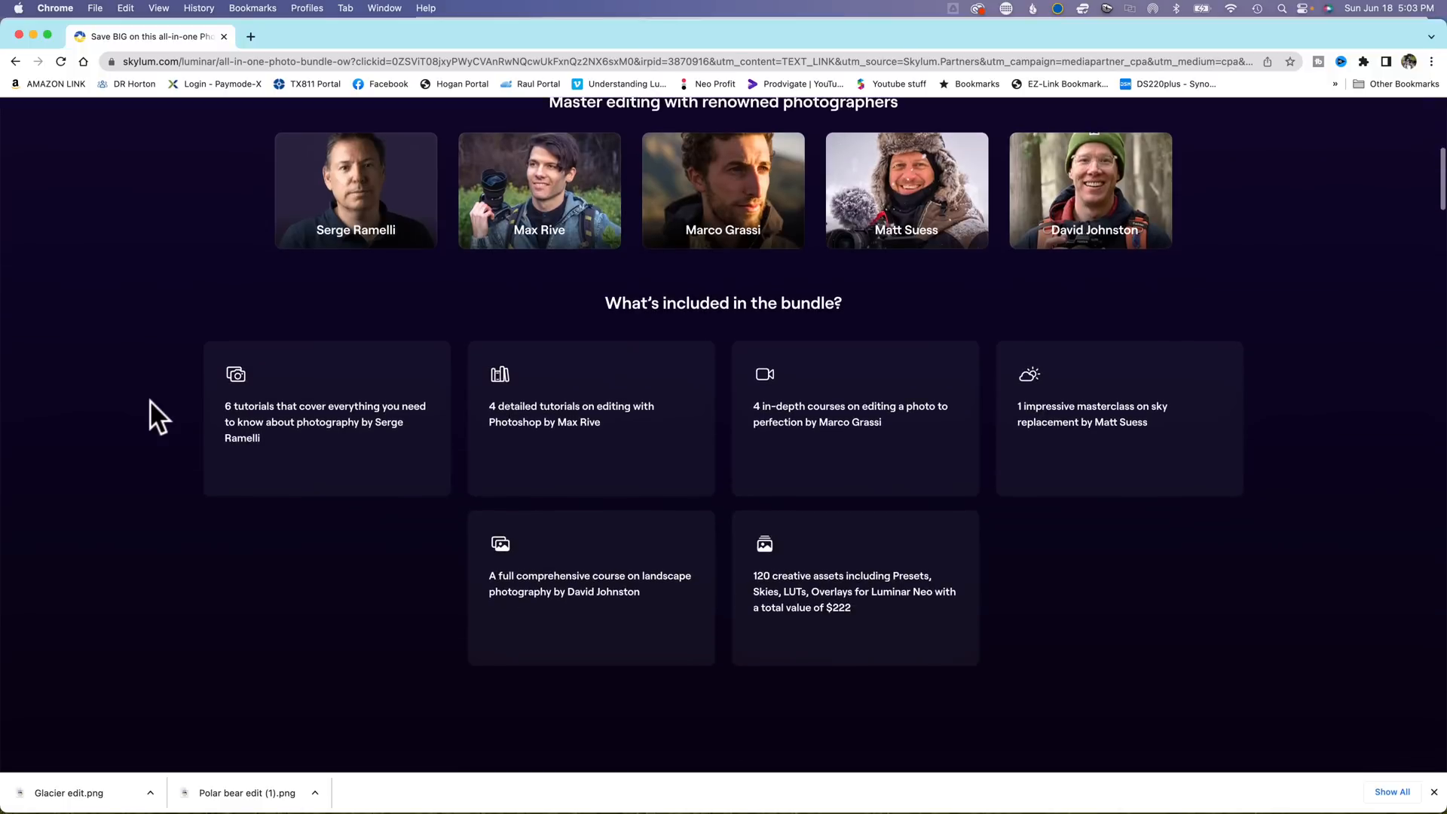
pyautogui.scroll(3)
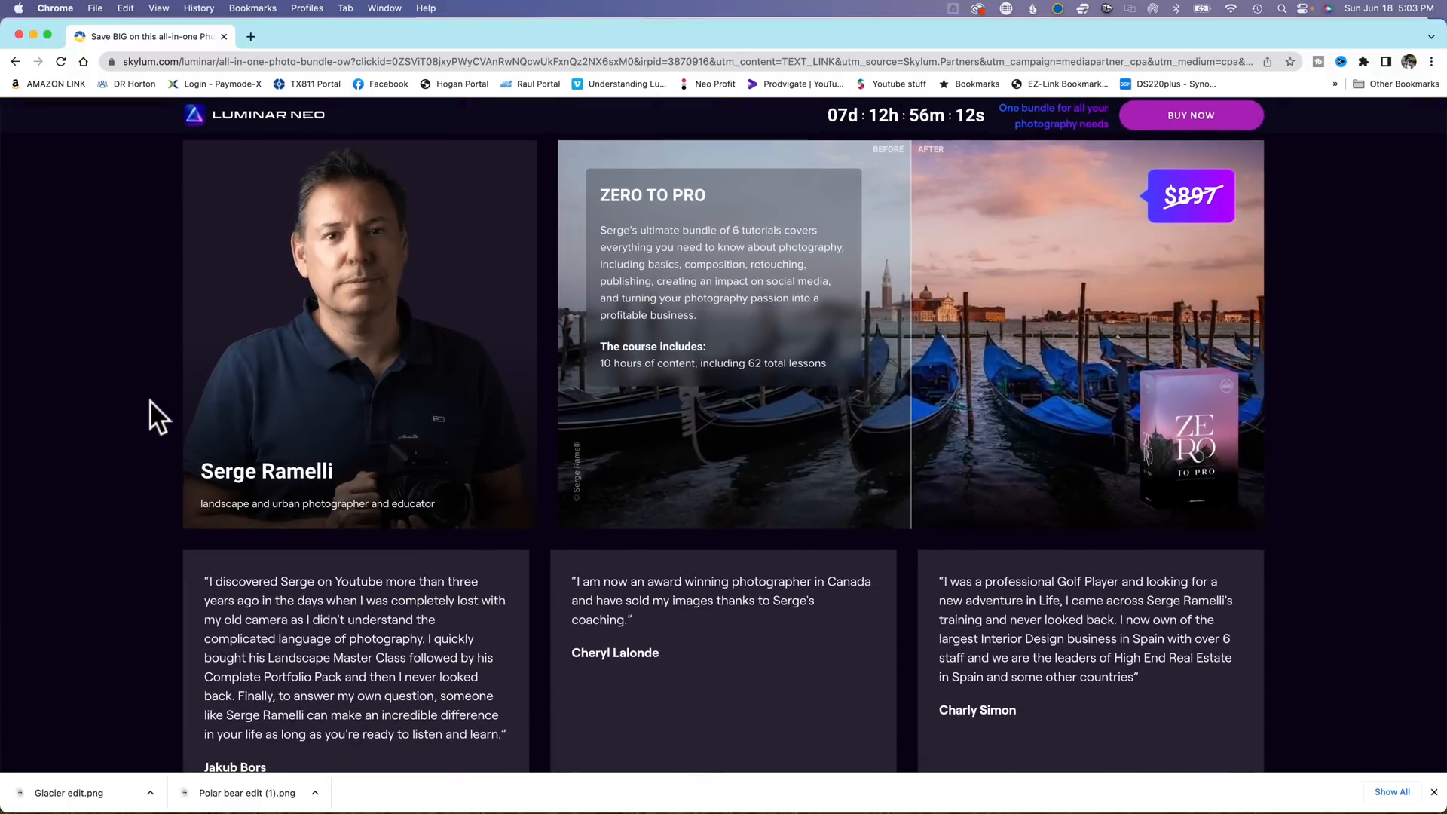
pyautogui.scroll(-3)
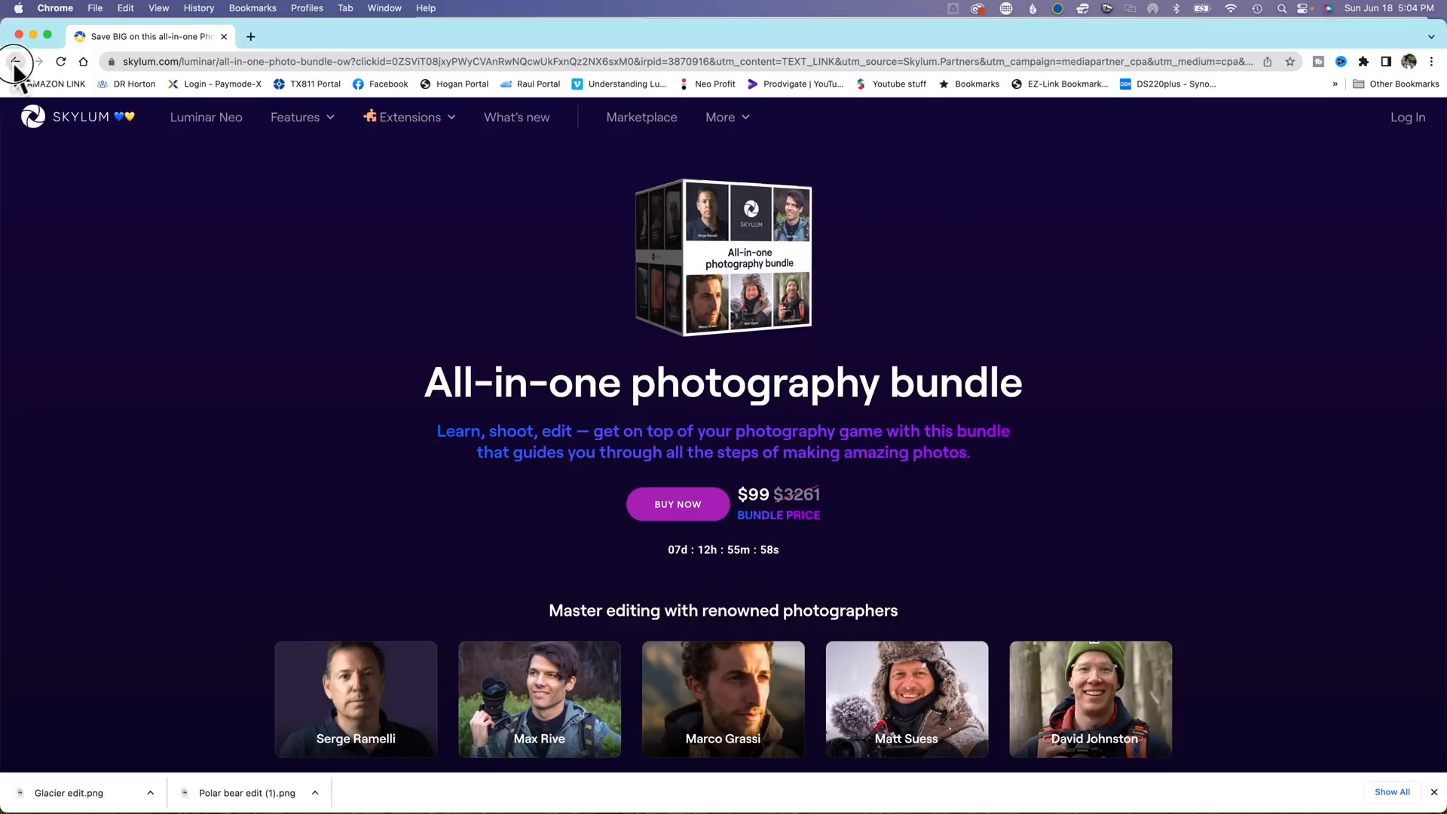
pyautogui.click(16, 61)
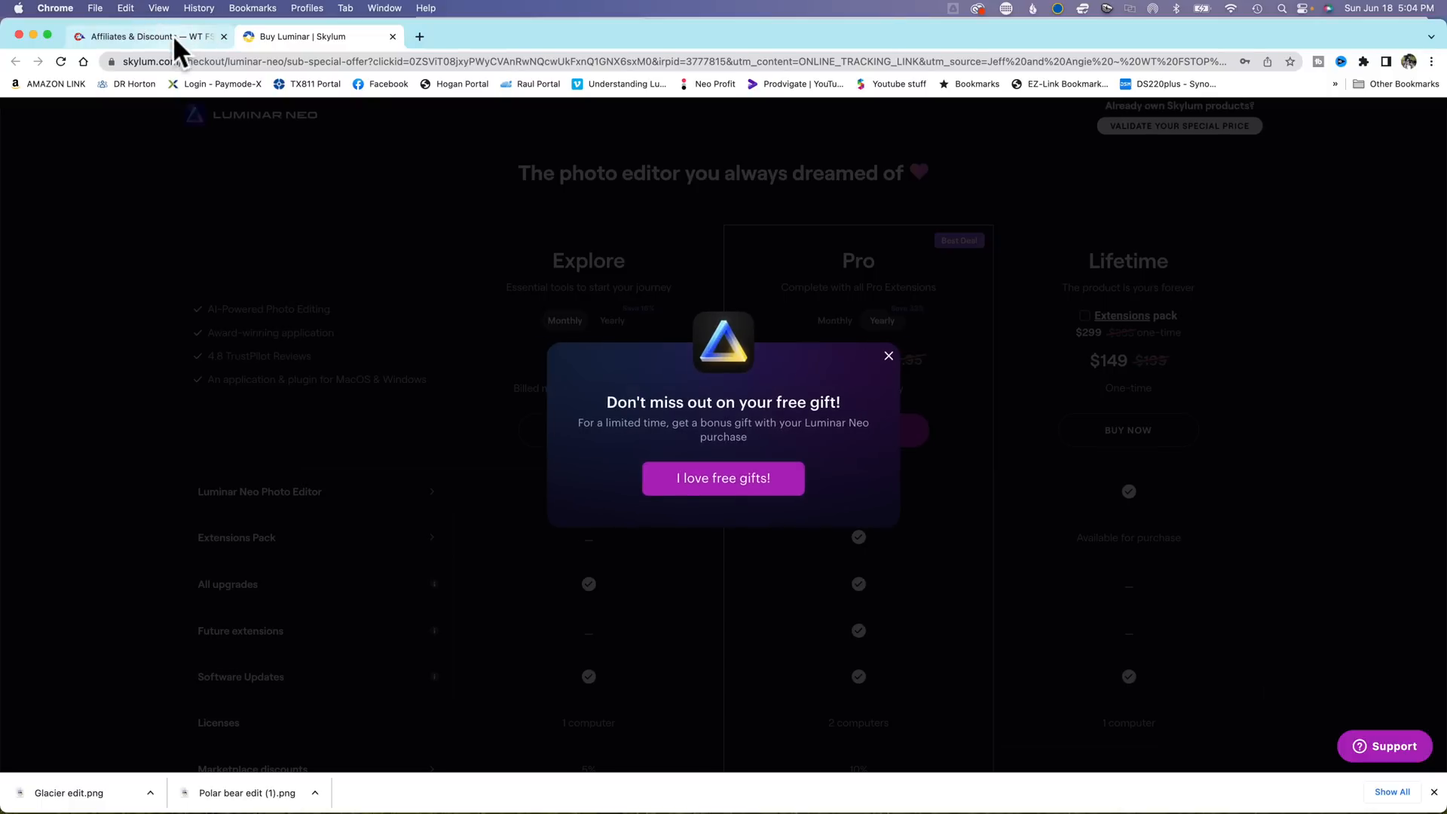
# - Switch to the Affiliates & Discounts browser tab
pyautogui.click(147, 36)
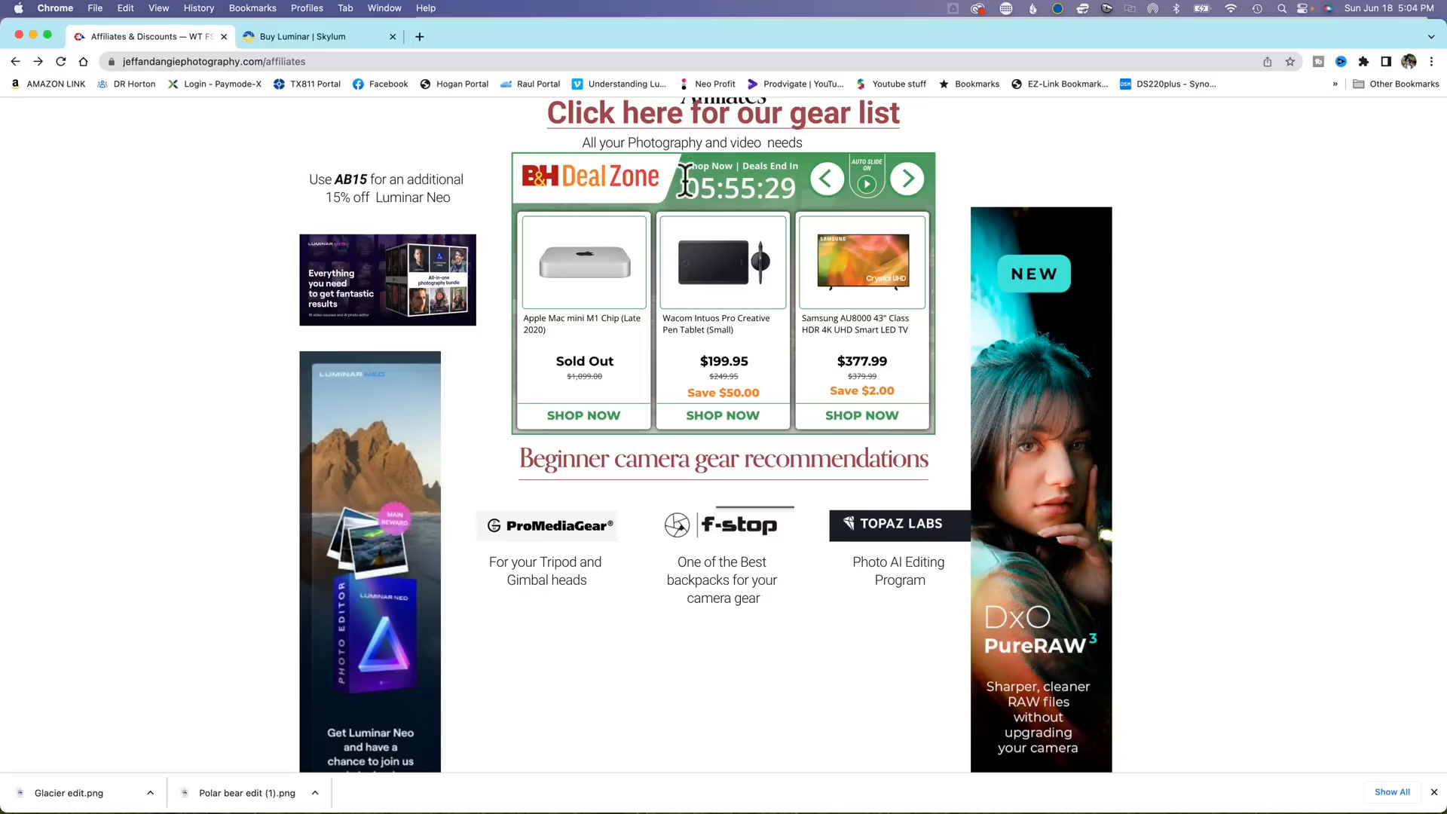
pyautogui.moveTo(683, 194)
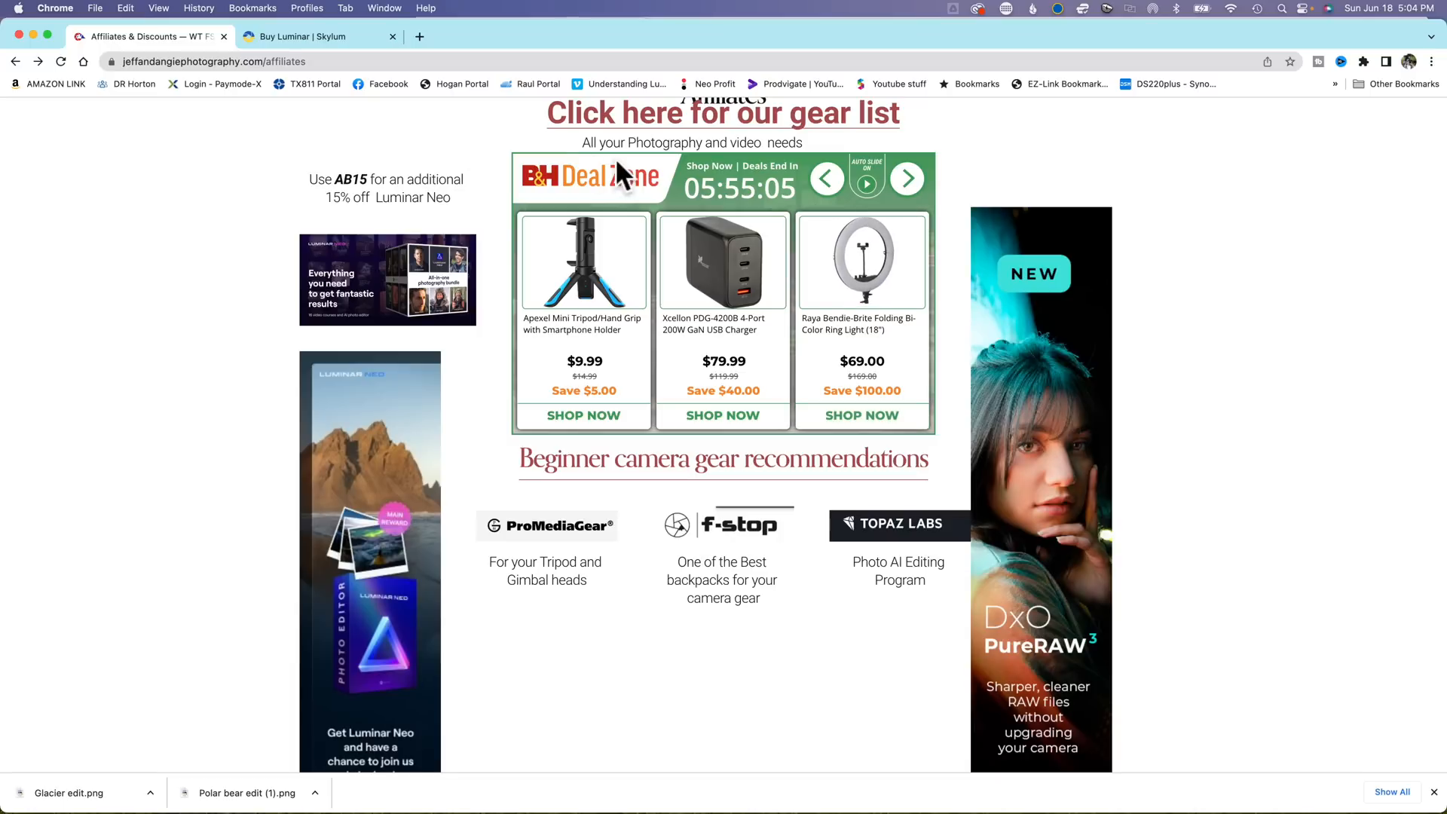
pyautogui.moveTo(8, 180)
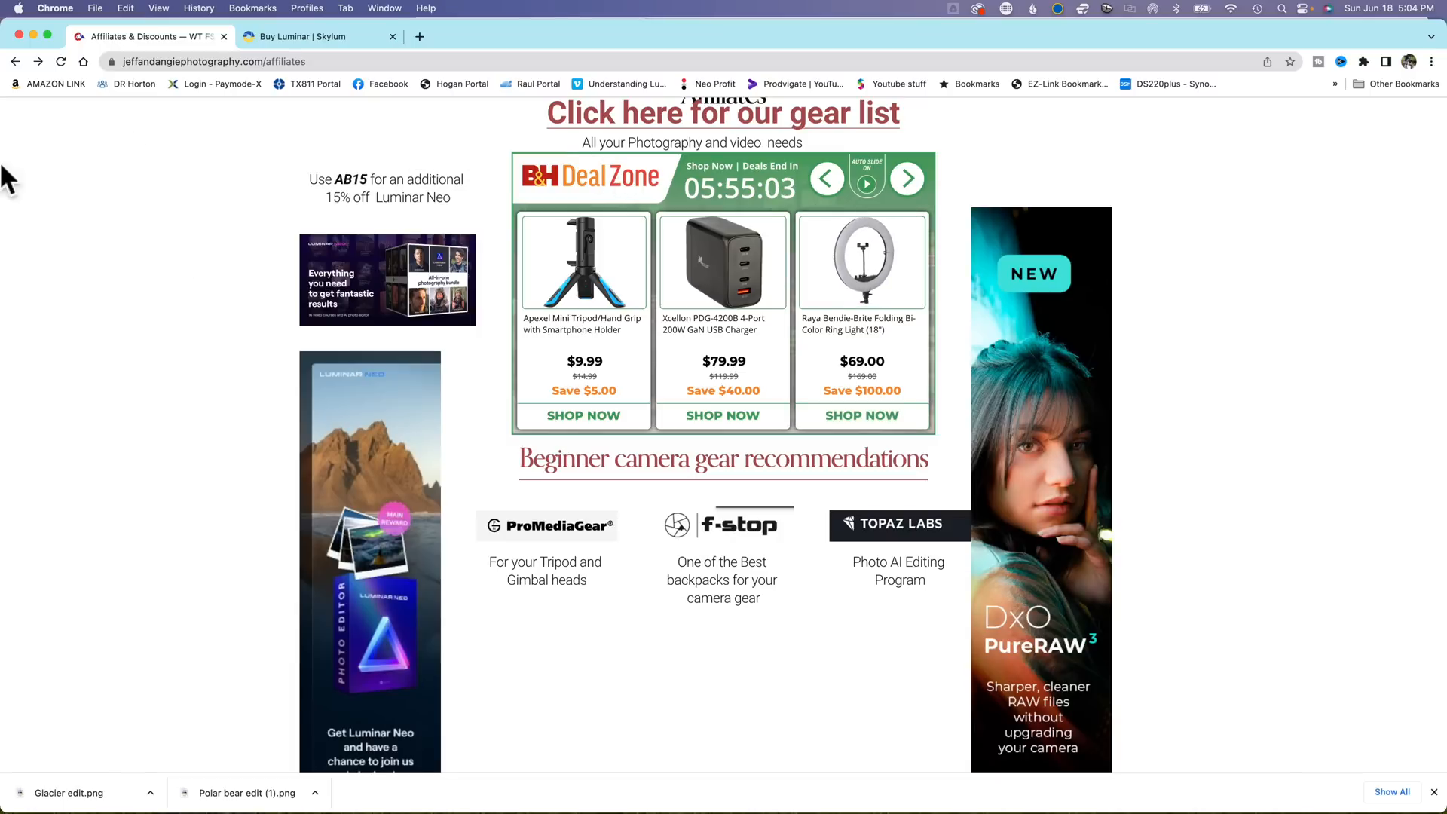
pyautogui.moveTo(202, 201)
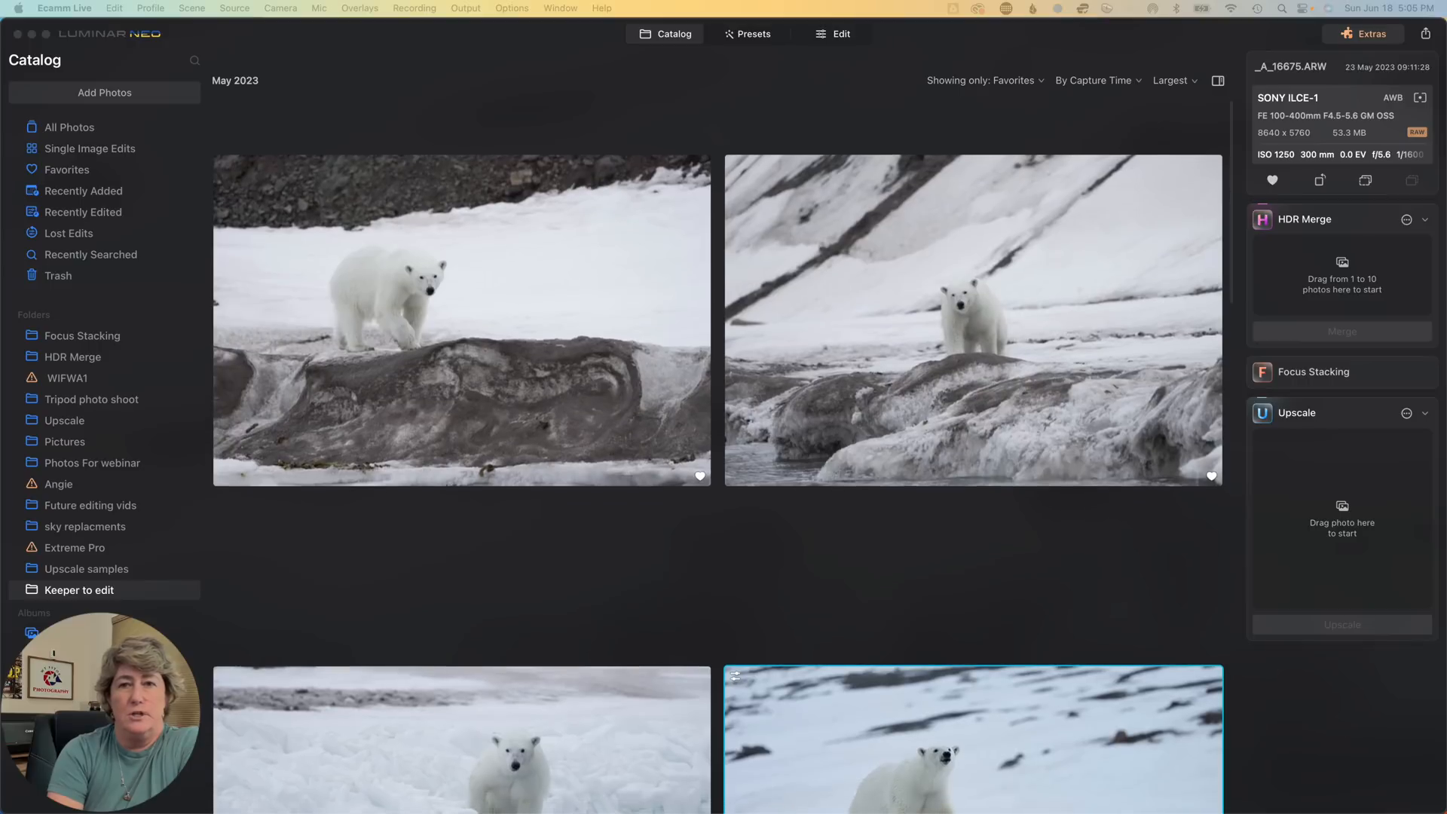
# - Scroll through the favourite polar bear photos in the Keeper to edit folder
pyautogui.scroll(-3)
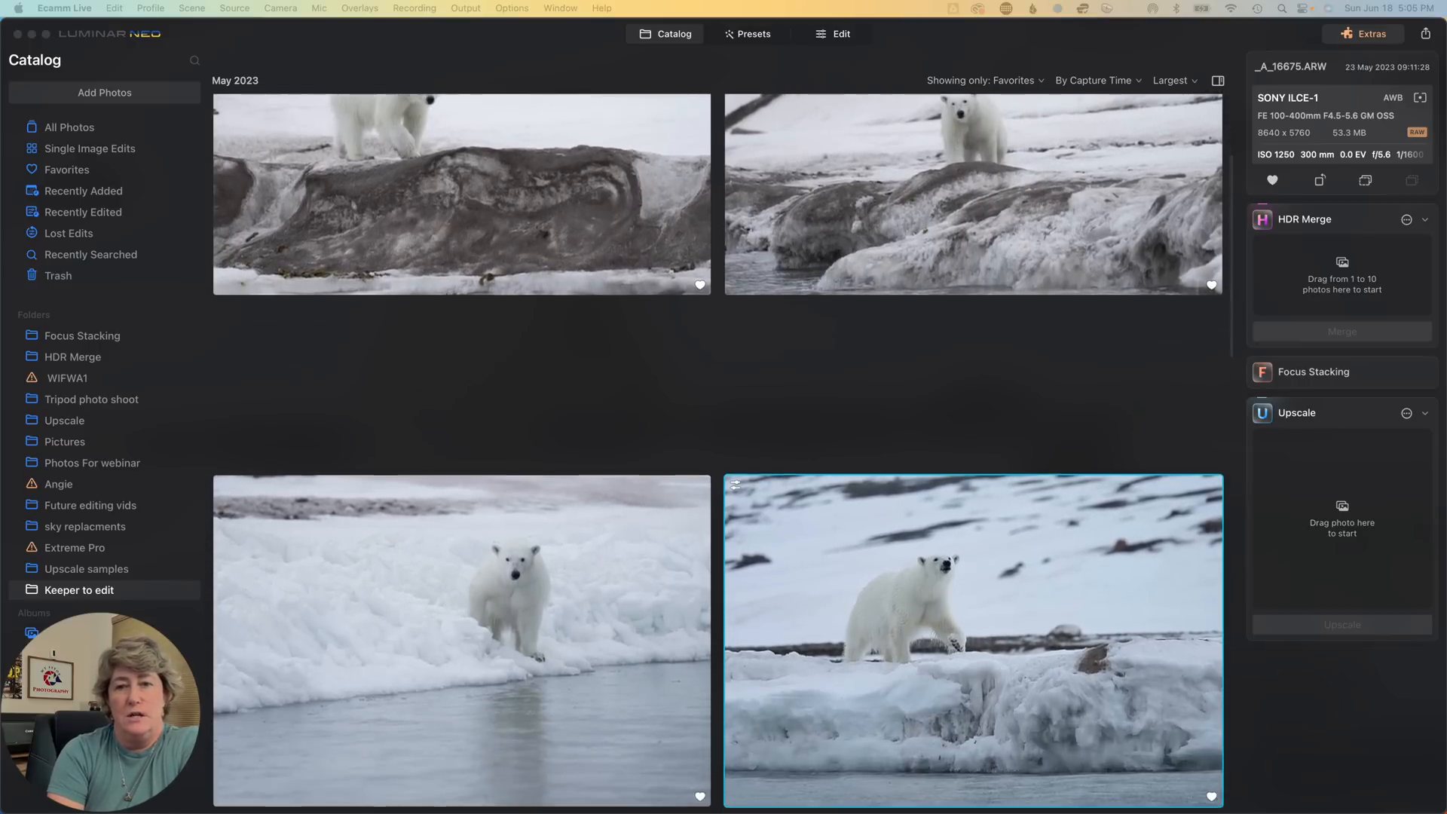
pyautogui.scroll(-3)
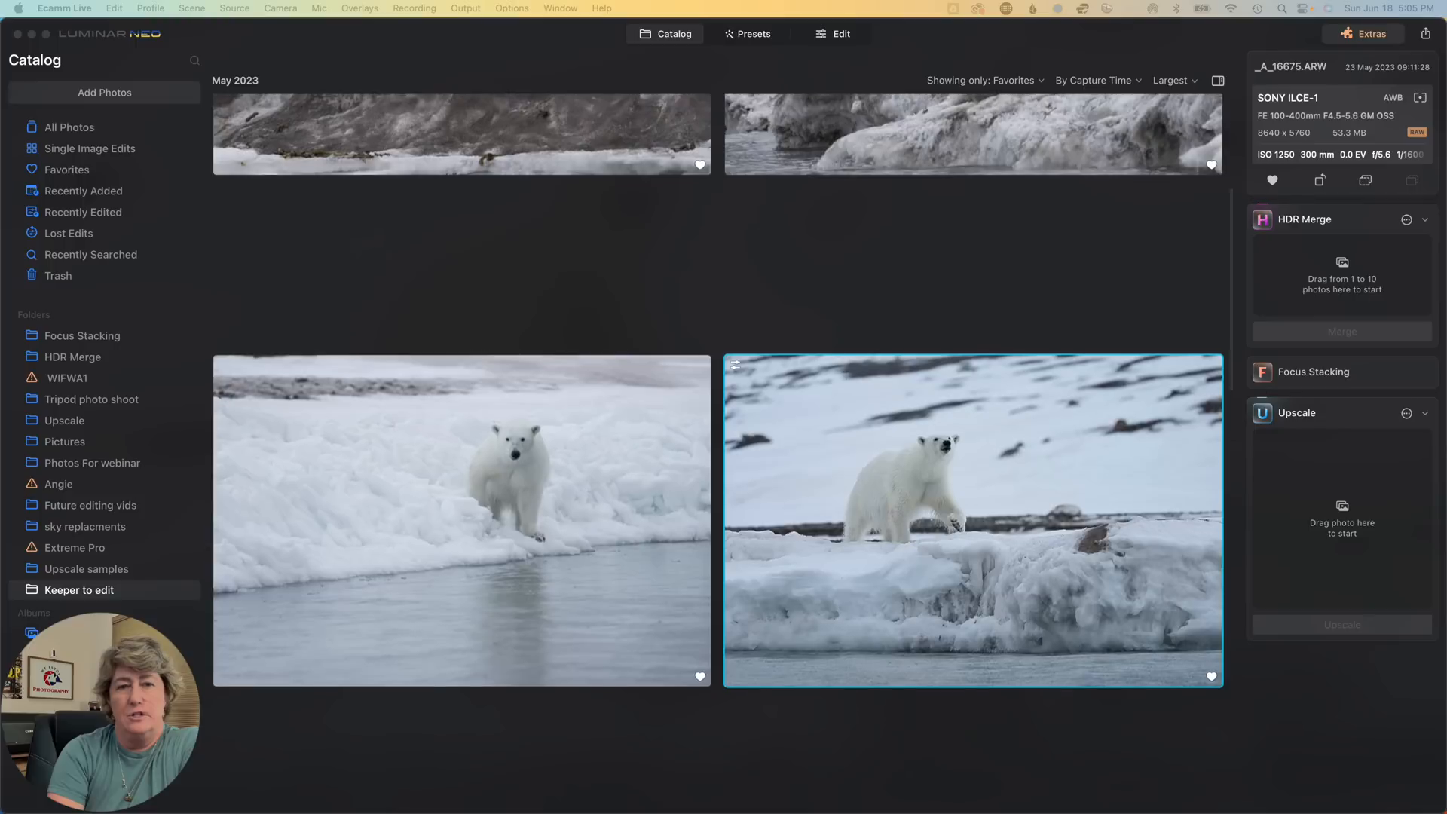
pyautogui.scroll(-3)
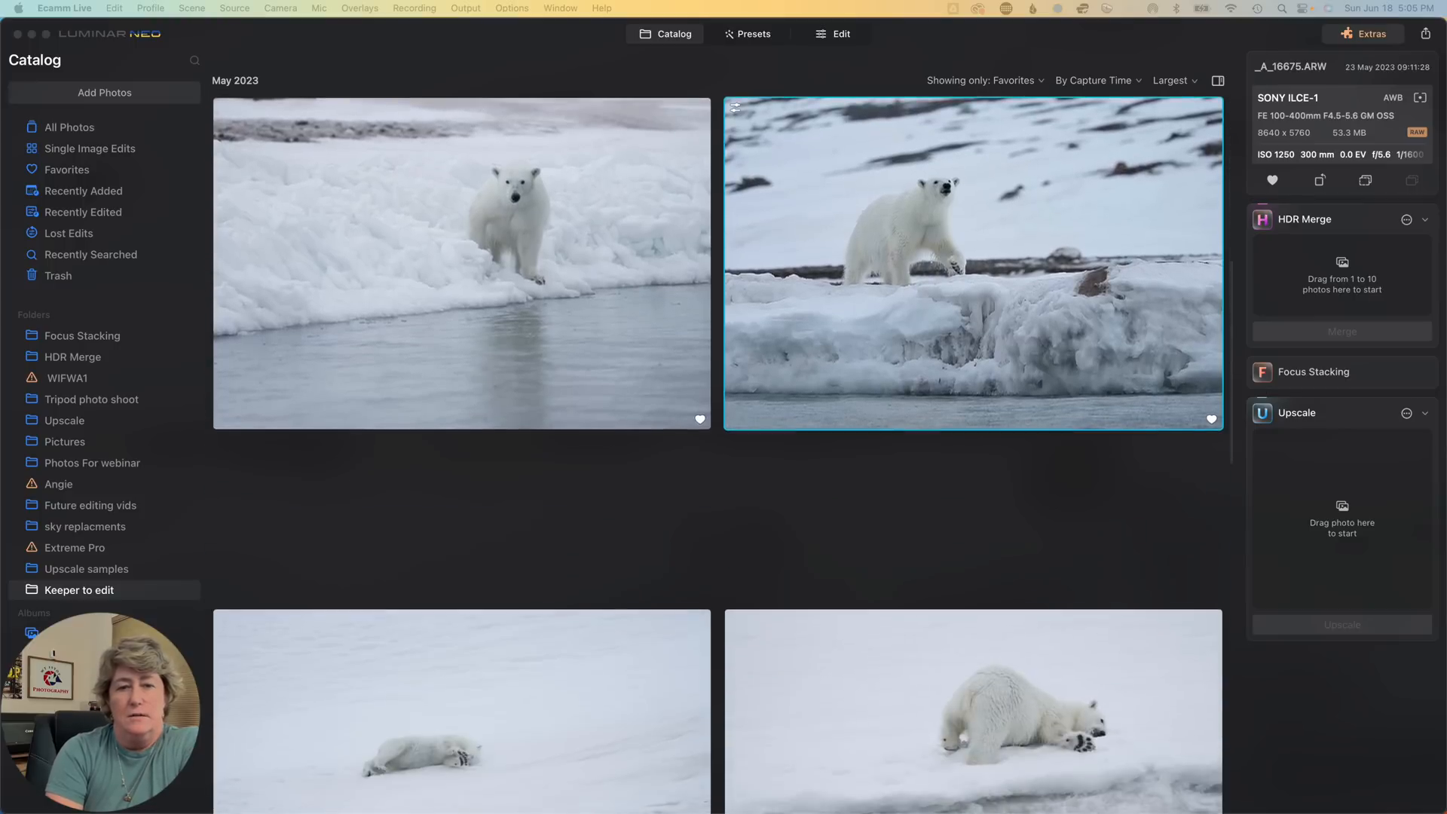
pyautogui.scroll(-3)
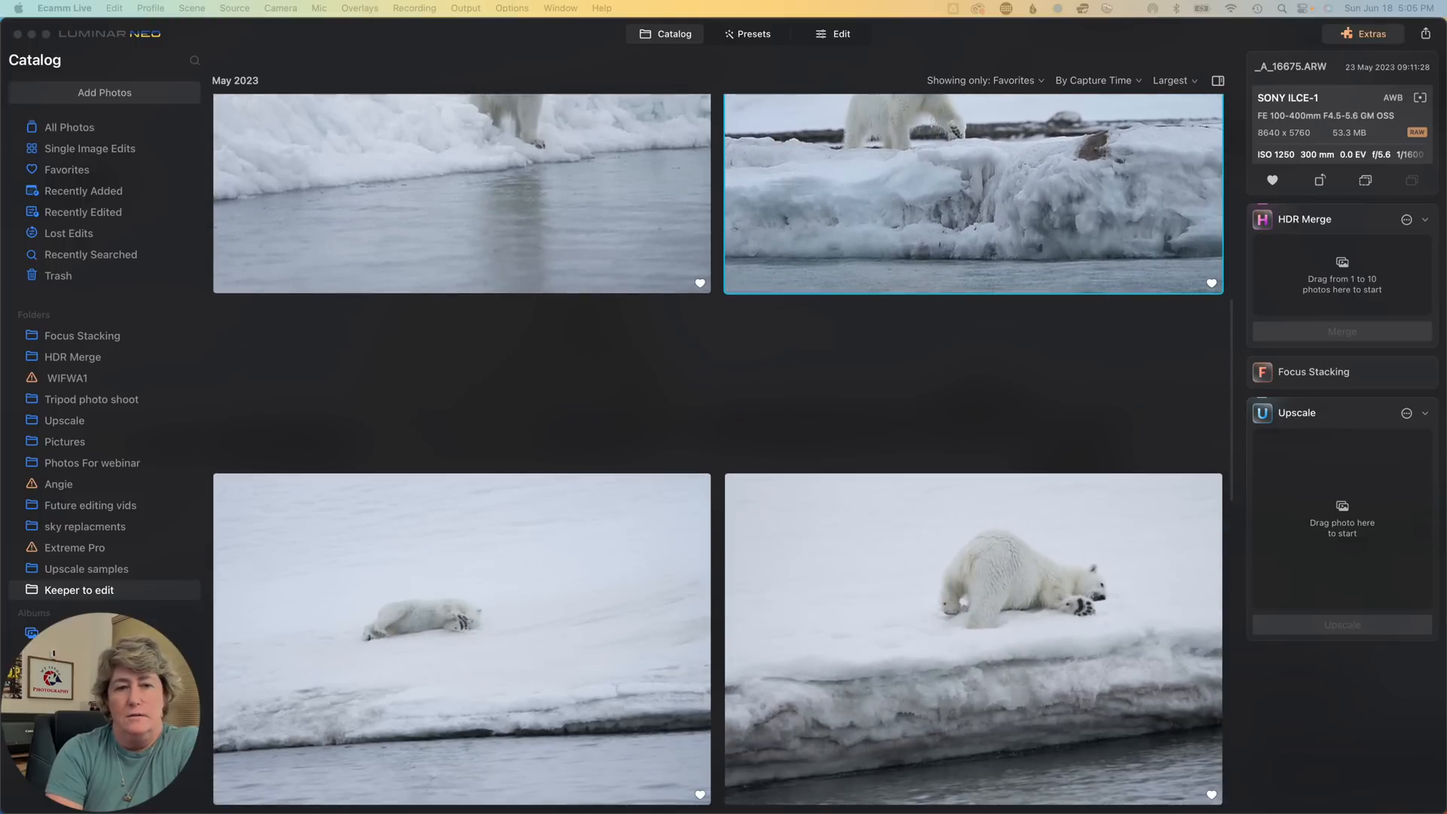
# - Enlarge the sleeping bear and crawling bear photos, zooming on face and paw
pyautogui.doubleClick(462, 637)
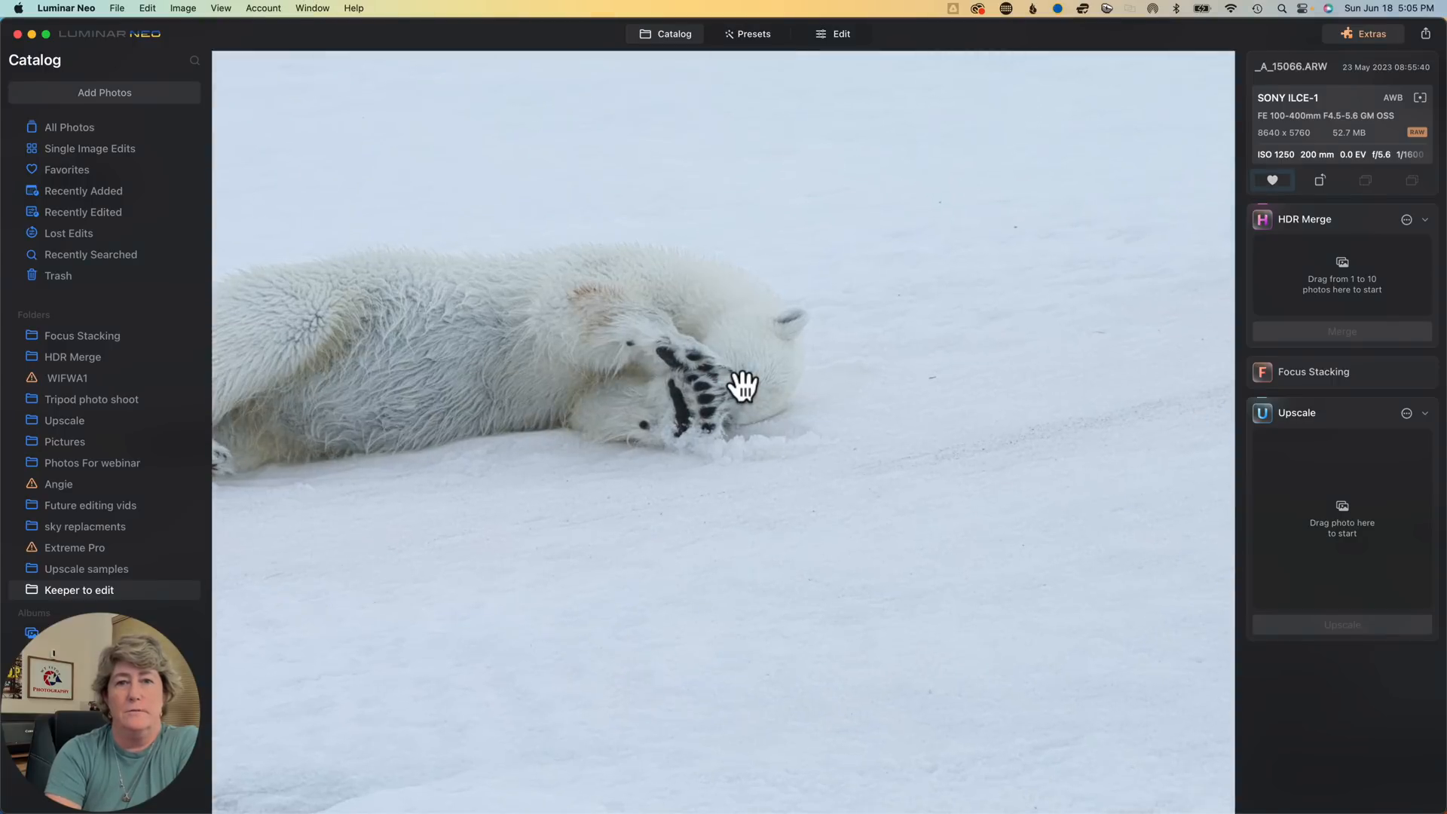
pyautogui.moveTo(743, 407); pyautogui.dragTo(721, 387)
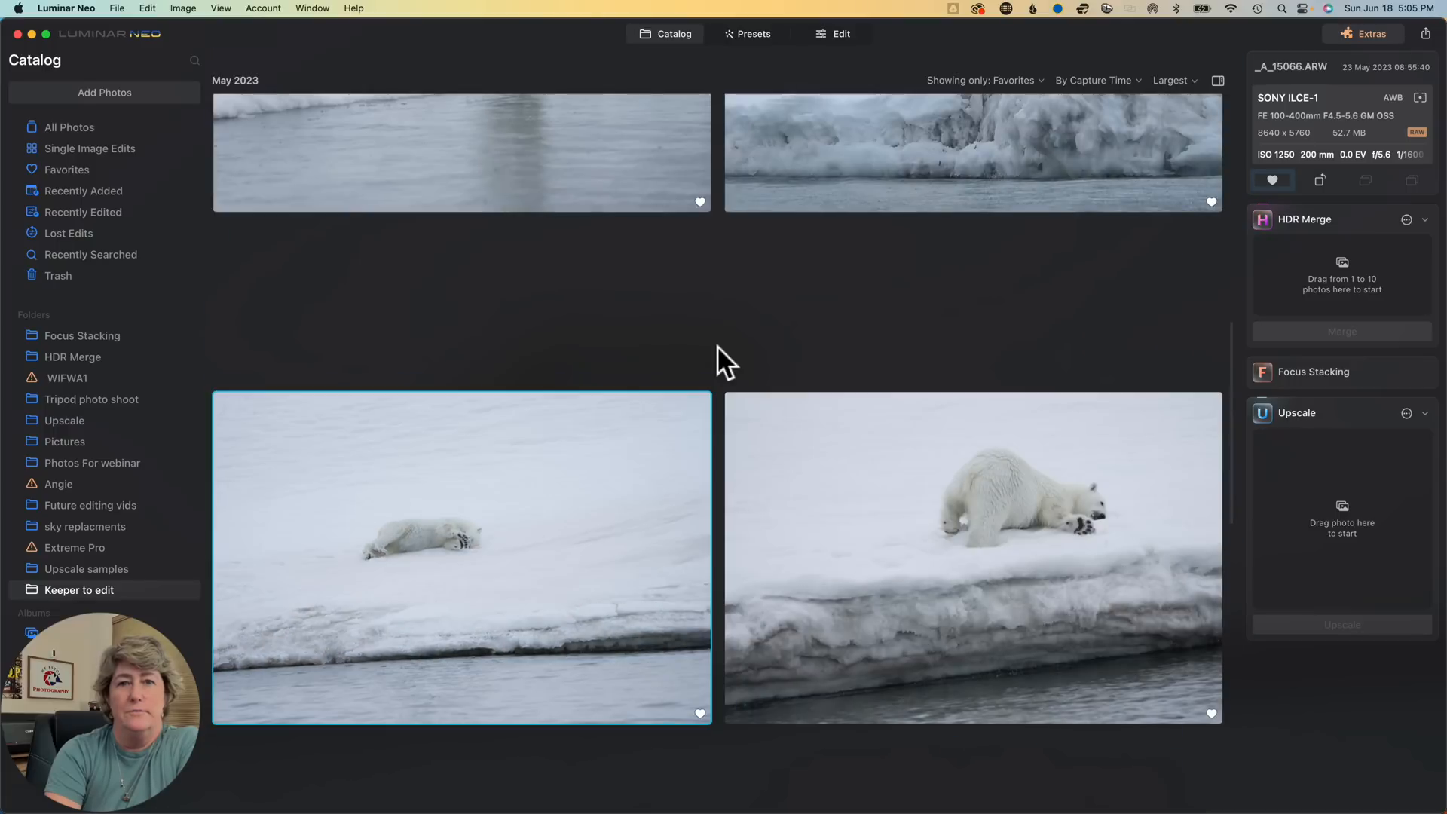
pyautogui.click(973, 556)
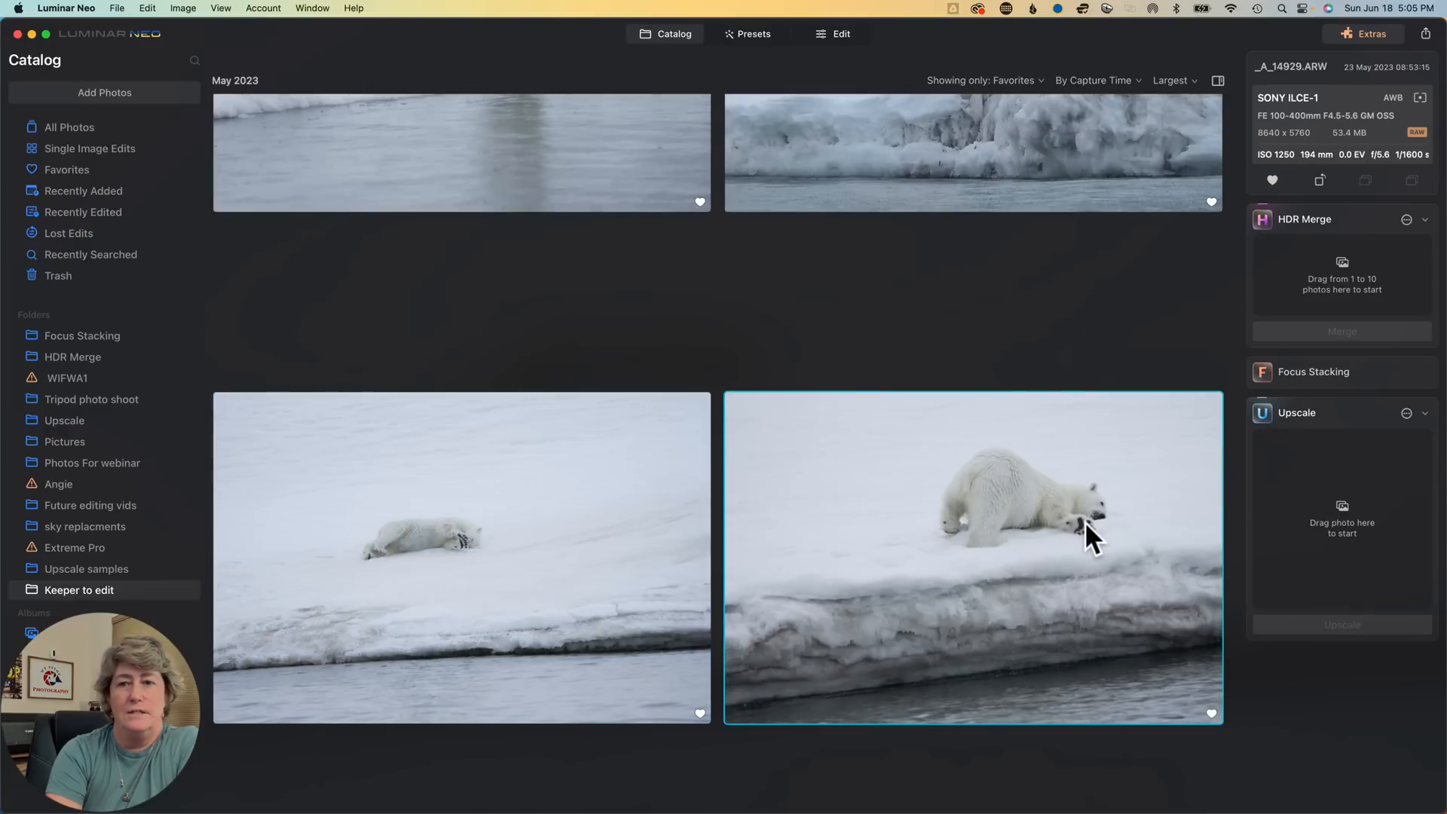
pyautogui.doubleClick(974, 557)
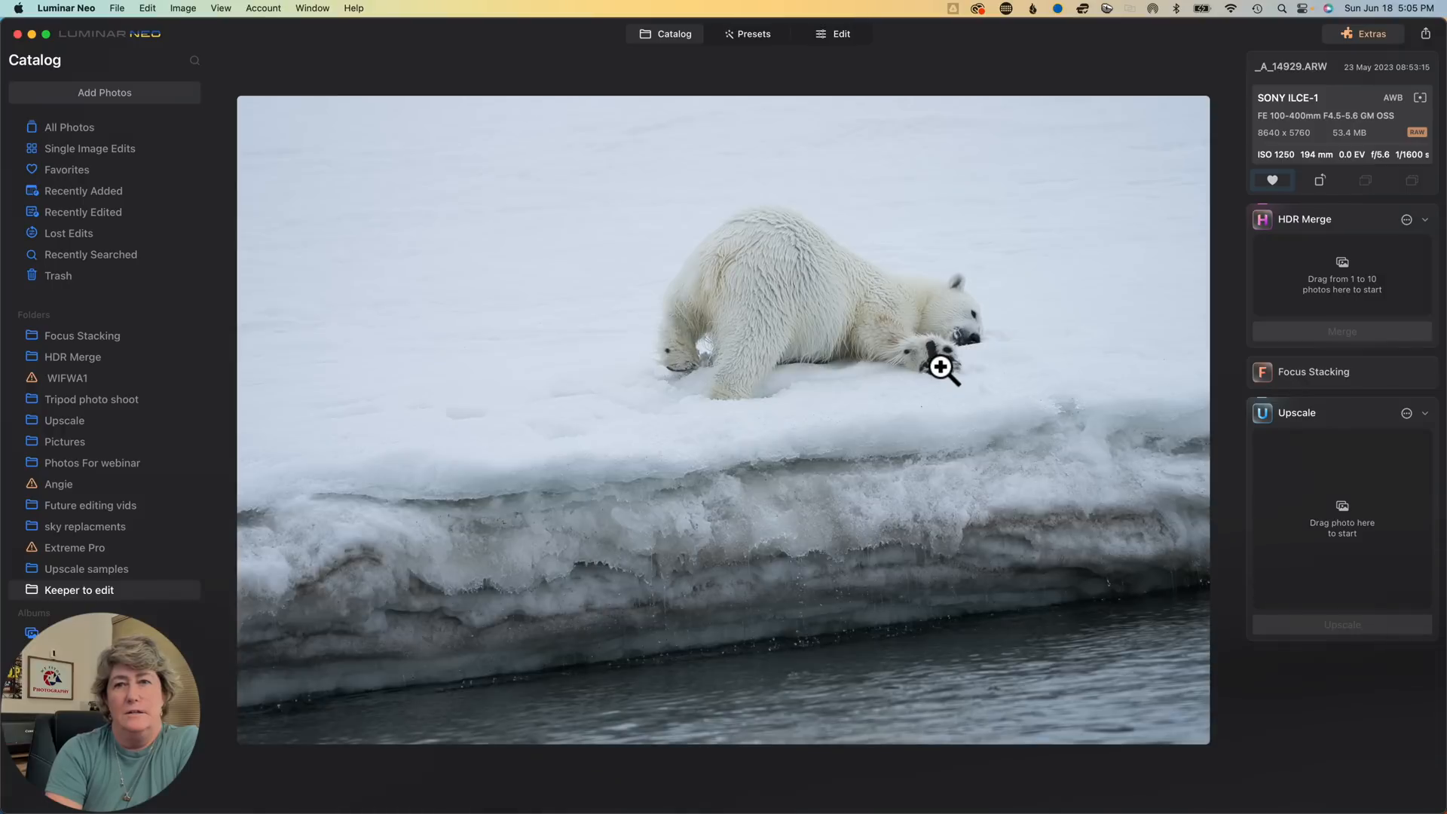
pyautogui.click(940, 366)
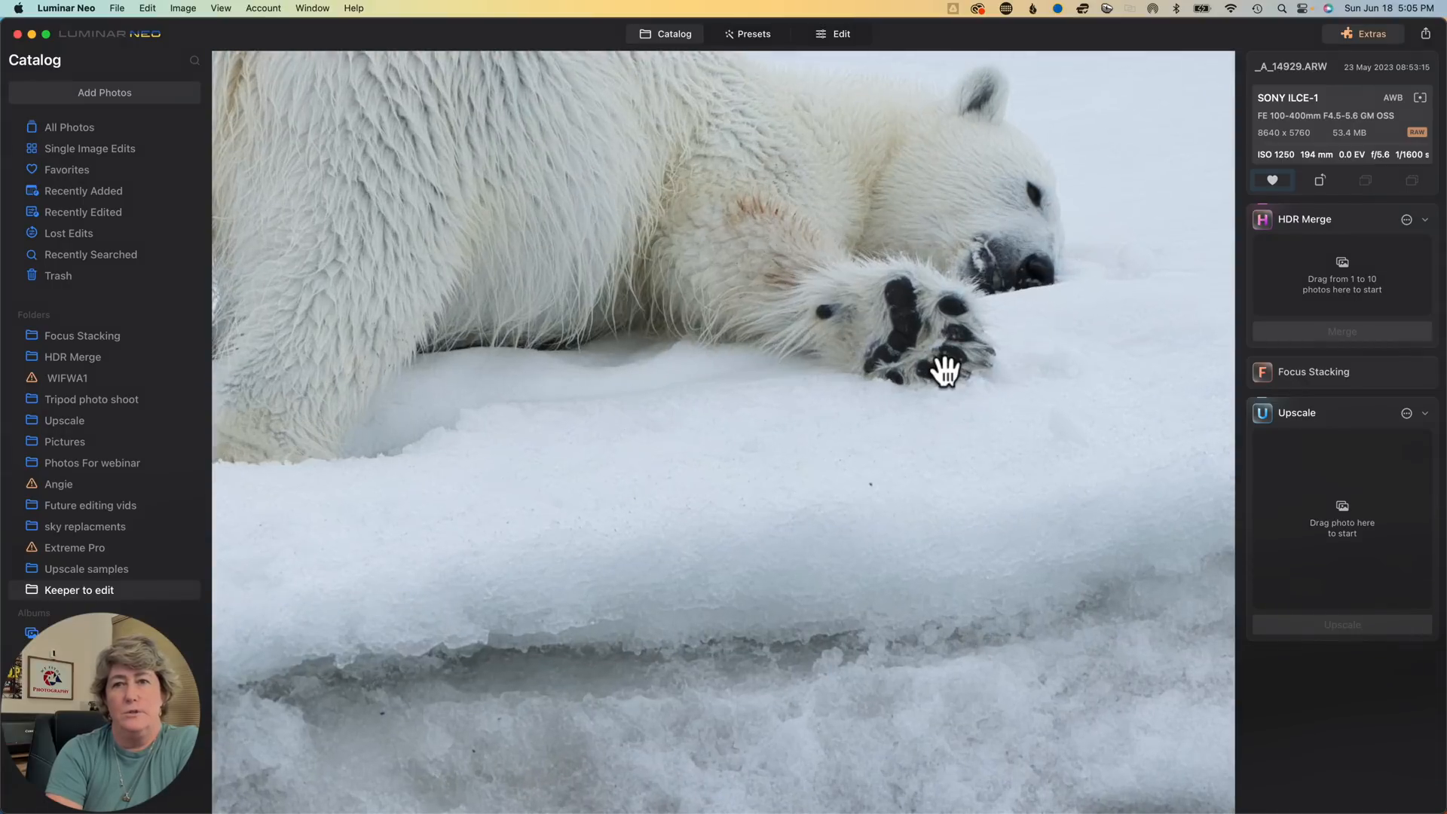
pyautogui.moveTo(959, 365)
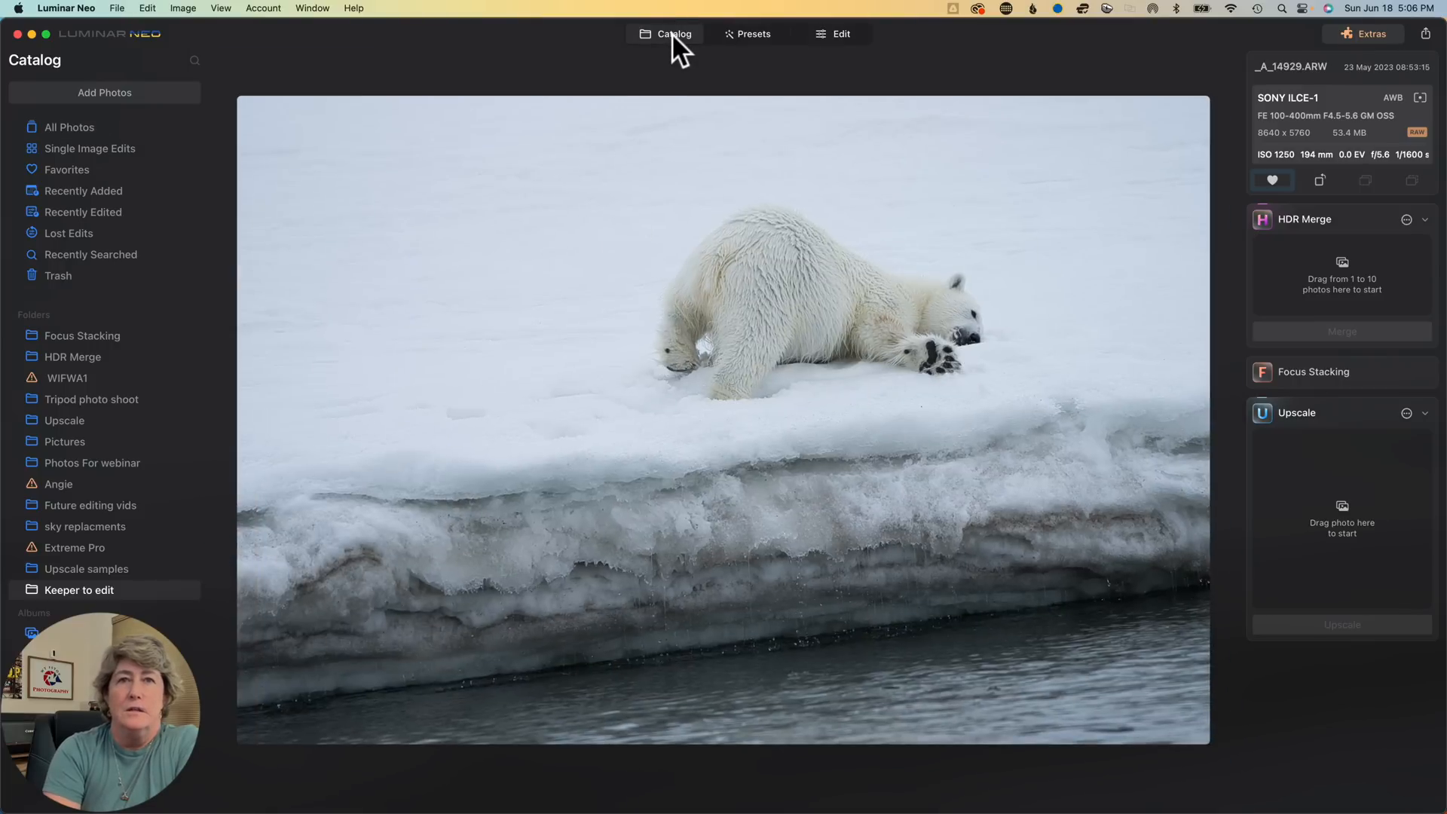
pyautogui.click(674, 33)
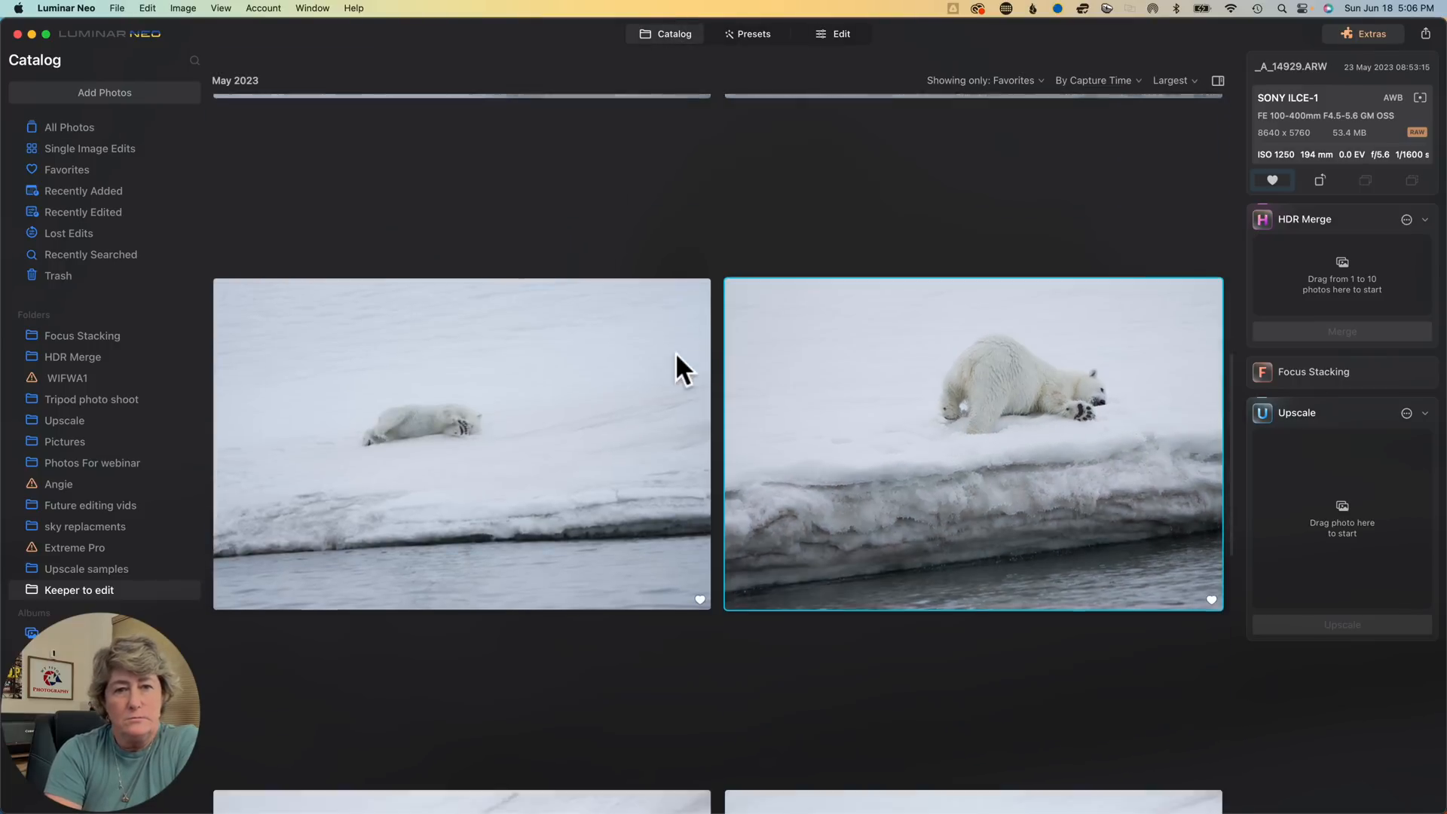
# - Scroll further through the remaining favourite polar bear photos
pyautogui.scroll(-3)
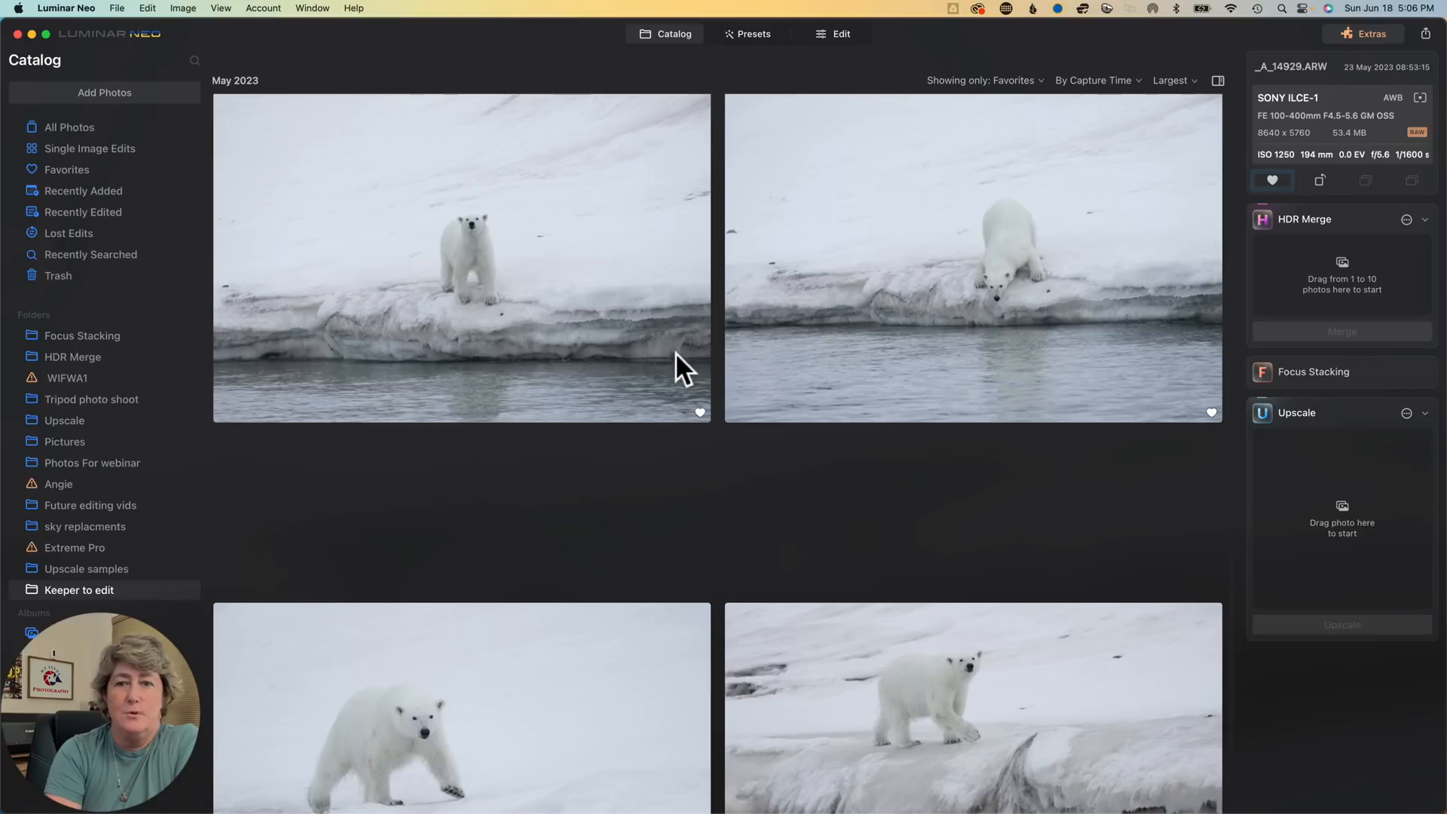
pyautogui.scroll(-3)
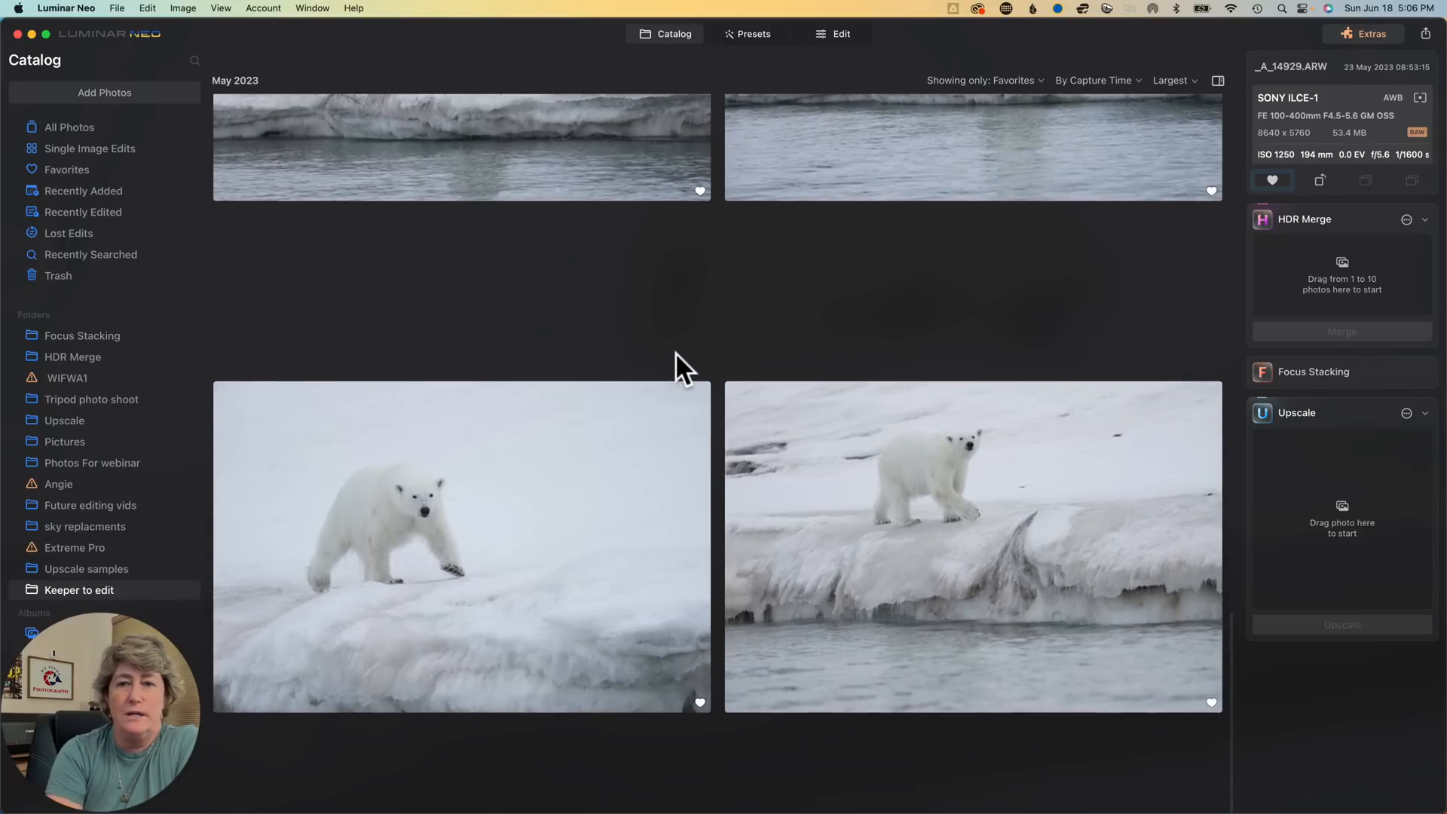
pyautogui.scroll(-3)
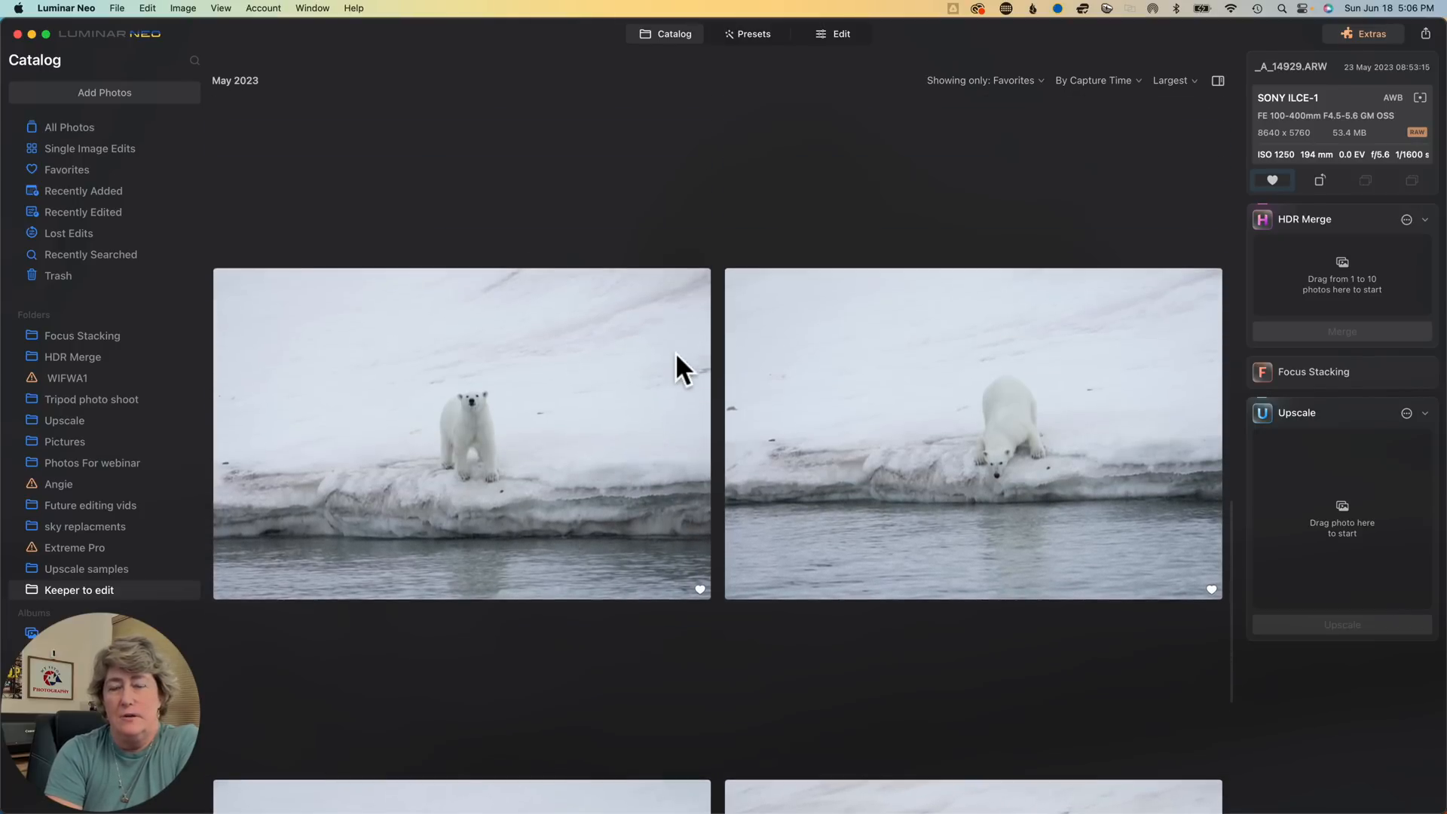
pyautogui.moveTo(683, 369)
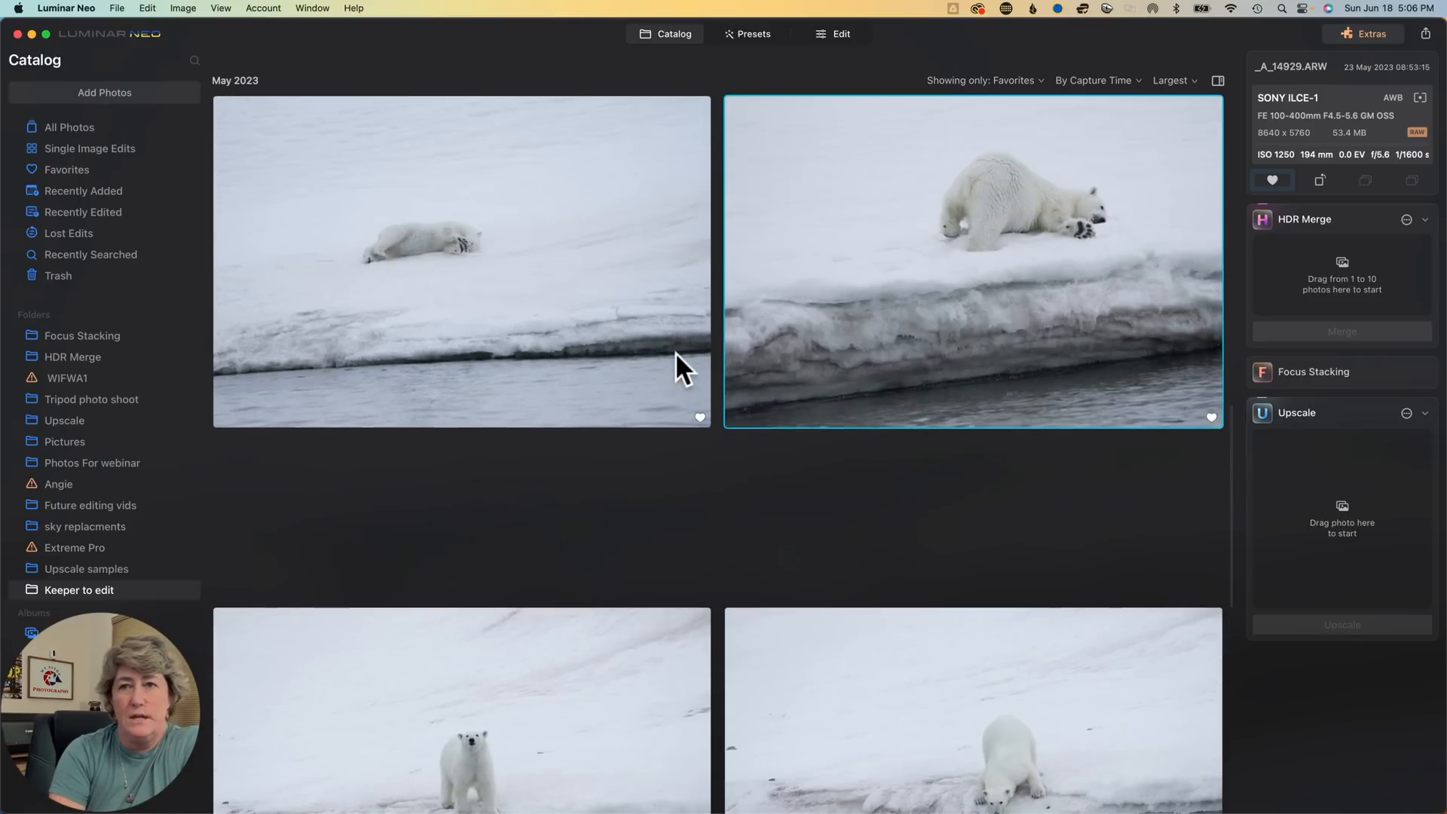
pyautogui.moveTo(845, 369)
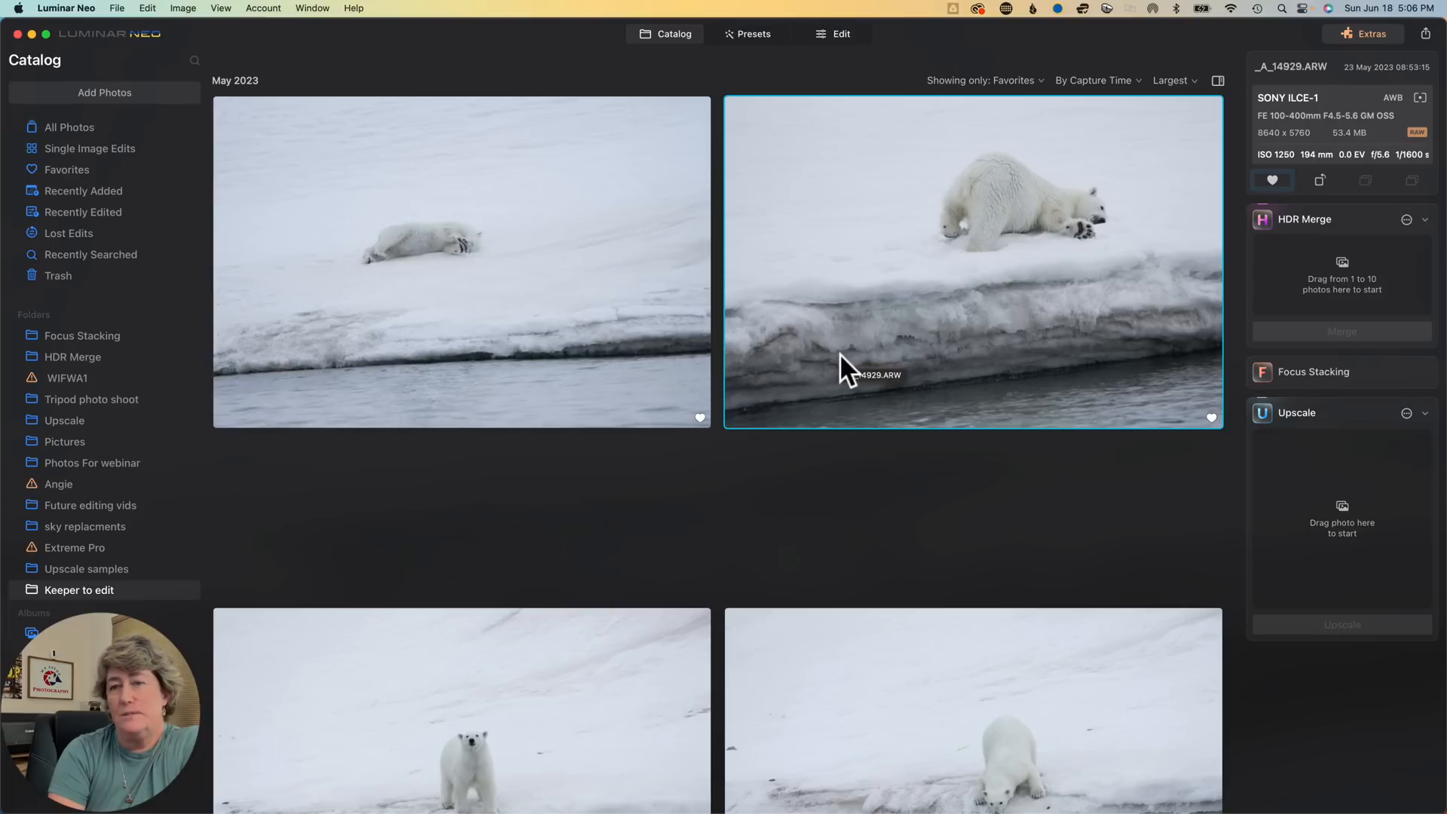
pyautogui.moveTo(728, 334)
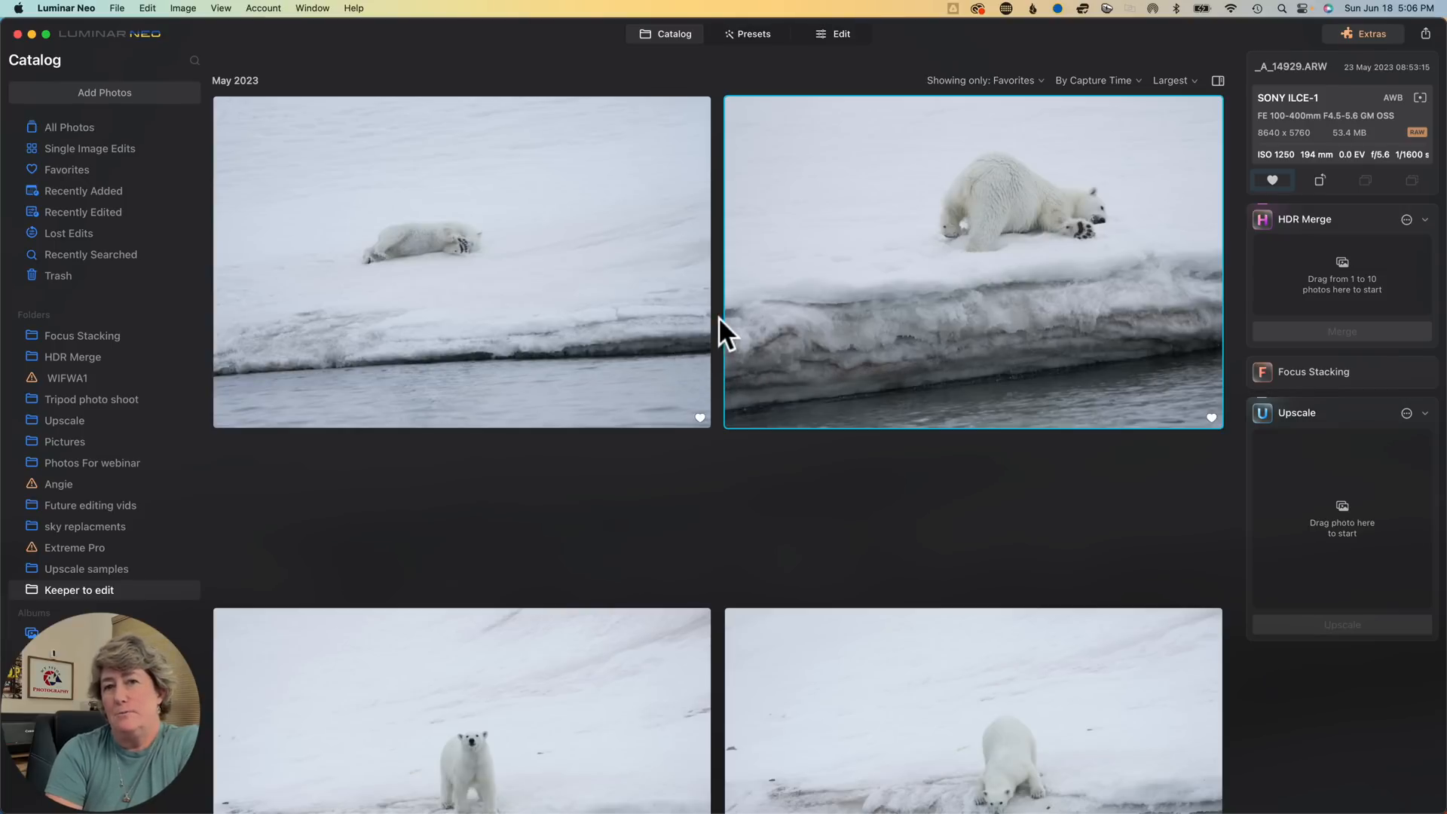
pyautogui.scroll(-3)
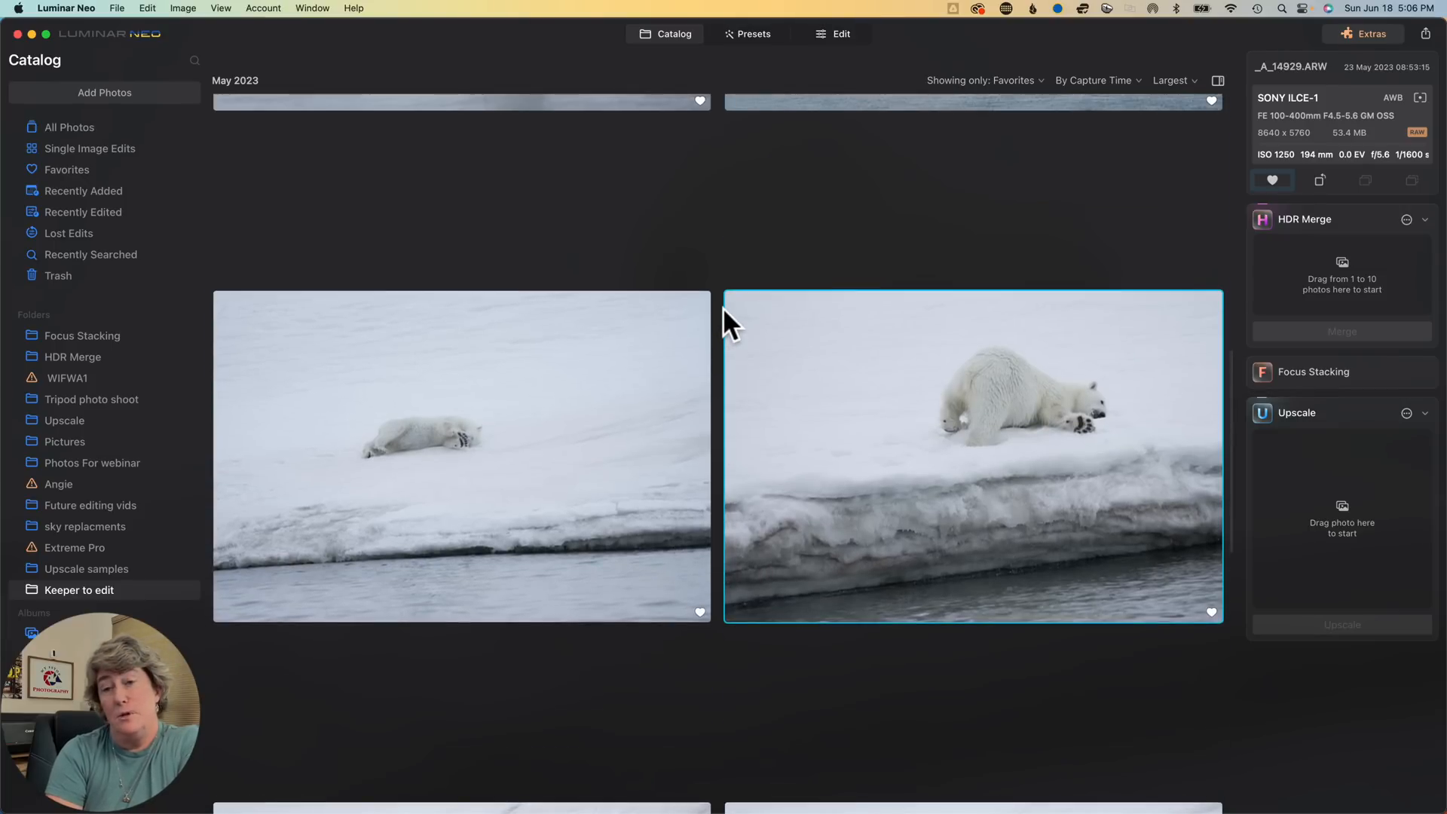
pyautogui.scroll(-3)
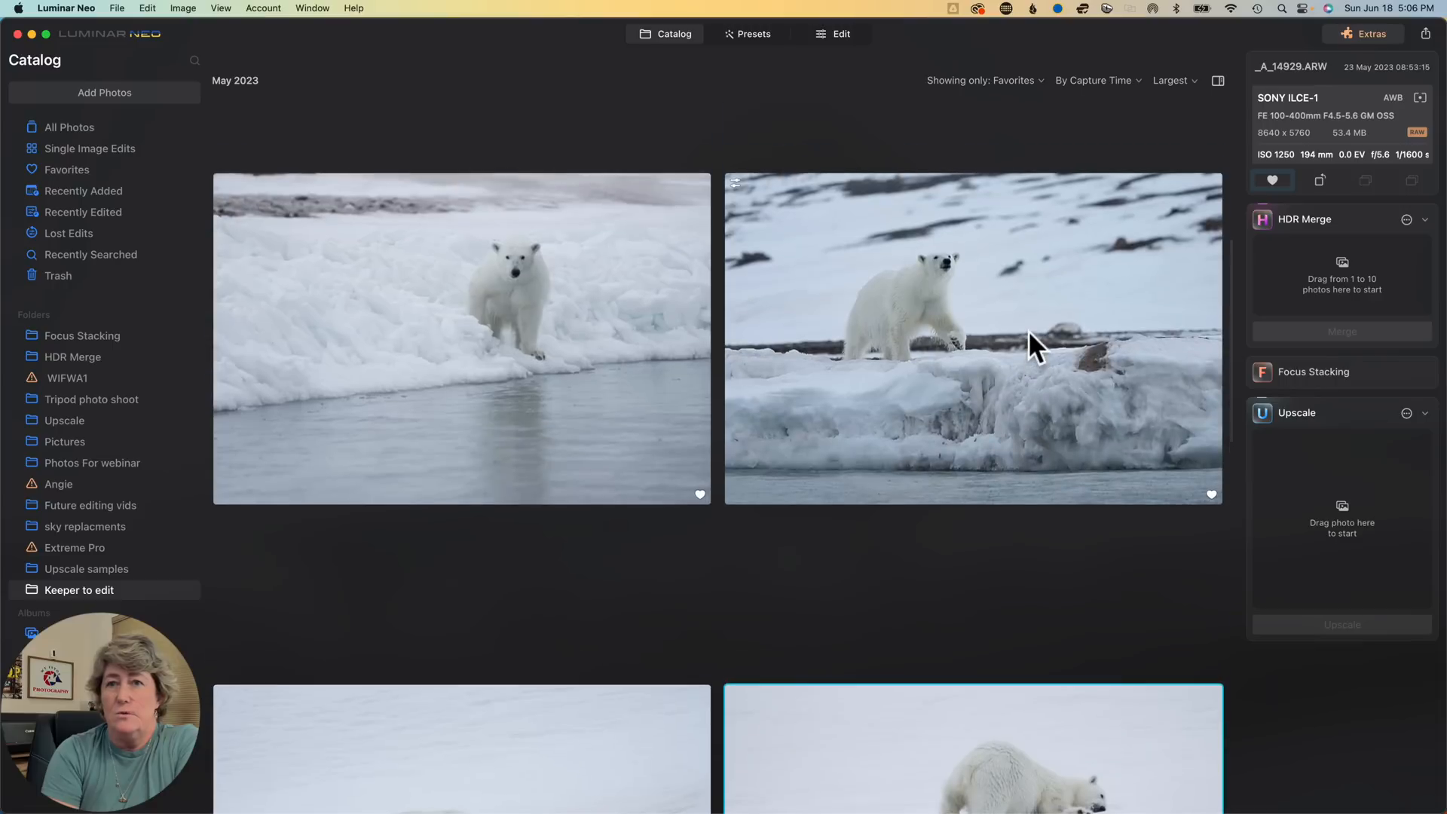
# - Select the bear-on-the-ice-ledge photo and open it for editing
pyautogui.click(974, 339)
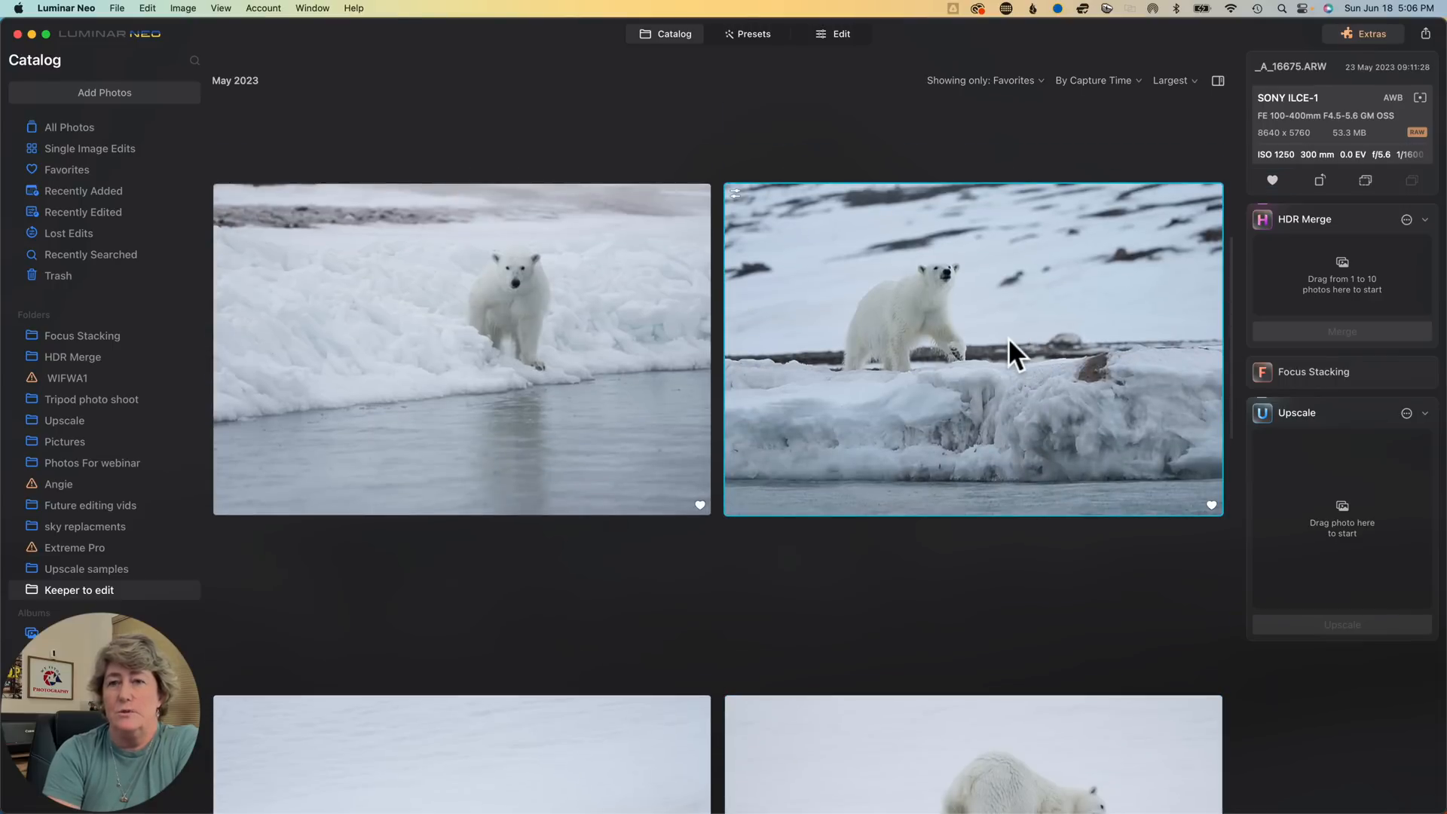
pyautogui.doubleClick(973, 350)
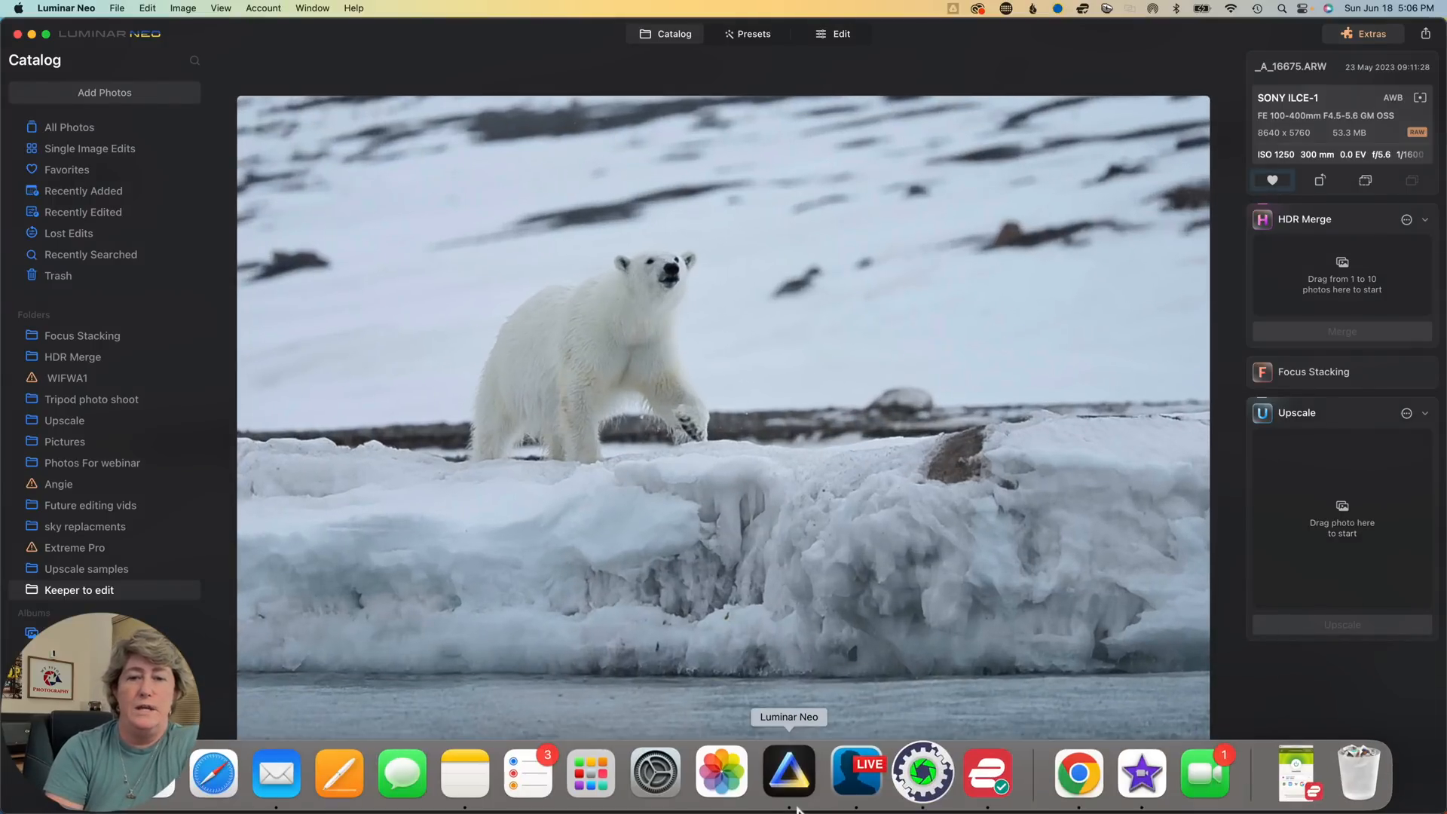
pyautogui.click(833, 34)
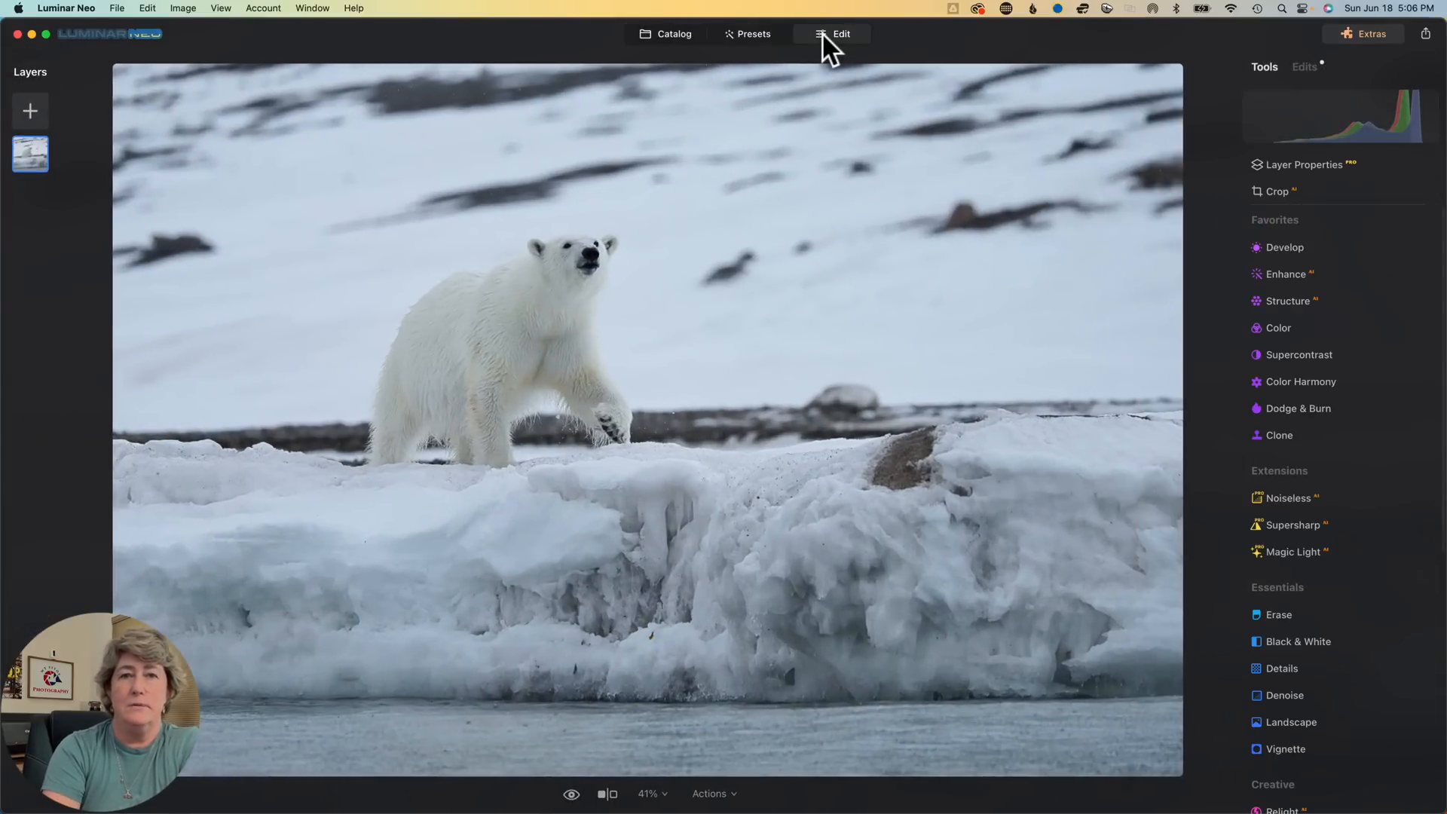
# - Compare before and after with the split divider, fit to view, then end the comparison
pyautogui.click(606, 794)
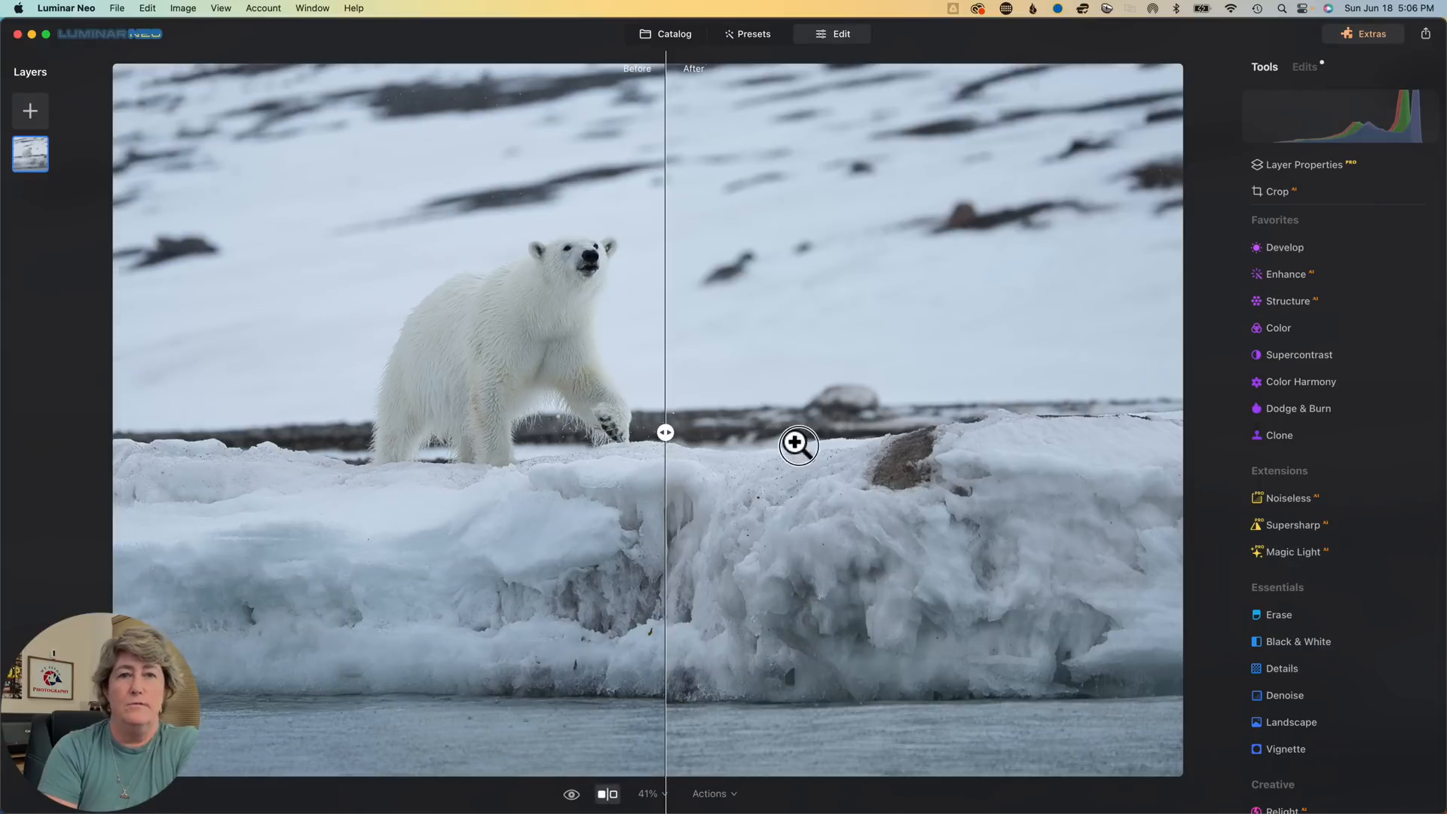
pyautogui.moveTo(666, 439)
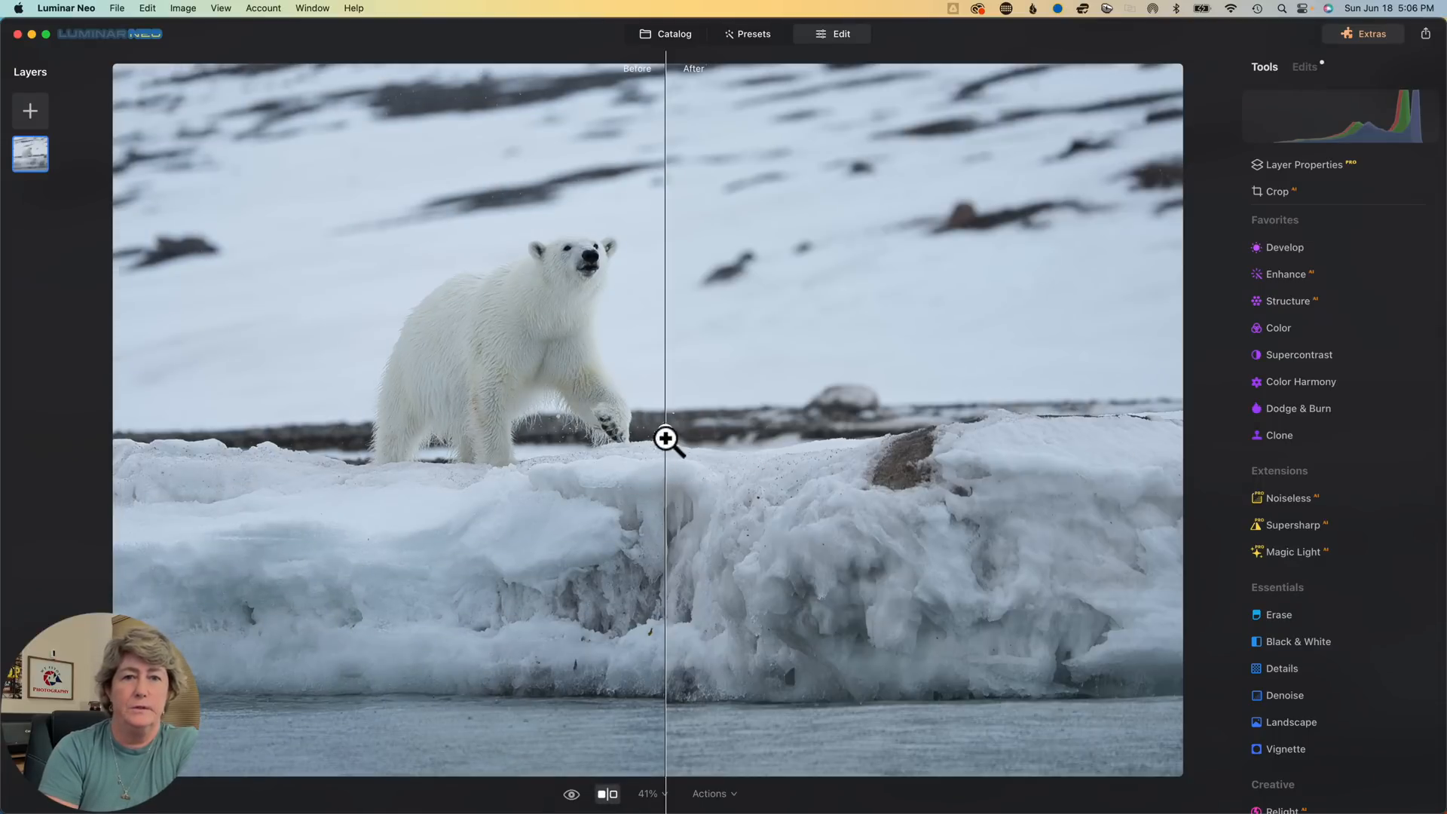
pyautogui.moveTo(666, 439); pyautogui.dragTo(704, 436)
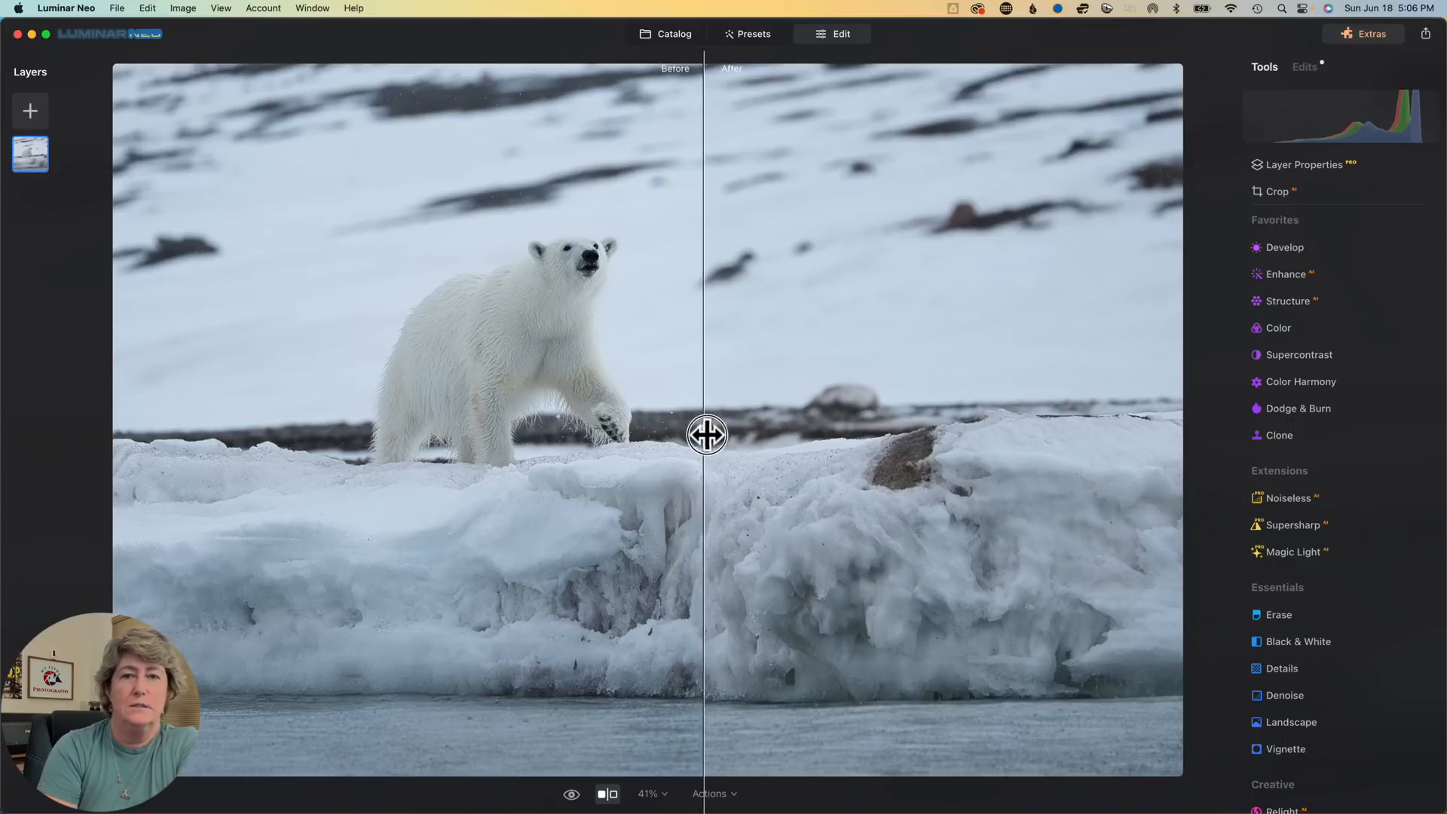
pyautogui.moveTo(707, 435); pyautogui.dragTo(1057, 453)
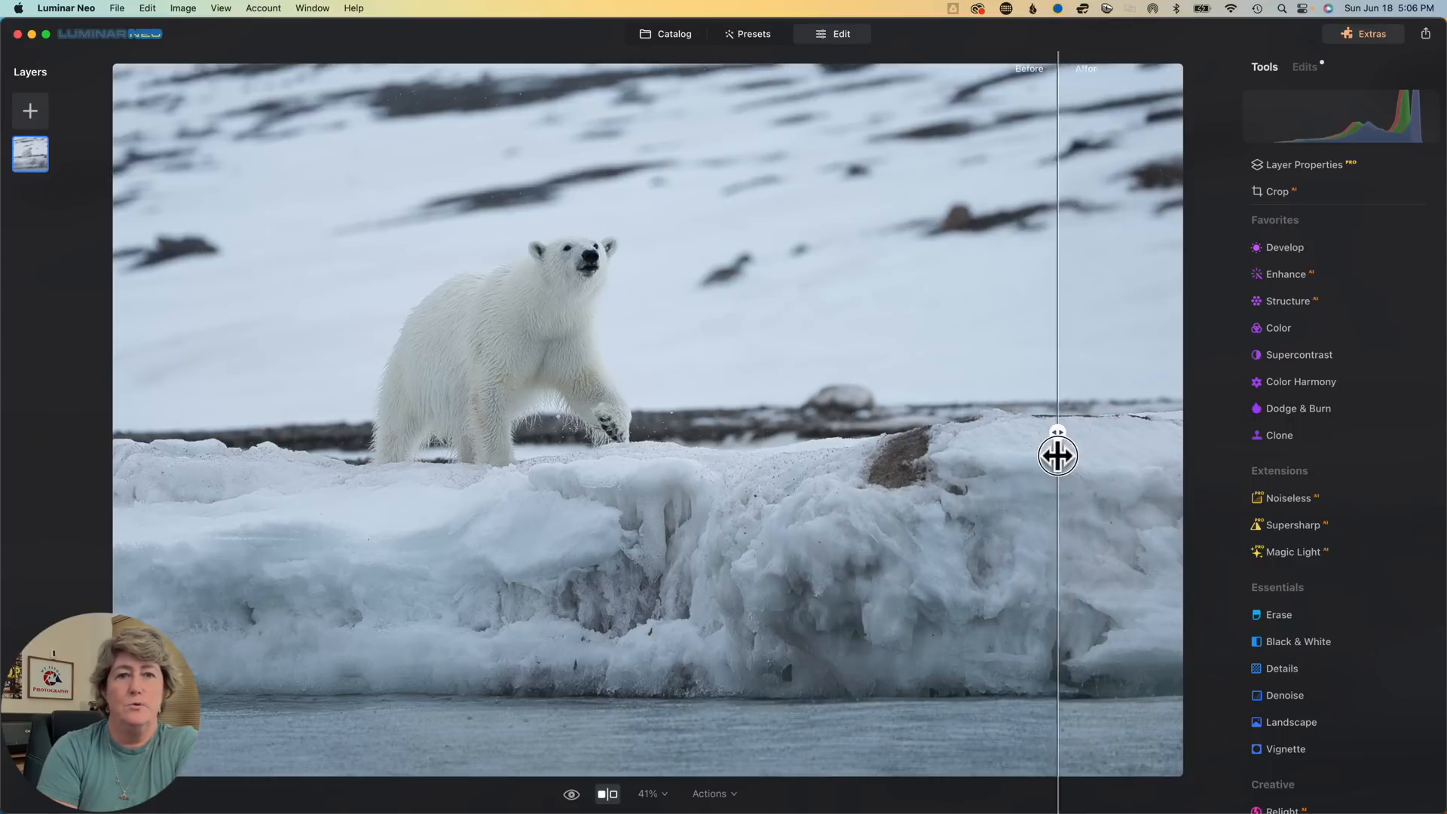
pyautogui.moveTo(1057, 452); pyautogui.dragTo(296, 408)
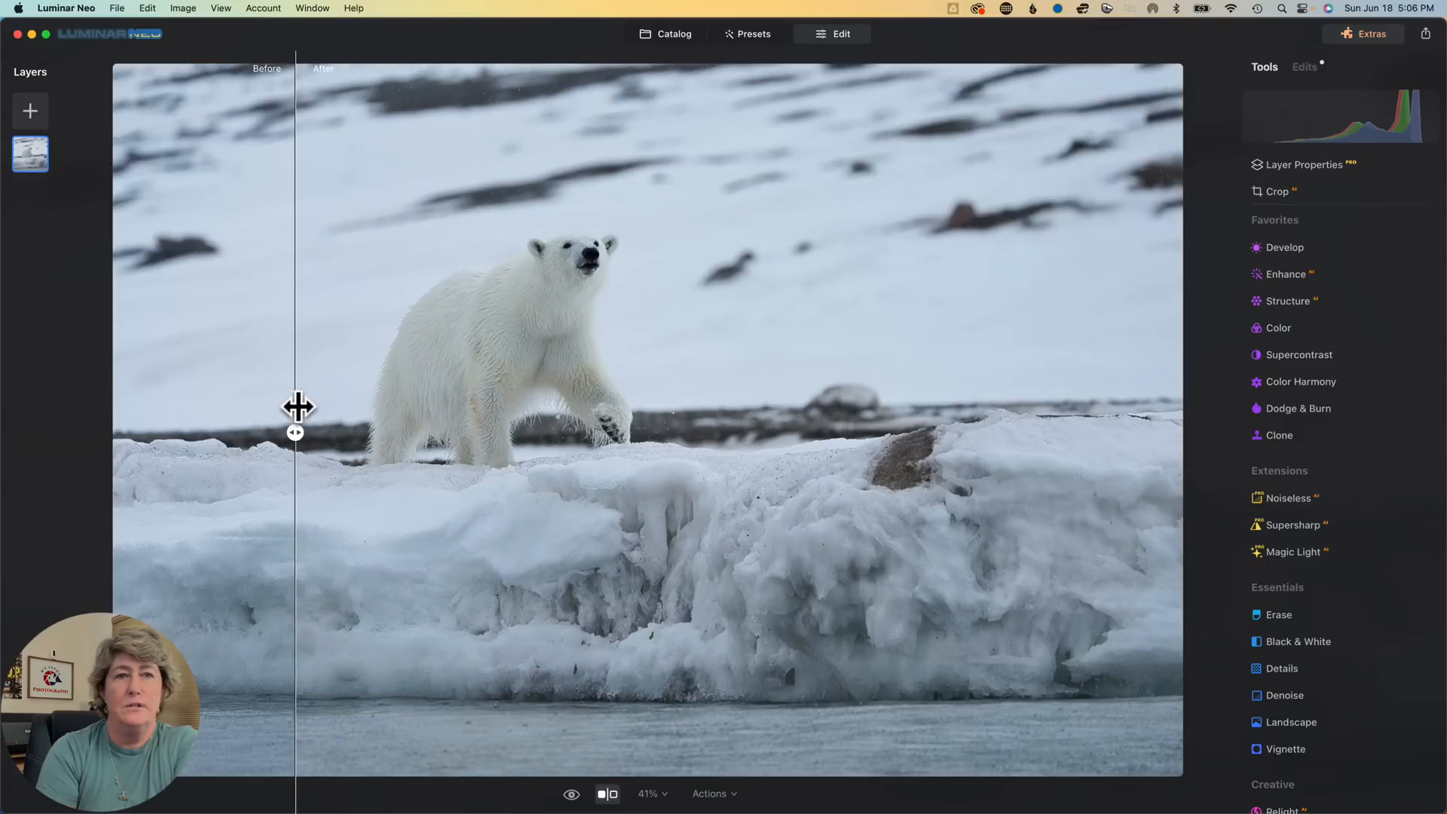
pyautogui.moveTo(751, 772)
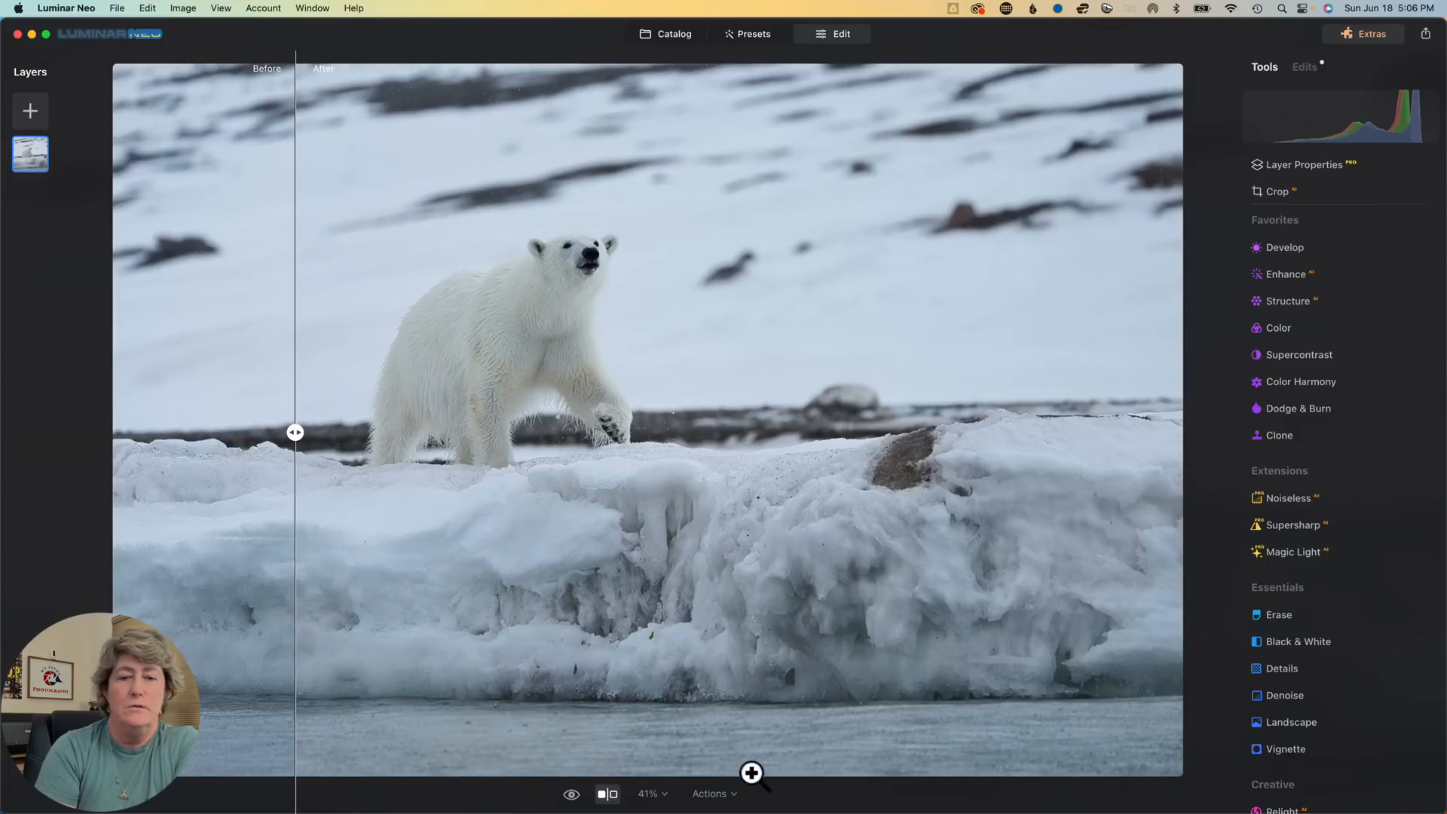
pyautogui.click(715, 794)
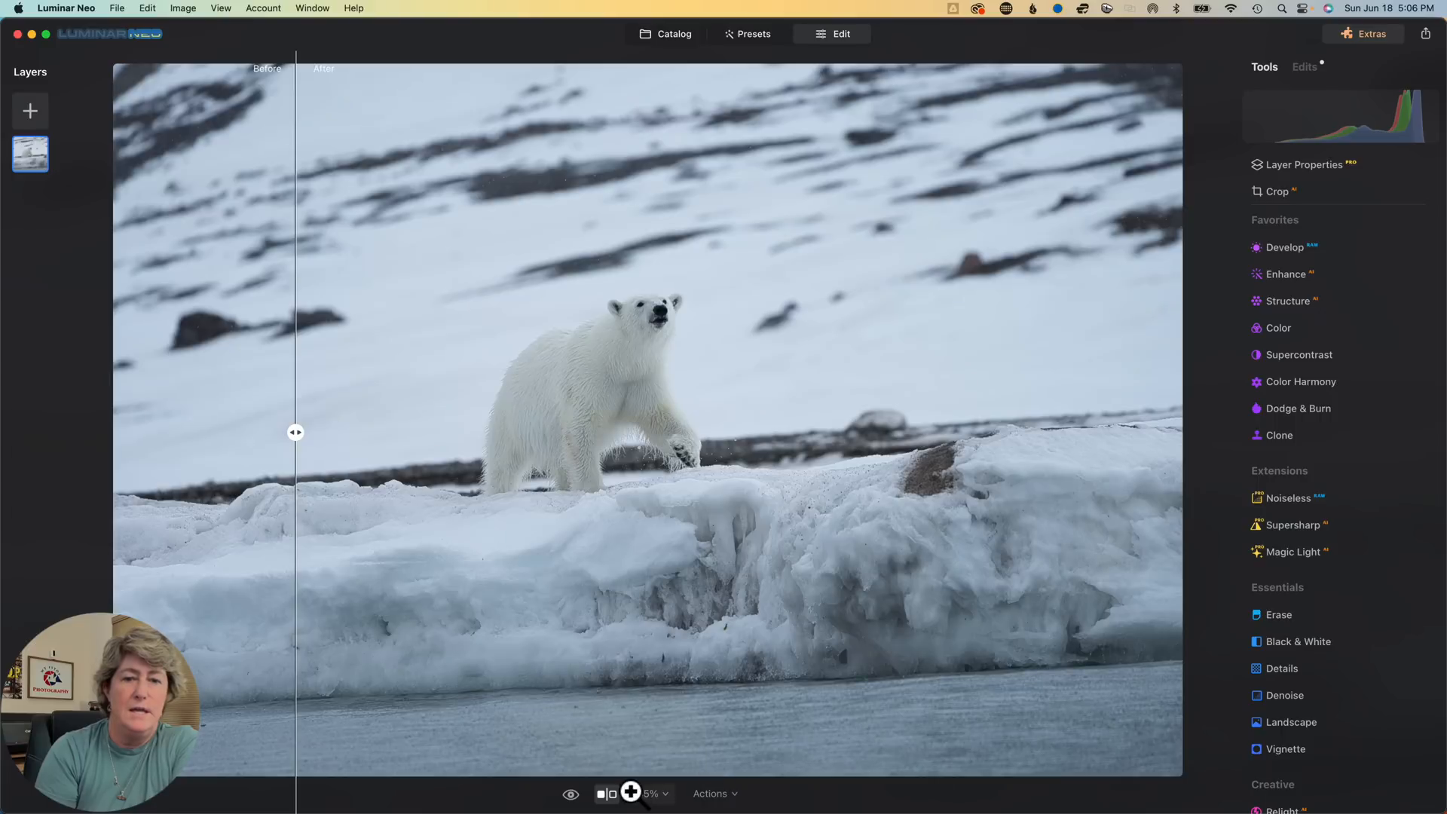
pyautogui.click(610, 794)
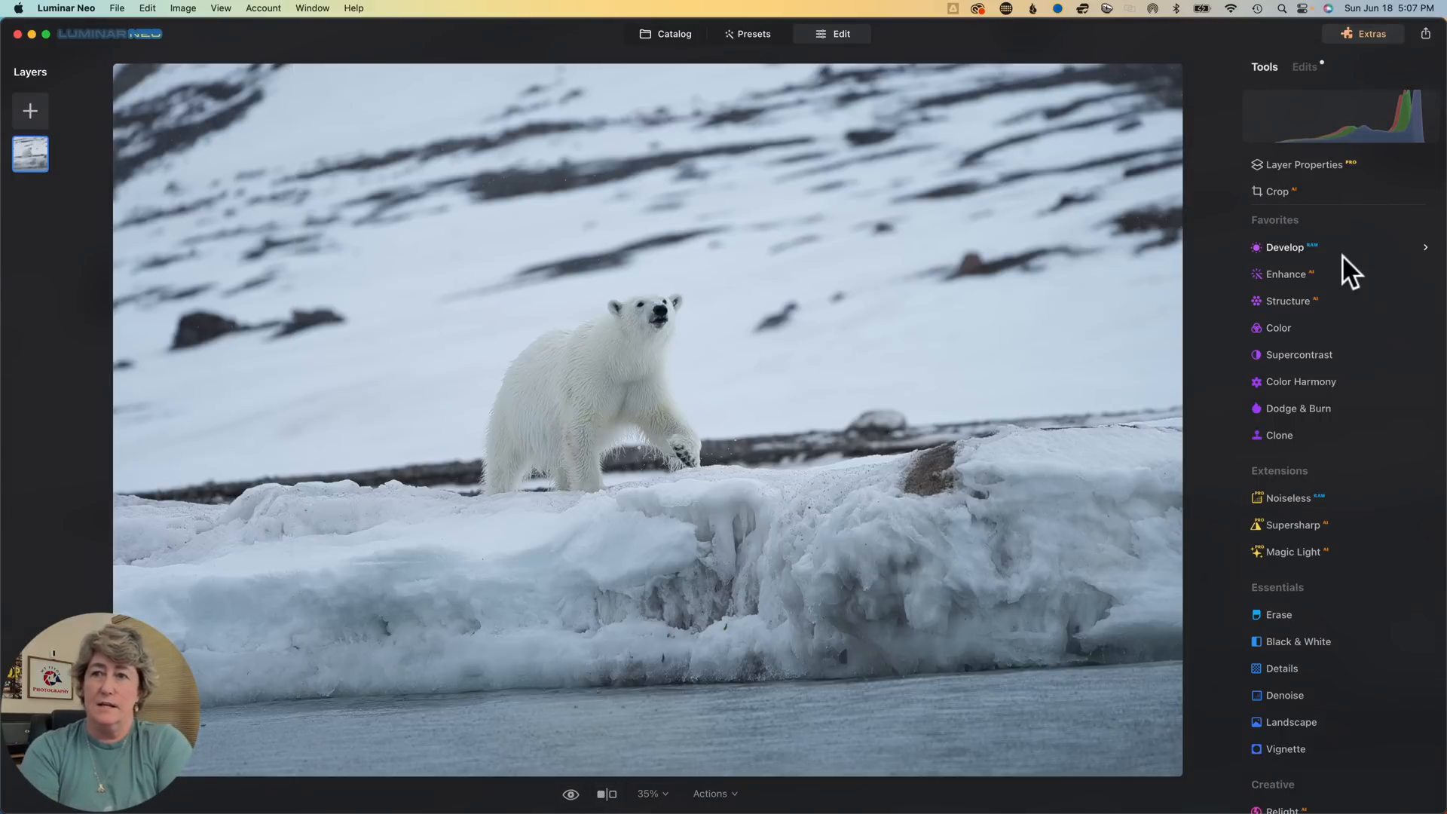
# - In Develop, set Highlights to -18 and Shadows to 33
pyautogui.click(1284, 247)
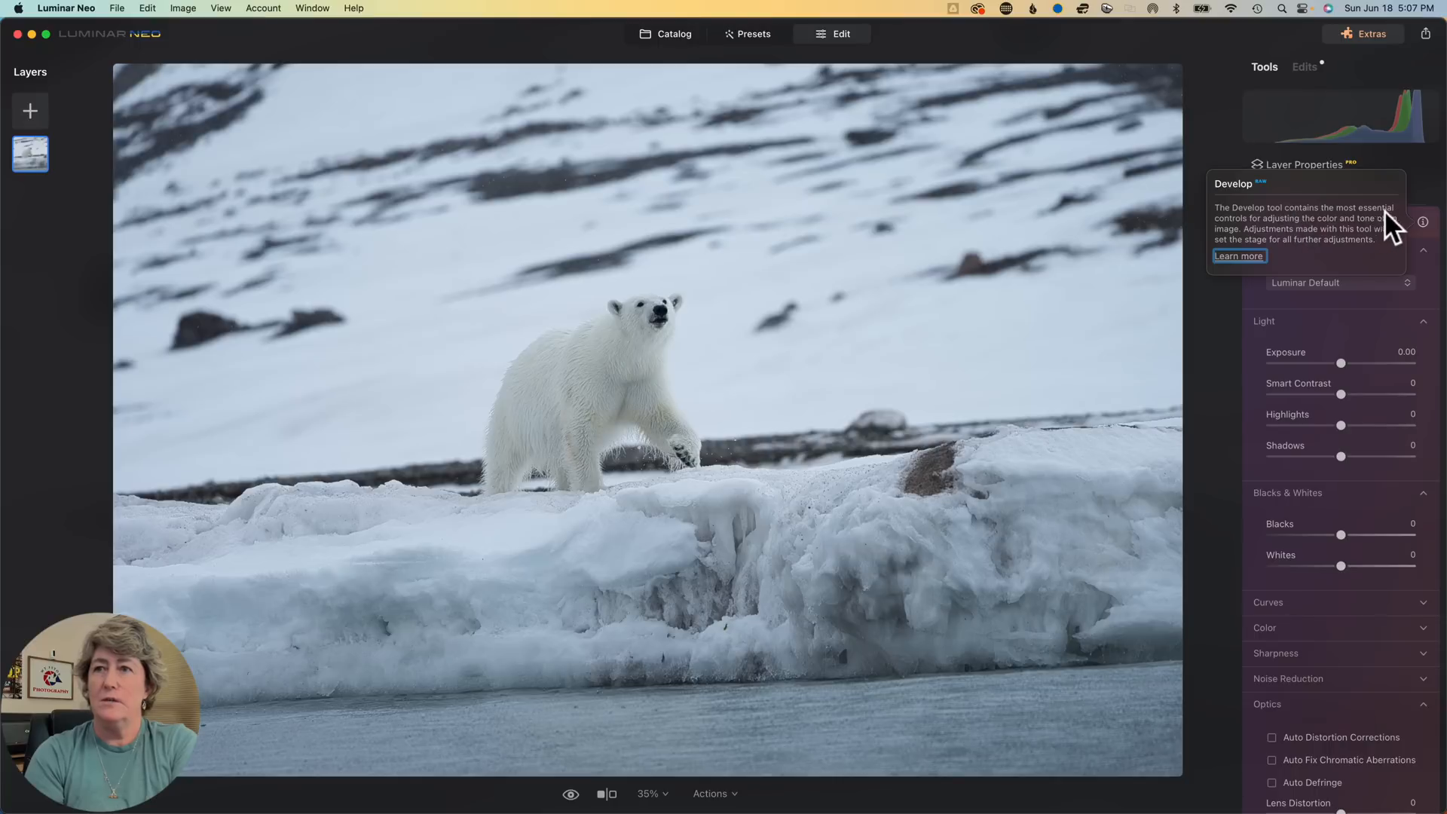
pyautogui.moveTo(1369, 247)
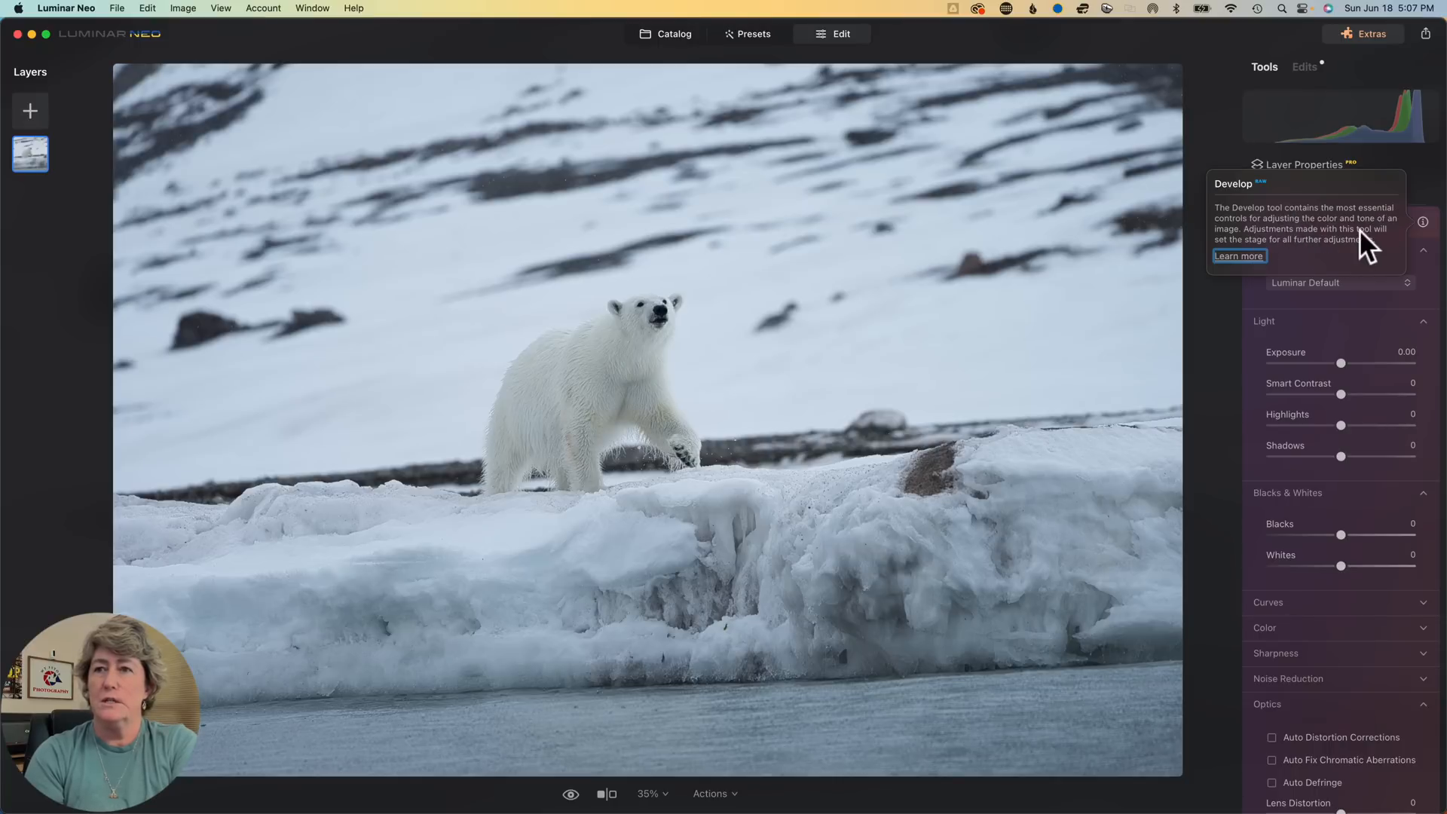
pyautogui.moveTo(1242, 267)
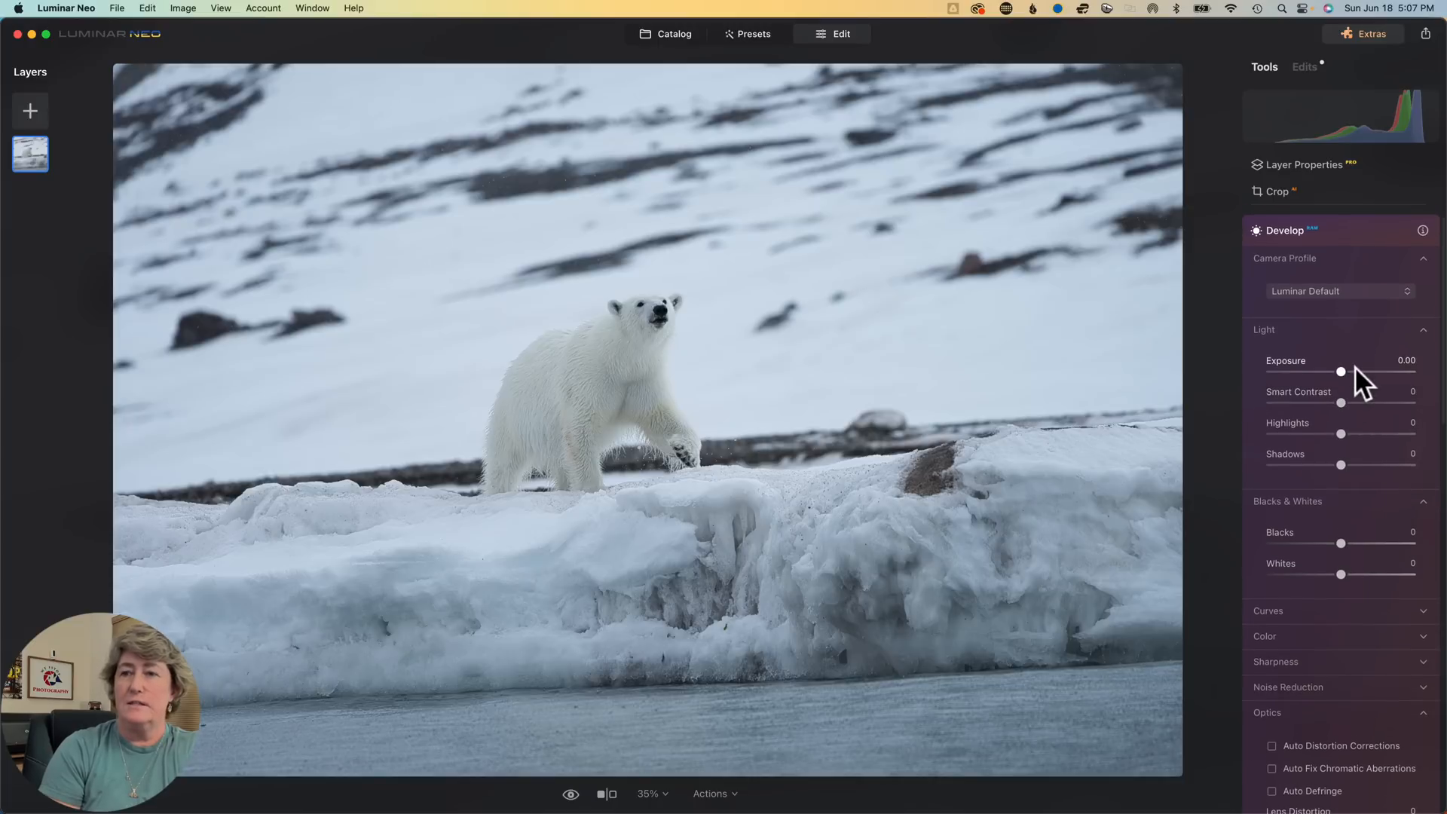
pyautogui.scroll(-3)
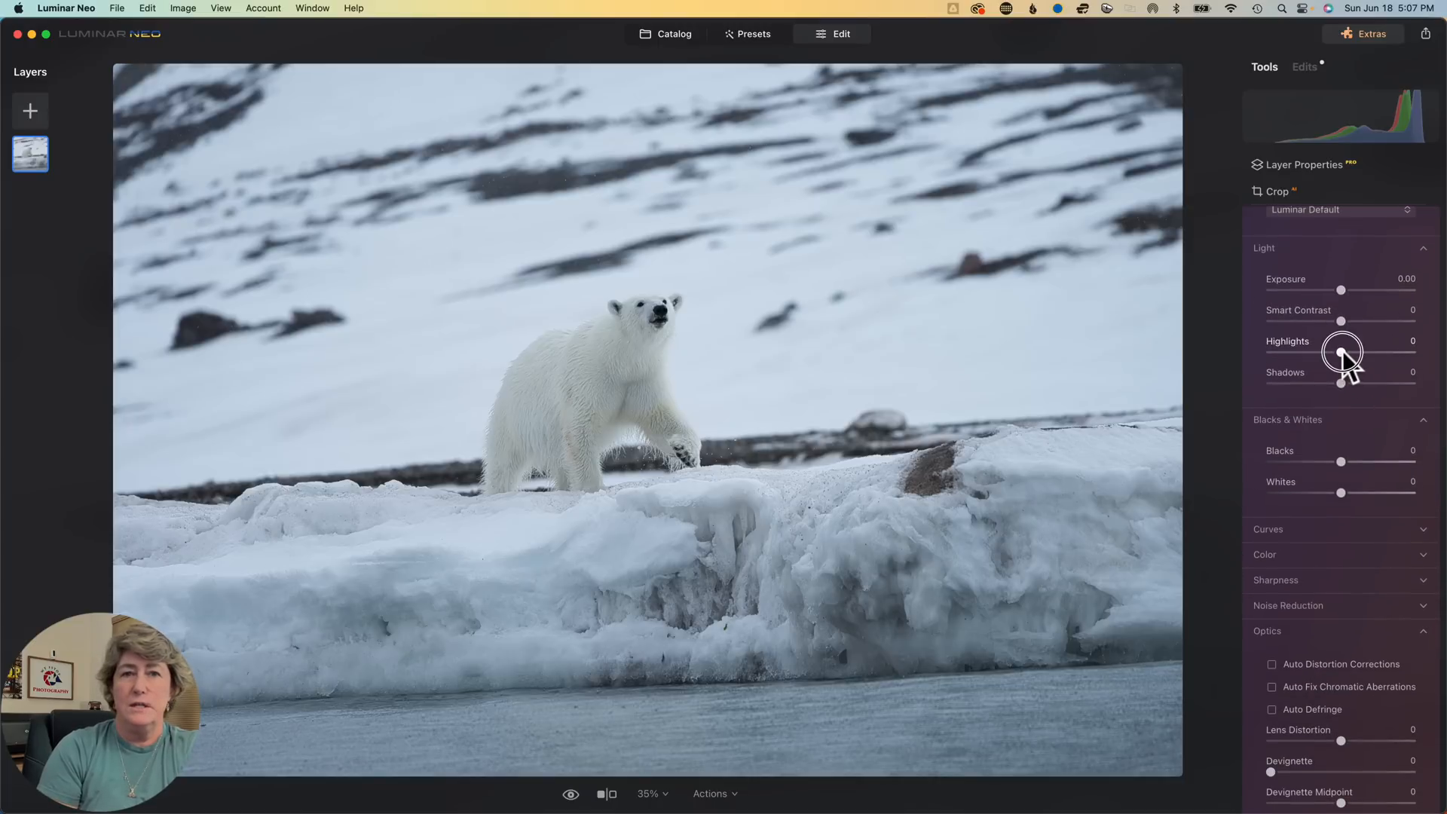
pyautogui.moveTo(1341, 353); pyautogui.dragTo(1357, 353)
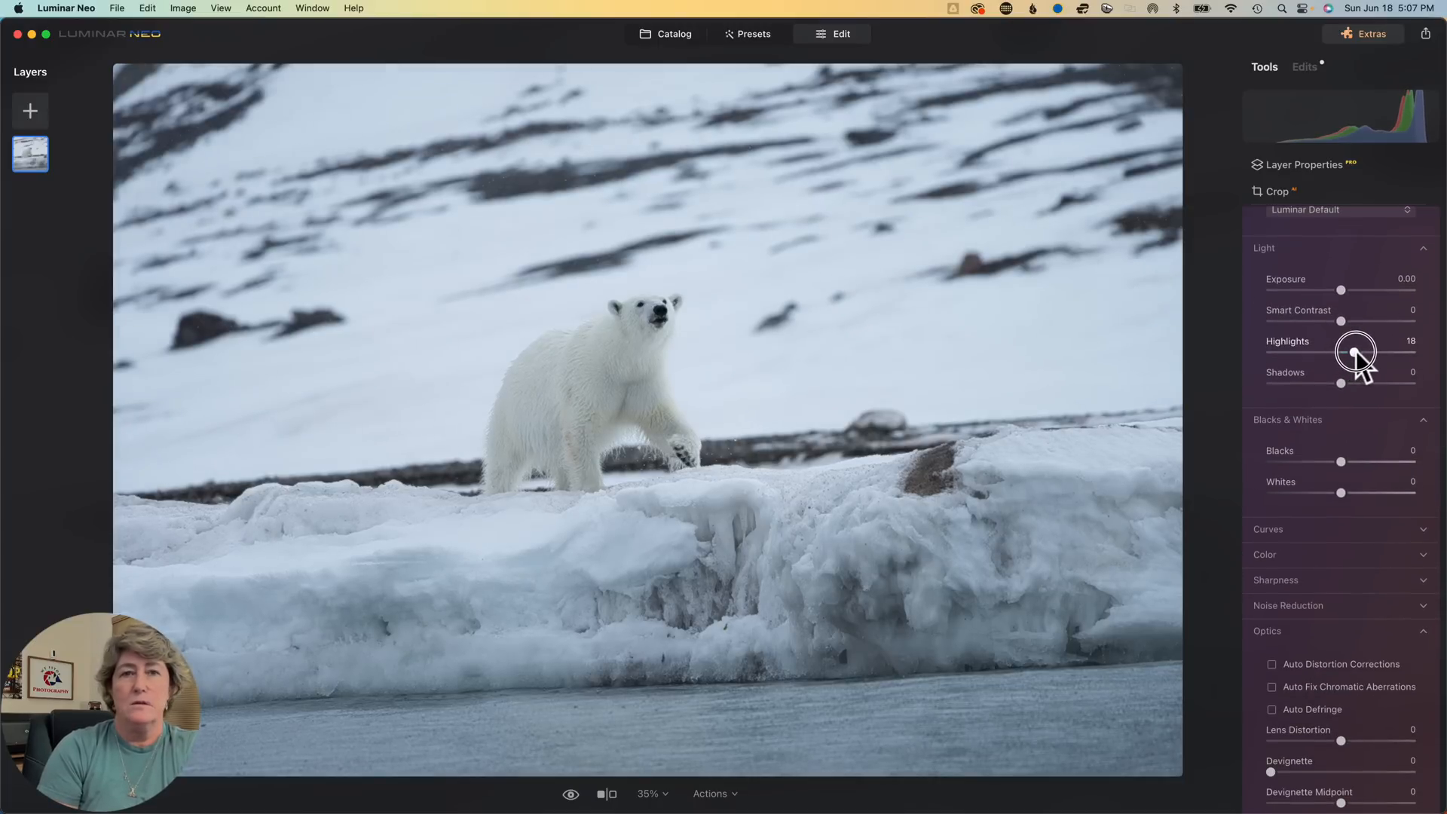
pyautogui.moveTo(1357, 359); pyautogui.dragTo(1325, 358)
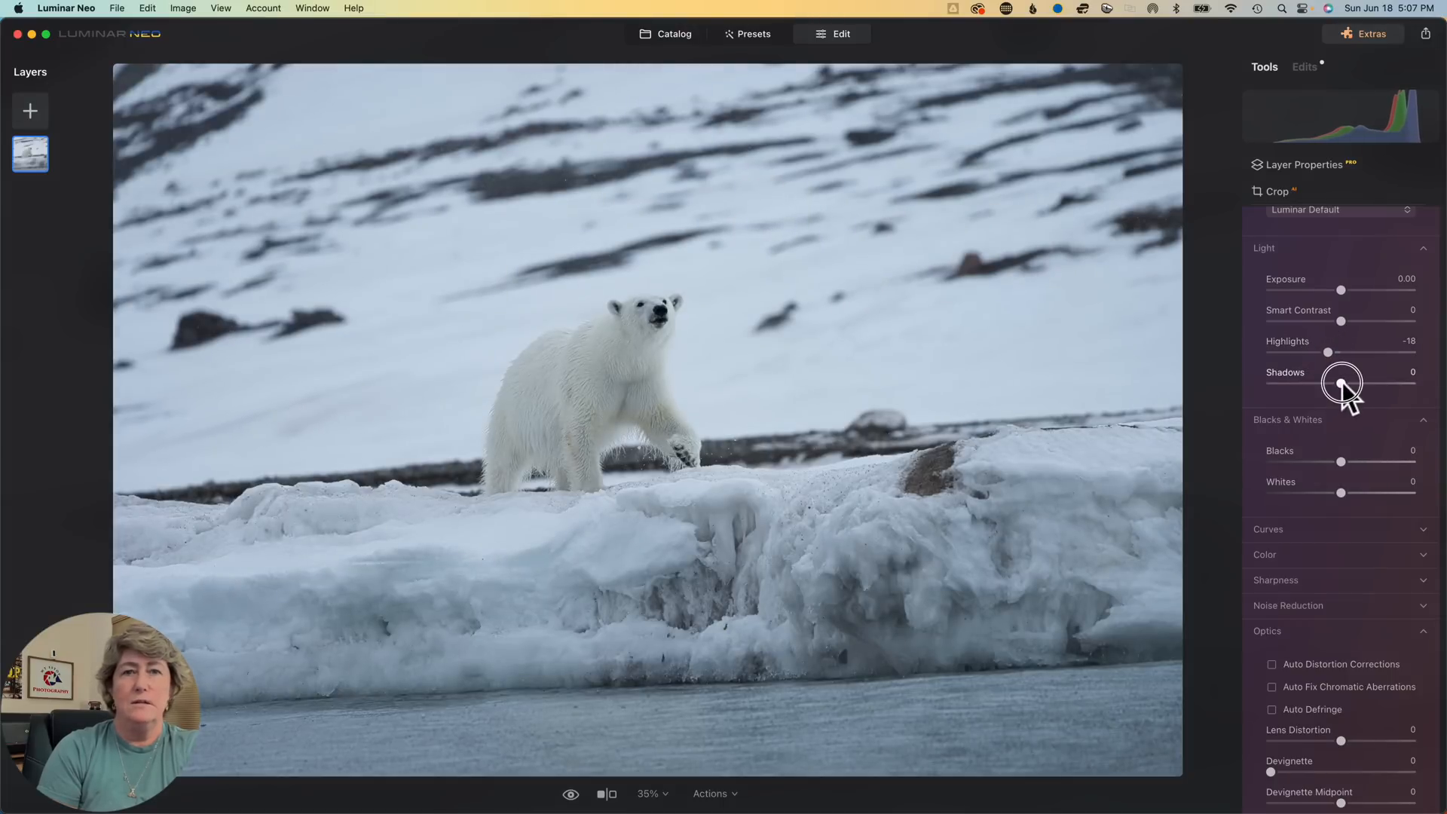
pyautogui.moveTo(1342, 385); pyautogui.dragTo(1385, 386)
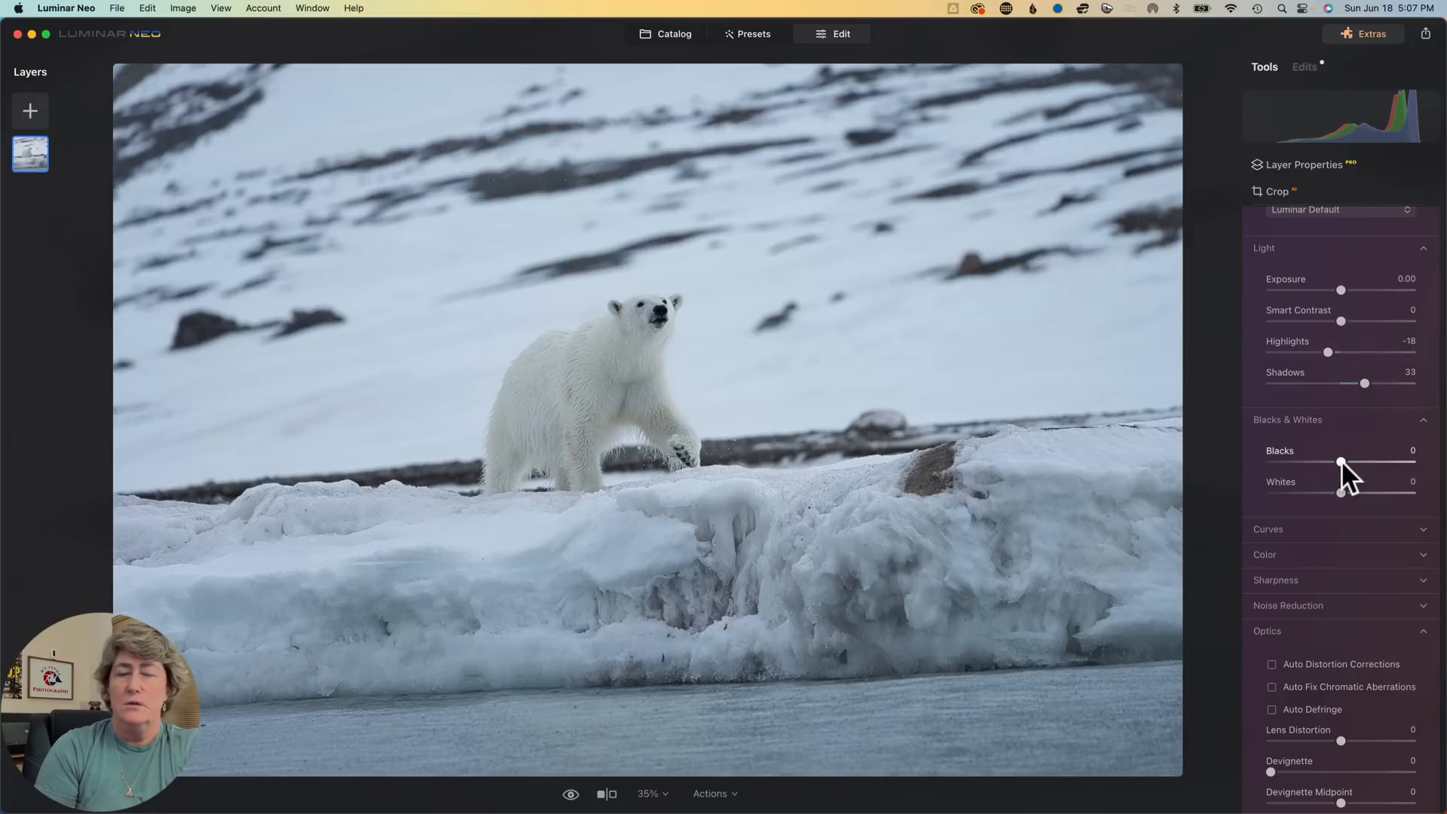
# - Set Blacks -21 and Whites 28, enable auto chromatic aberration removal, and collapse Develop
pyautogui.moveTo(1345, 463); pyautogui.dragTo(1326, 464)
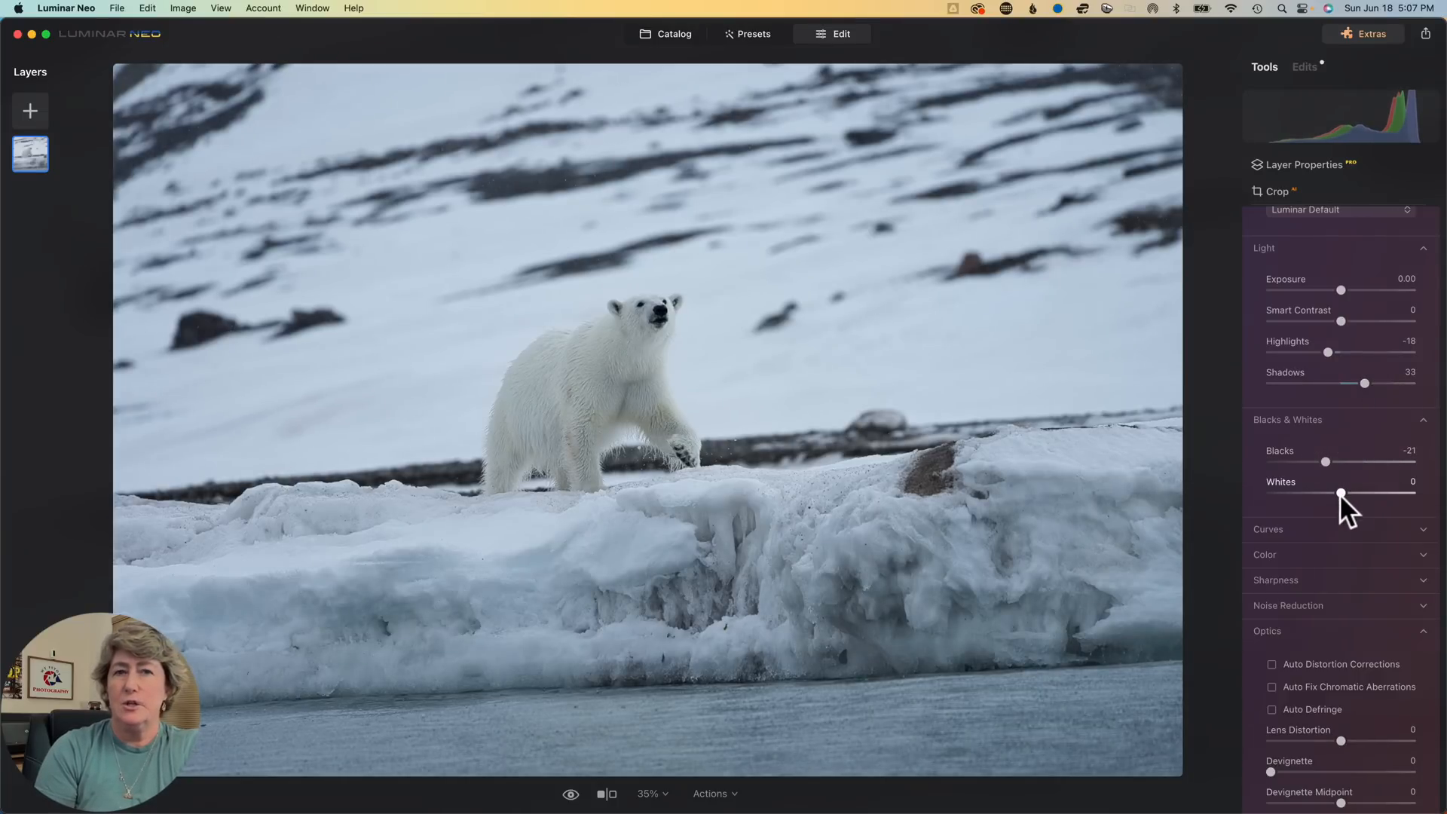
pyautogui.moveTo(1341, 495); pyautogui.dragTo(1353, 495)
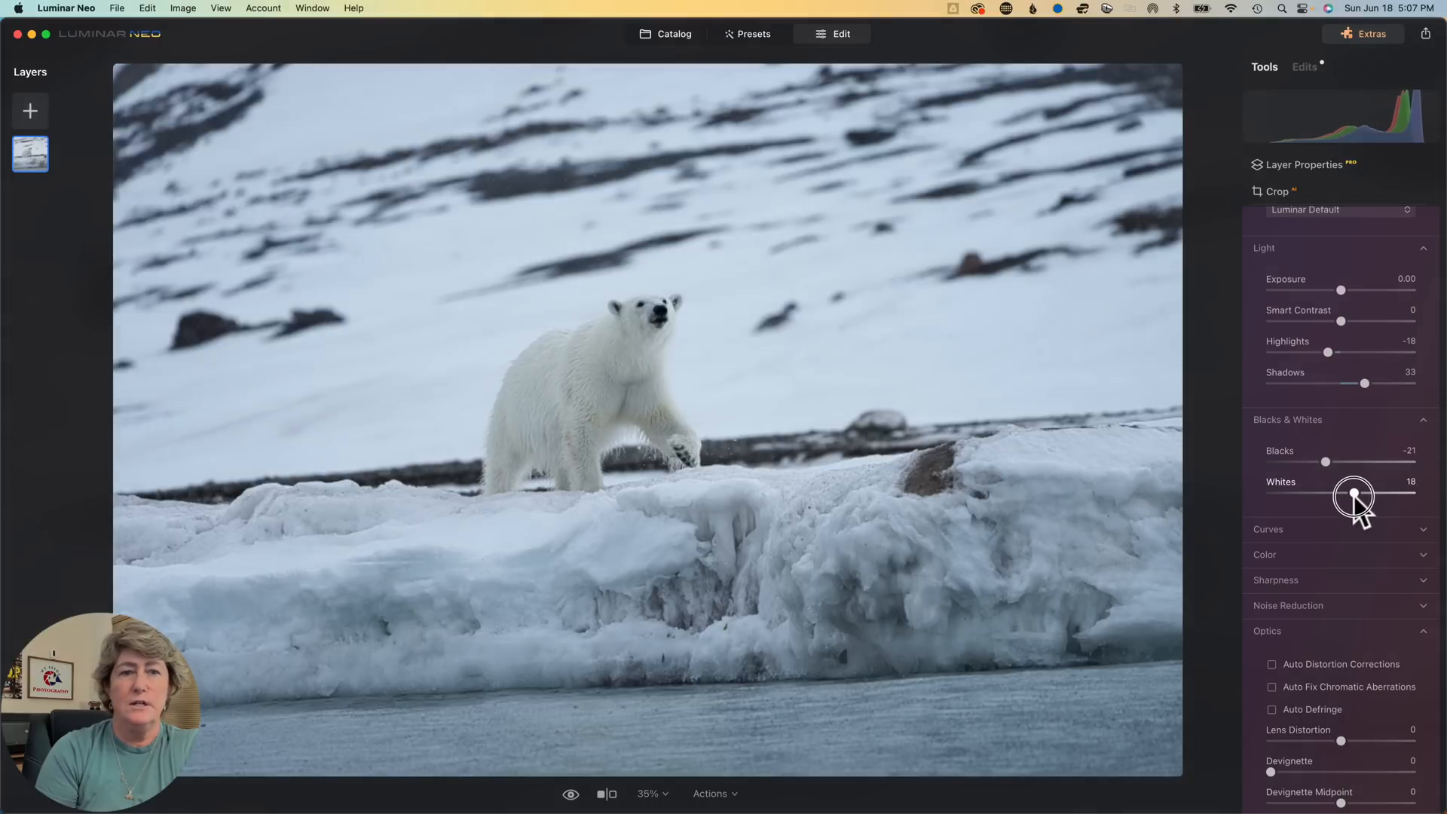
pyautogui.moveTo(1352, 495); pyautogui.dragTo(1365, 495)
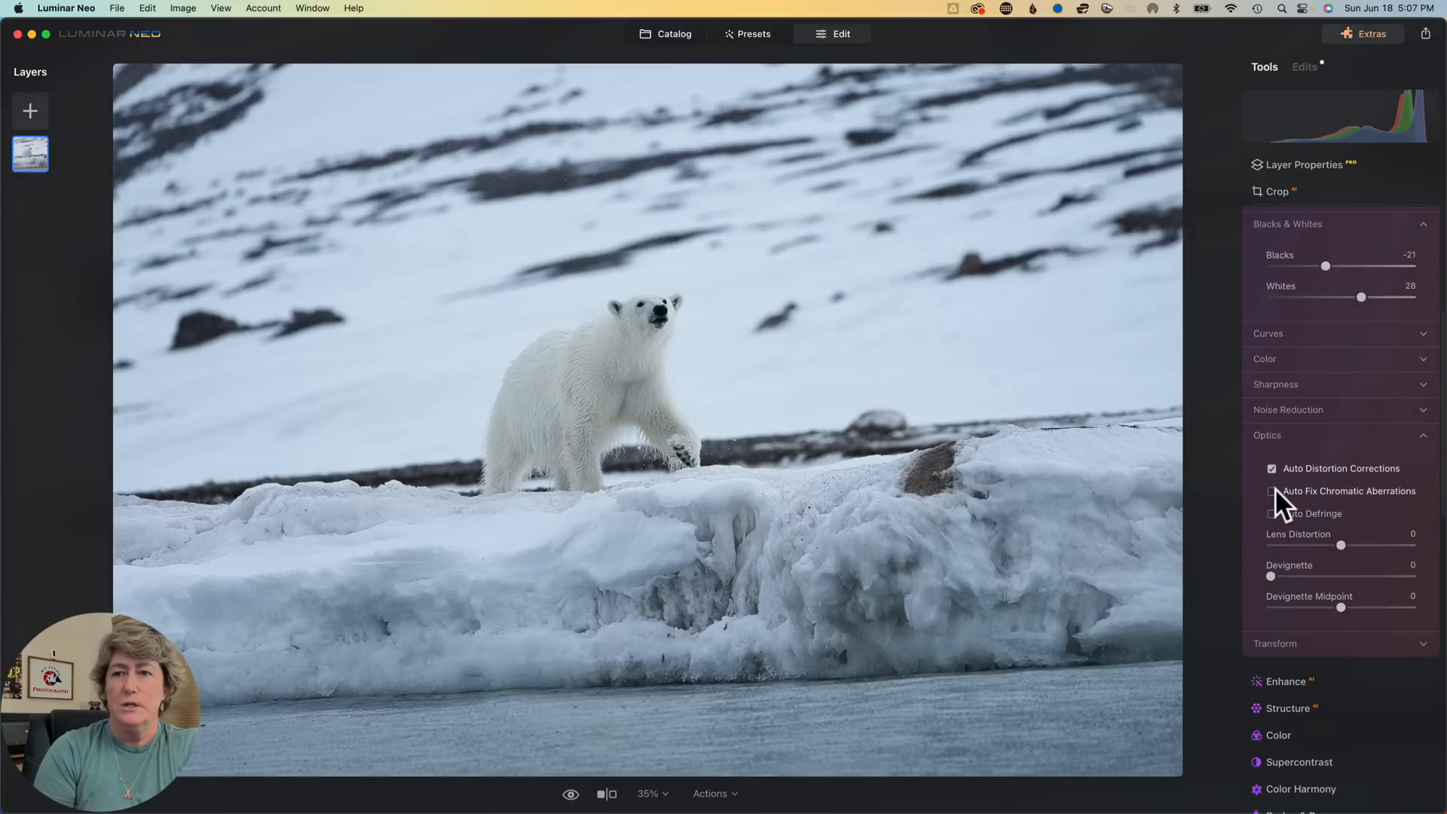
pyautogui.click(1272, 490)
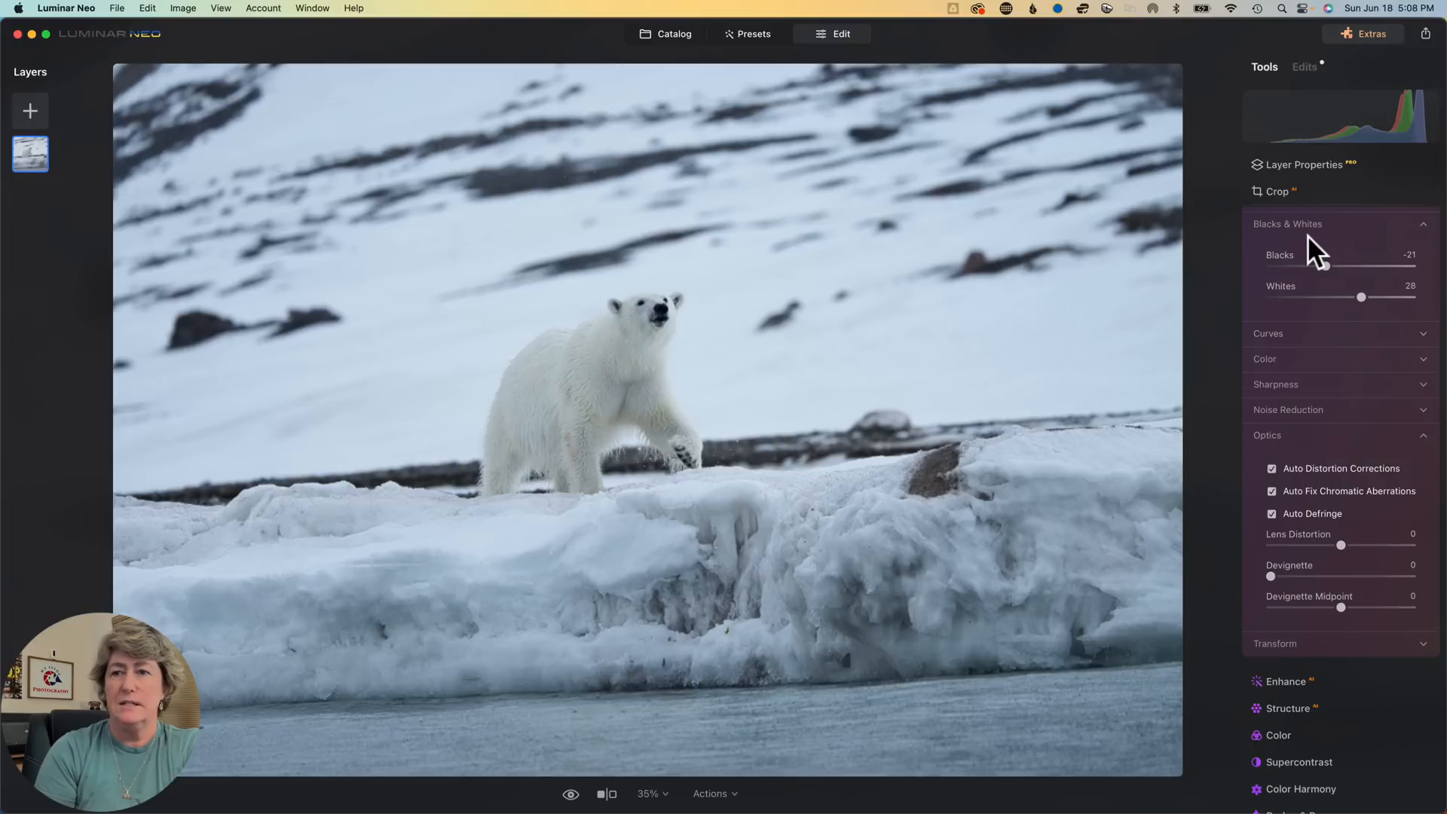
pyautogui.click(1284, 221)
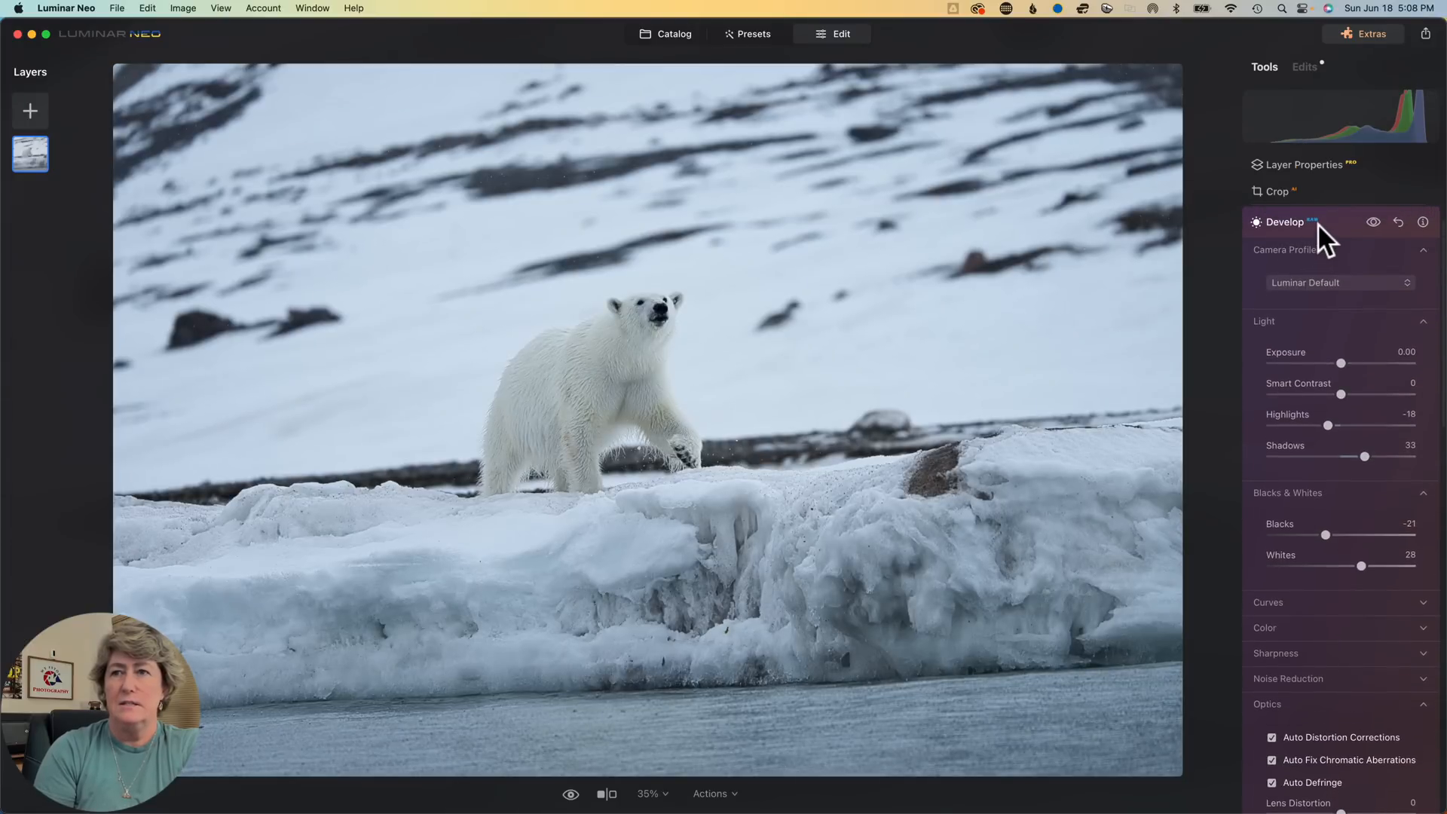
pyautogui.click(1278, 191)
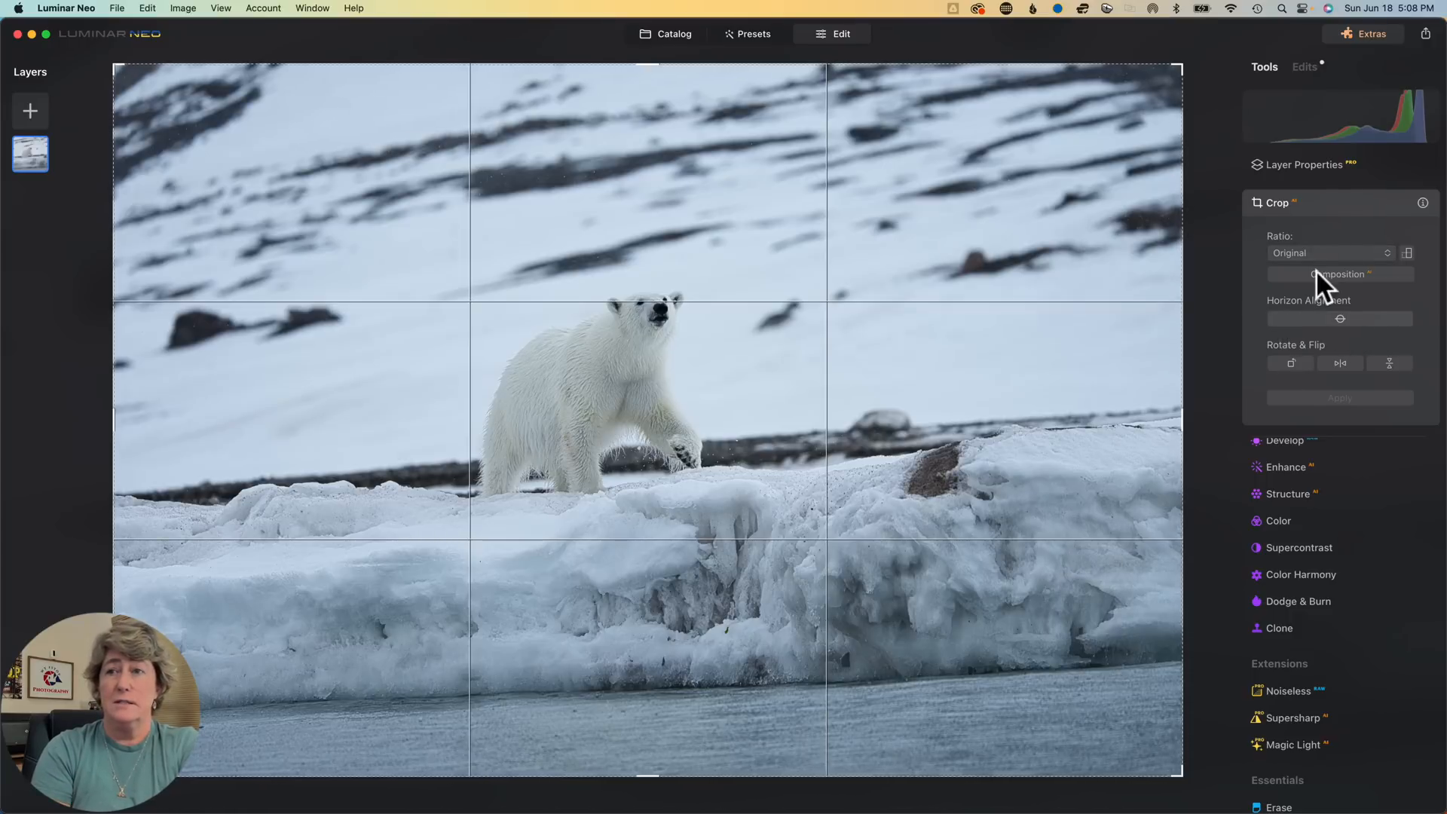
# - Crop with a Free ratio, pulling the corner in around the bear, and apply
pyautogui.click(1332, 253)
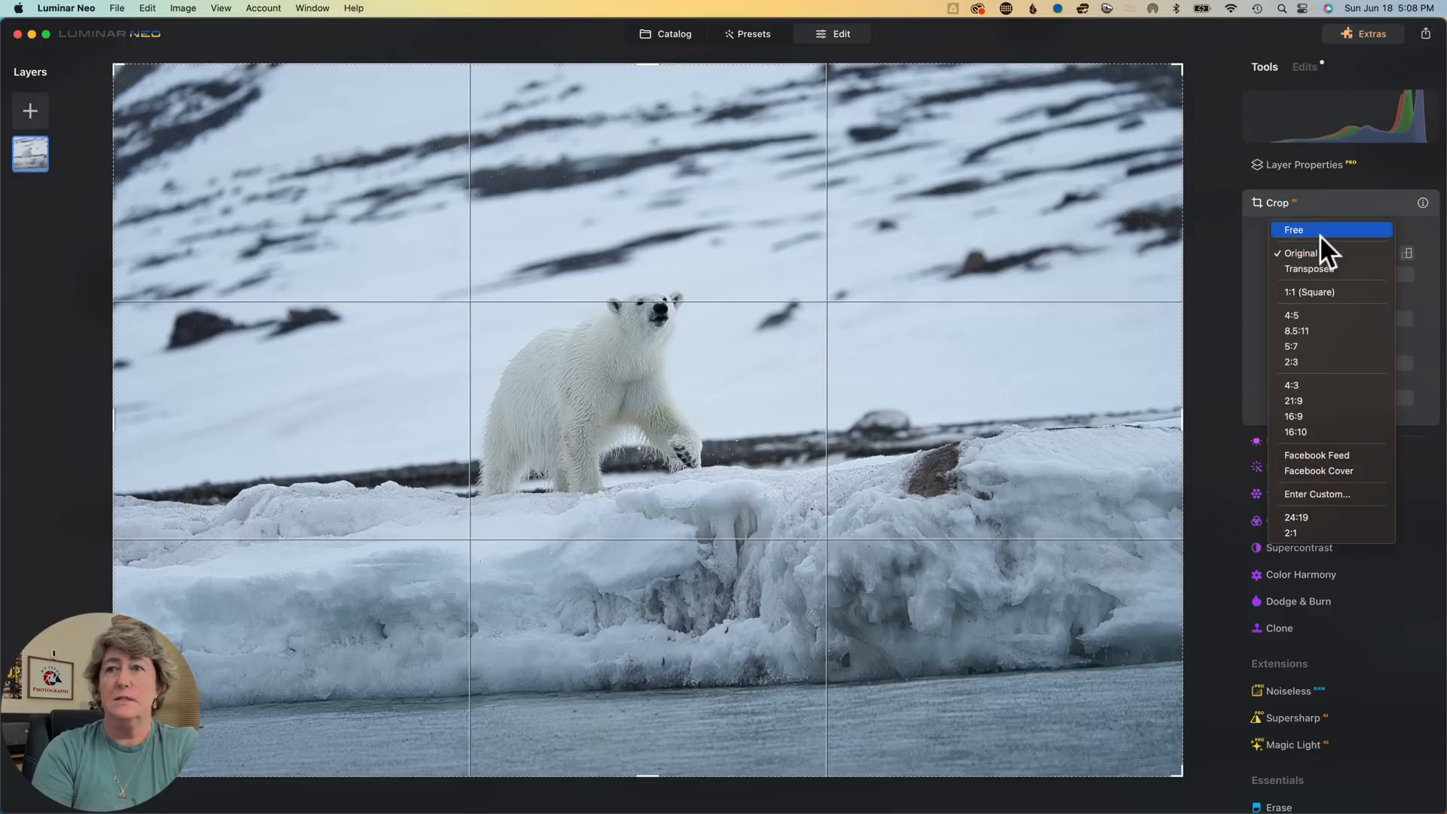
pyautogui.click(1294, 230)
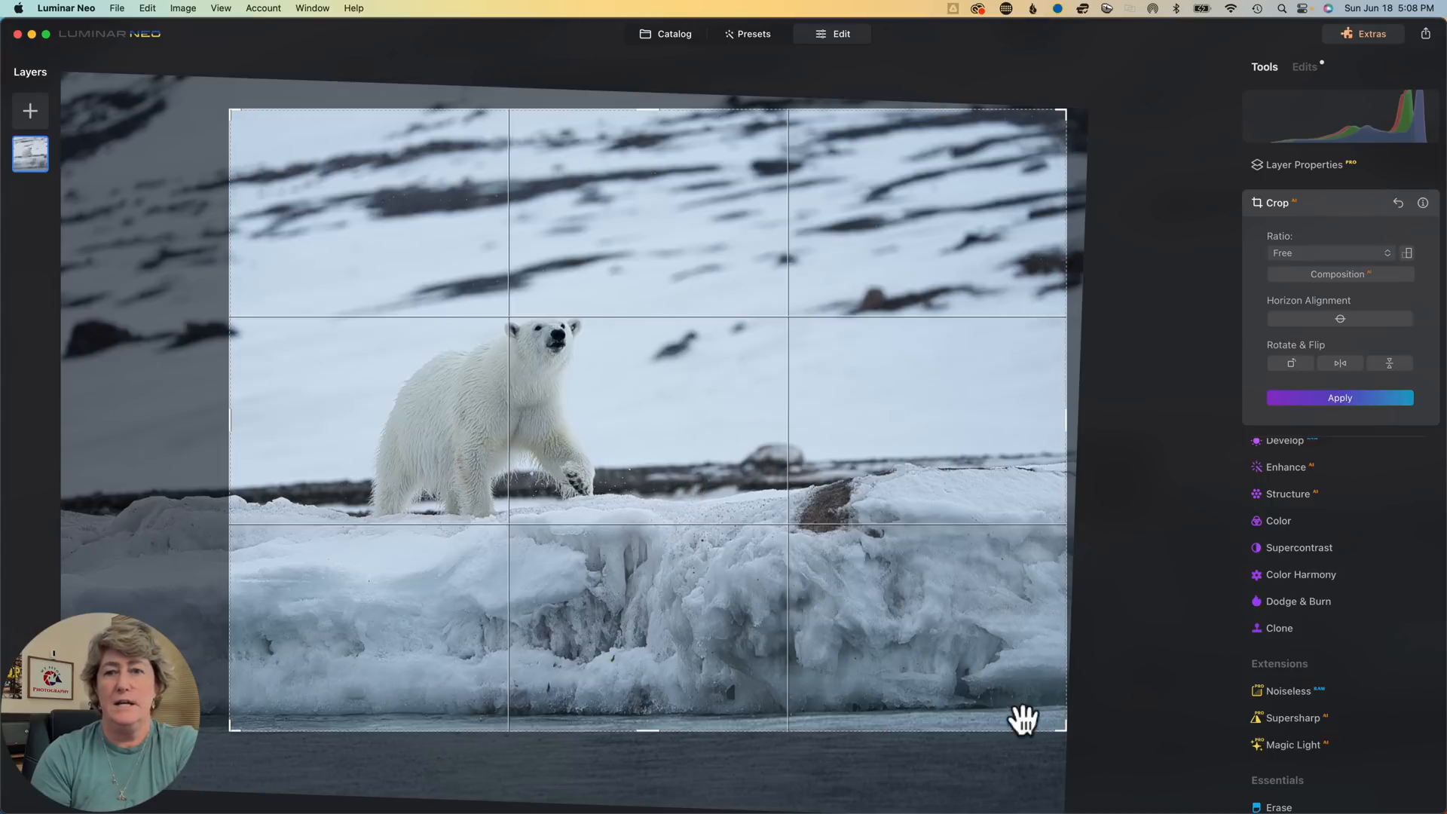
pyautogui.moveTo(1061, 725); pyautogui.dragTo(1020, 680)
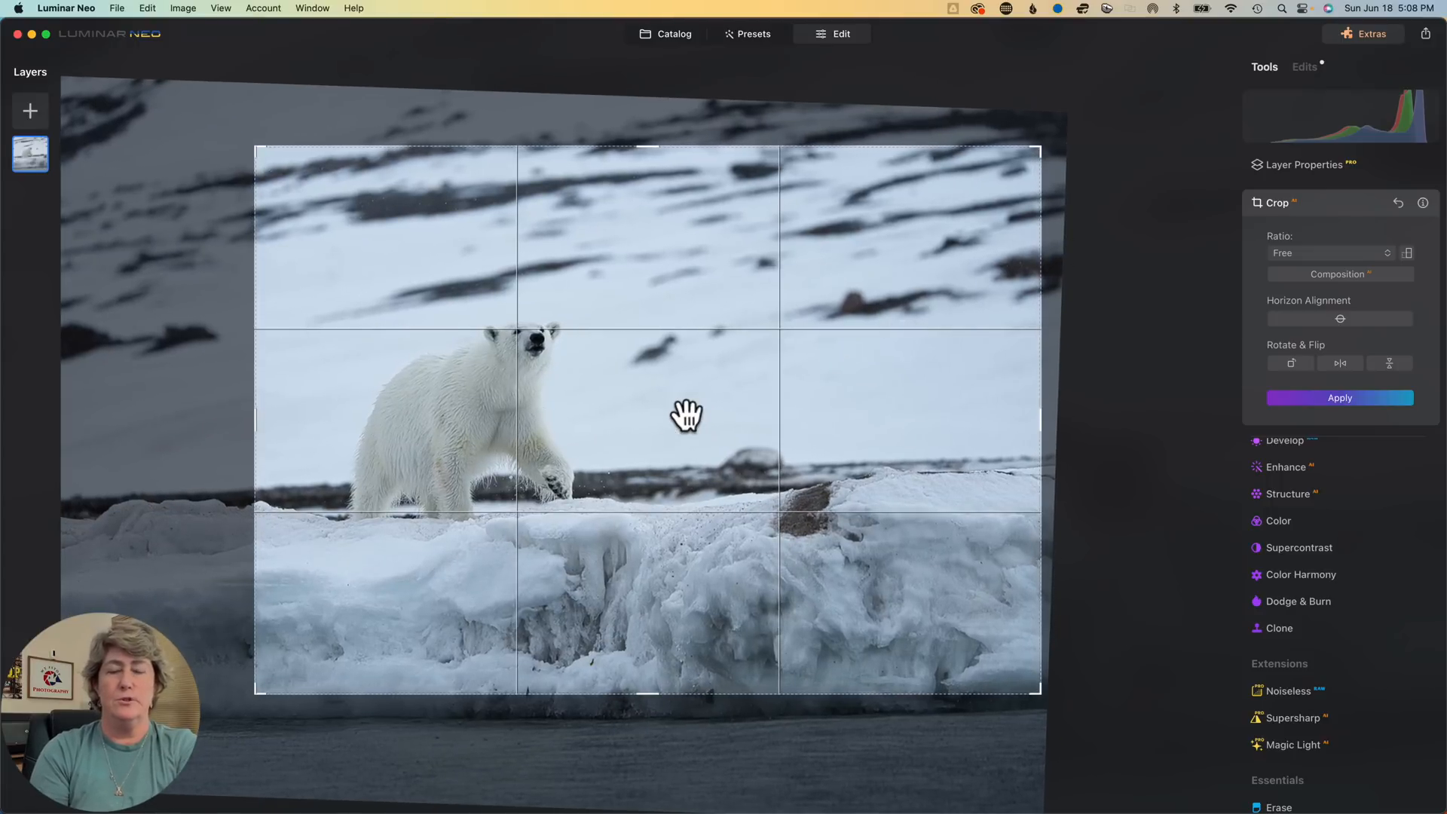
pyautogui.click(1340, 398)
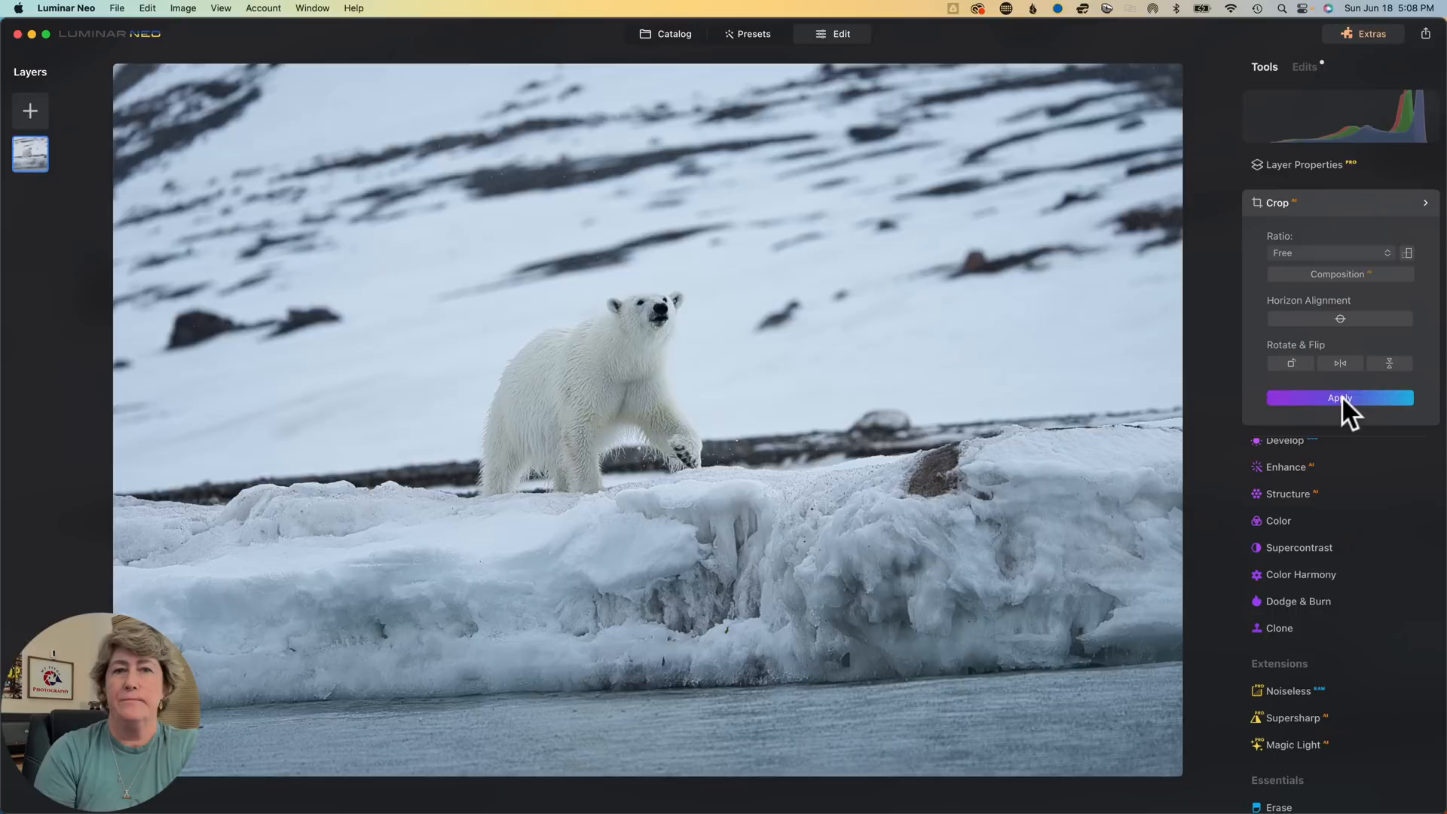
pyautogui.click(1339, 398)
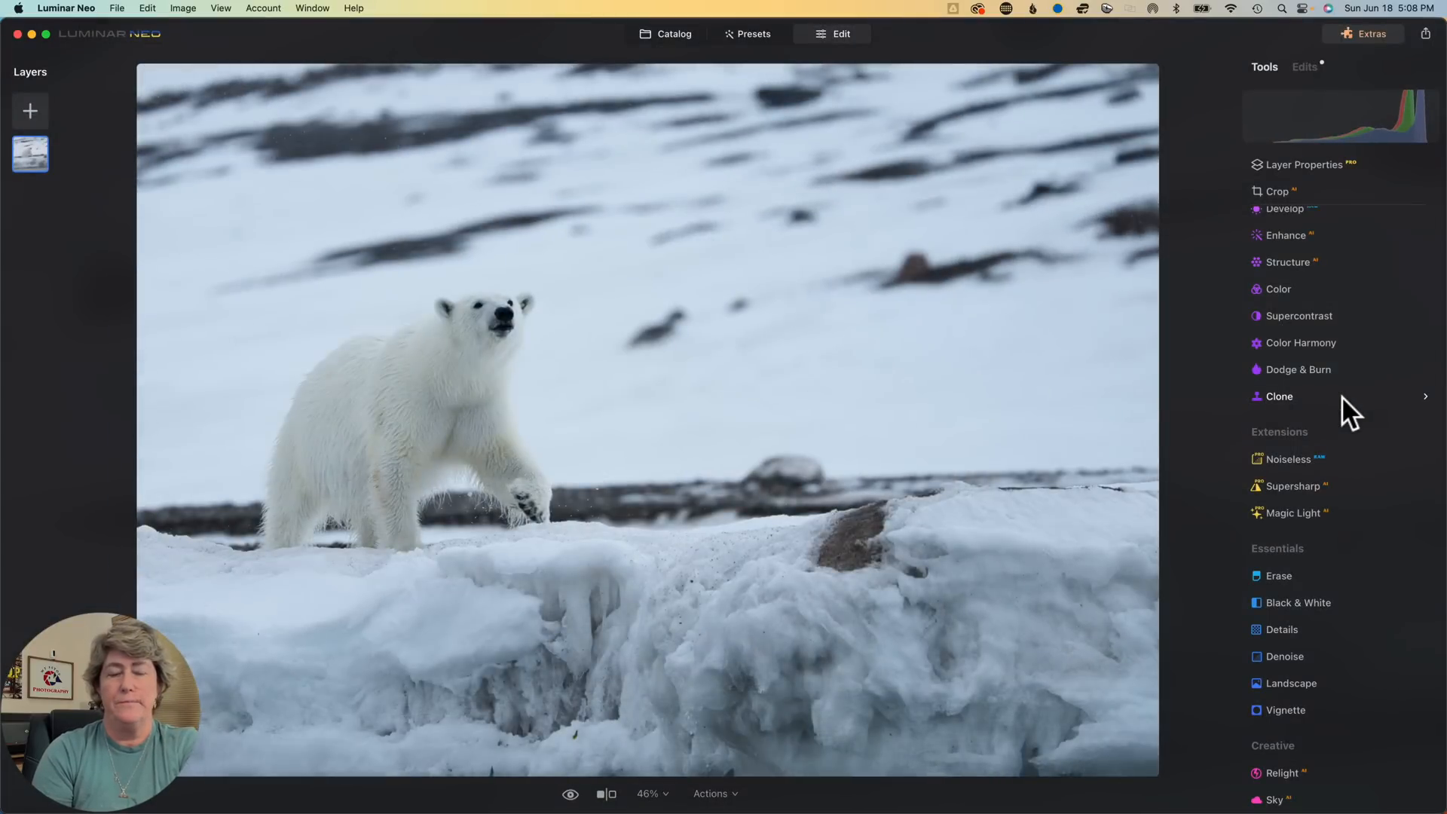
pyautogui.moveTo(505, 336)
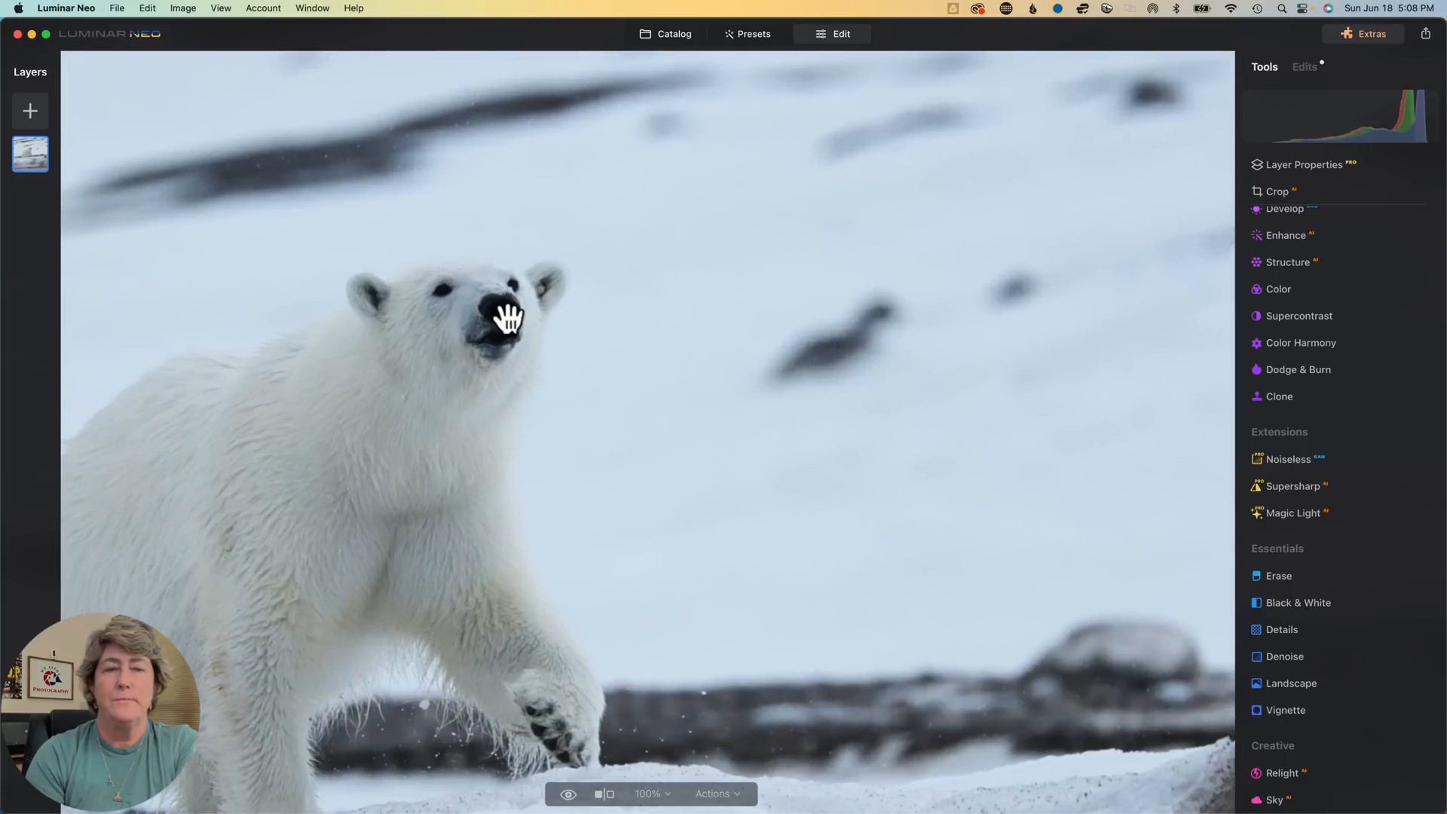
pyautogui.moveTo(1131, 332)
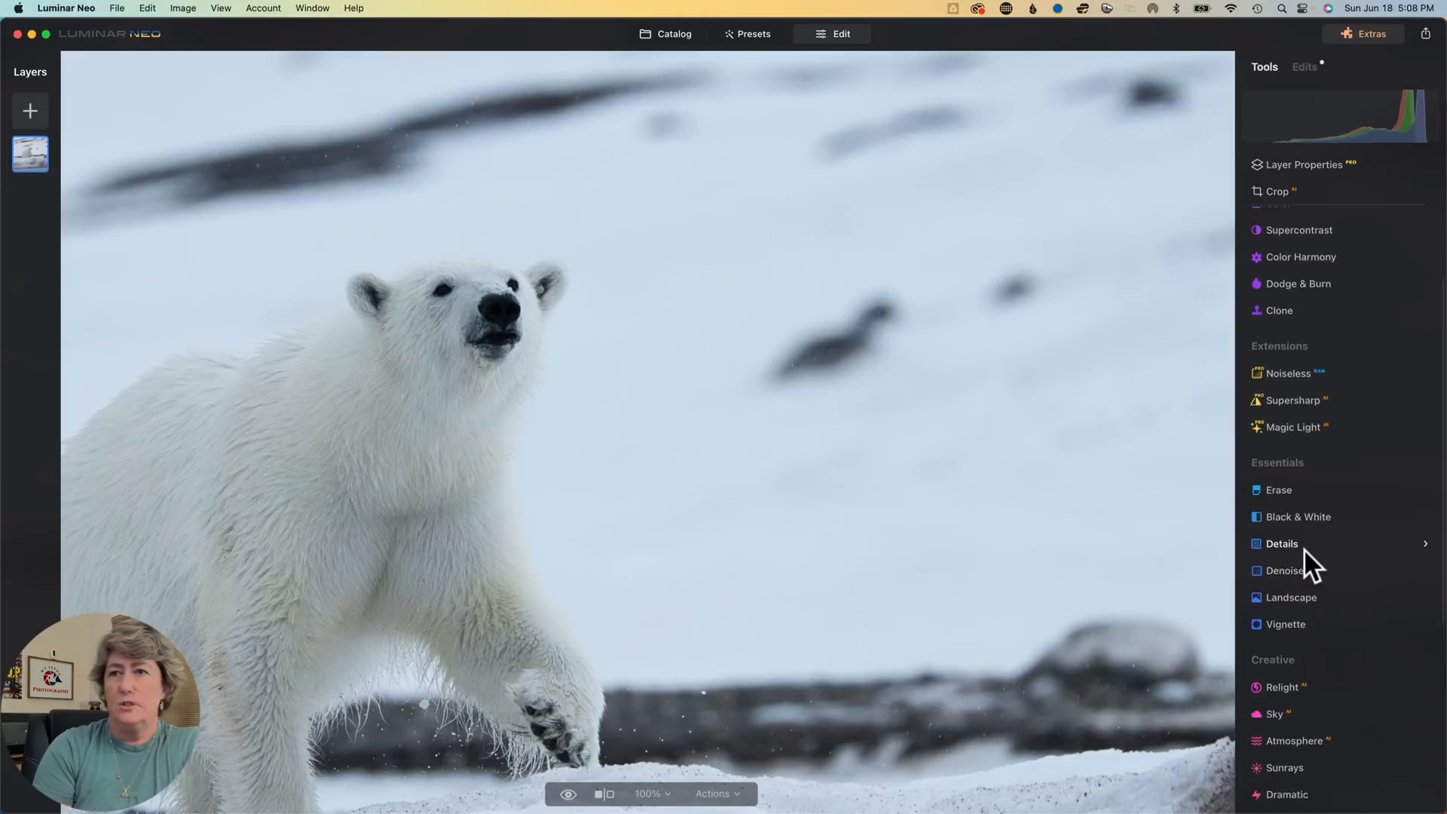
# - Open the Dodge & Burn tool
pyautogui.click(1299, 284)
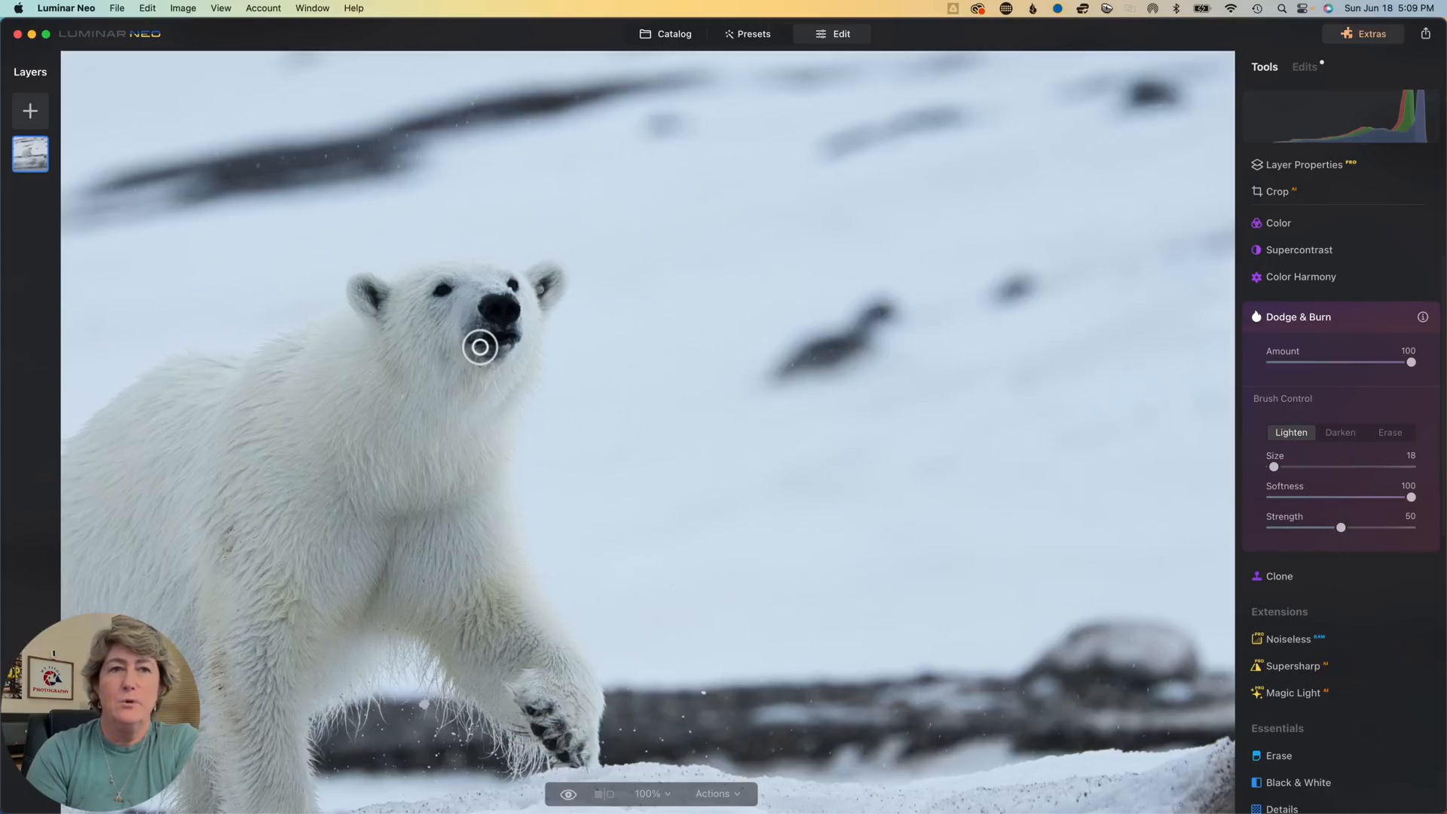
pyautogui.moveTo(1043, 397)
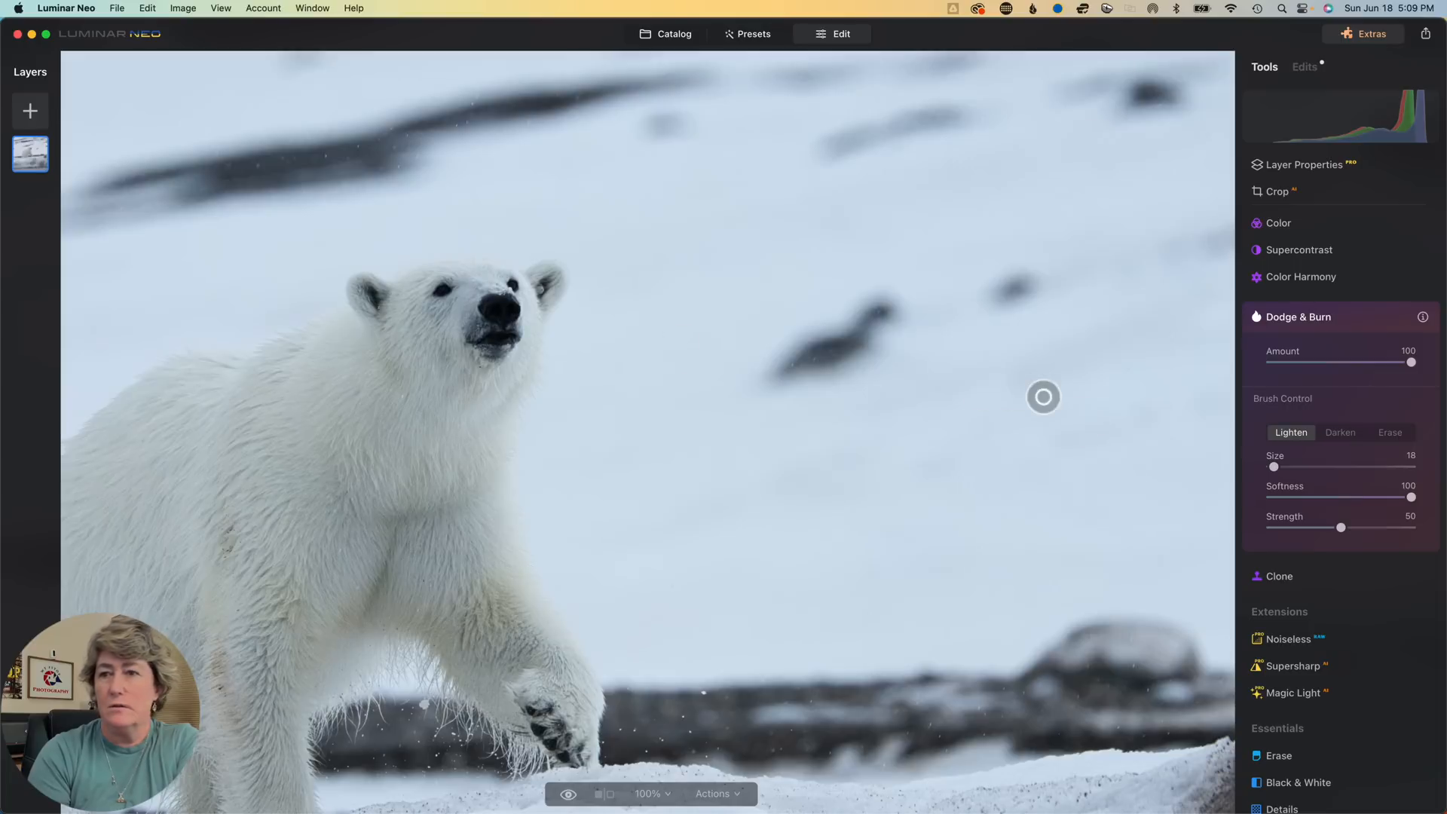
# - Lighten the eyes with brush Size 10, then the nose with Size 26
pyautogui.moveTo(1274, 466); pyautogui.dragTo(1270, 466)
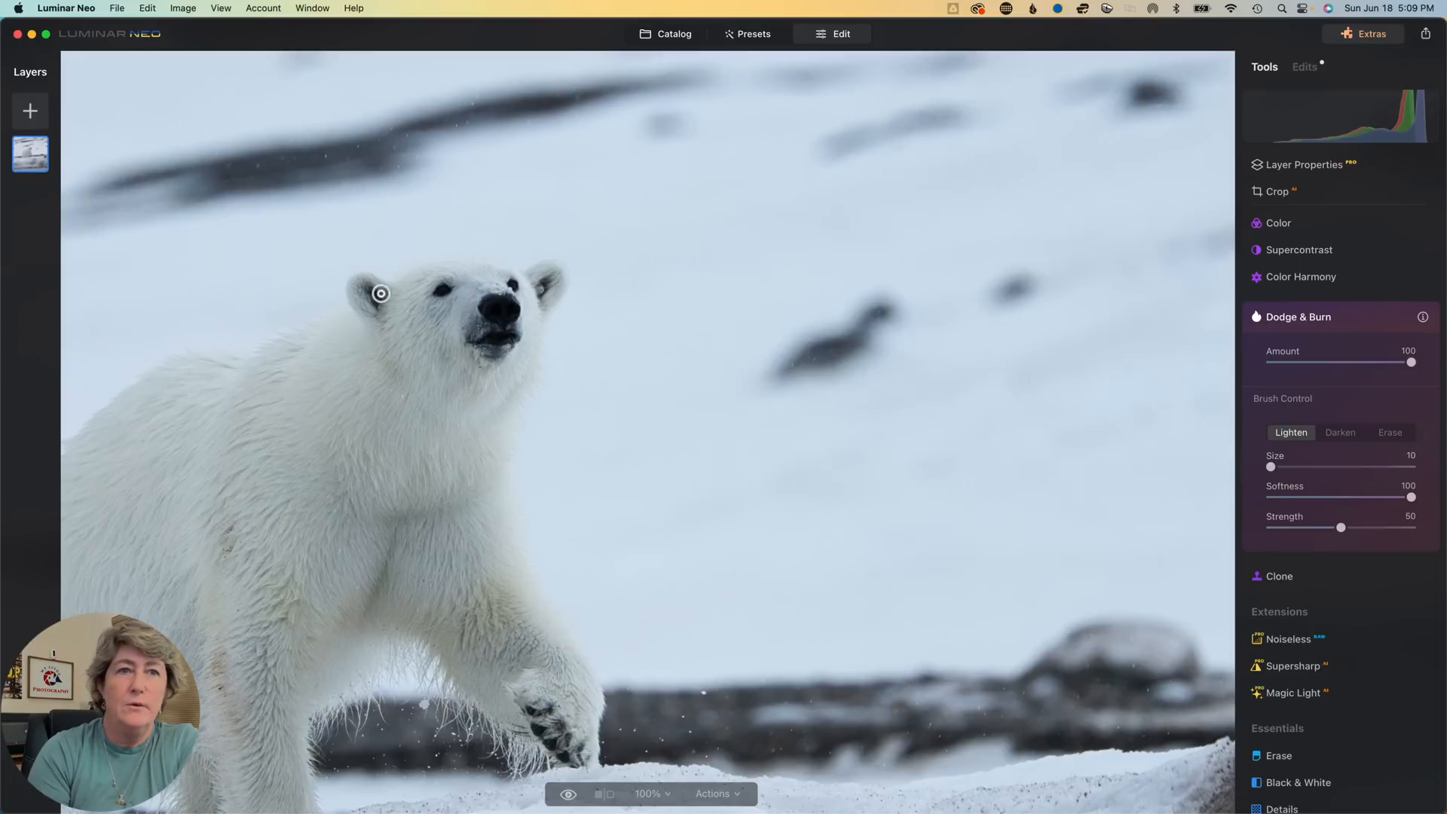
pyautogui.moveTo(446, 291)
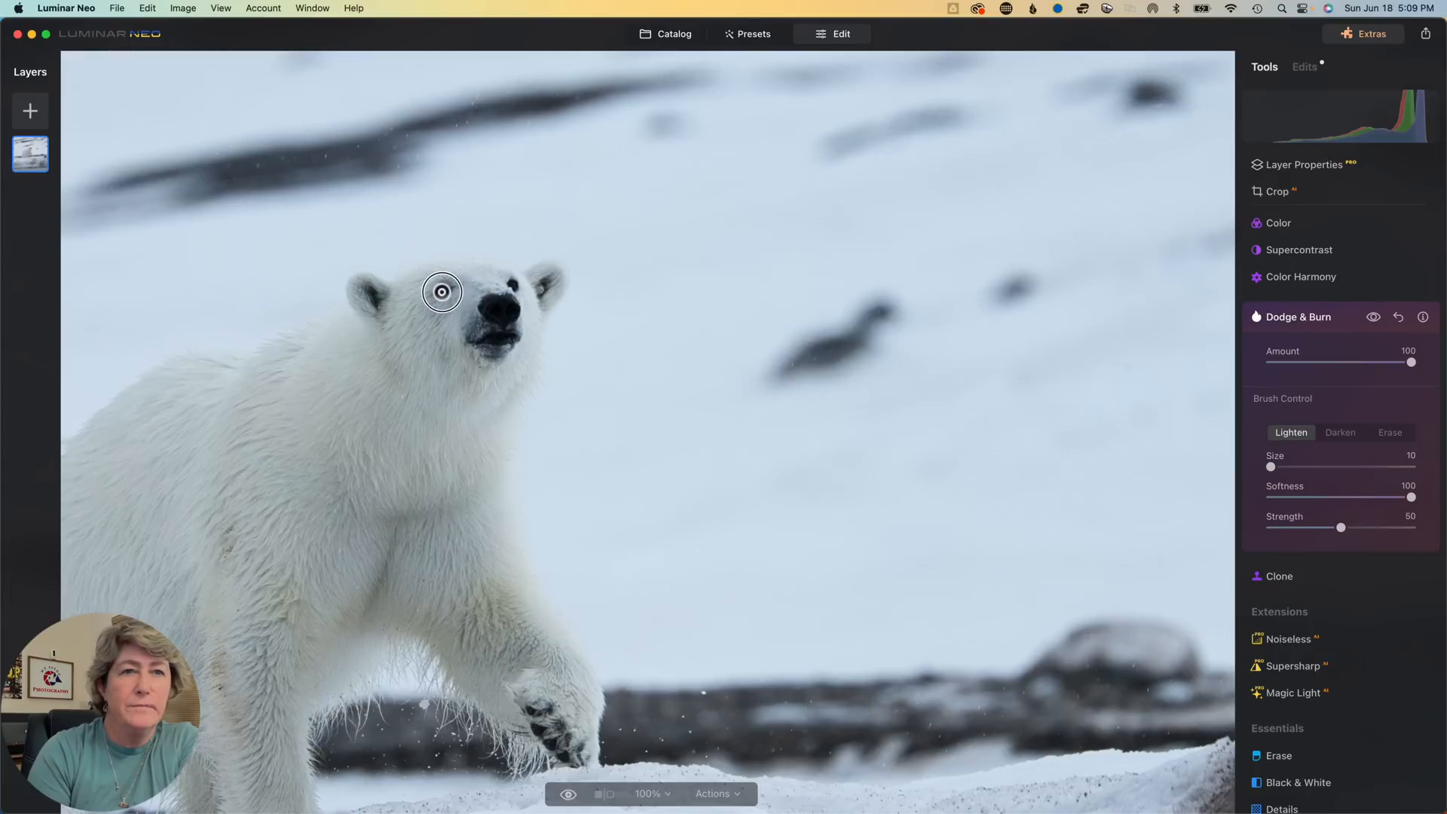
pyautogui.moveTo(447, 290)
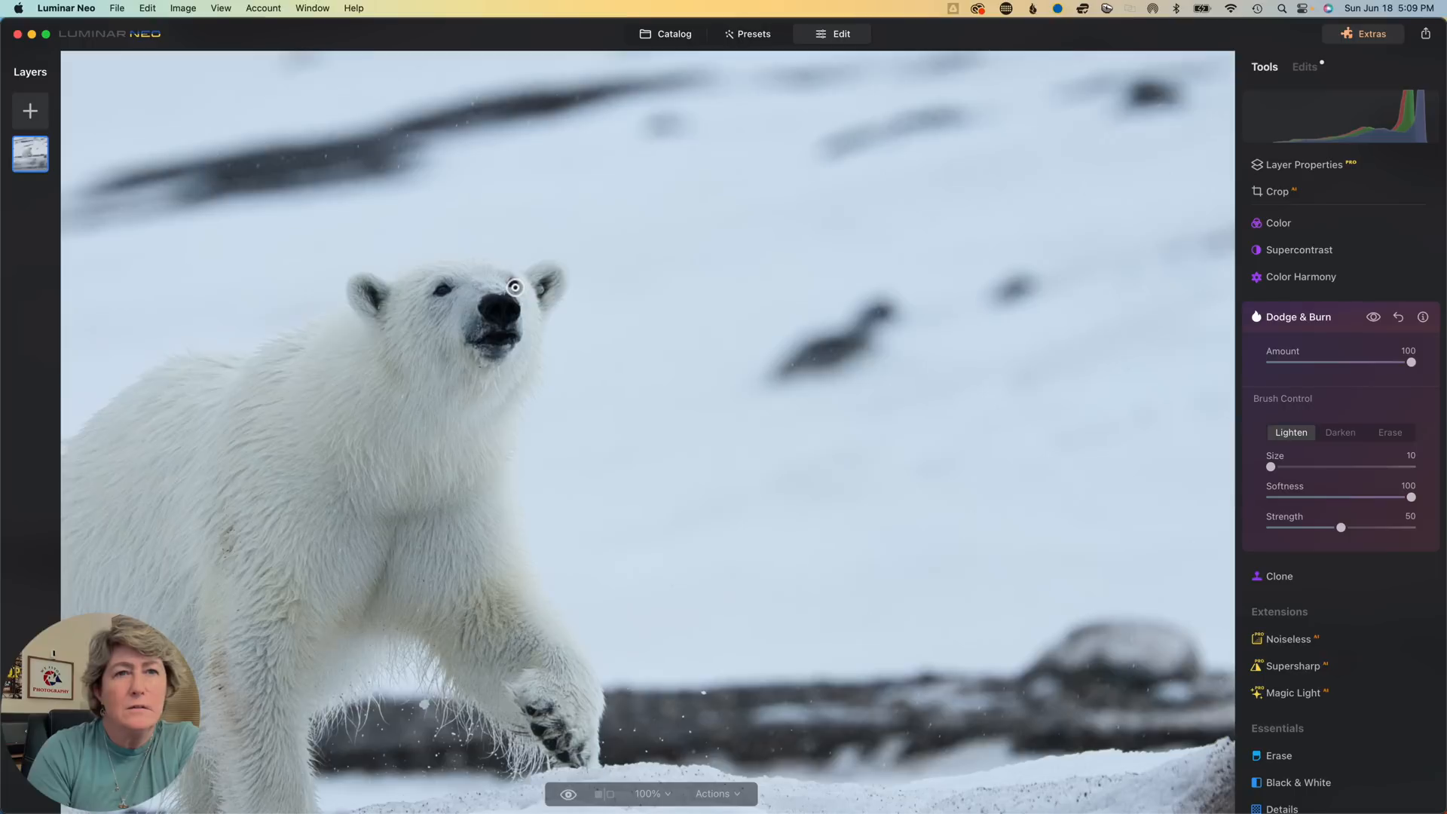
pyautogui.moveTo(513, 282)
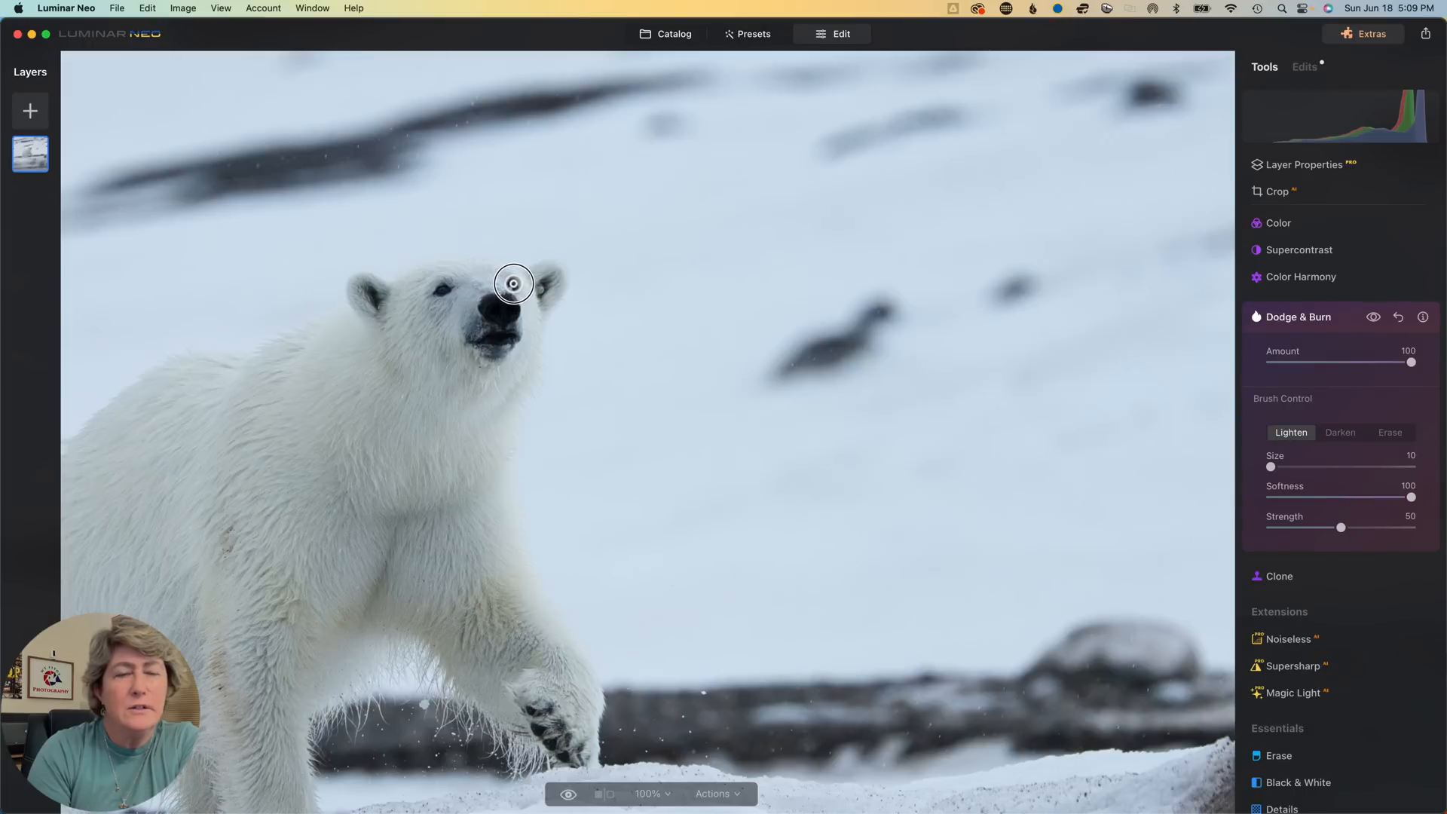
pyautogui.moveTo(542, 313)
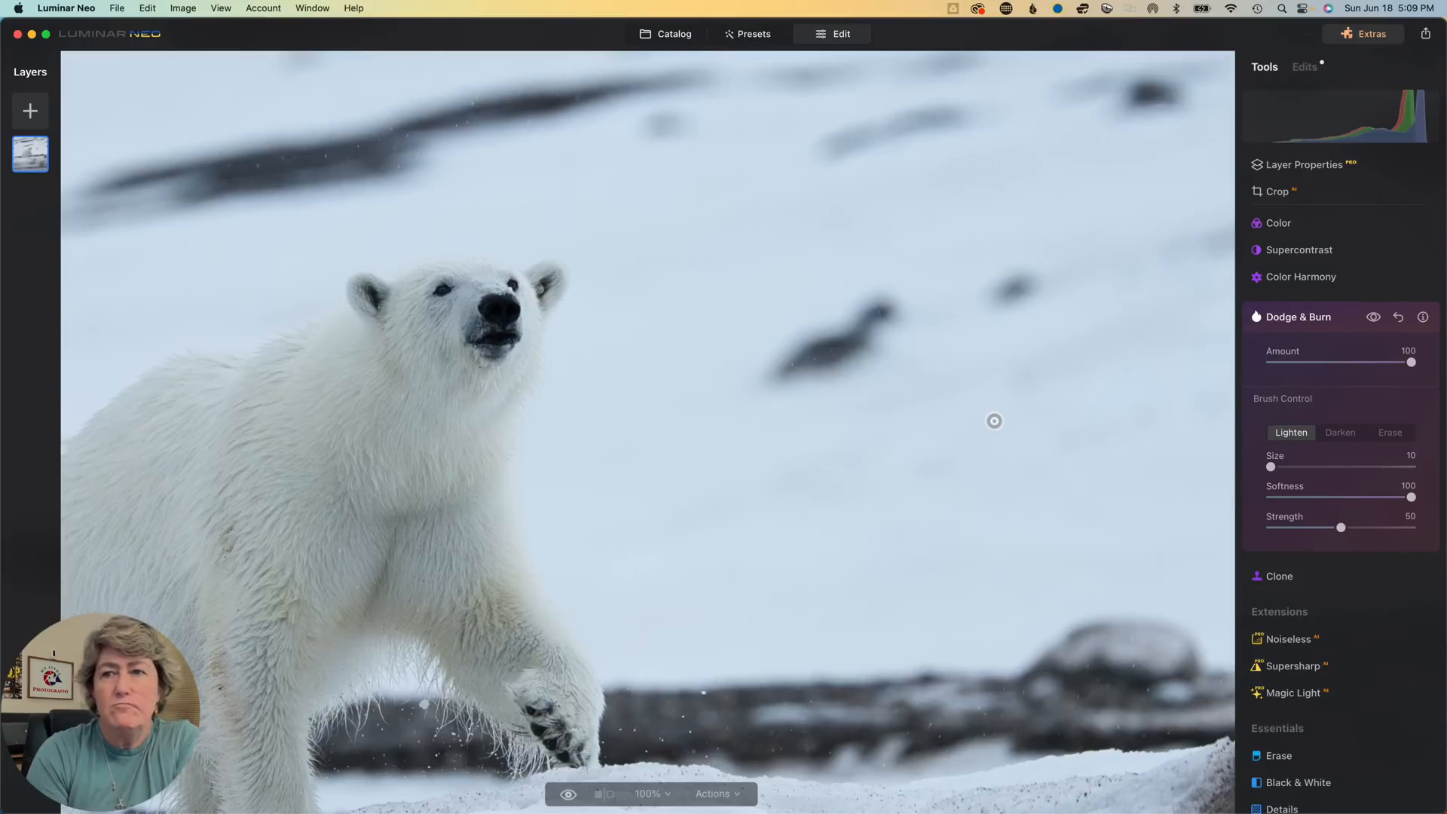
pyautogui.moveTo(1271, 466); pyautogui.dragTo(1301, 466)
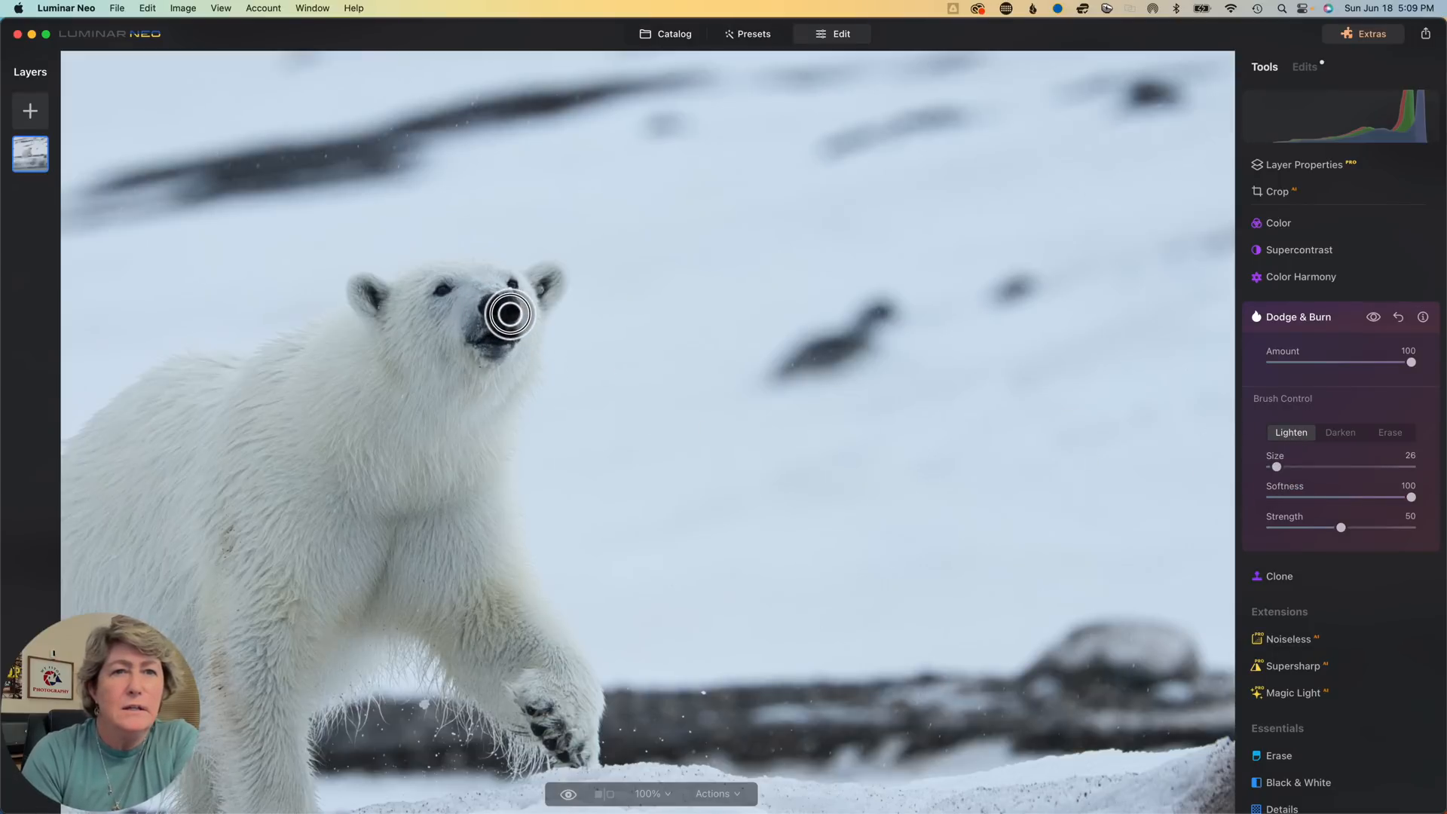
pyautogui.moveTo(504, 328)
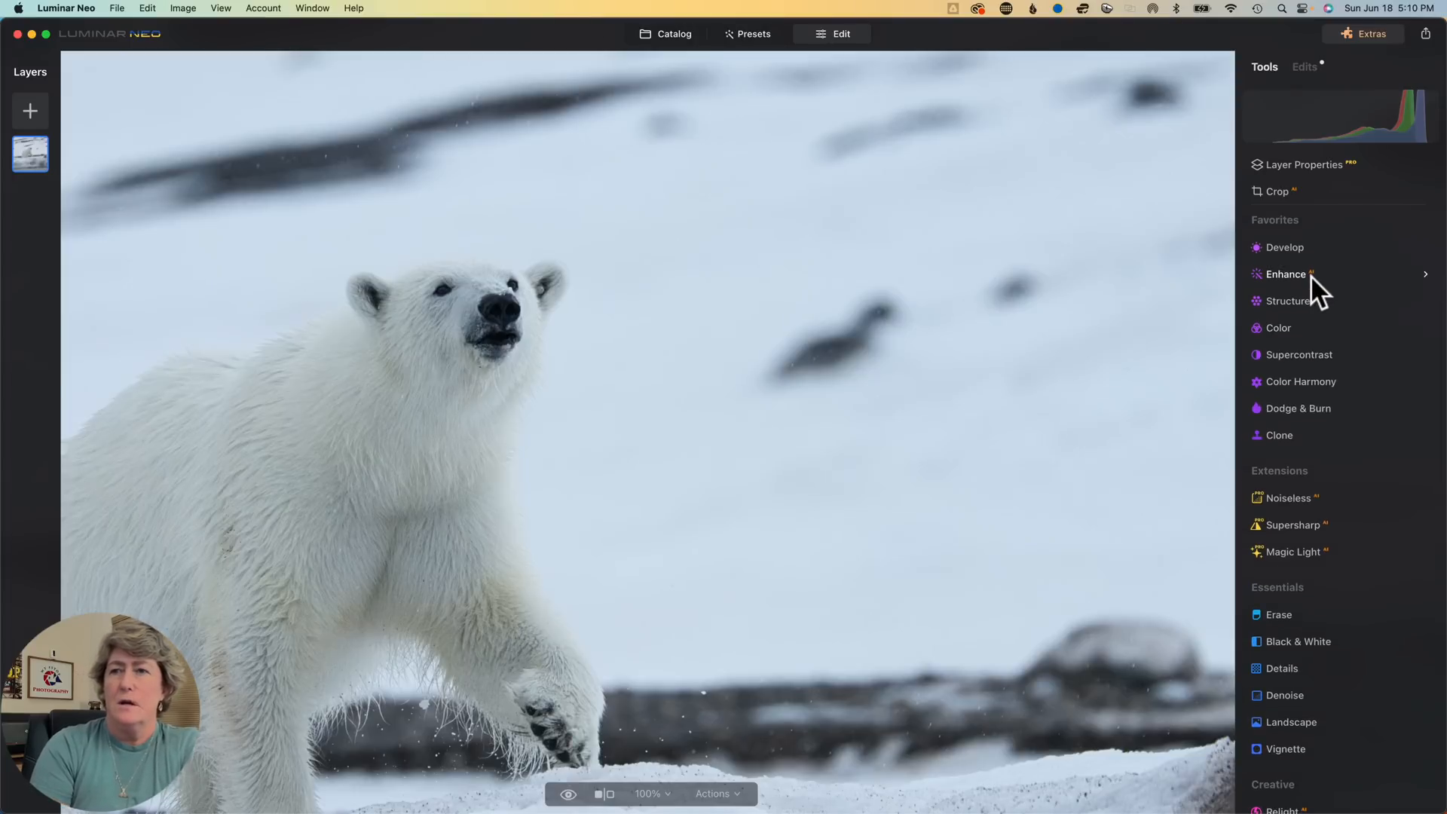
pyautogui.moveTo(1307, 304)
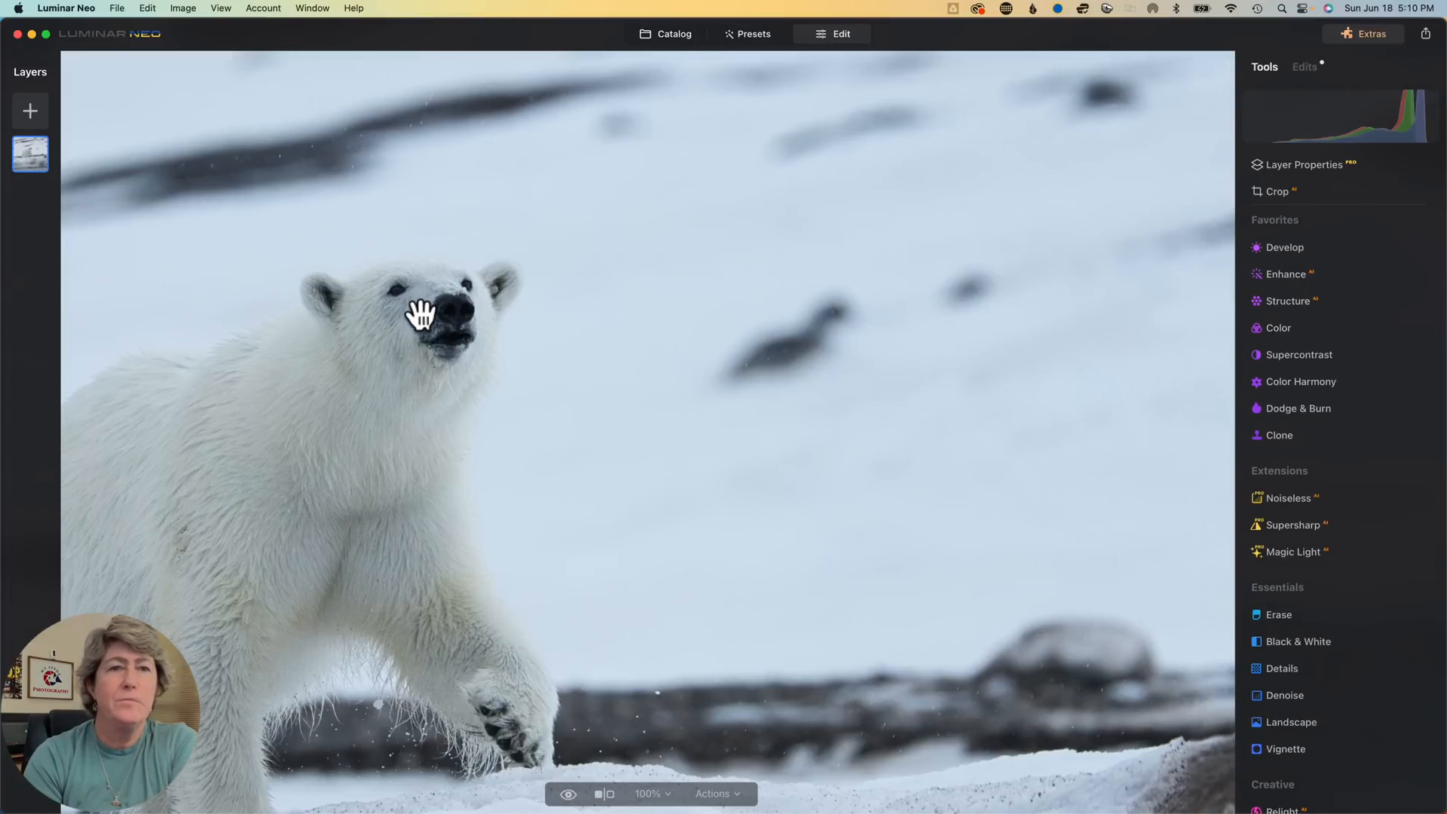
pyautogui.moveTo(1303, 301)
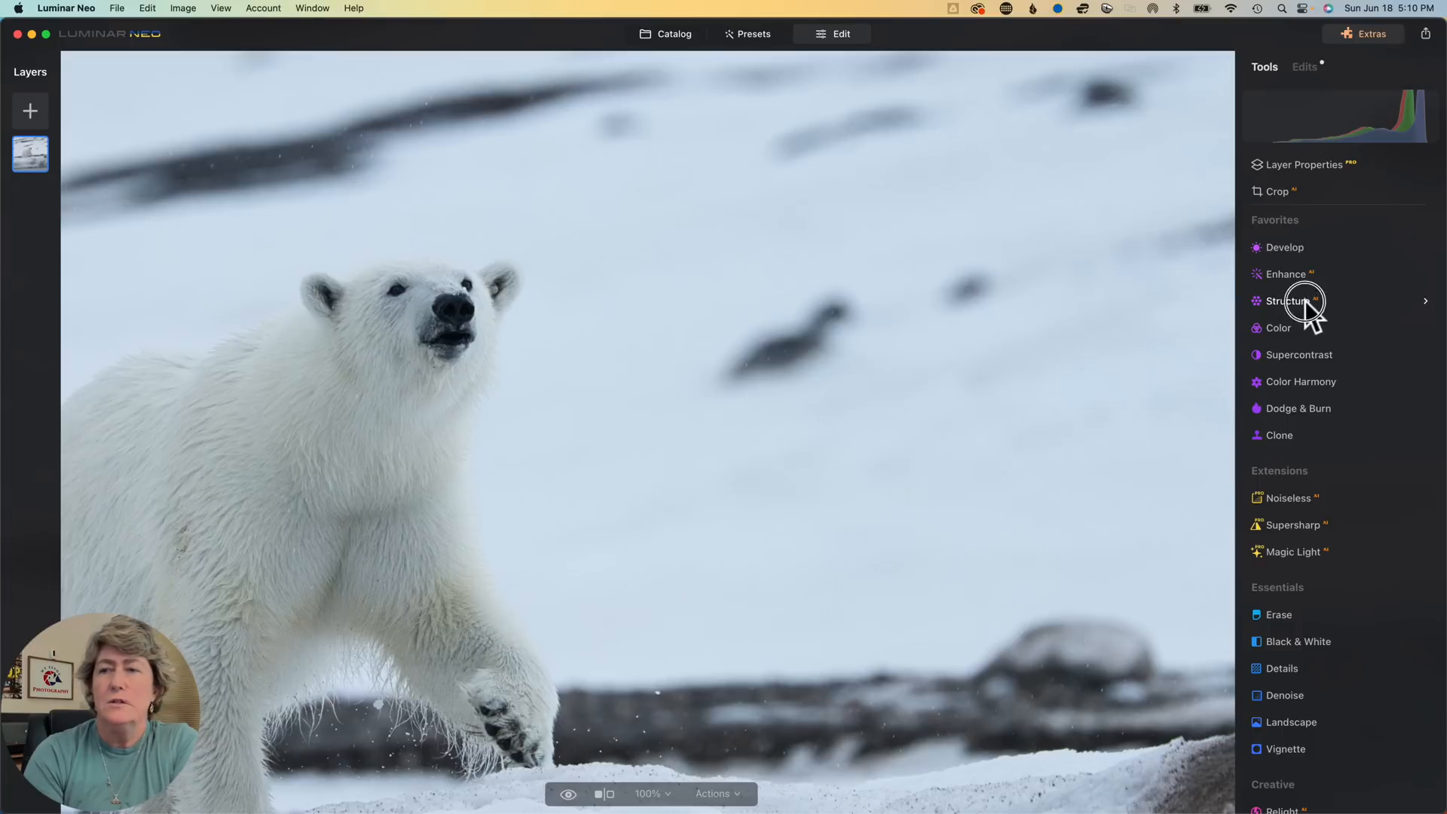
# - Open Structure and brush a mask over the bear's muzzle, forehead, face, neck and chest
pyautogui.click(1287, 301)
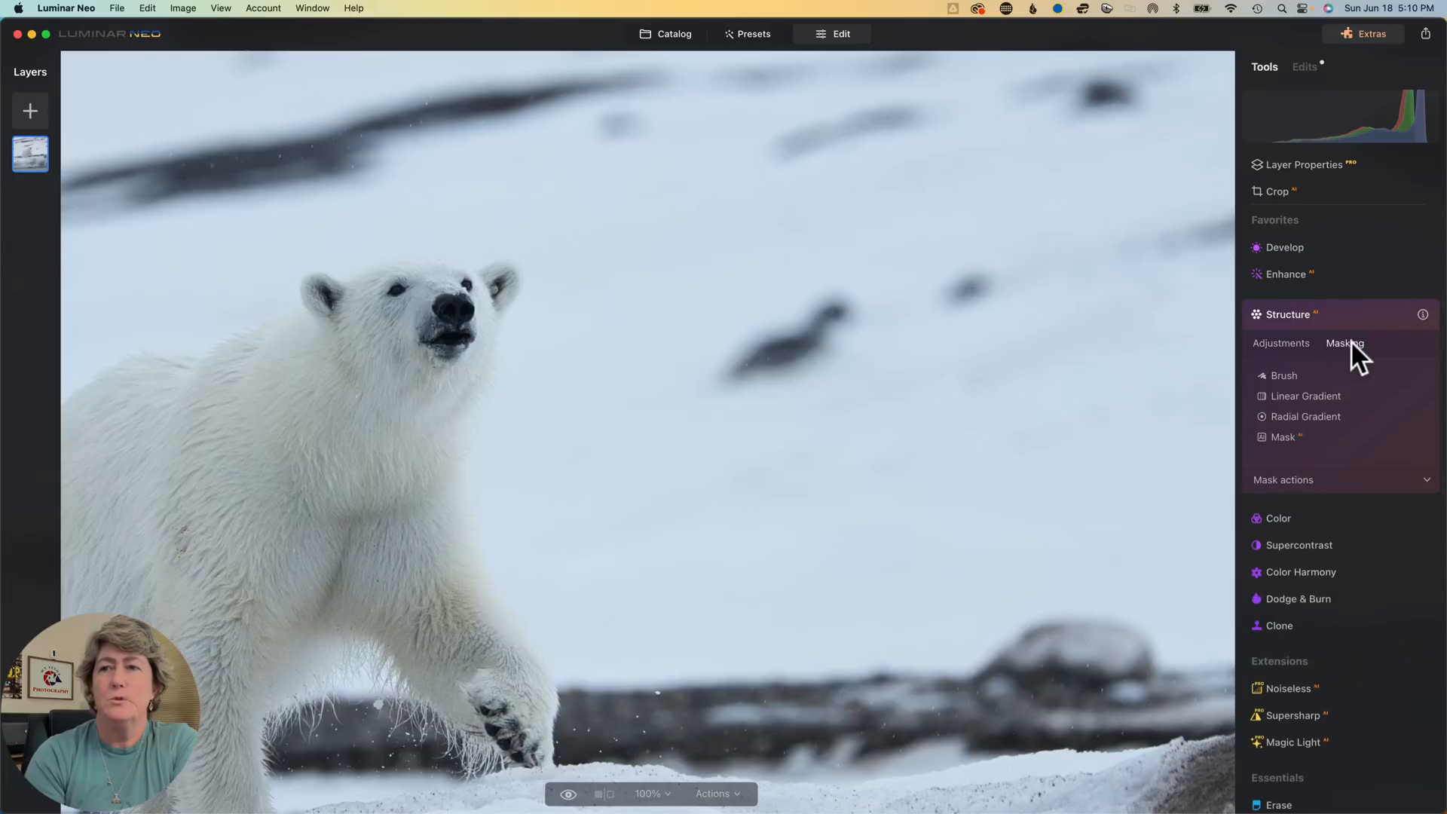
pyautogui.click(1283, 374)
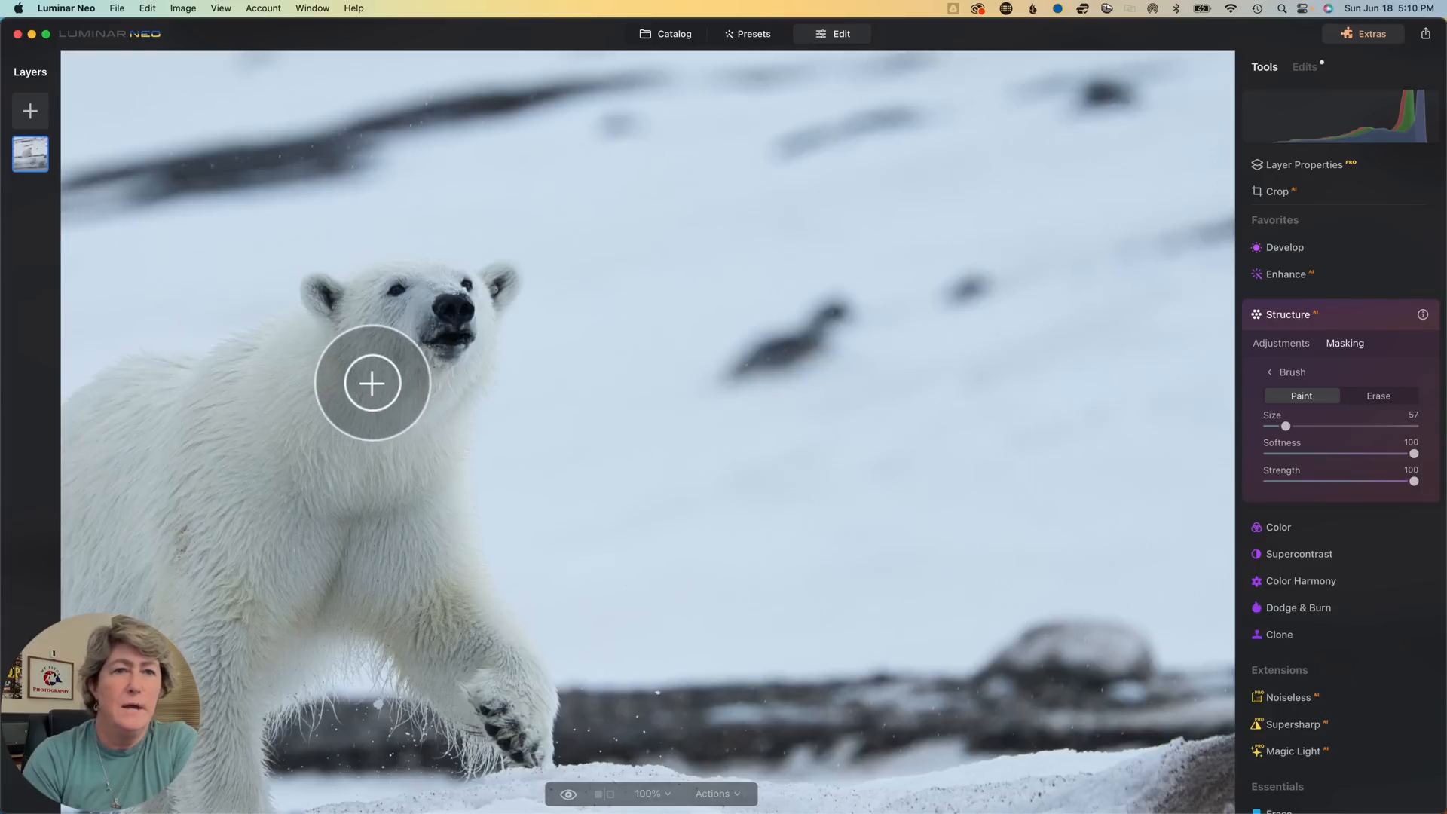
pyautogui.moveTo(373, 383); pyautogui.dragTo(395, 289)
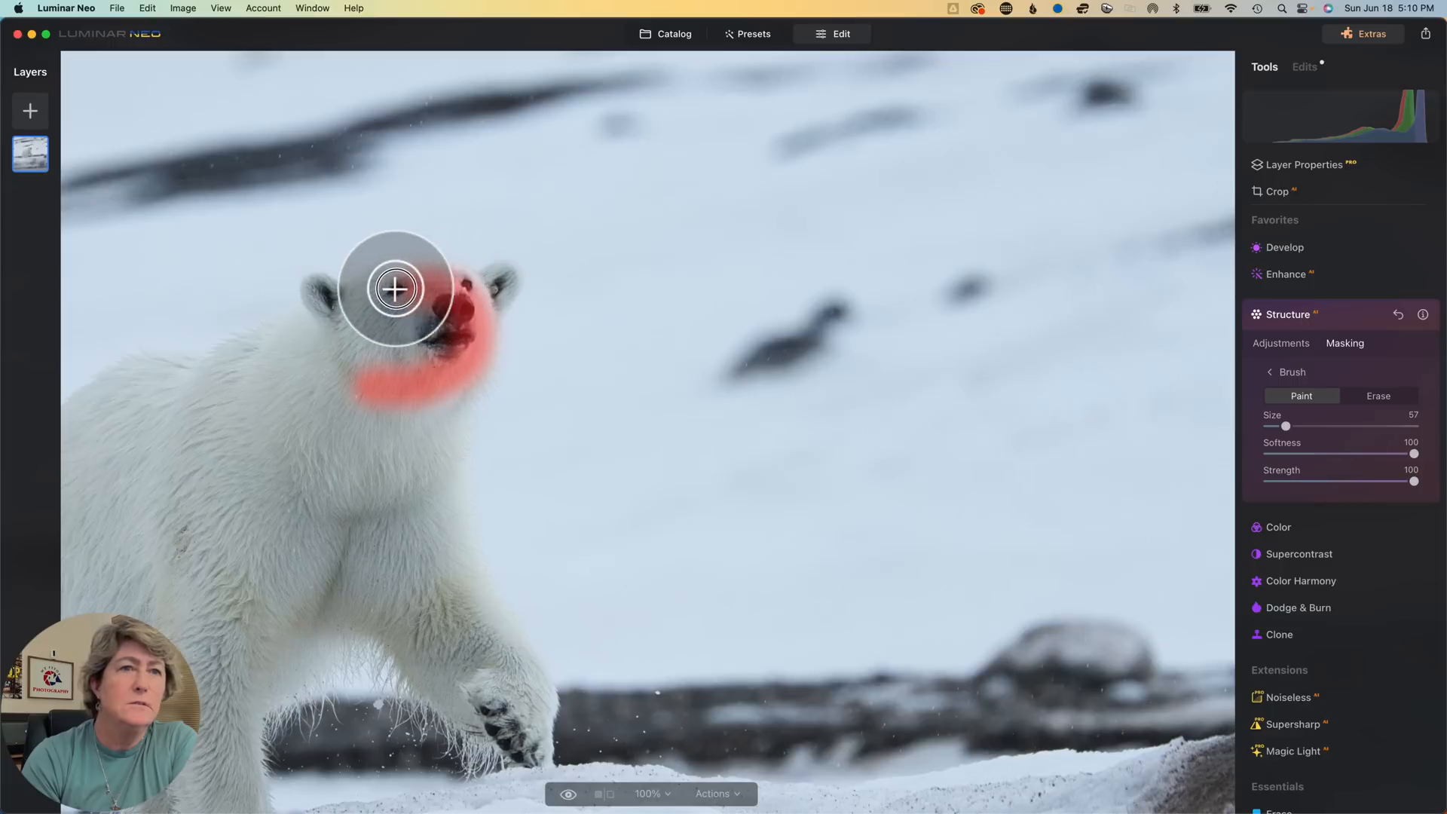
pyautogui.moveTo(396, 288); pyautogui.dragTo(447, 341)
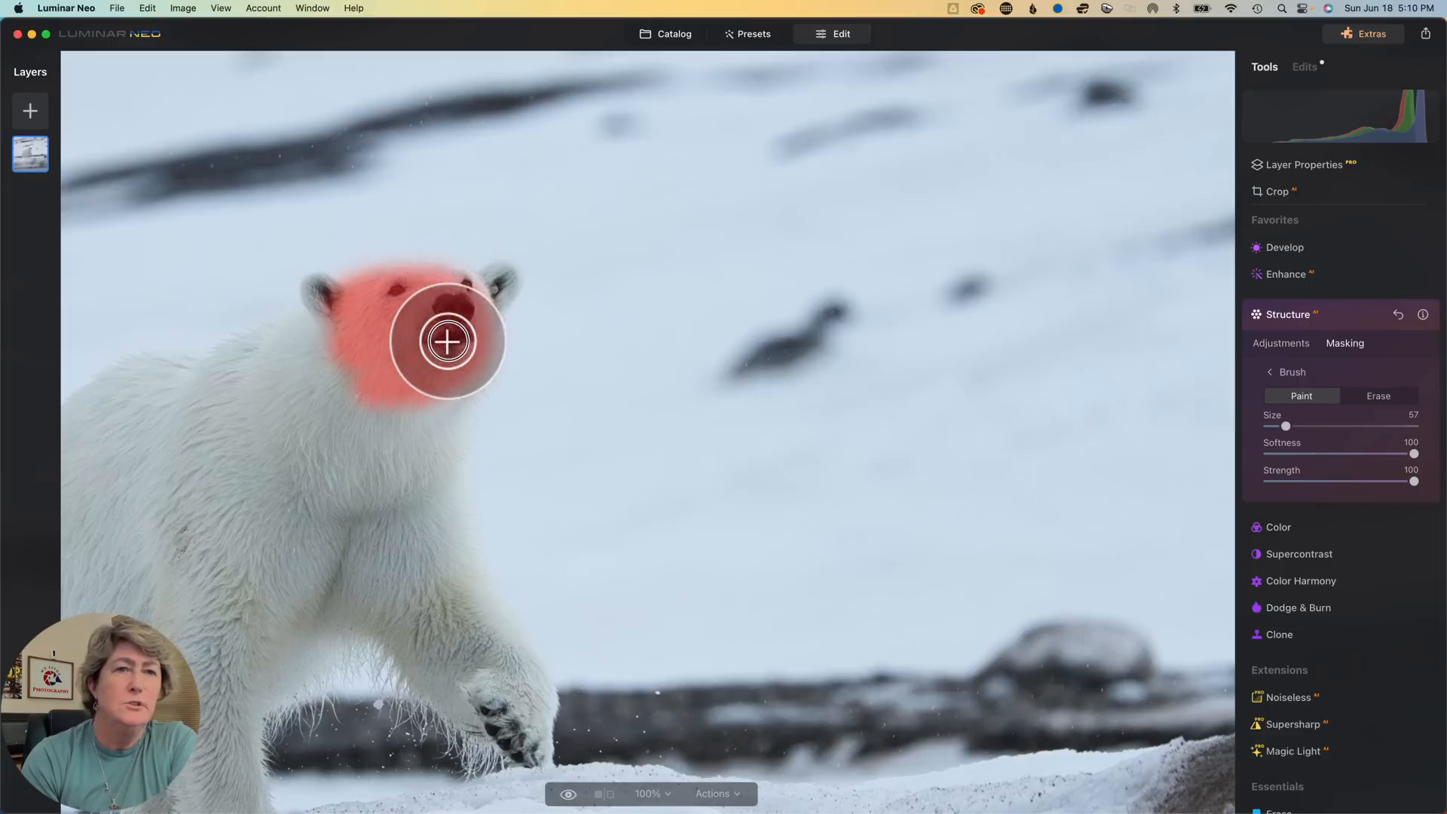
pyautogui.moveTo(448, 341); pyautogui.dragTo(307, 342)
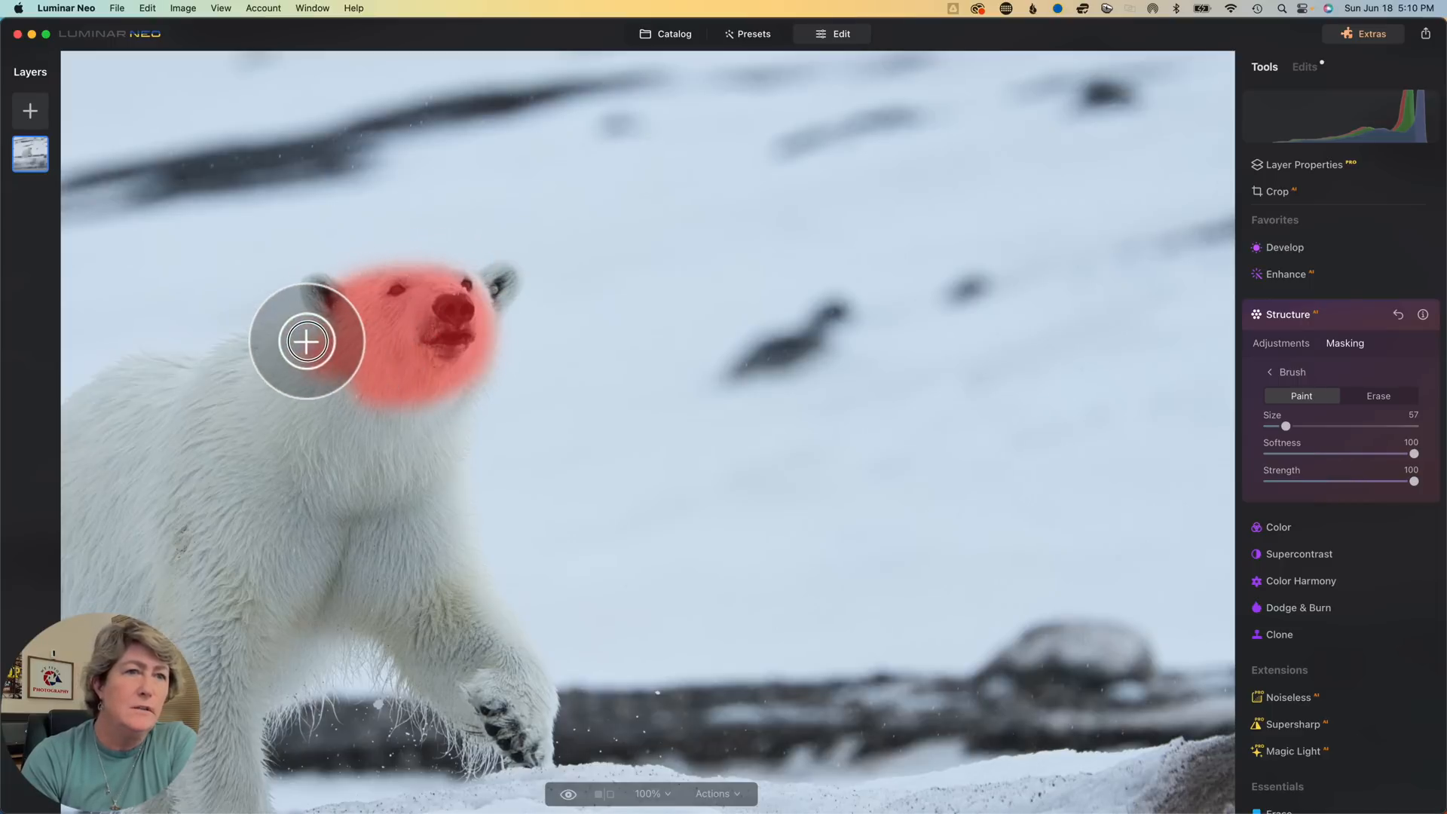
pyautogui.moveTo(306, 342); pyautogui.dragTo(469, 388)
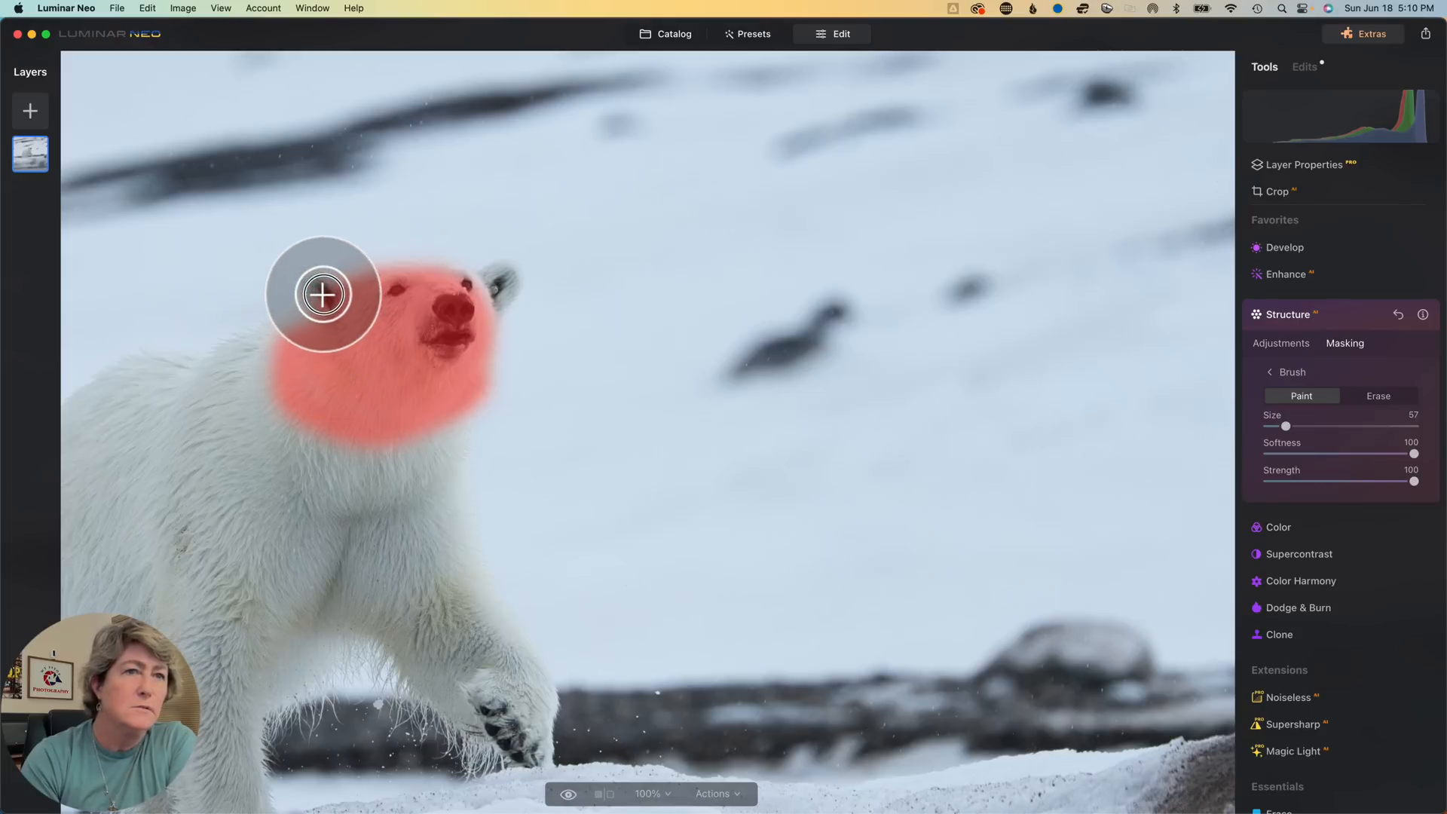
pyautogui.moveTo(323, 296); pyautogui.dragTo(427, 318)
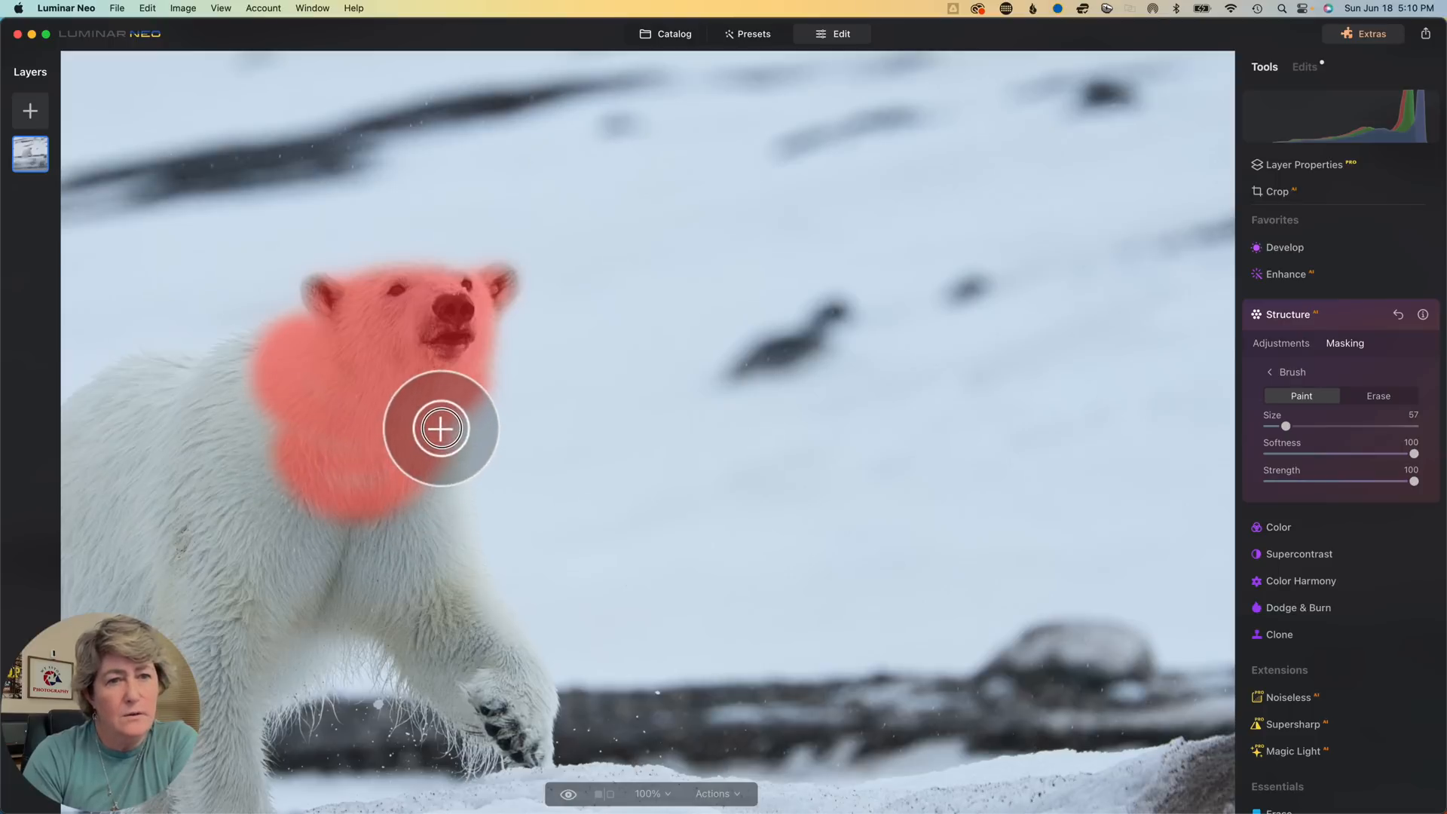
pyautogui.moveTo(441, 427); pyautogui.dragTo(402, 507)
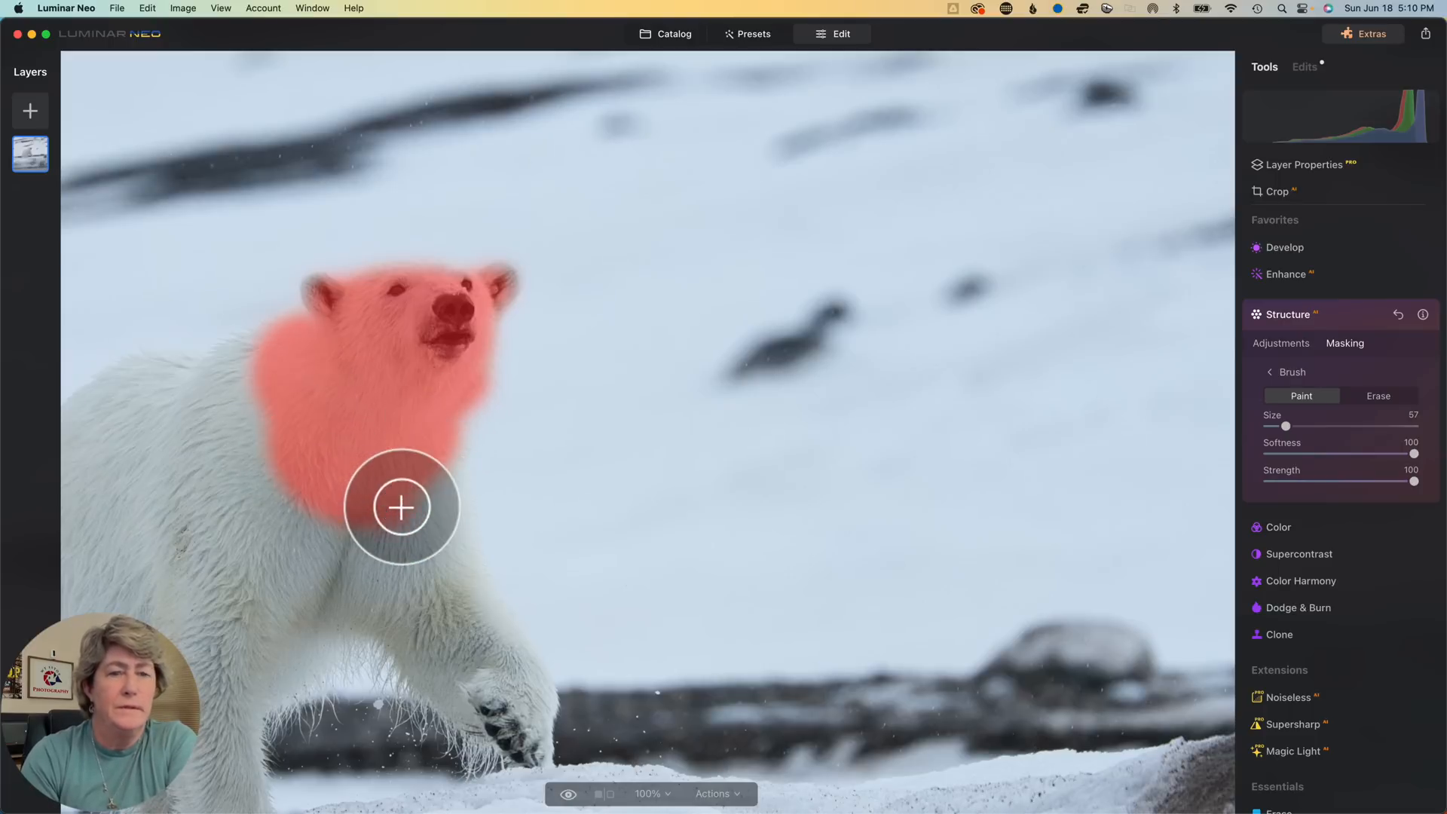
pyautogui.click(1282, 343)
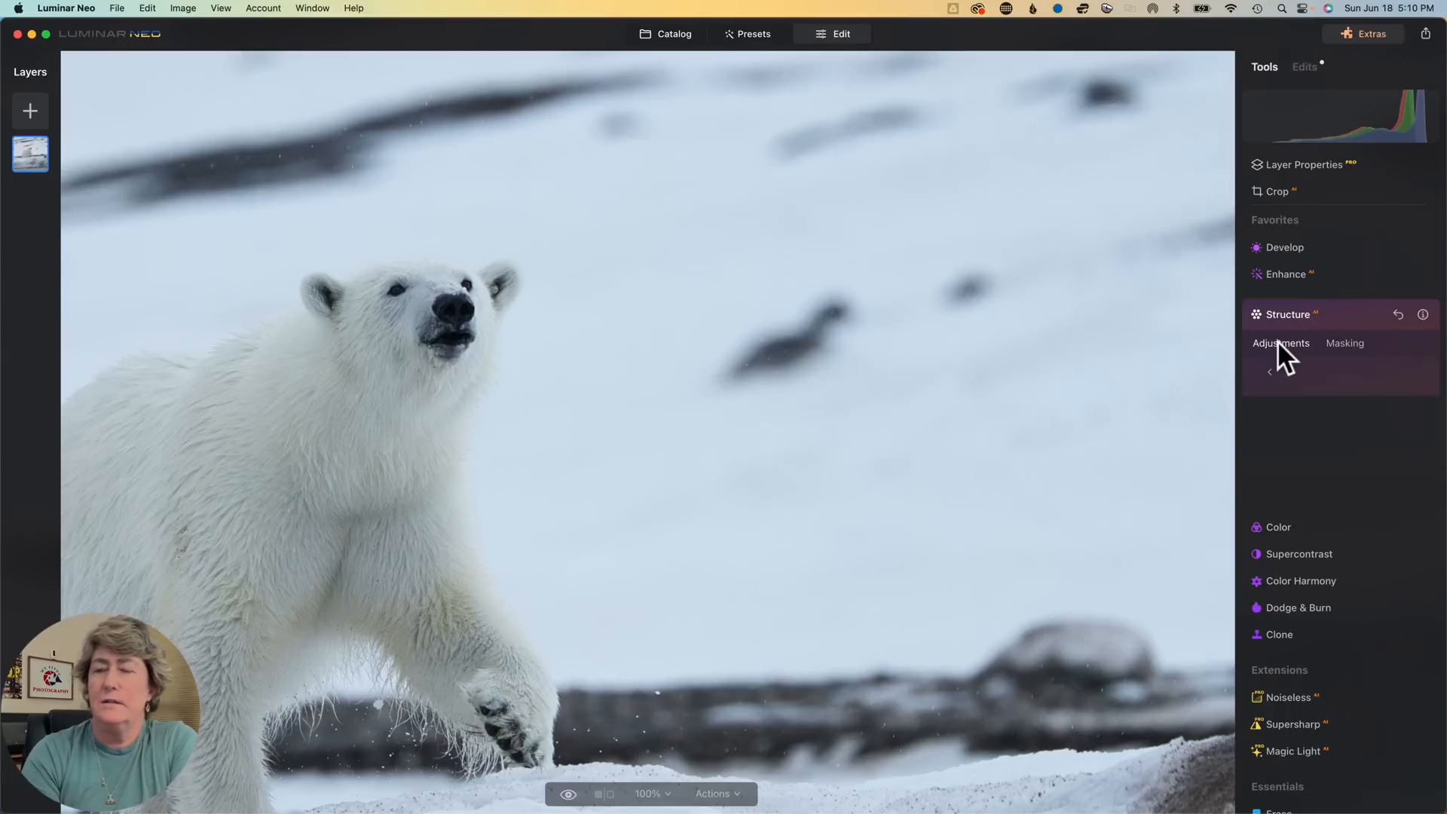
# - Raise Structure Amount to 43 on the bear's masked head and chest, leaving Boost at 0
pyautogui.click(1282, 343)
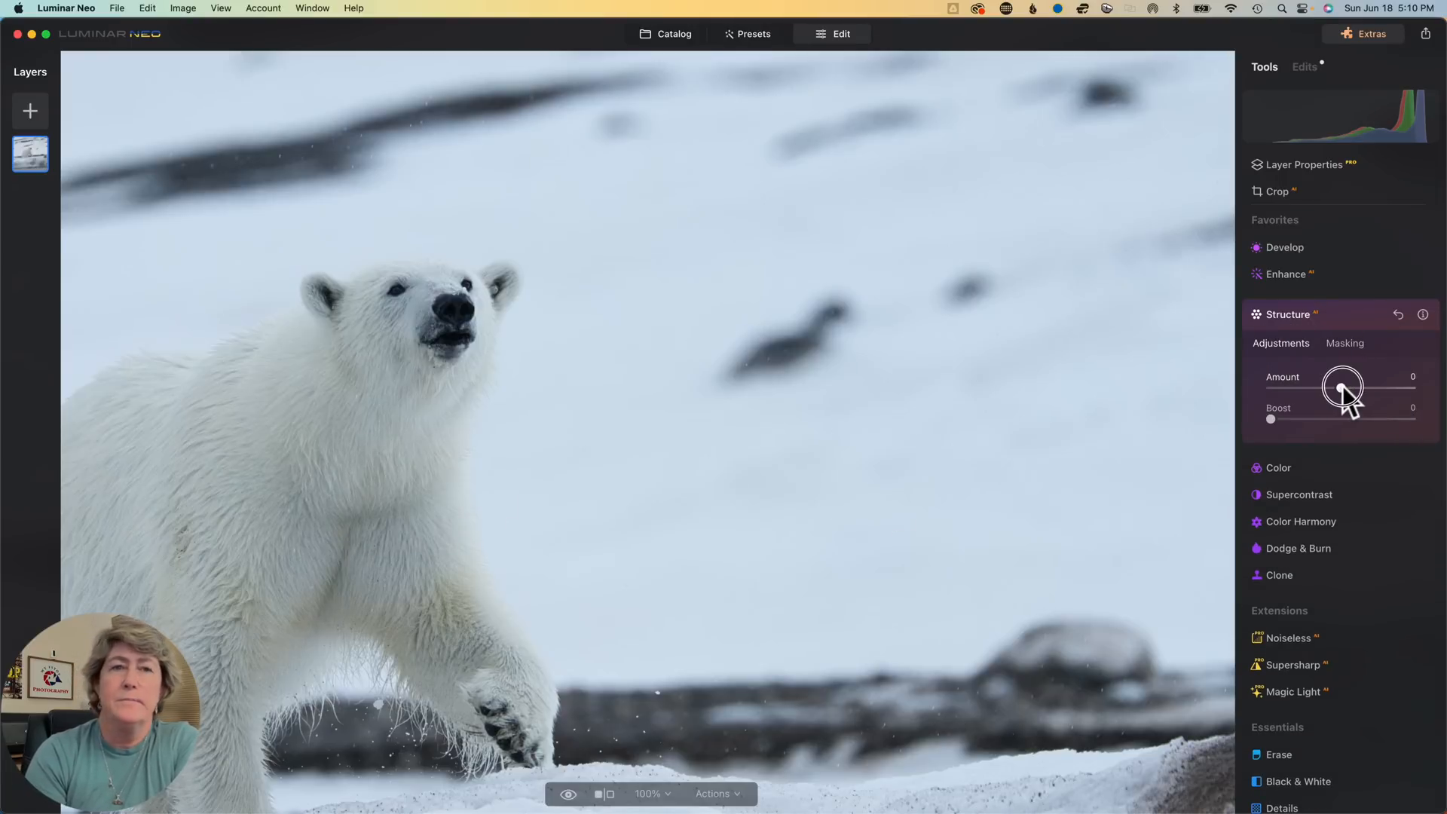
pyautogui.moveTo(1344, 388); pyautogui.dragTo(1364, 388)
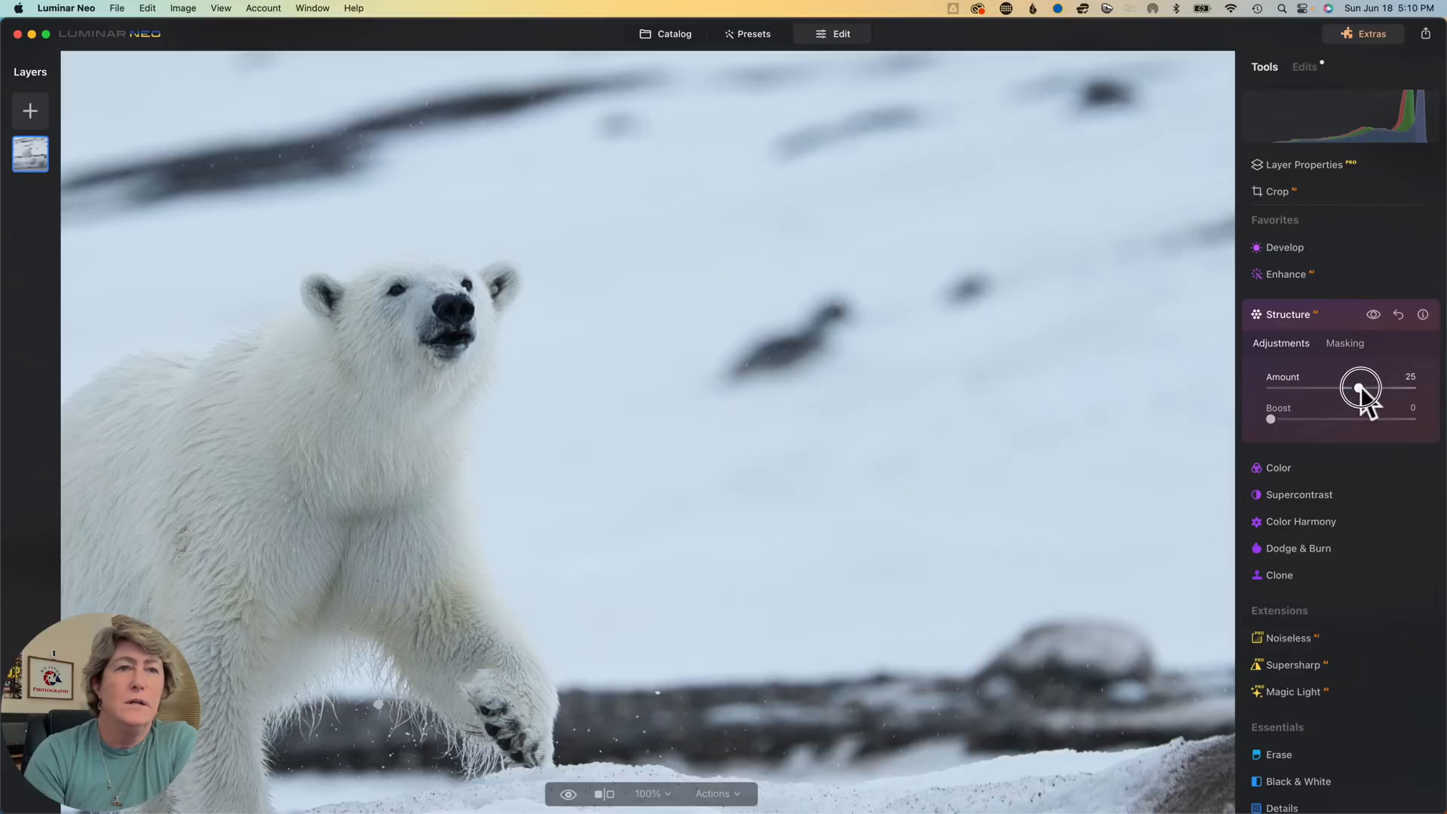
pyautogui.moveTo(1361, 387); pyautogui.dragTo(1374, 387)
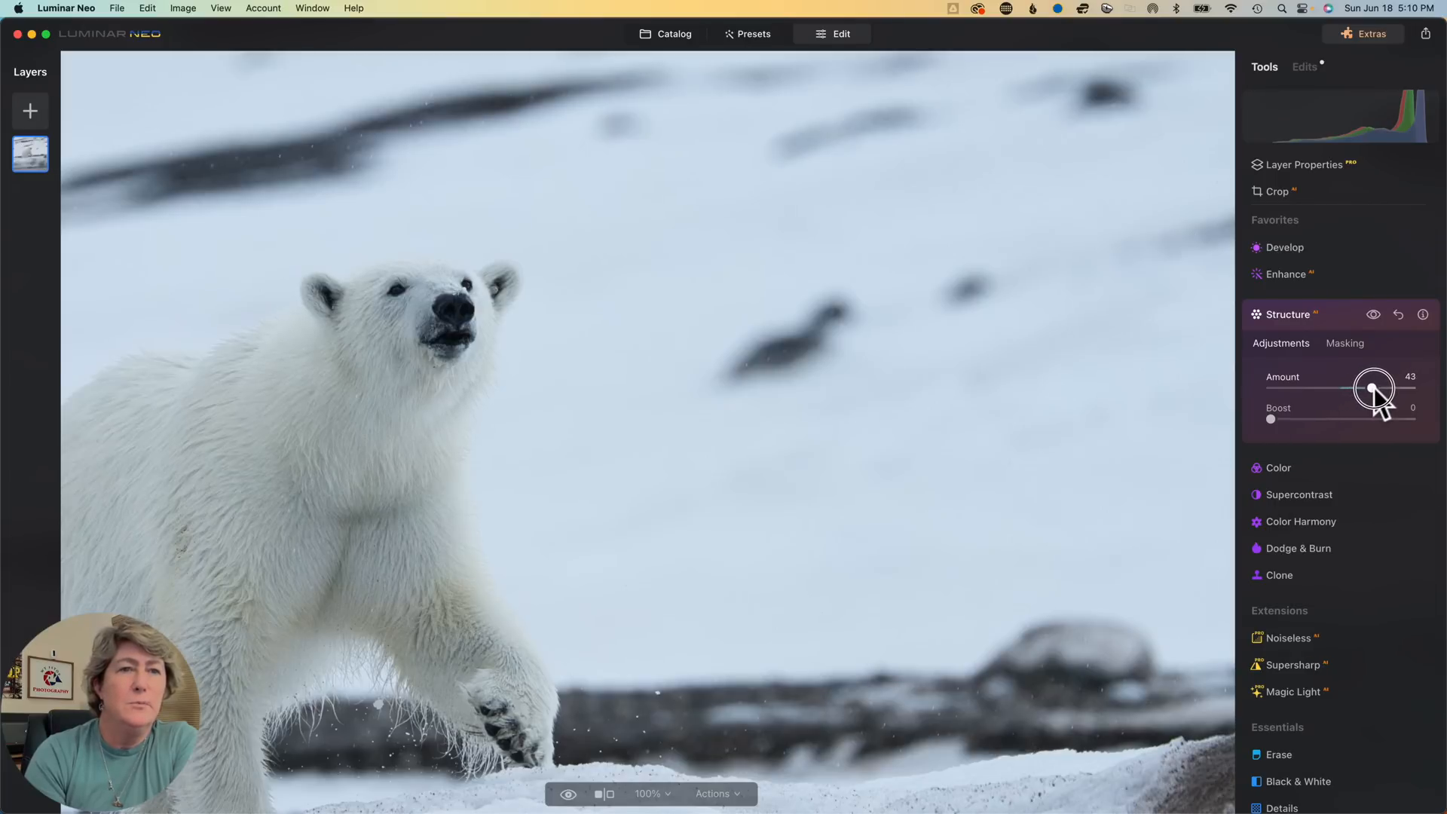
pyautogui.moveTo(1272, 420)
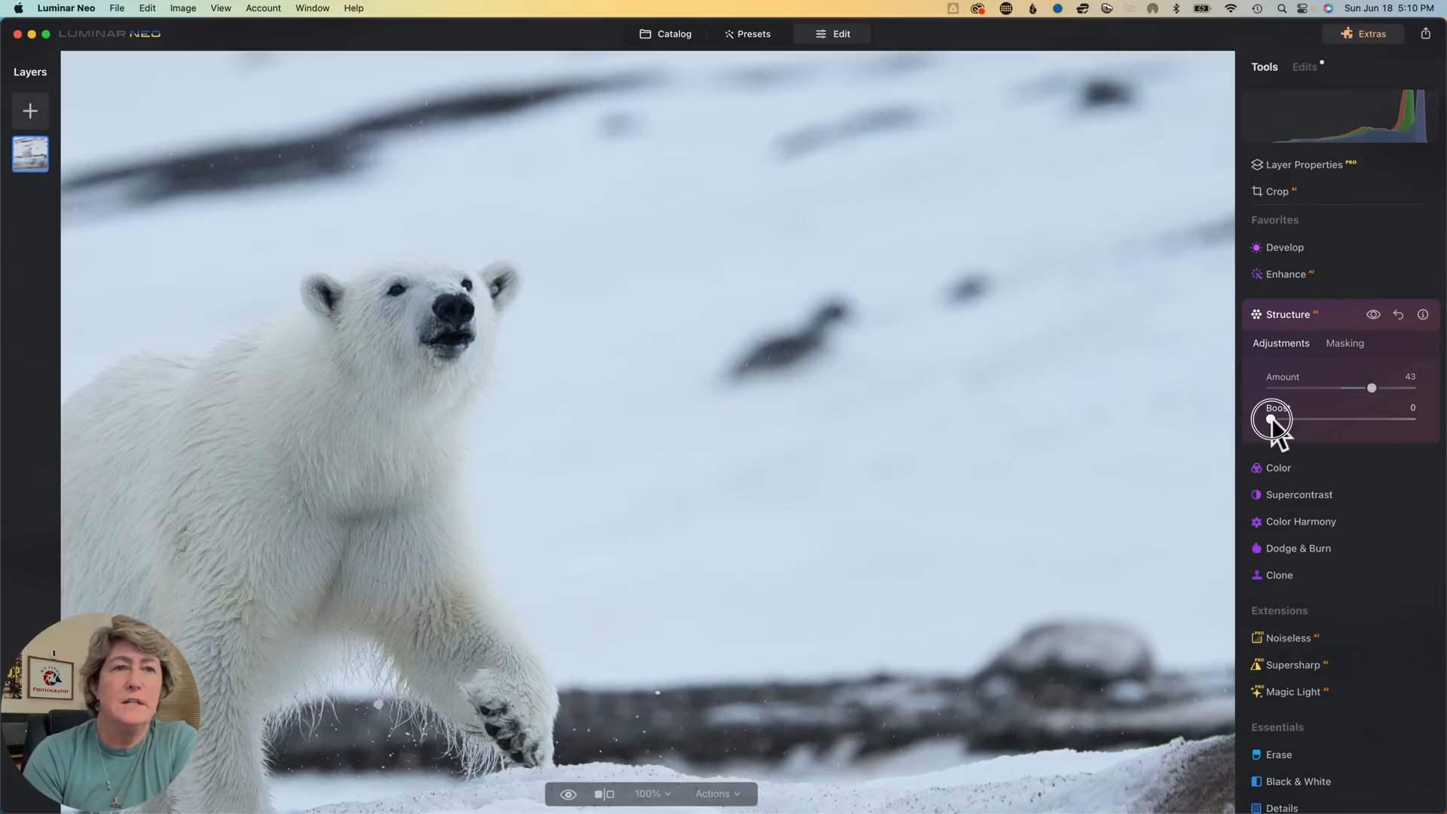
pyautogui.moveTo(1272, 419); pyautogui.dragTo(1299, 418)
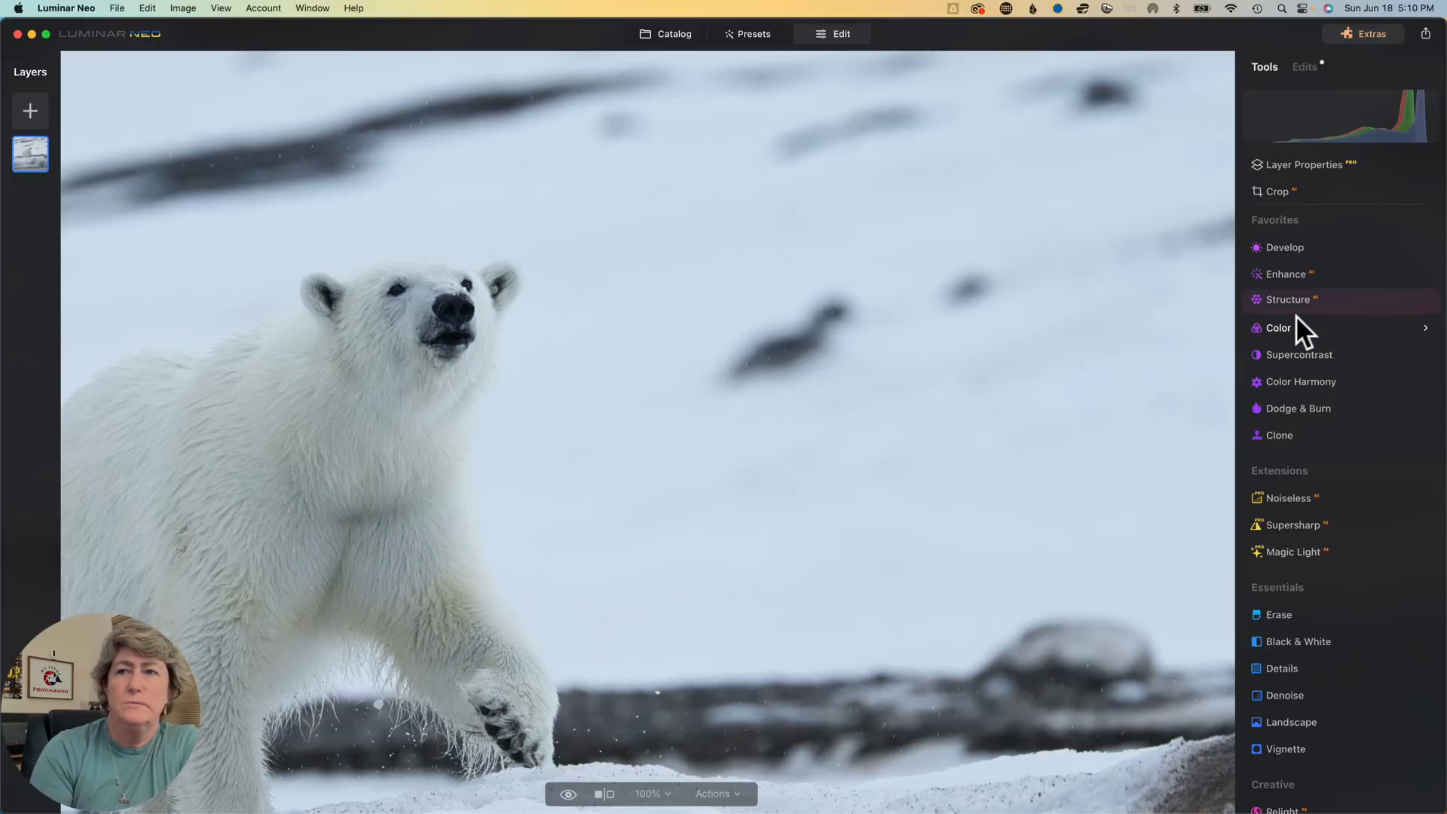
pyautogui.moveTo(1134, 358)
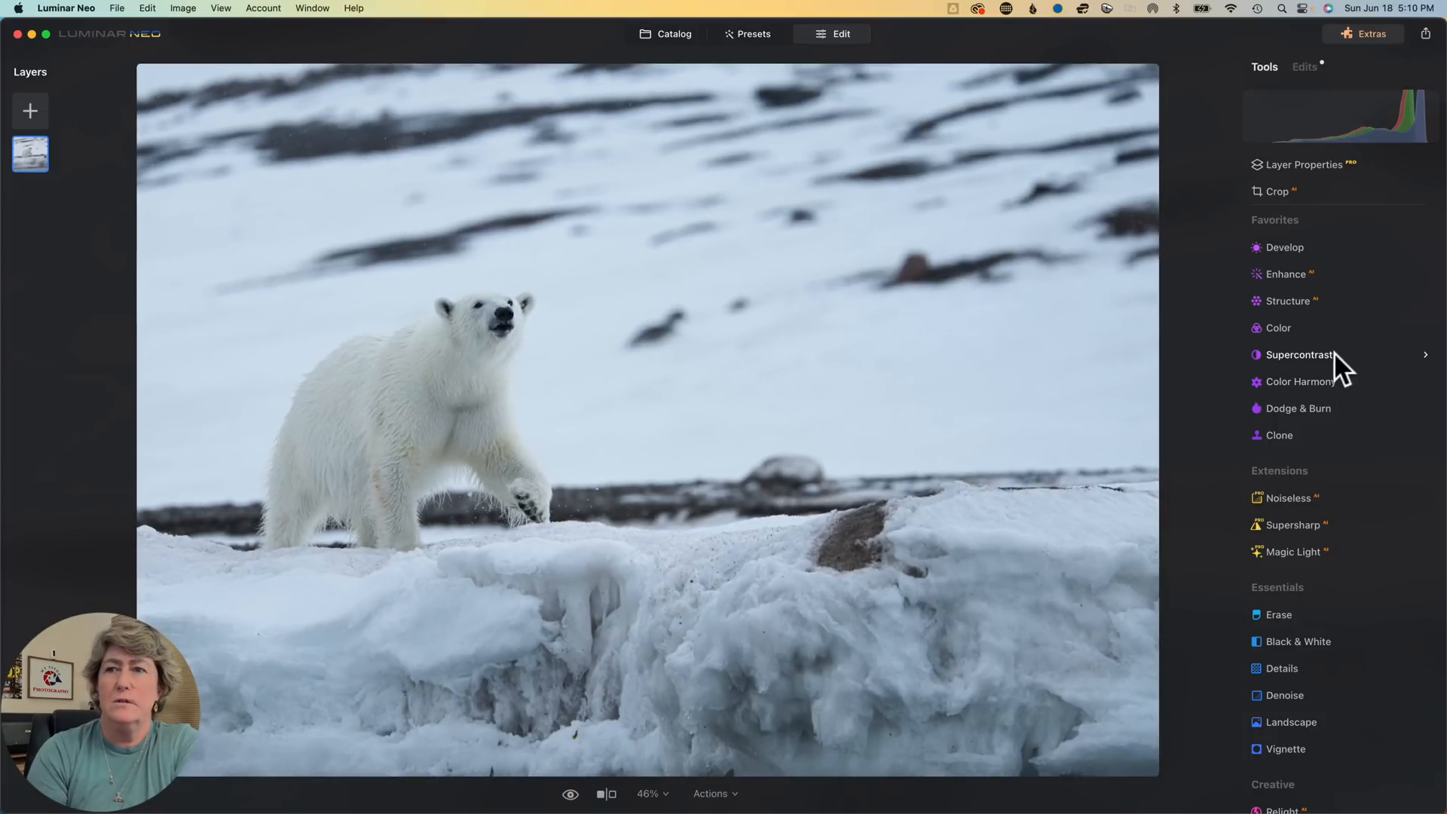
# - Set Supercontrast Highlights Contrast to 18 and Highlights Balance to -38
pyautogui.click(1299, 355)
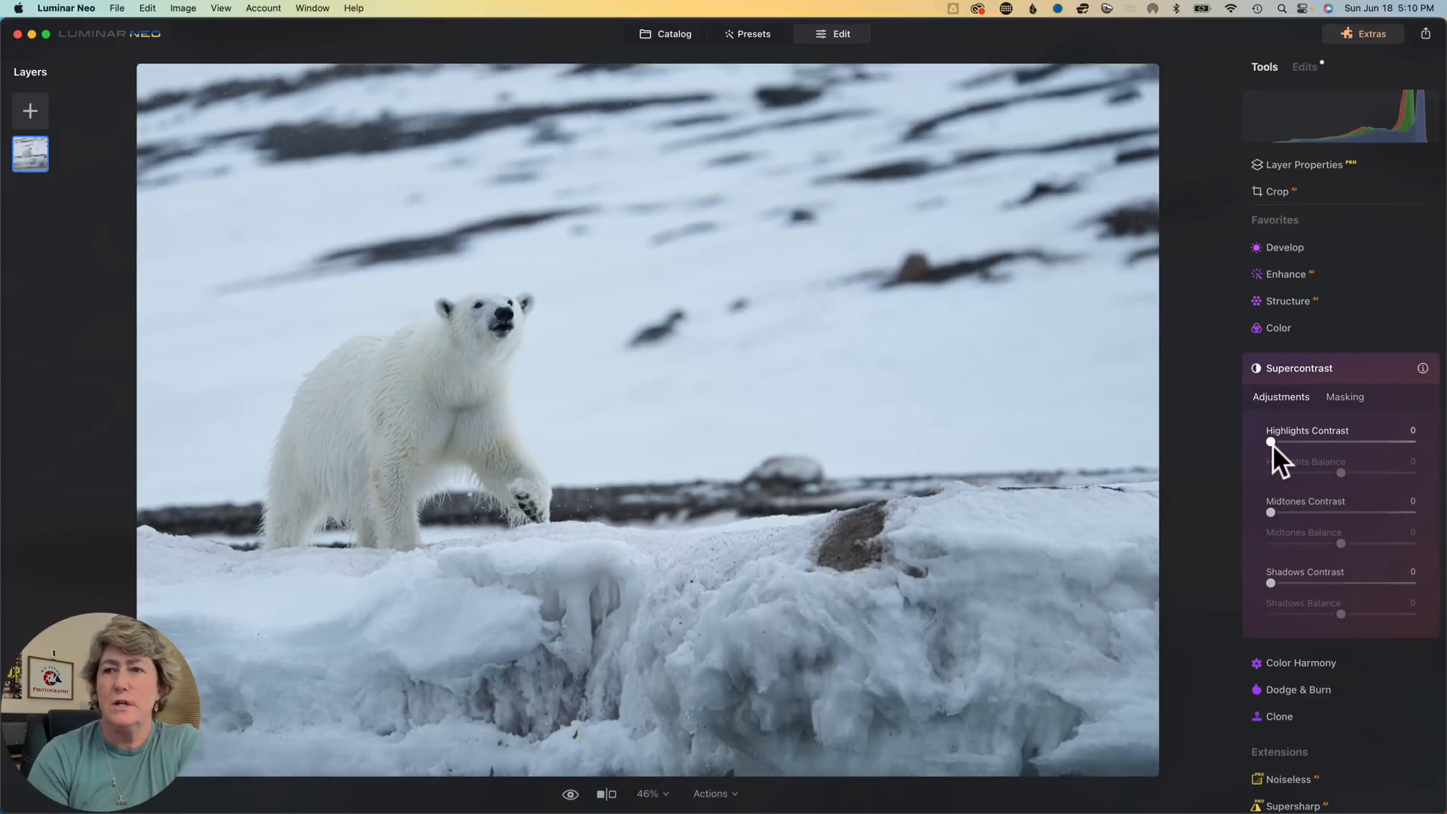
pyautogui.moveTo(1271, 443); pyautogui.dragTo(1282, 443)
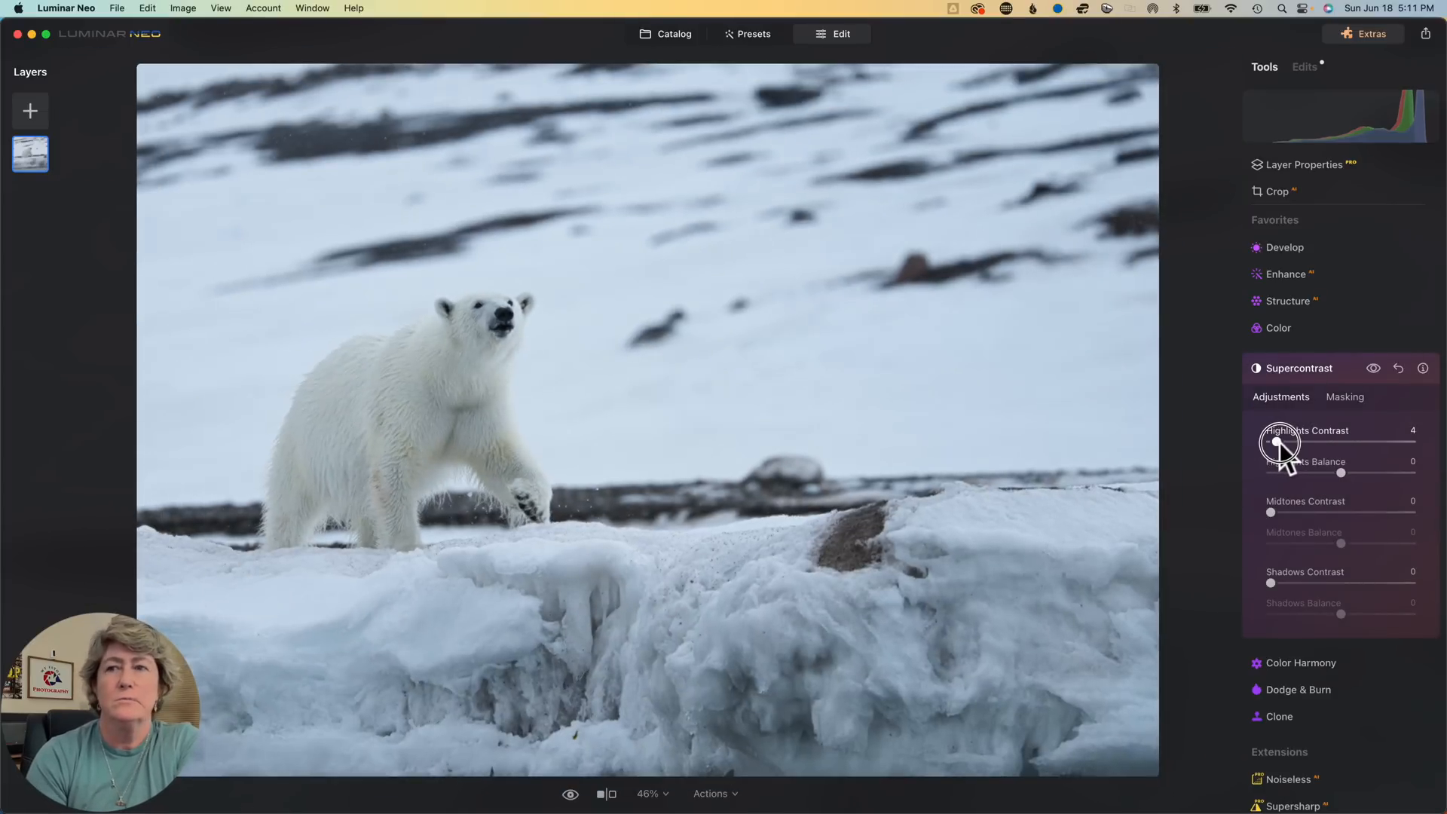
pyautogui.moveTo(1280, 444); pyautogui.dragTo(1297, 443)
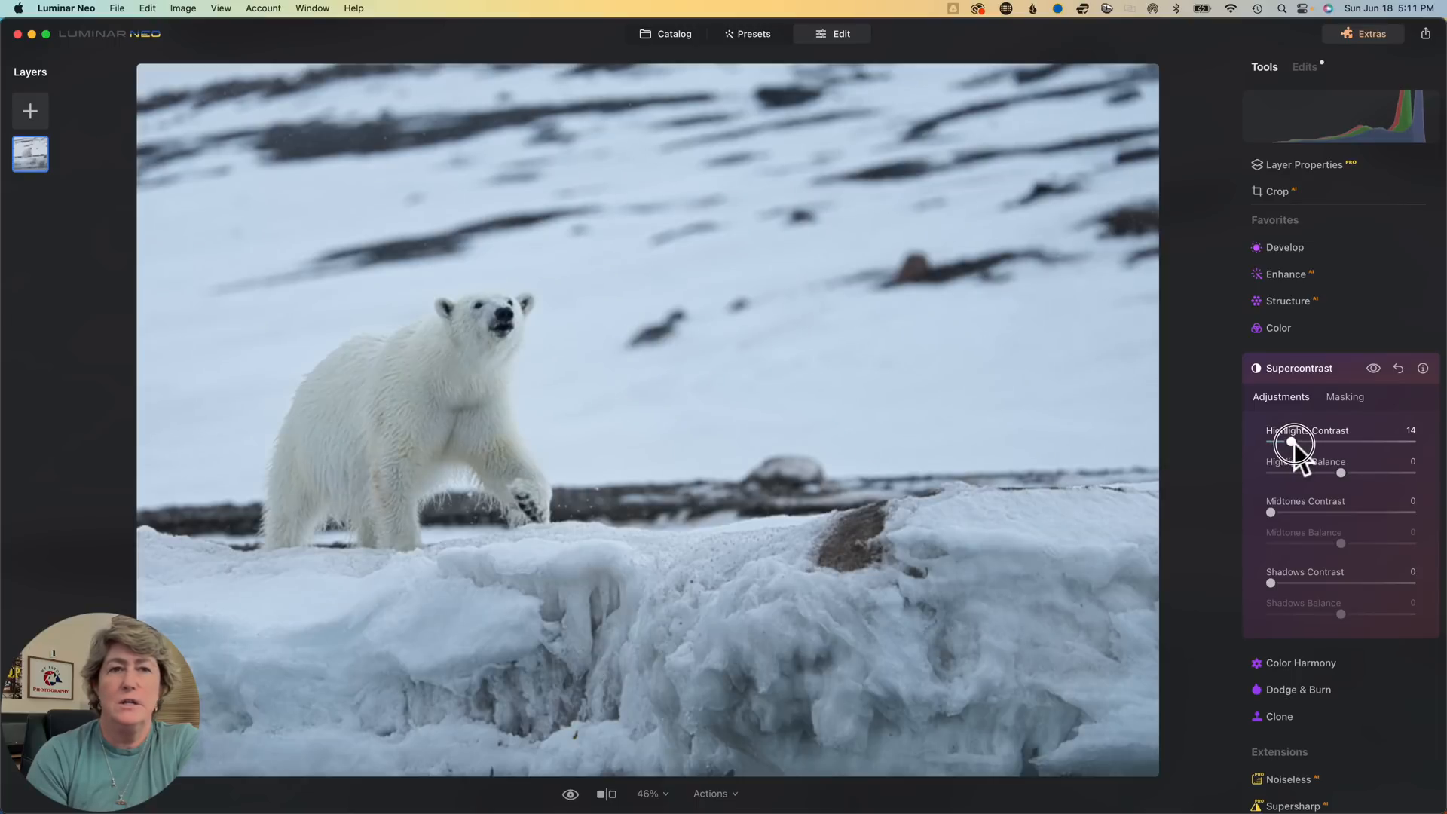
pyautogui.moveTo(1292, 441); pyautogui.dragTo(1300, 441)
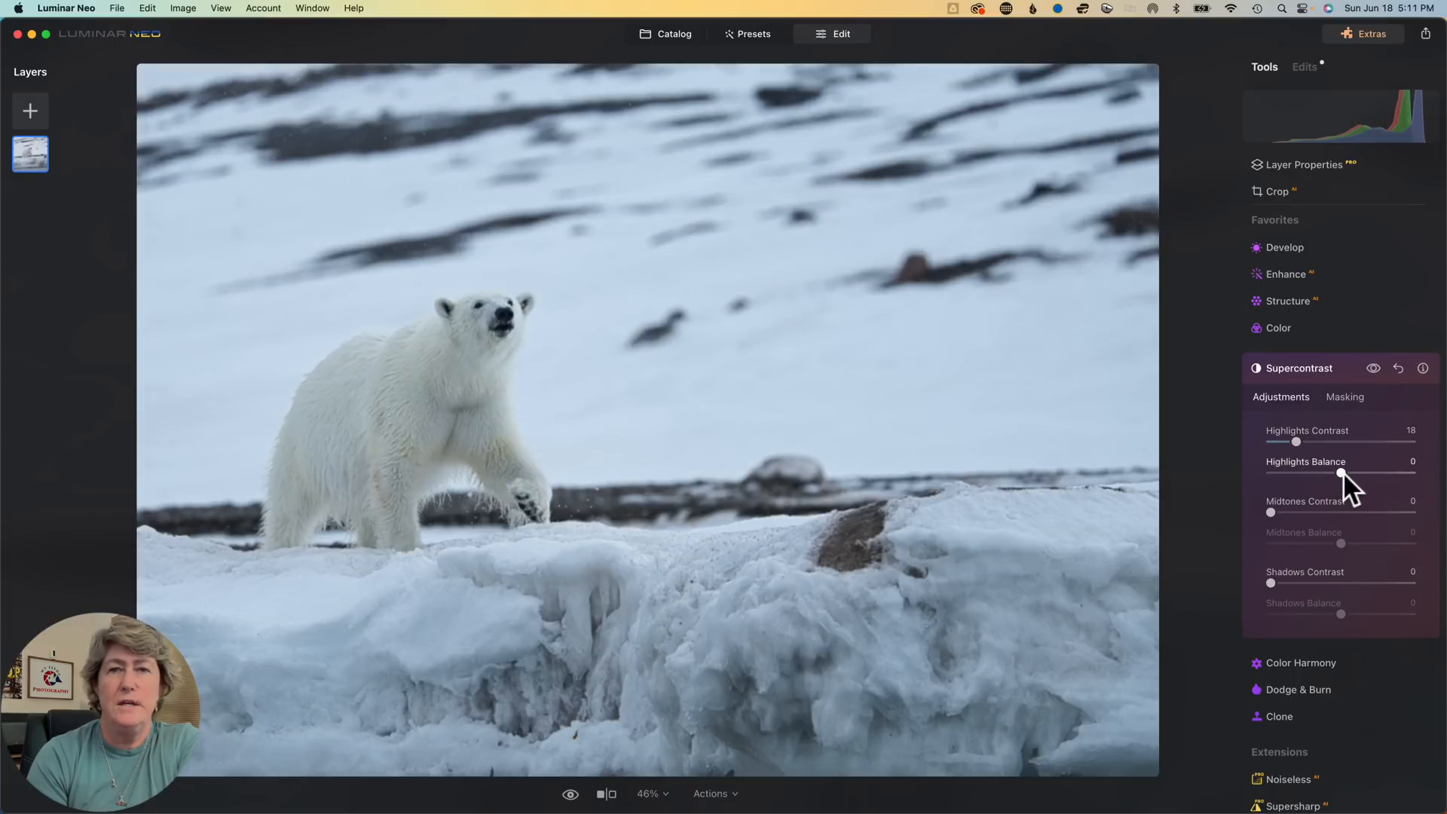
pyautogui.moveTo(1341, 473); pyautogui.dragTo(1320, 473)
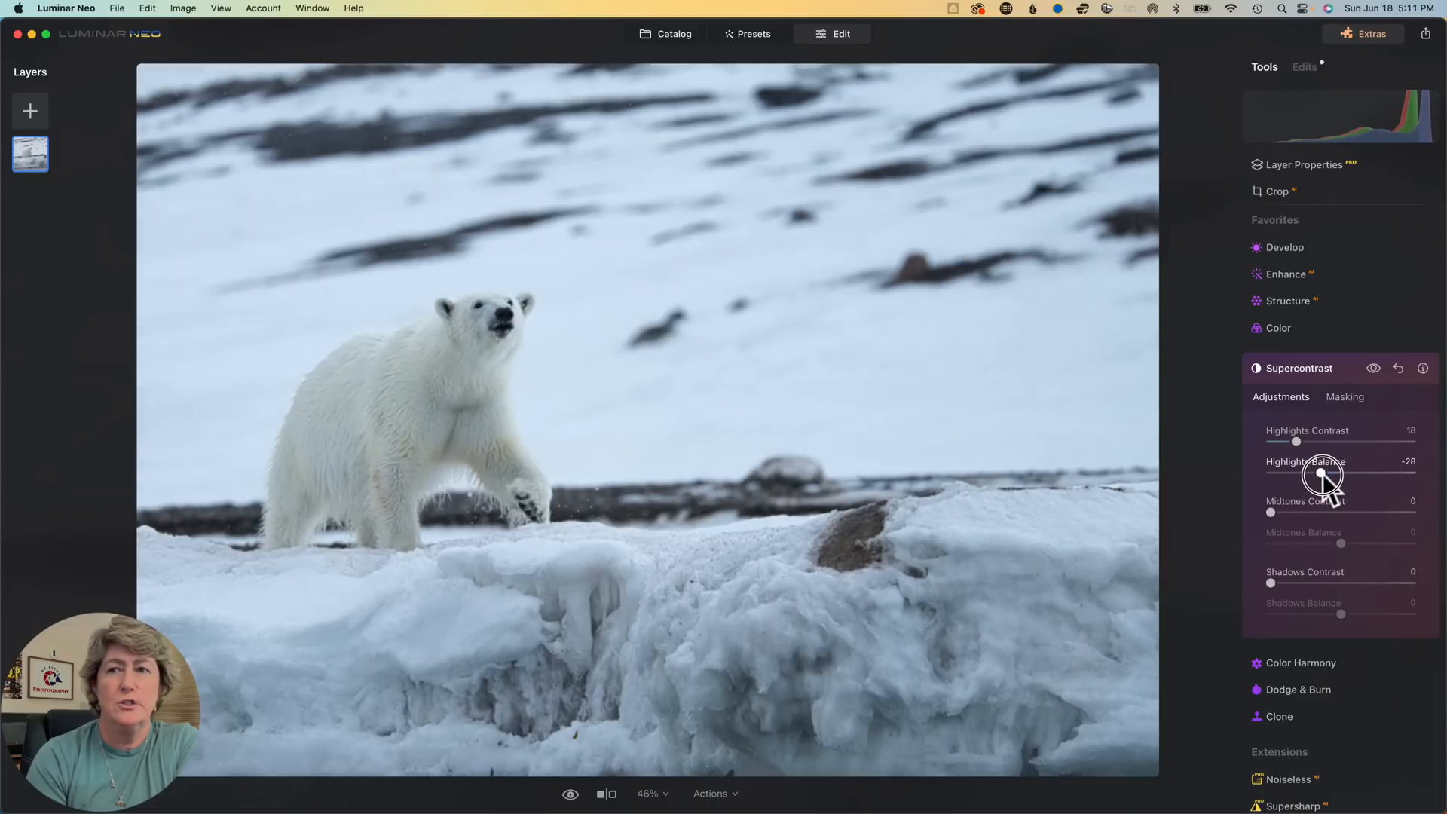
pyautogui.moveTo(1327, 476); pyautogui.dragTo(1316, 475)
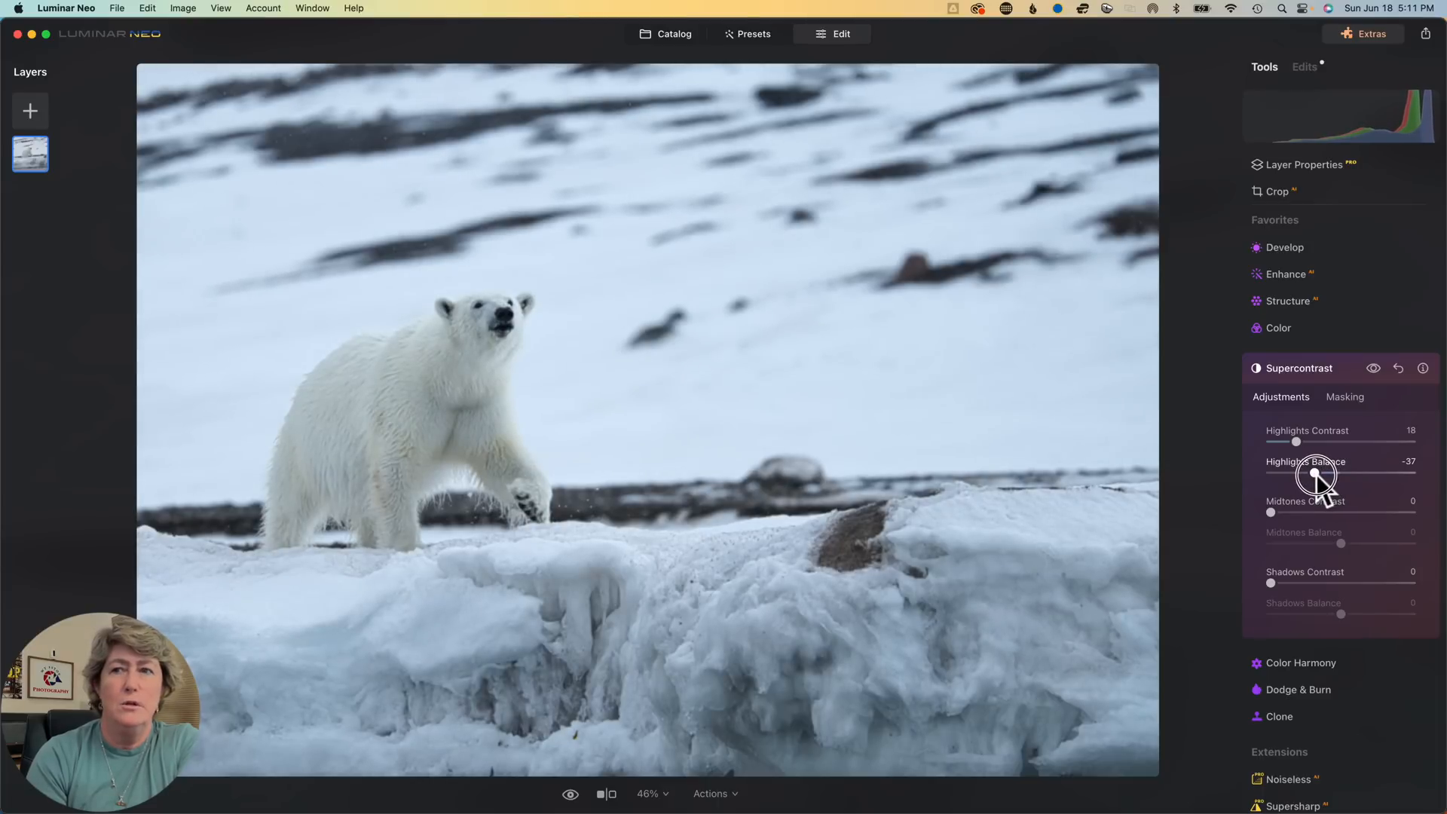
pyautogui.moveTo(1317, 472); pyautogui.dragTo(1313, 472)
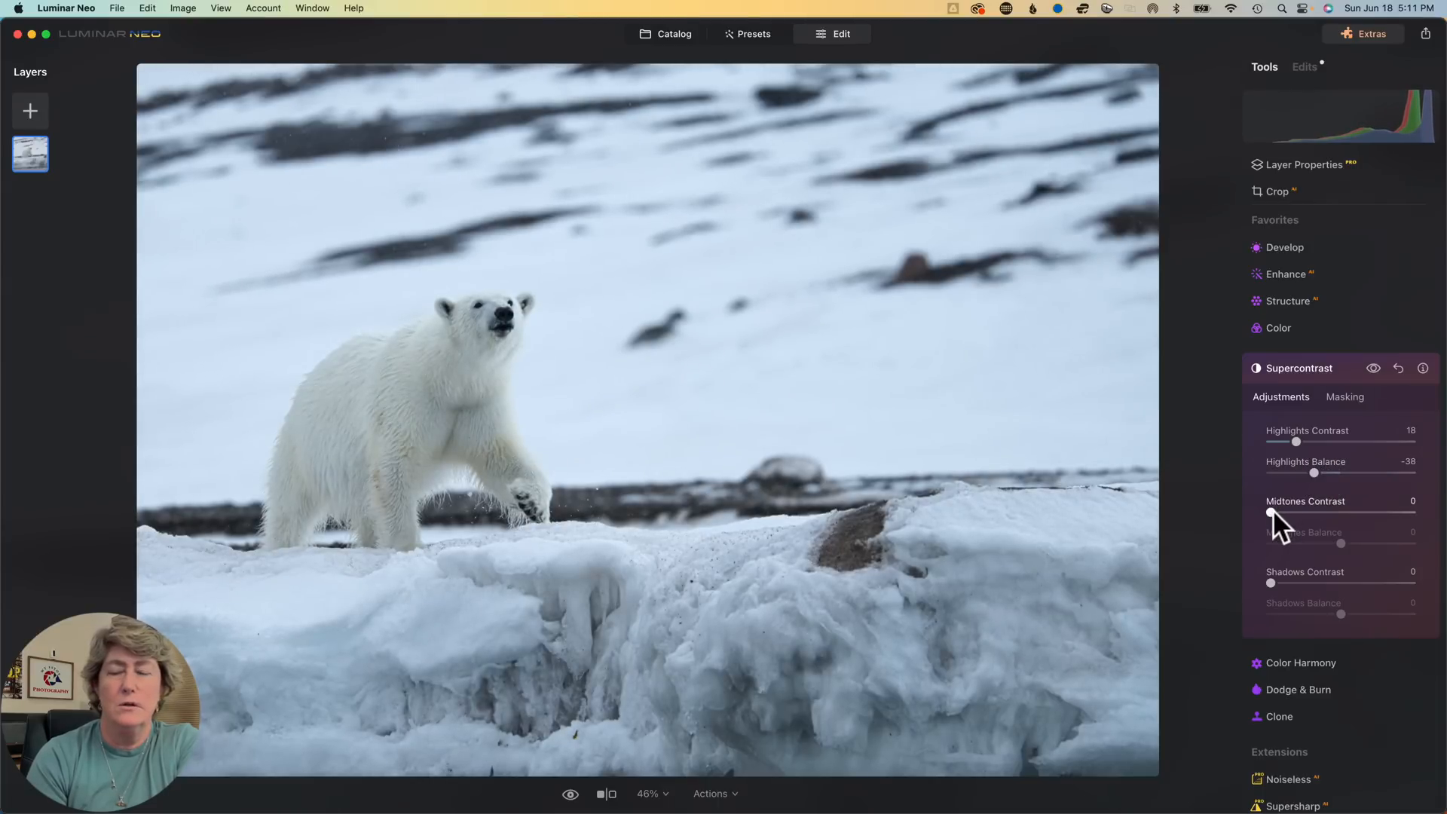
# - Set Midtones Contrast to 24 and Midtones Balance to 27
pyautogui.moveTo(1272, 515); pyautogui.dragTo(1300, 514)
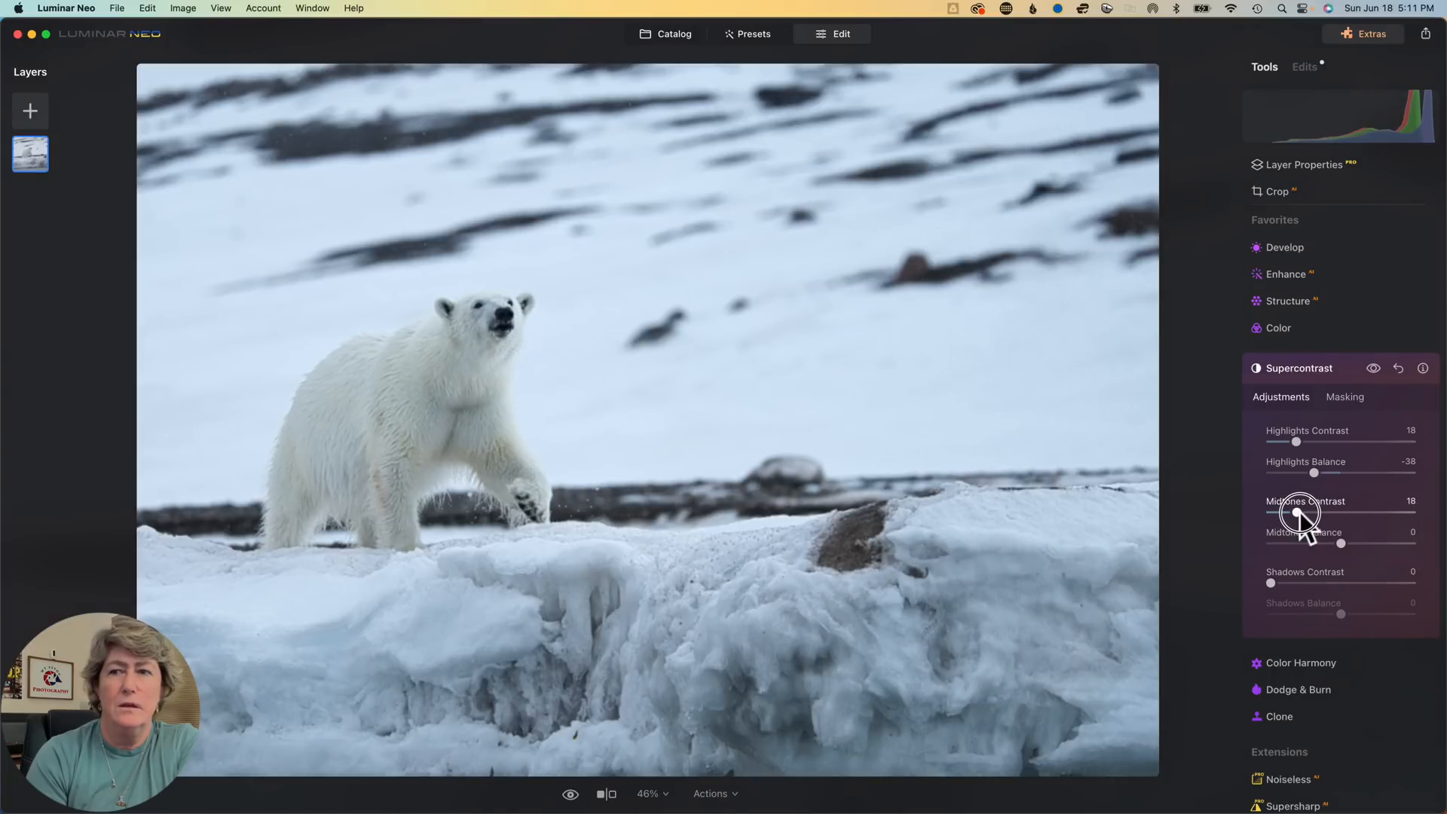
pyautogui.moveTo(1299, 515); pyautogui.dragTo(1311, 515)
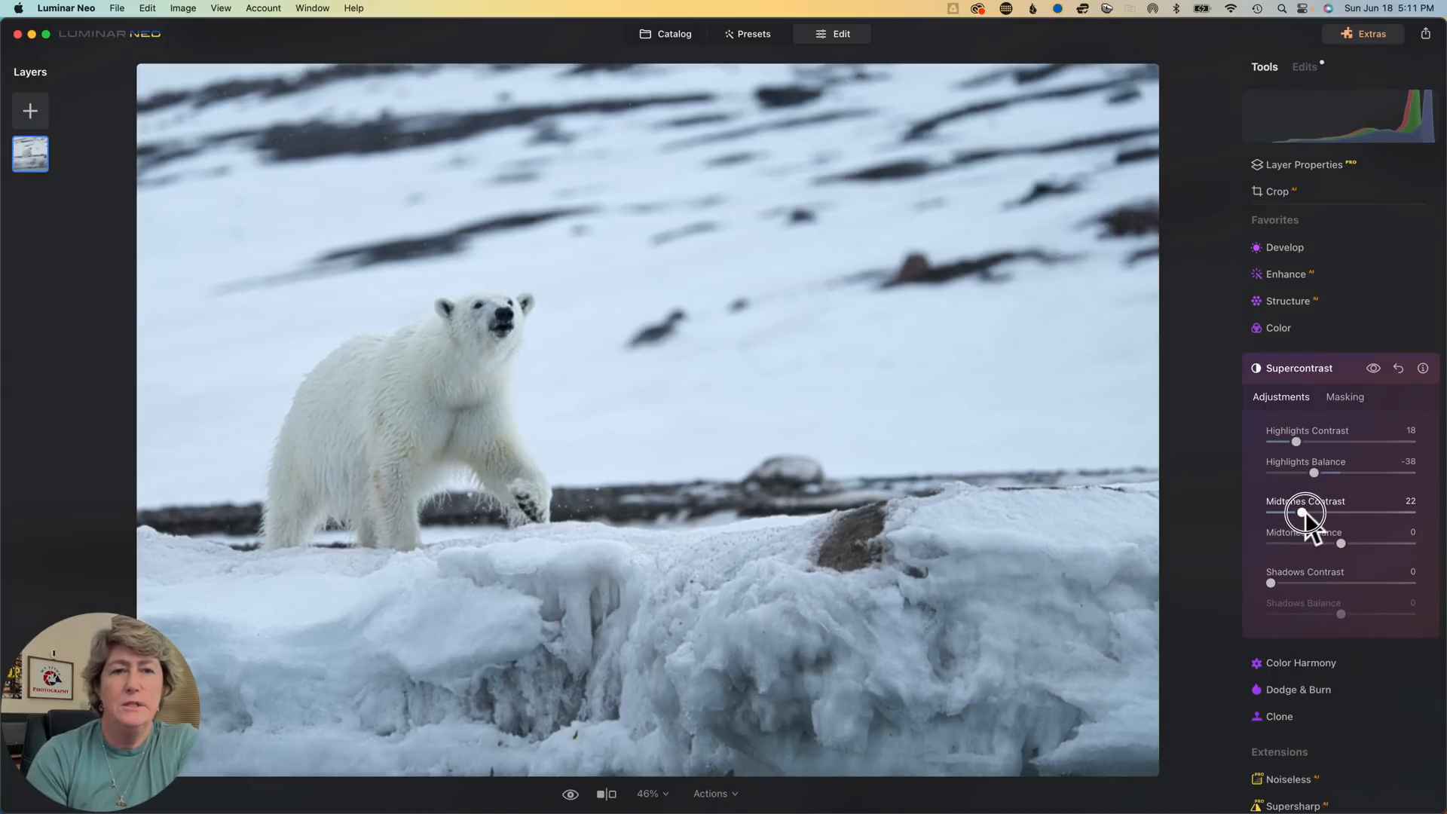
pyautogui.moveTo(1300, 516); pyautogui.dragTo(1307, 515)
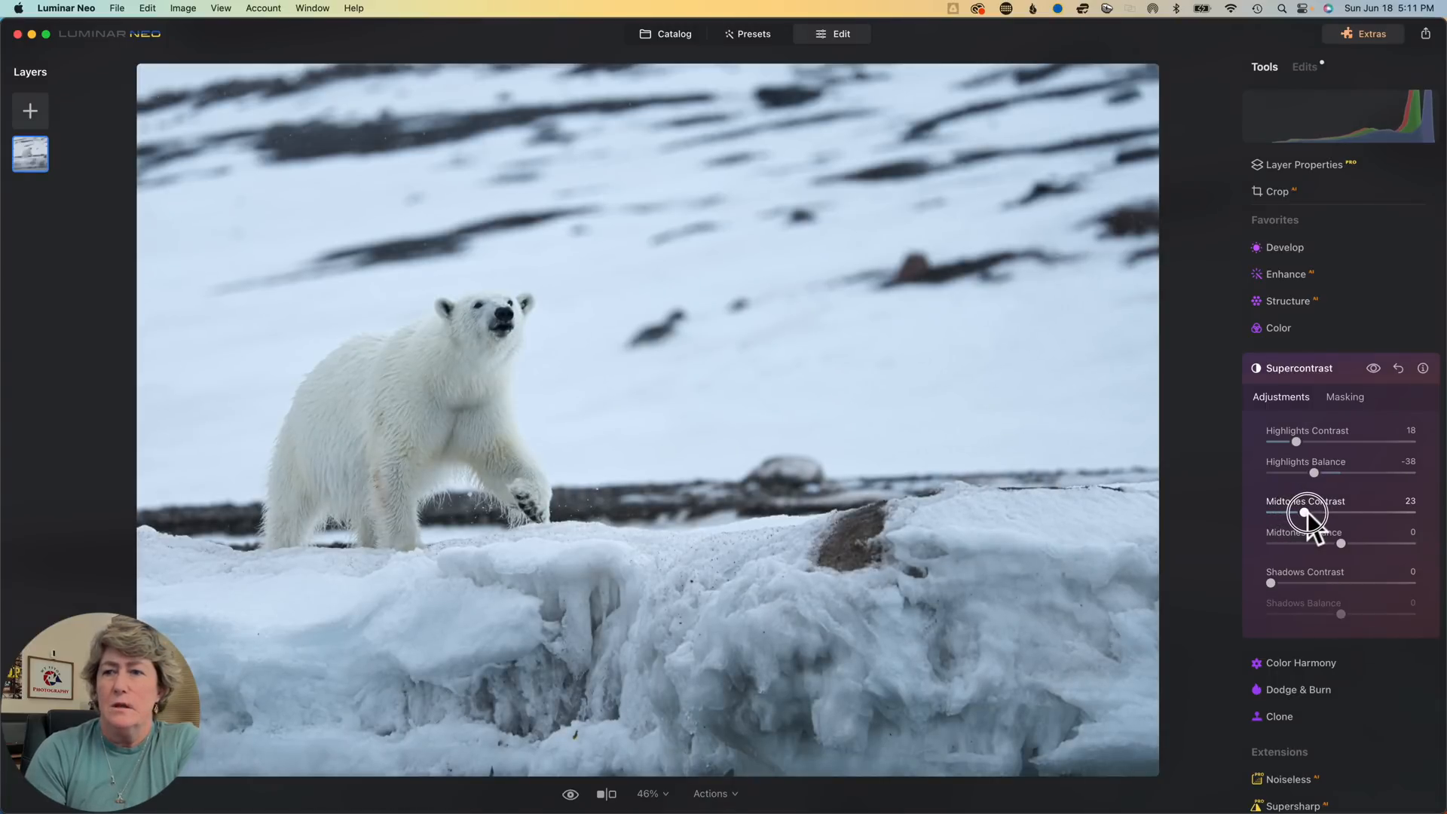
pyautogui.moveTo(1303, 515); pyautogui.dragTo(1316, 514)
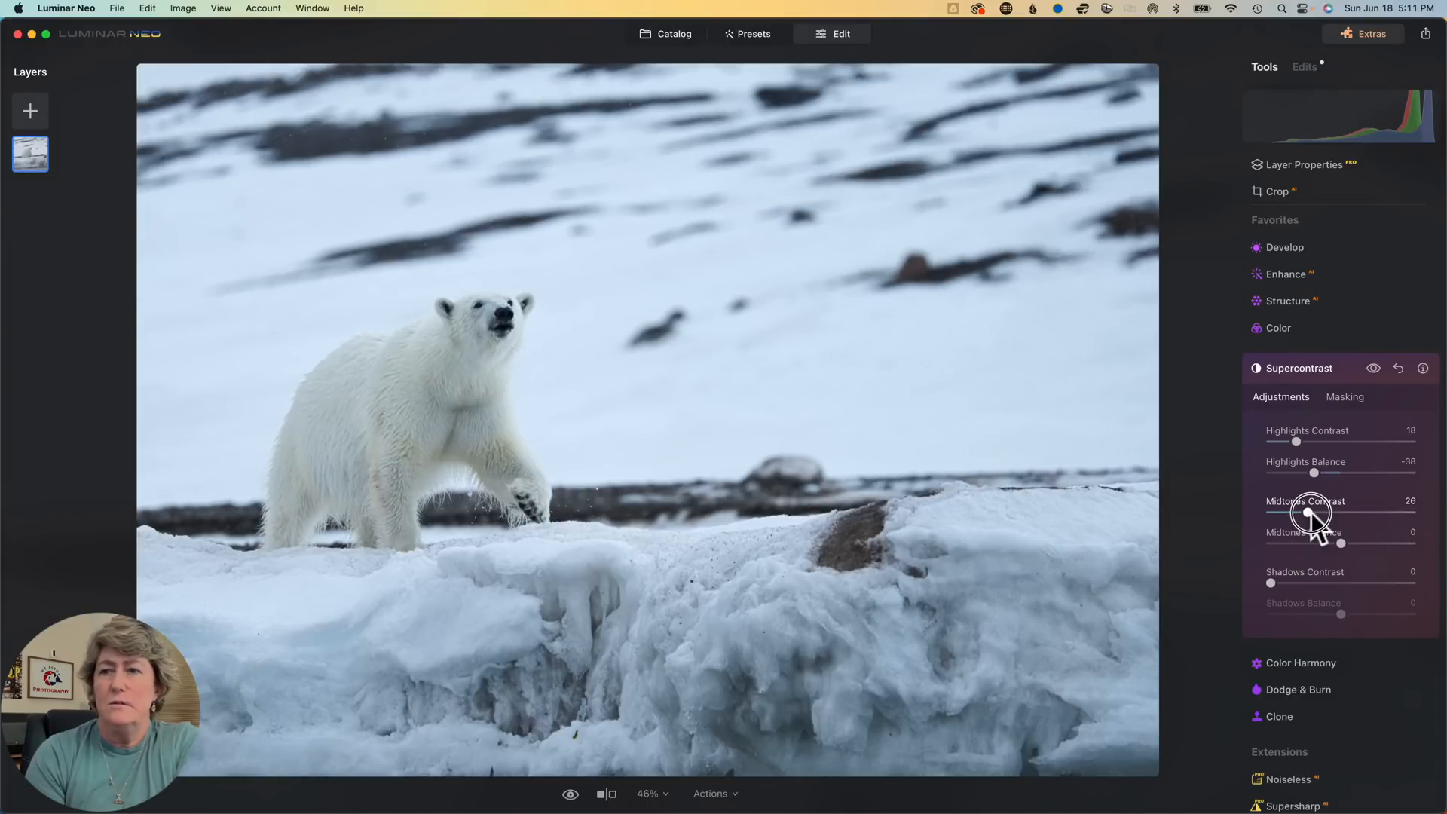
pyautogui.moveTo(1315, 513); pyautogui.dragTo(1311, 513)
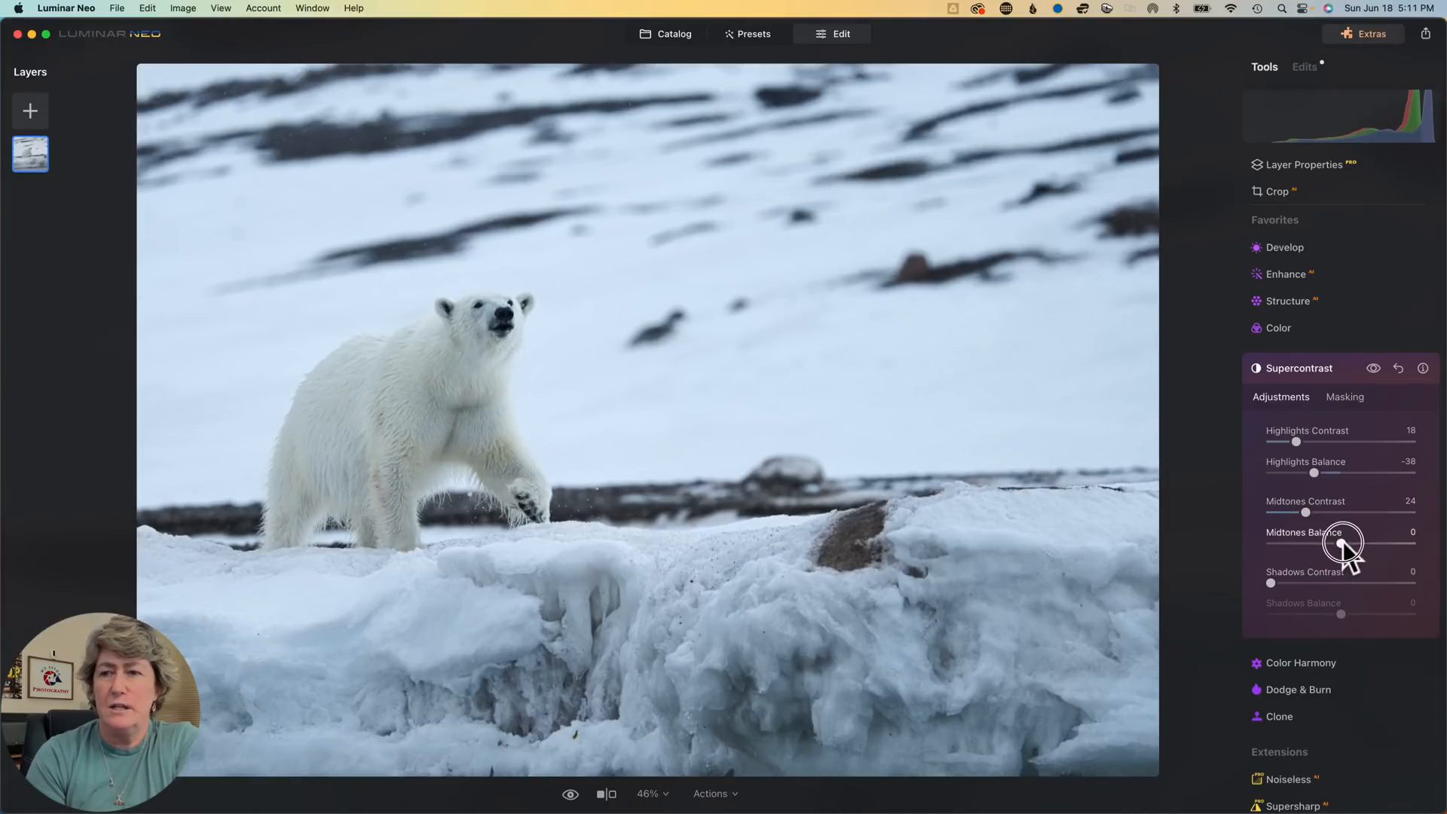
pyautogui.moveTo(1342, 544); pyautogui.dragTo(1361, 544)
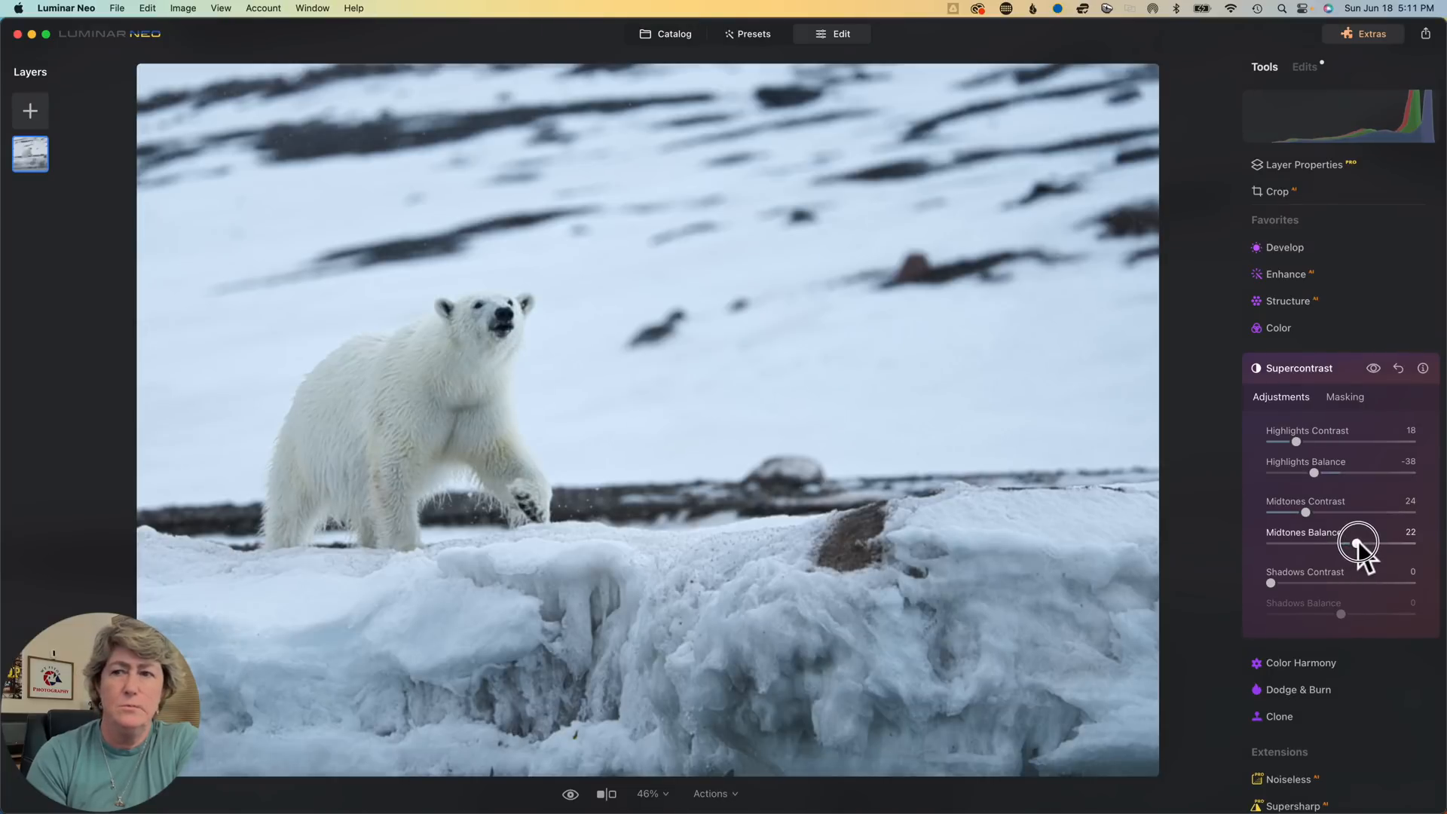
pyautogui.moveTo(1357, 543); pyautogui.dragTo(1366, 543)
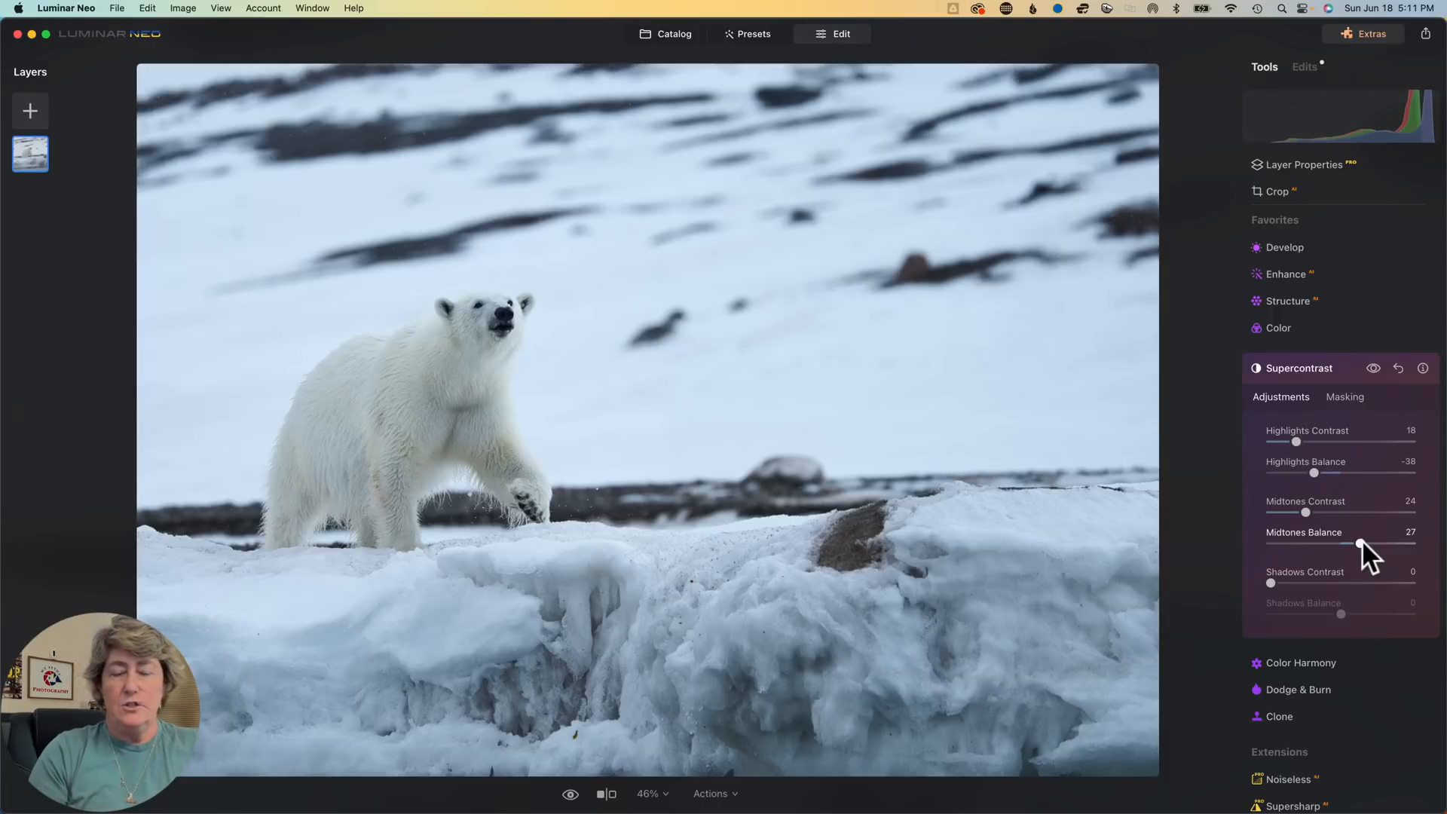
pyautogui.moveTo(1271, 585)
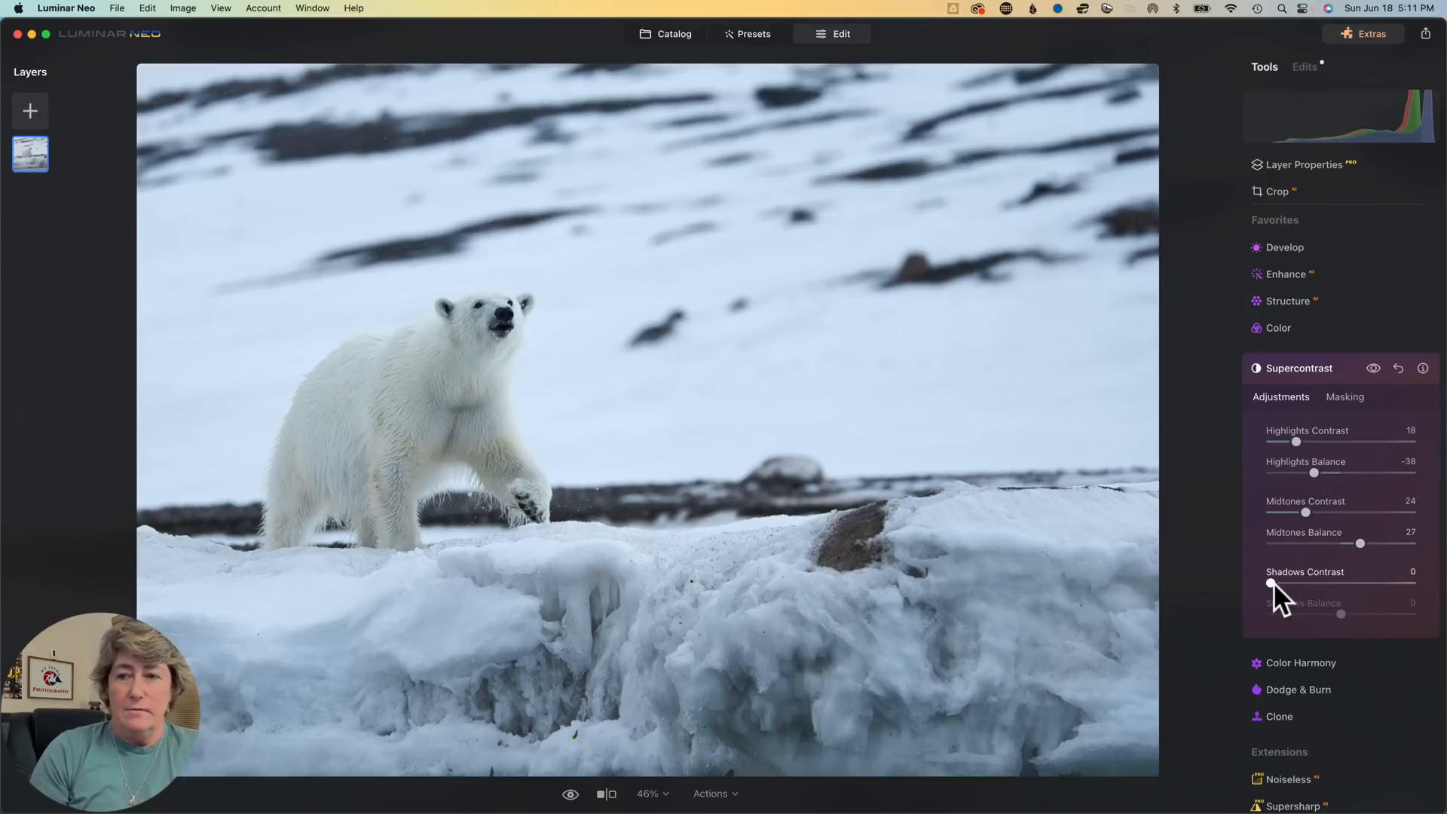
# - Set Shadows Contrast to 20 and pull Shadows Balance down to about -40
pyautogui.moveTo(1270, 586); pyautogui.dragTo(1276, 586)
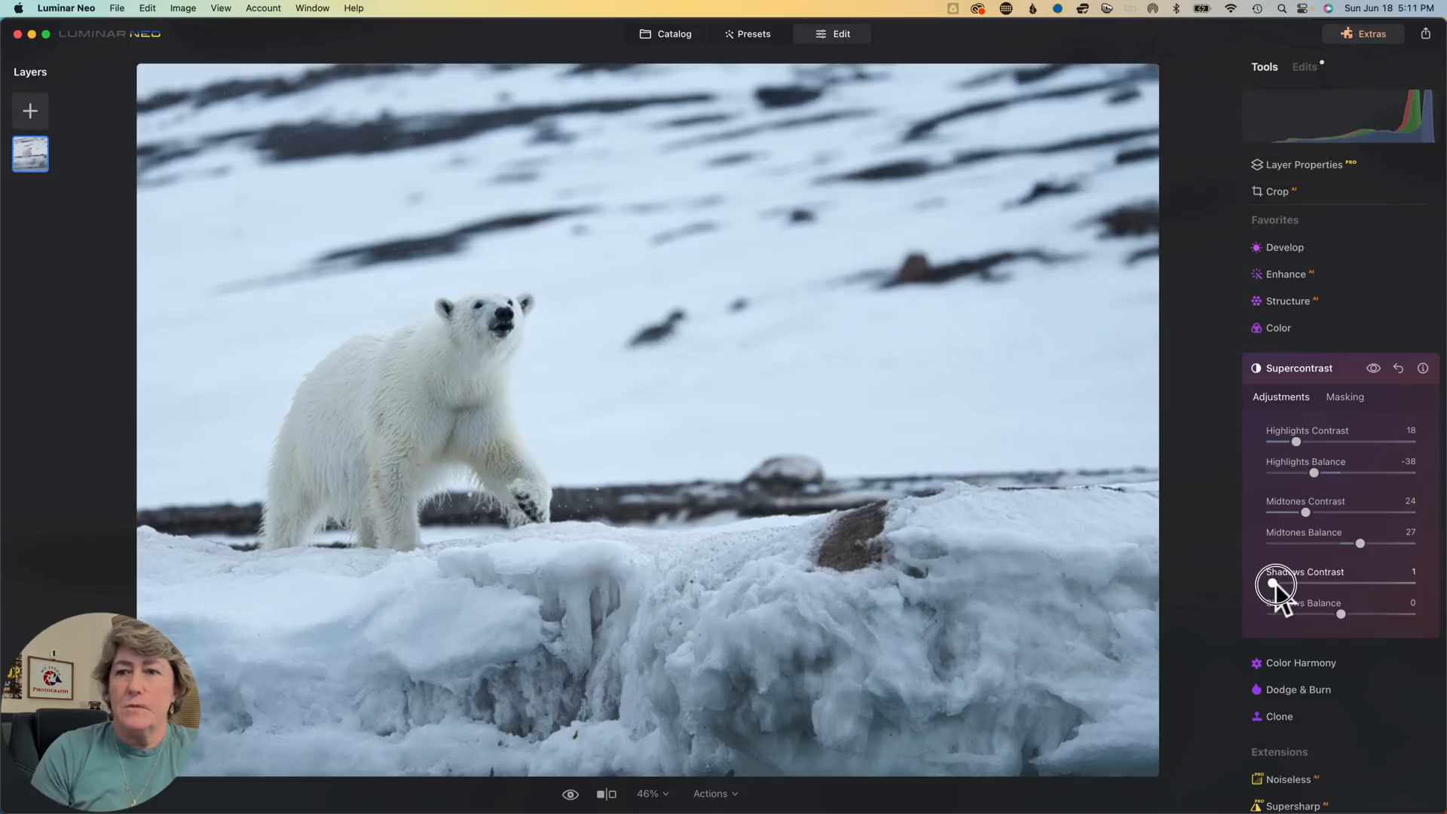
pyautogui.moveTo(1282, 591); pyautogui.dragTo(1296, 591)
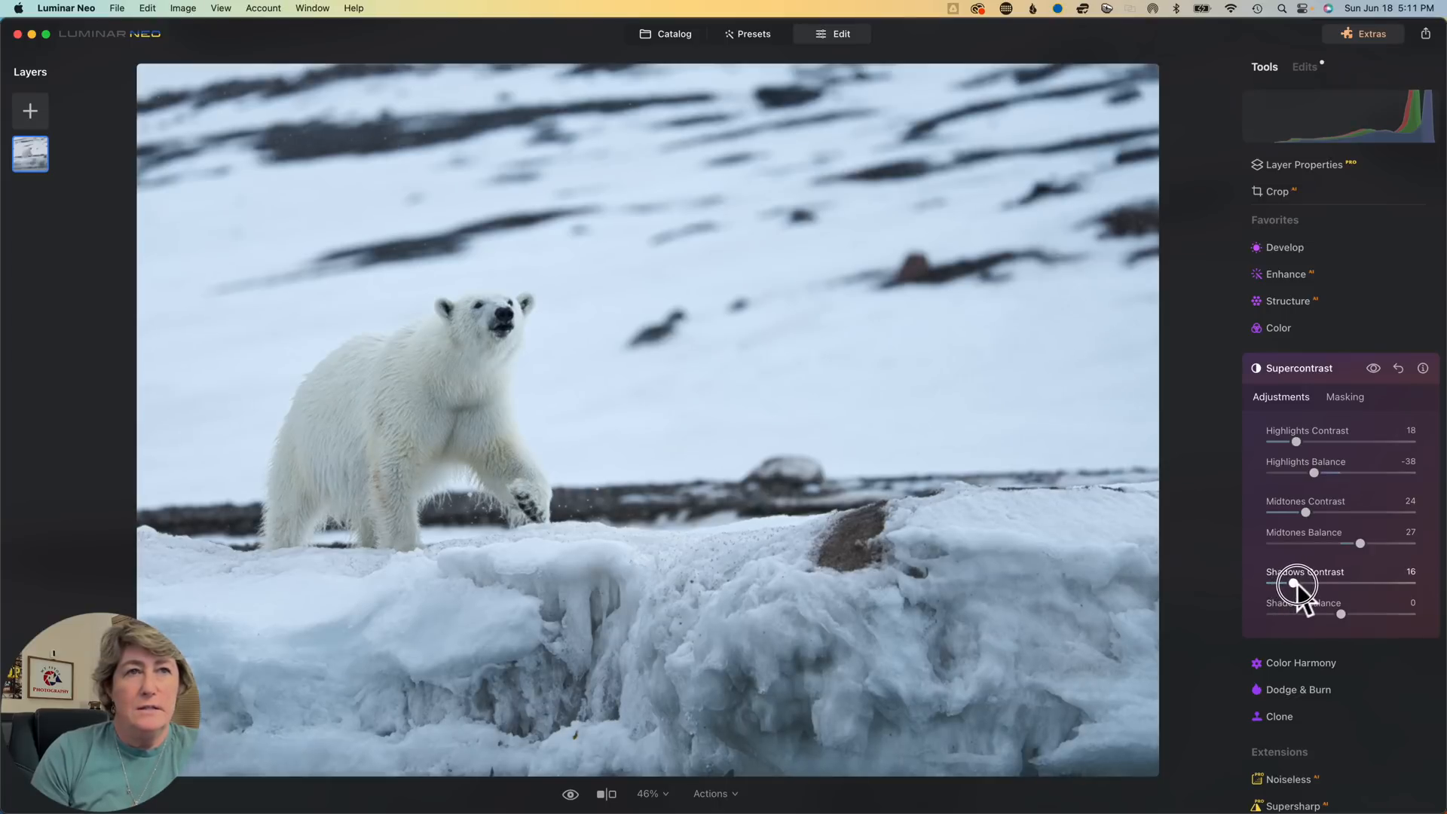
pyautogui.moveTo(1295, 583); pyautogui.dragTo(1300, 582)
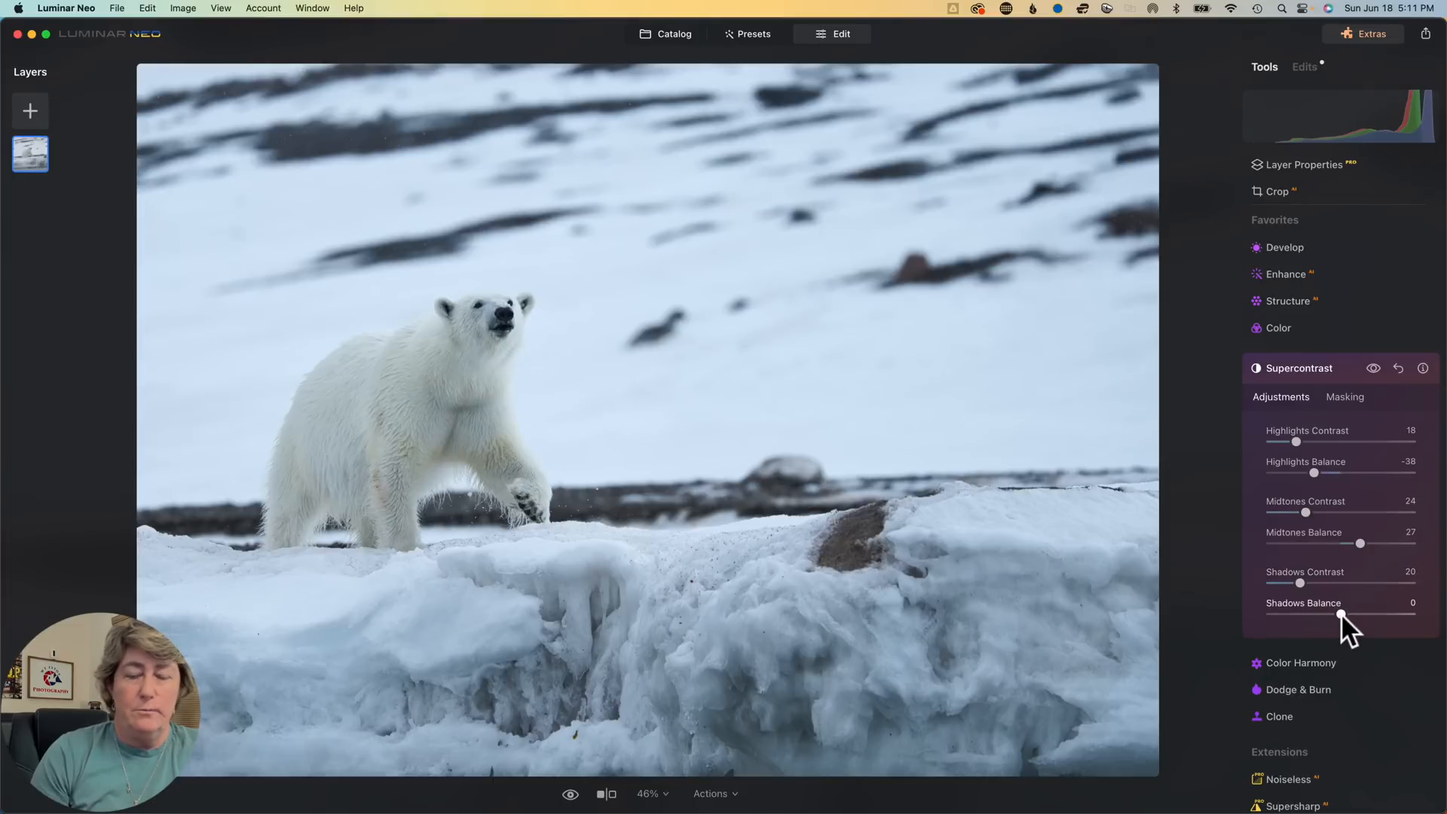
pyautogui.moveTo(1341, 615); pyautogui.dragTo(1350, 616)
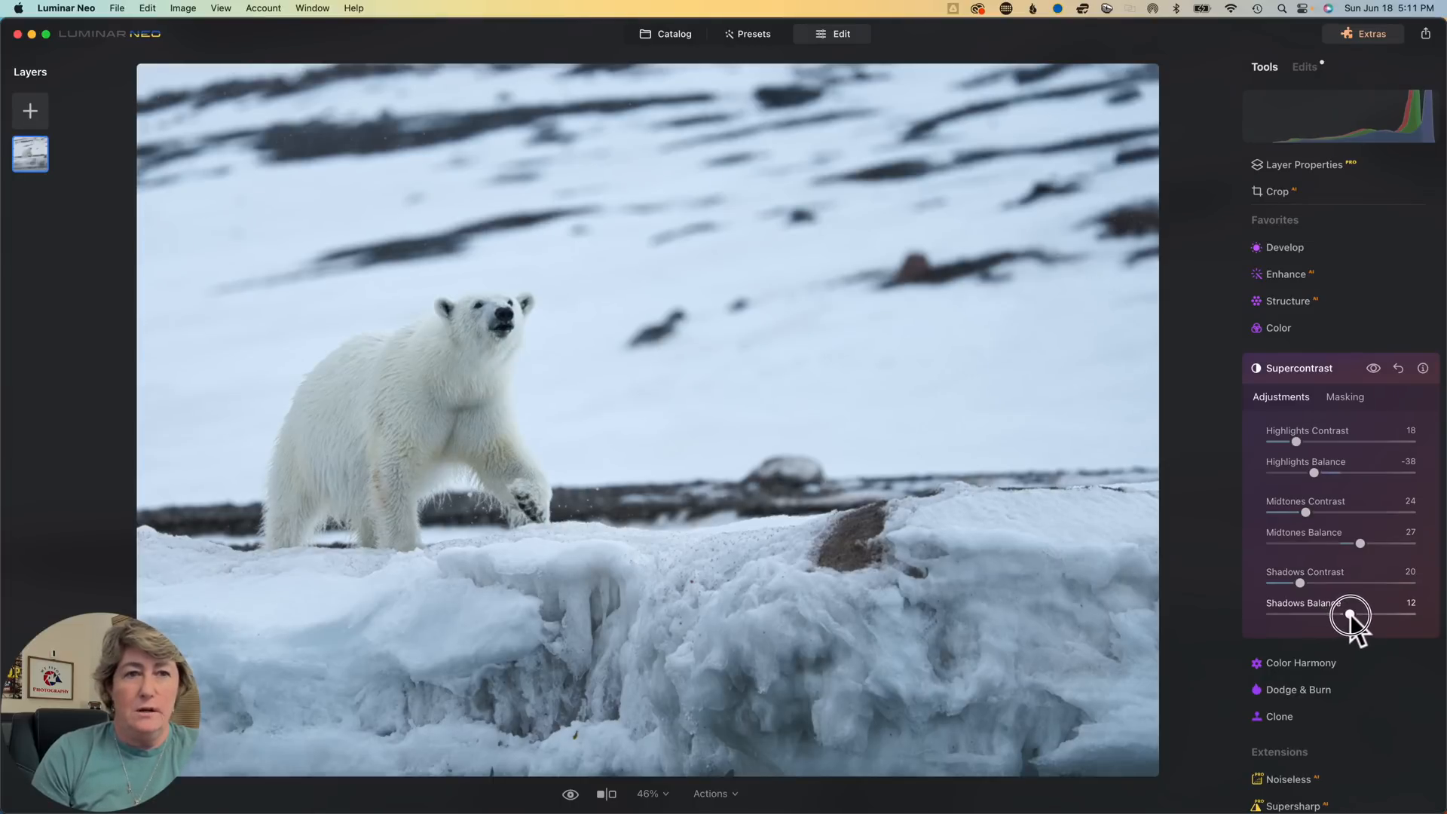
pyautogui.moveTo(1350, 617); pyautogui.dragTo(1311, 617)
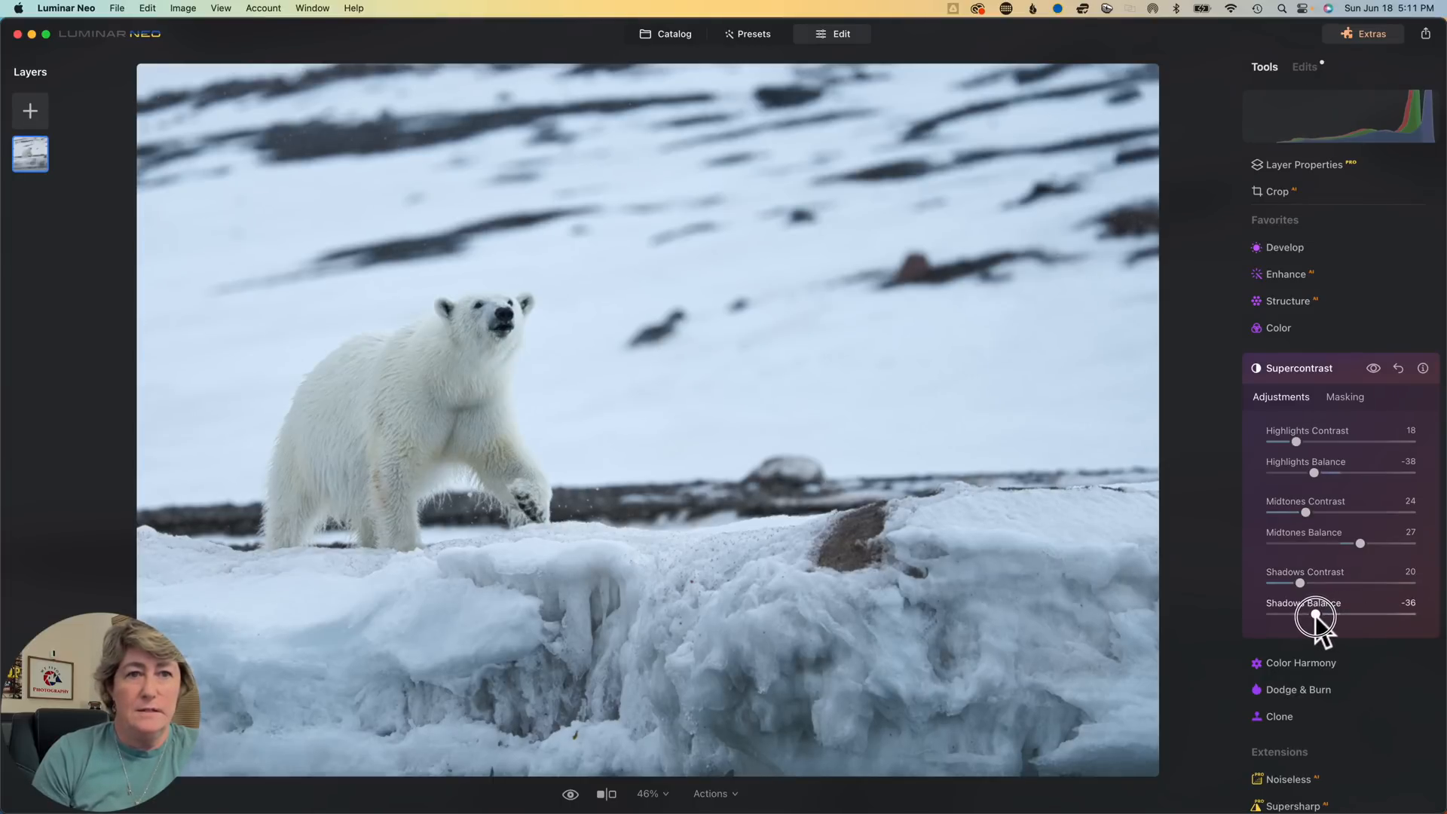
pyautogui.moveTo(1316, 617); pyautogui.dragTo(1309, 617)
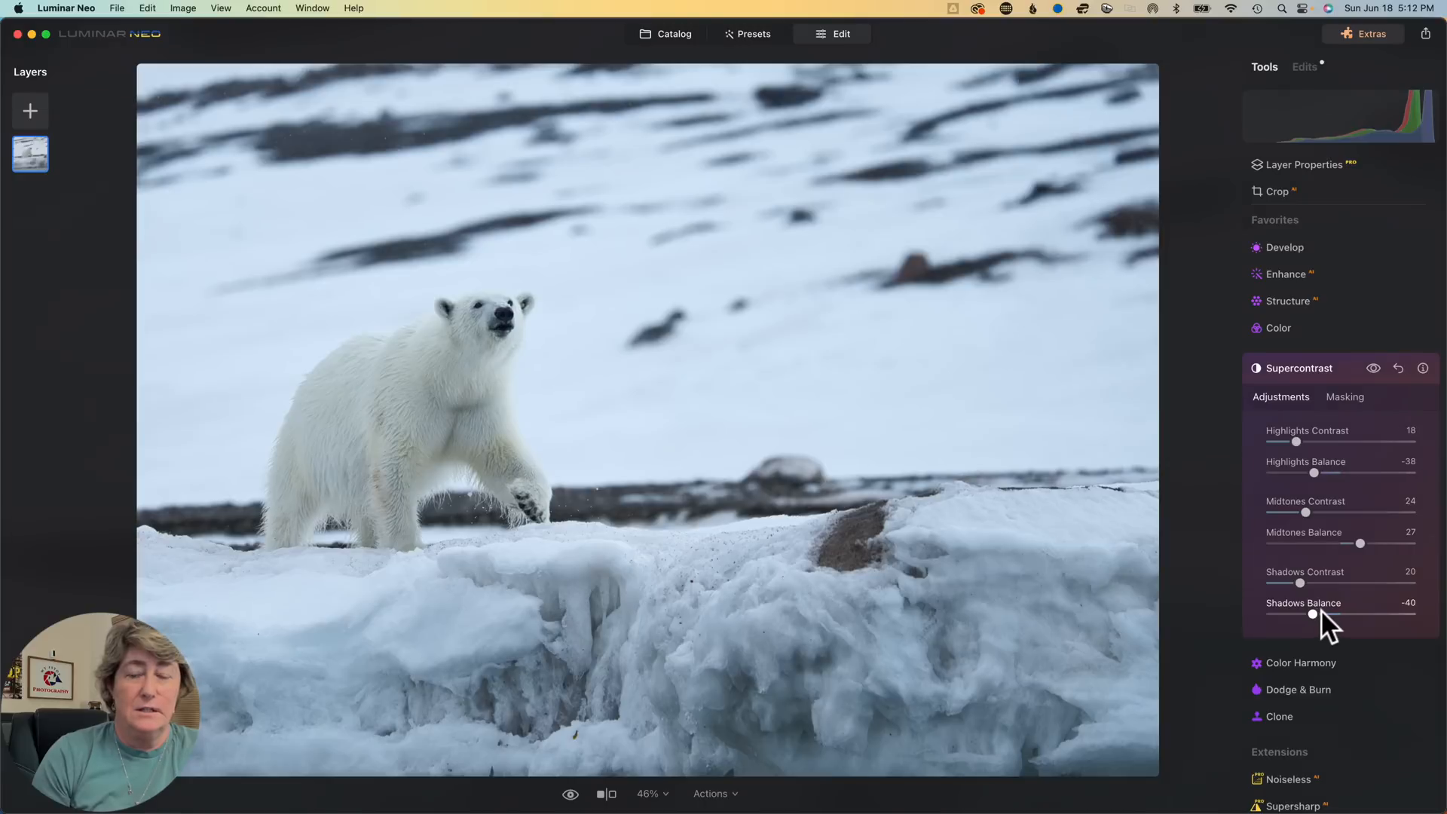
# - Toggle the Supercontrast effect off and back on to compare, then collapse its settings
pyautogui.click(1375, 369)
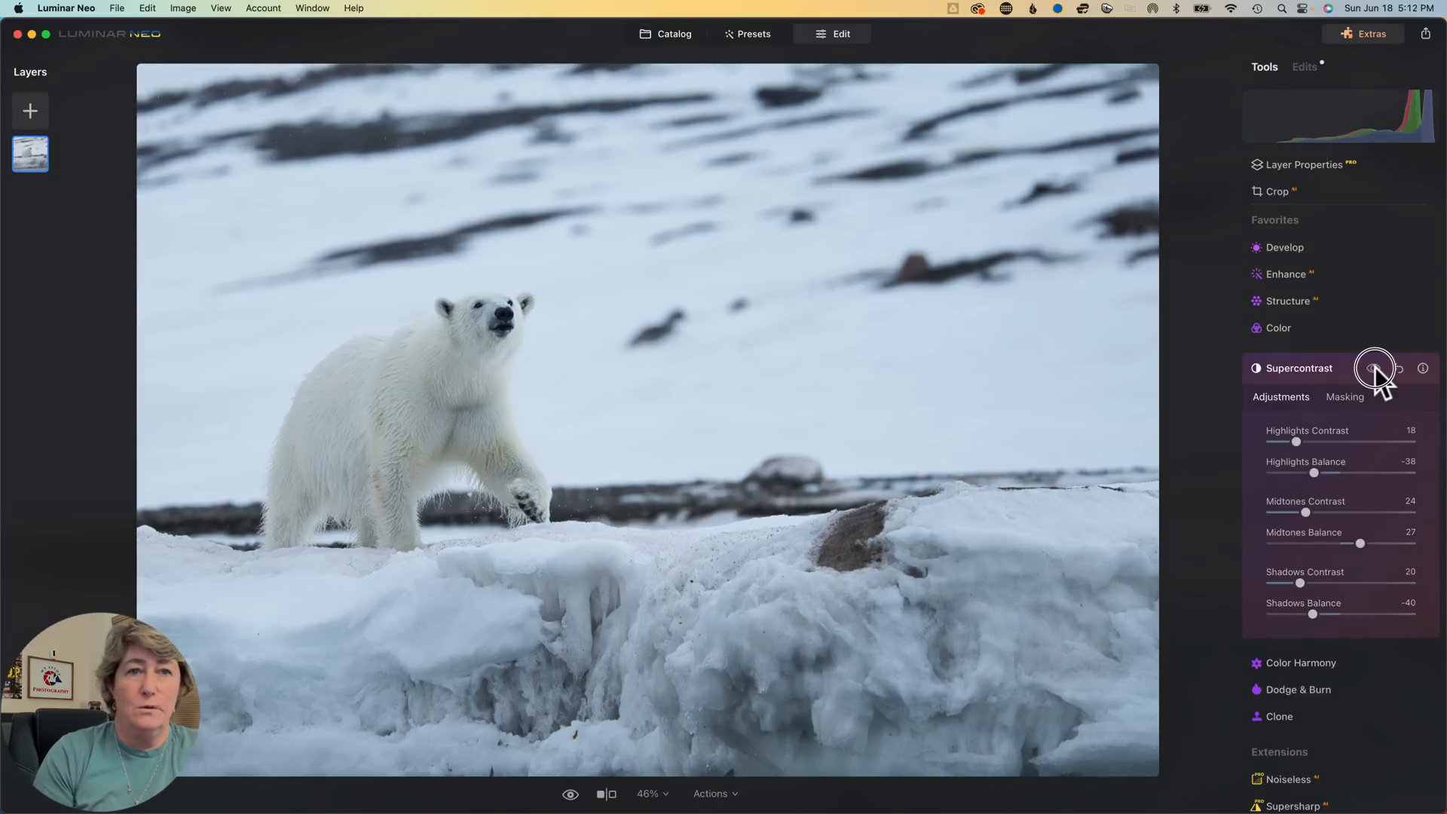
pyautogui.click(1375, 369)
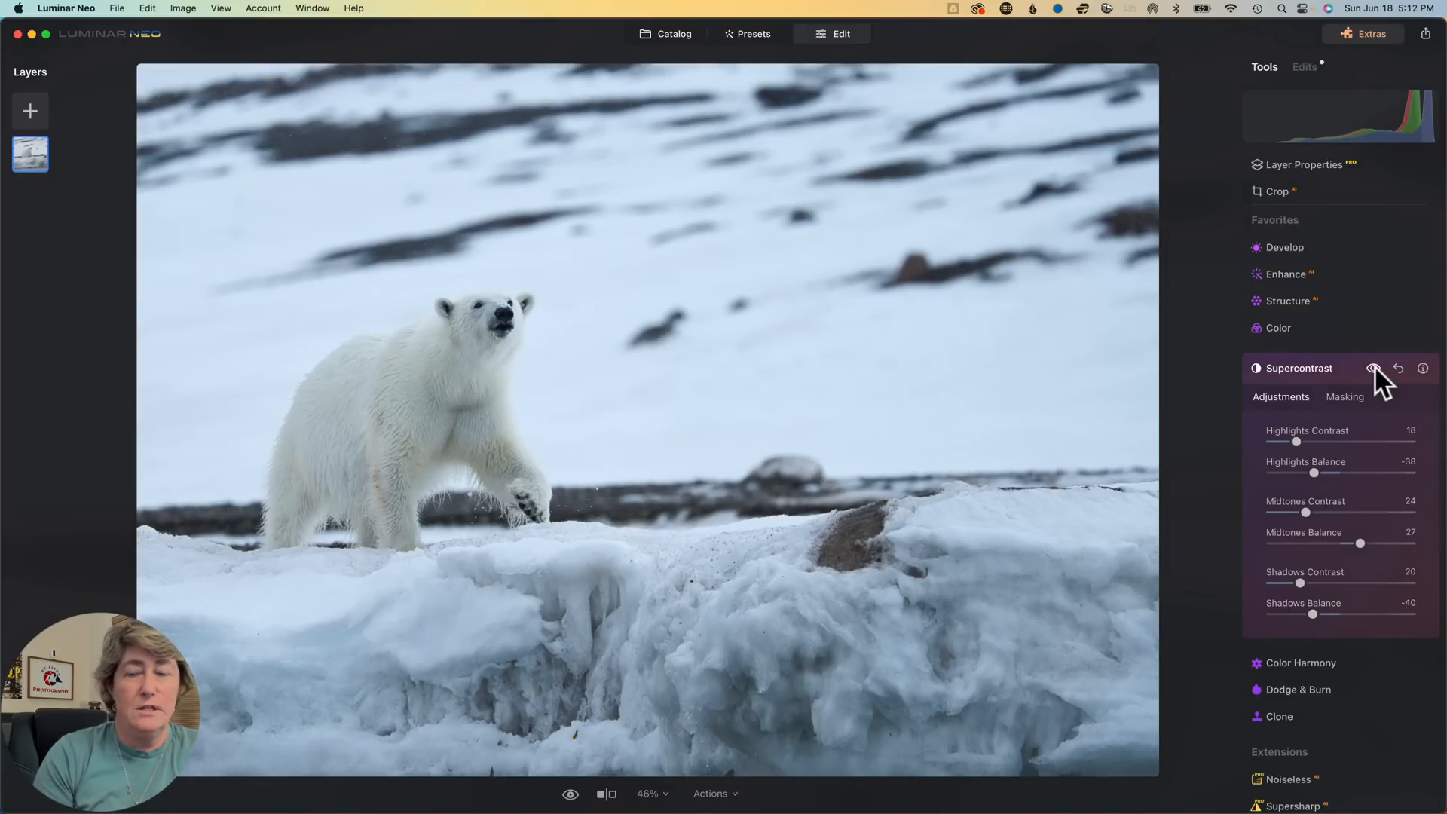
pyautogui.click(1374, 369)
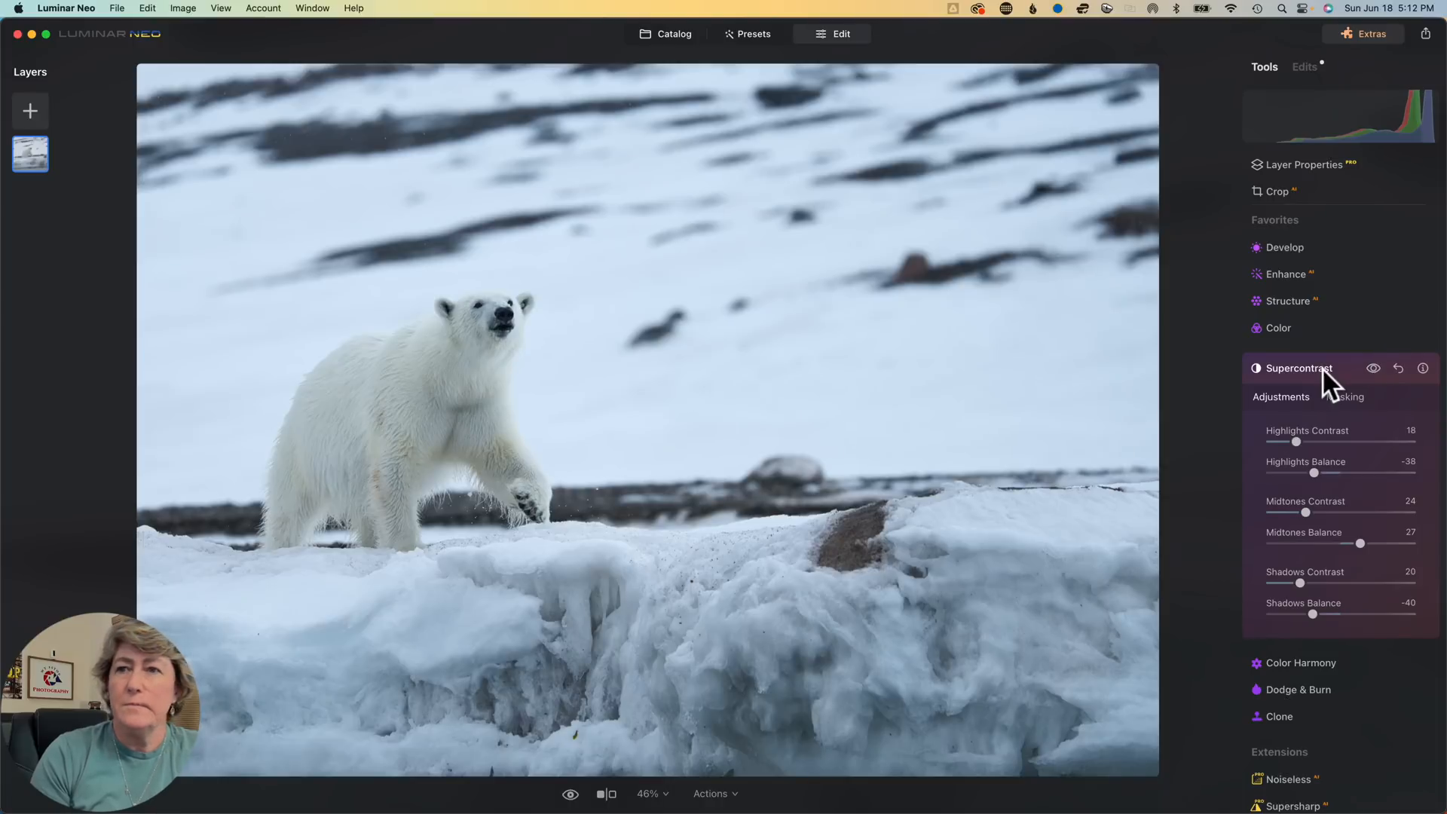
pyautogui.click(1299, 367)
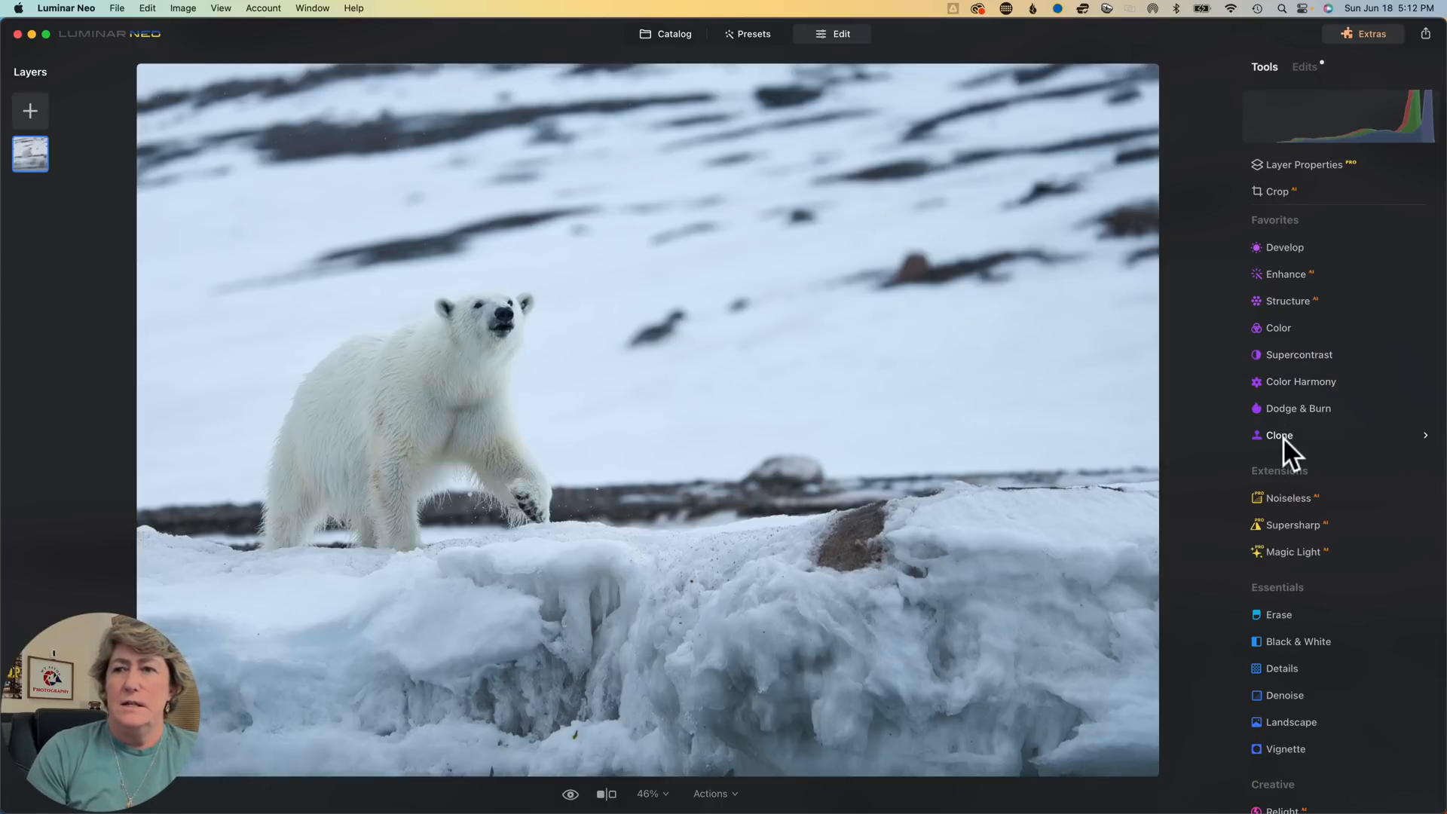
pyautogui.moveTo(1302, 512)
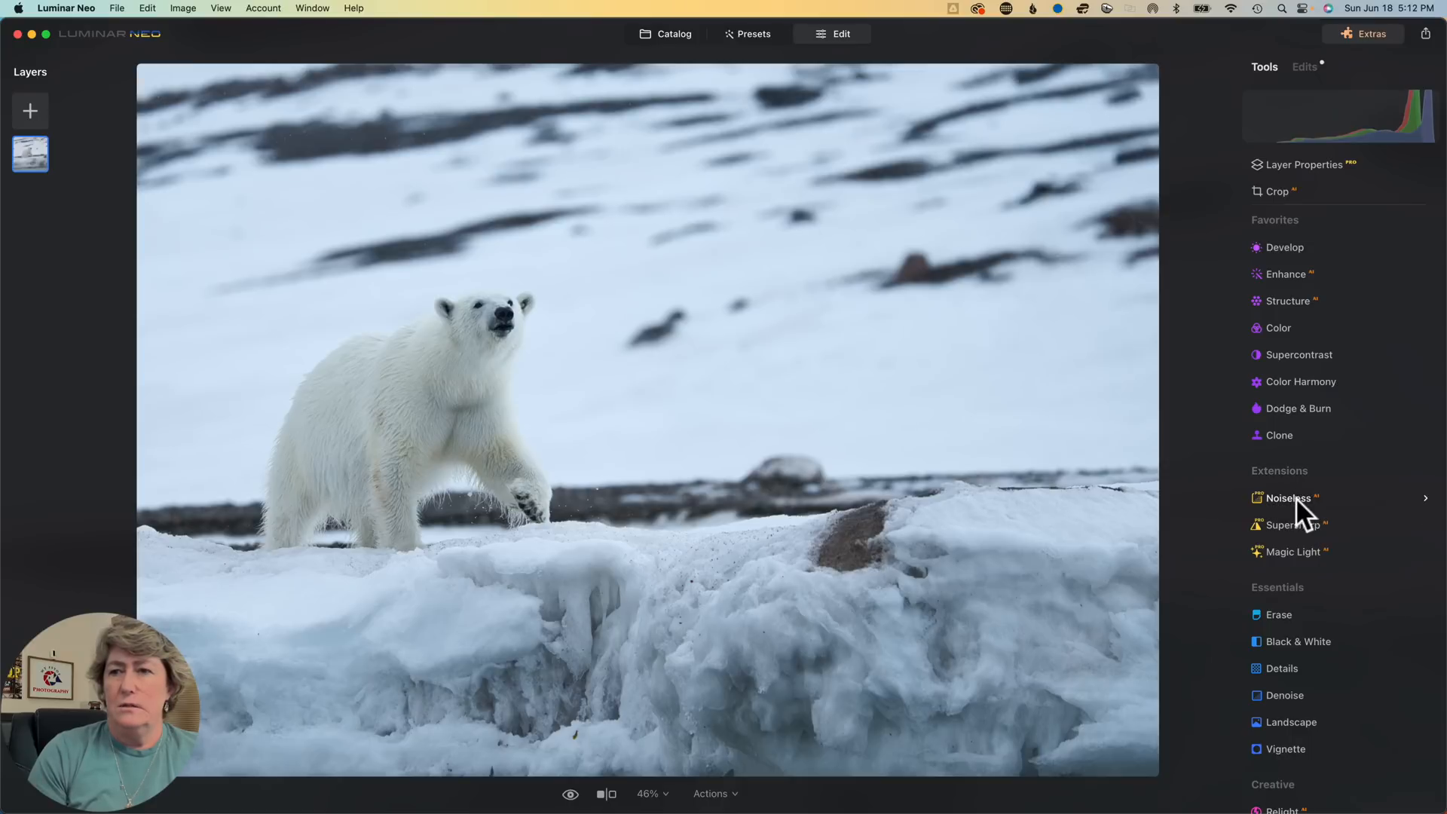
# - Apply Noiseless at Low and compare it against the original in a split before/after view
pyautogui.click(1287, 498)
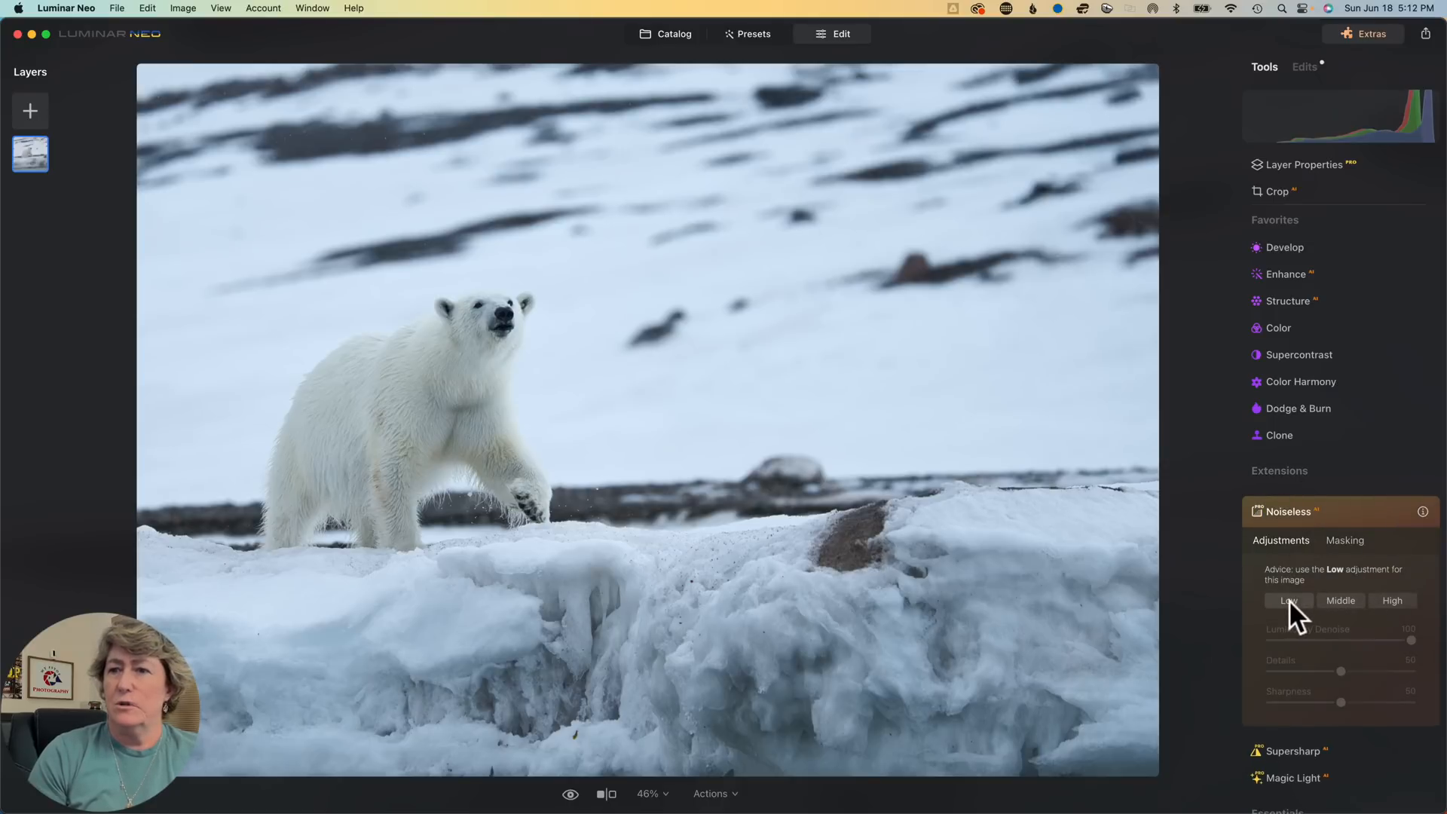
pyautogui.click(1287, 601)
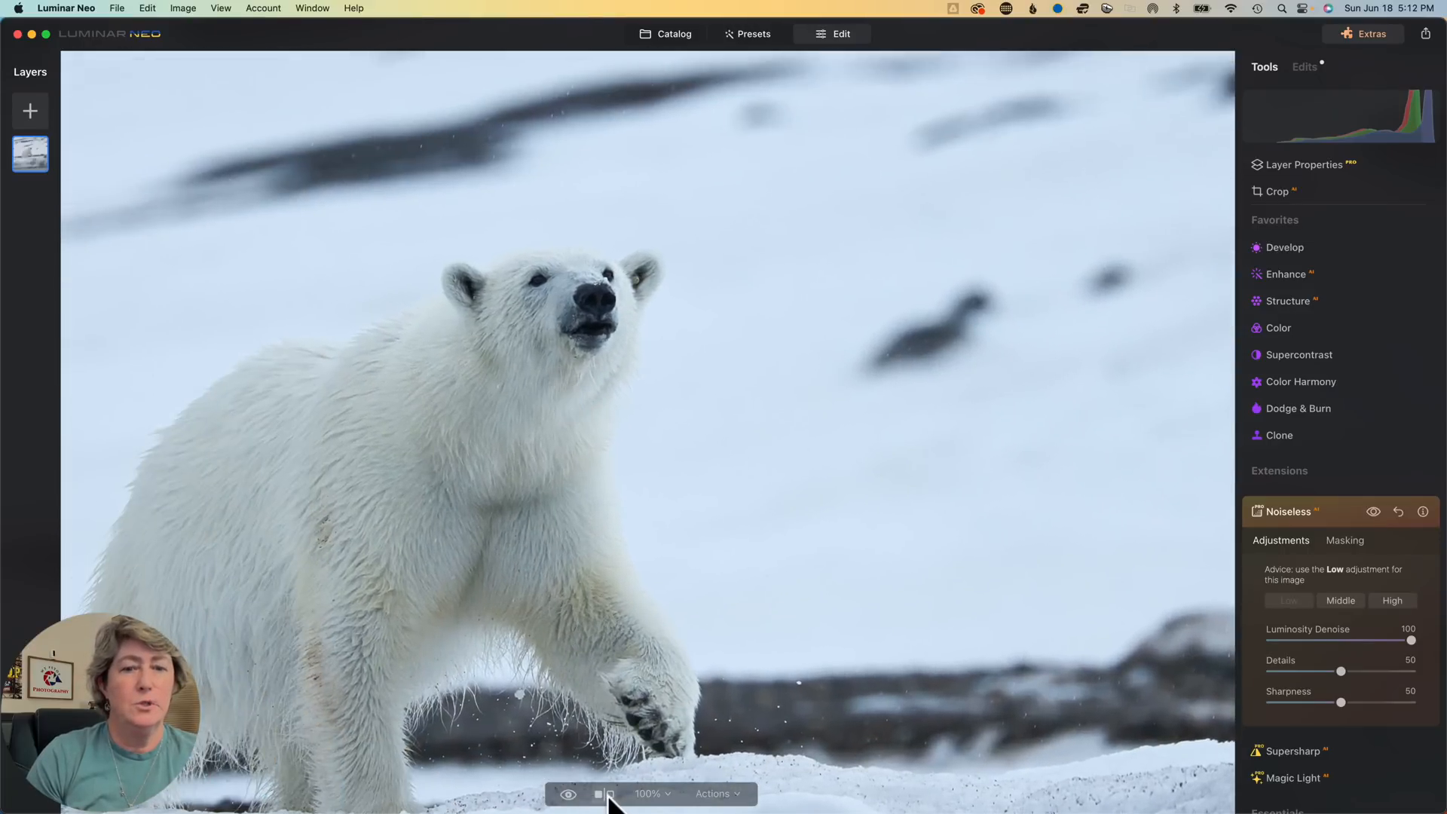
pyautogui.click(608, 794)
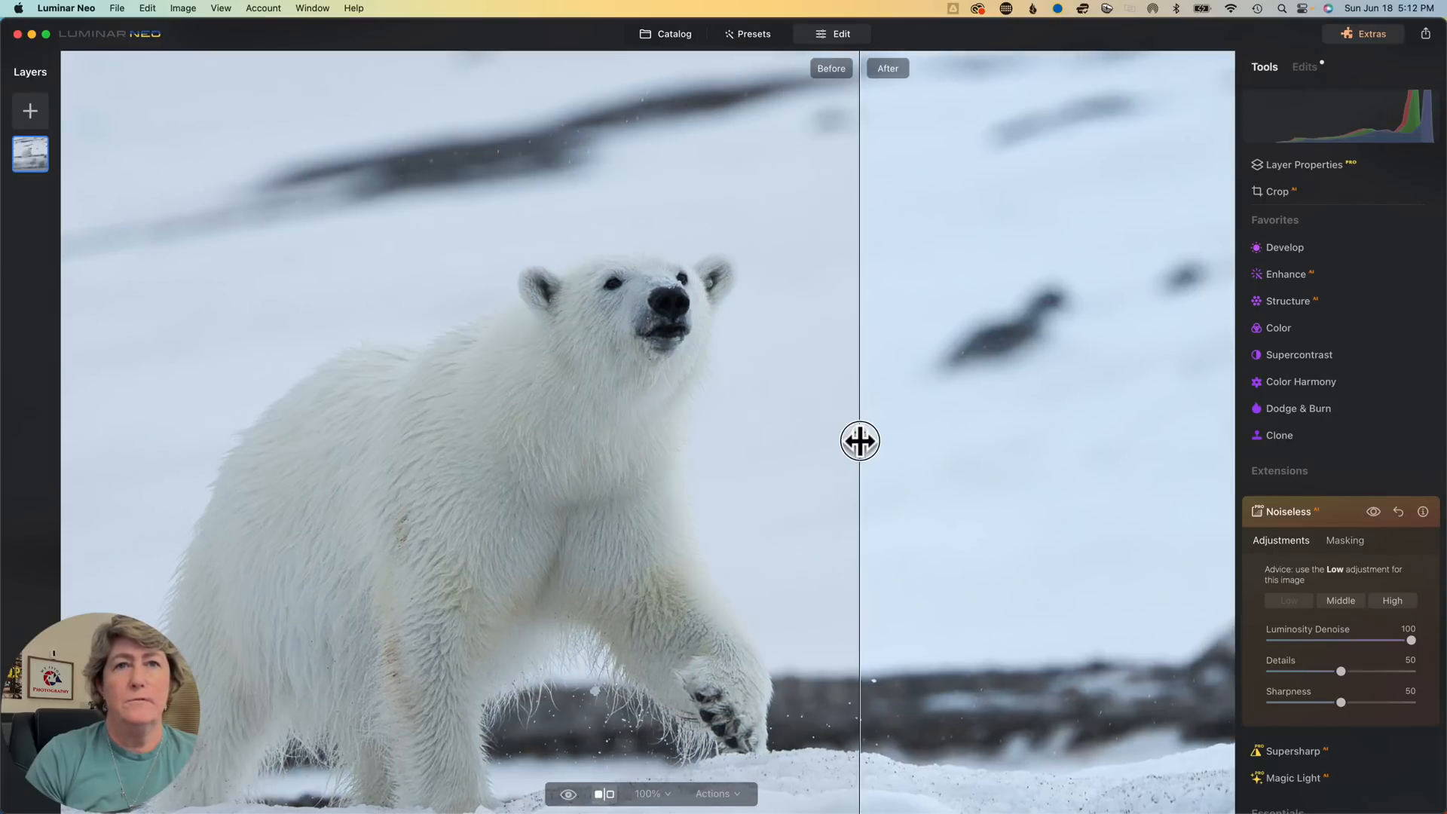
pyautogui.moveTo(858, 440); pyautogui.dragTo(512, 433)
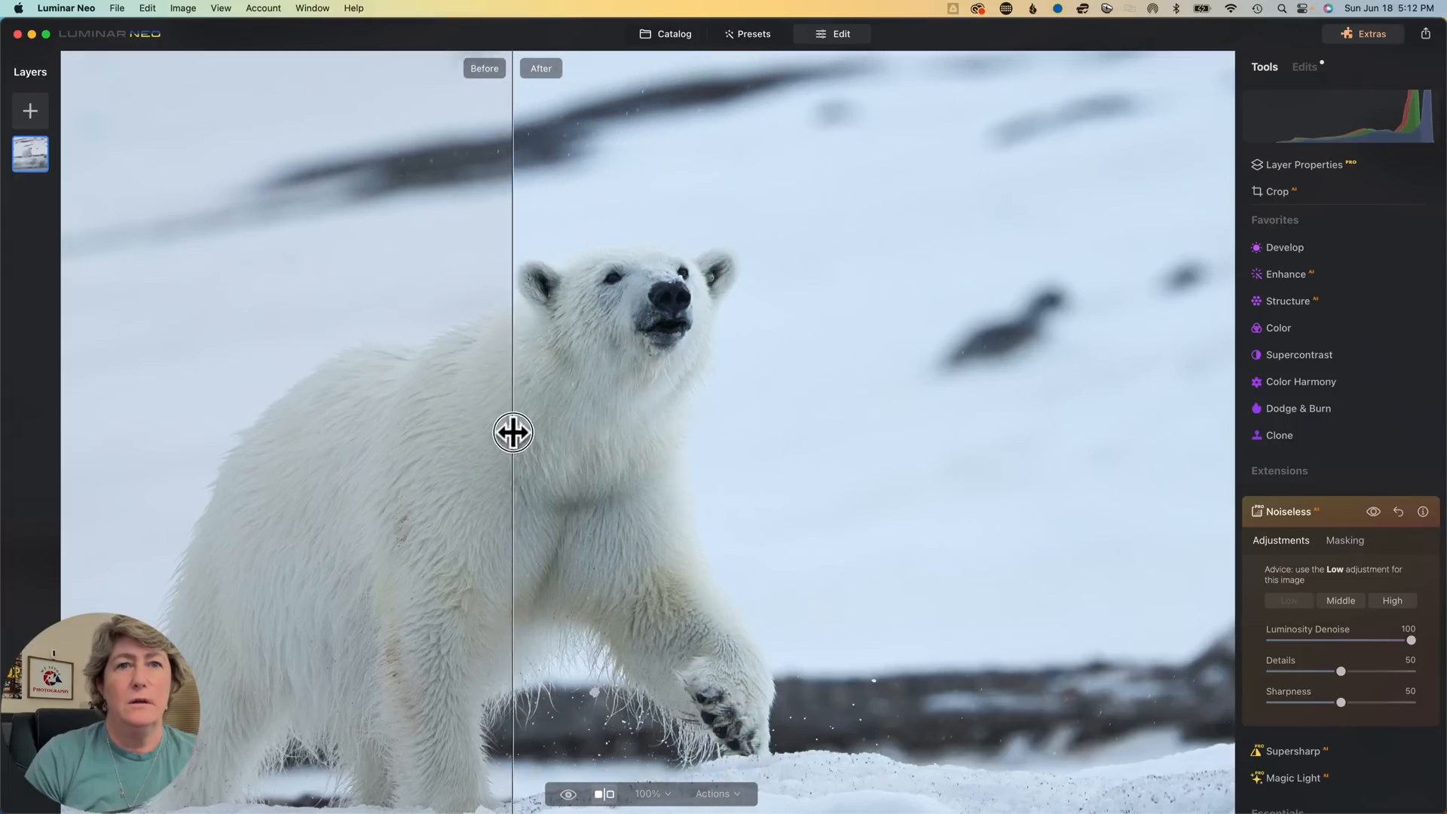
pyautogui.moveTo(513, 432); pyautogui.dragTo(256, 435)
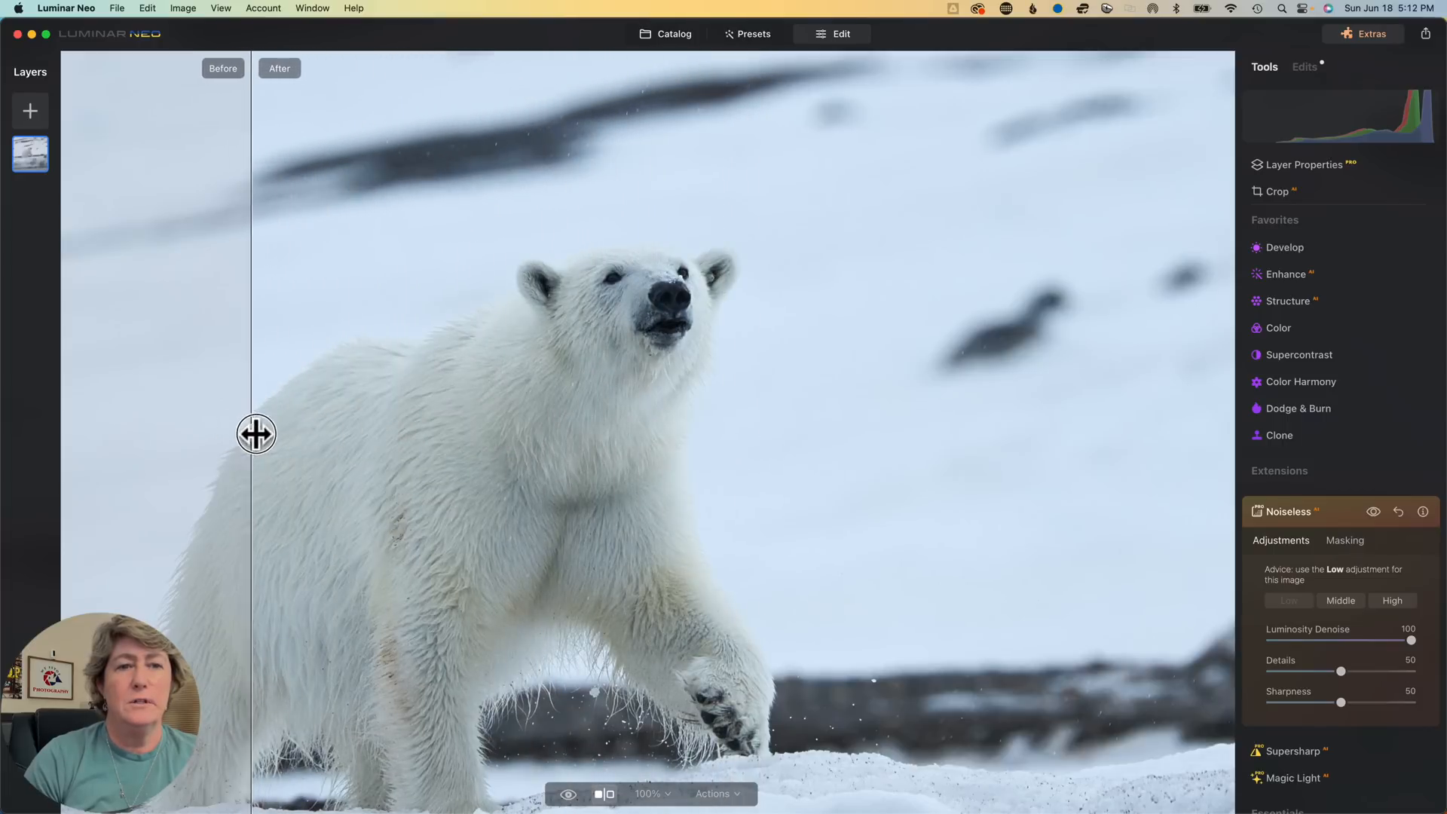
pyautogui.moveTo(256, 434); pyautogui.dragTo(281, 435)
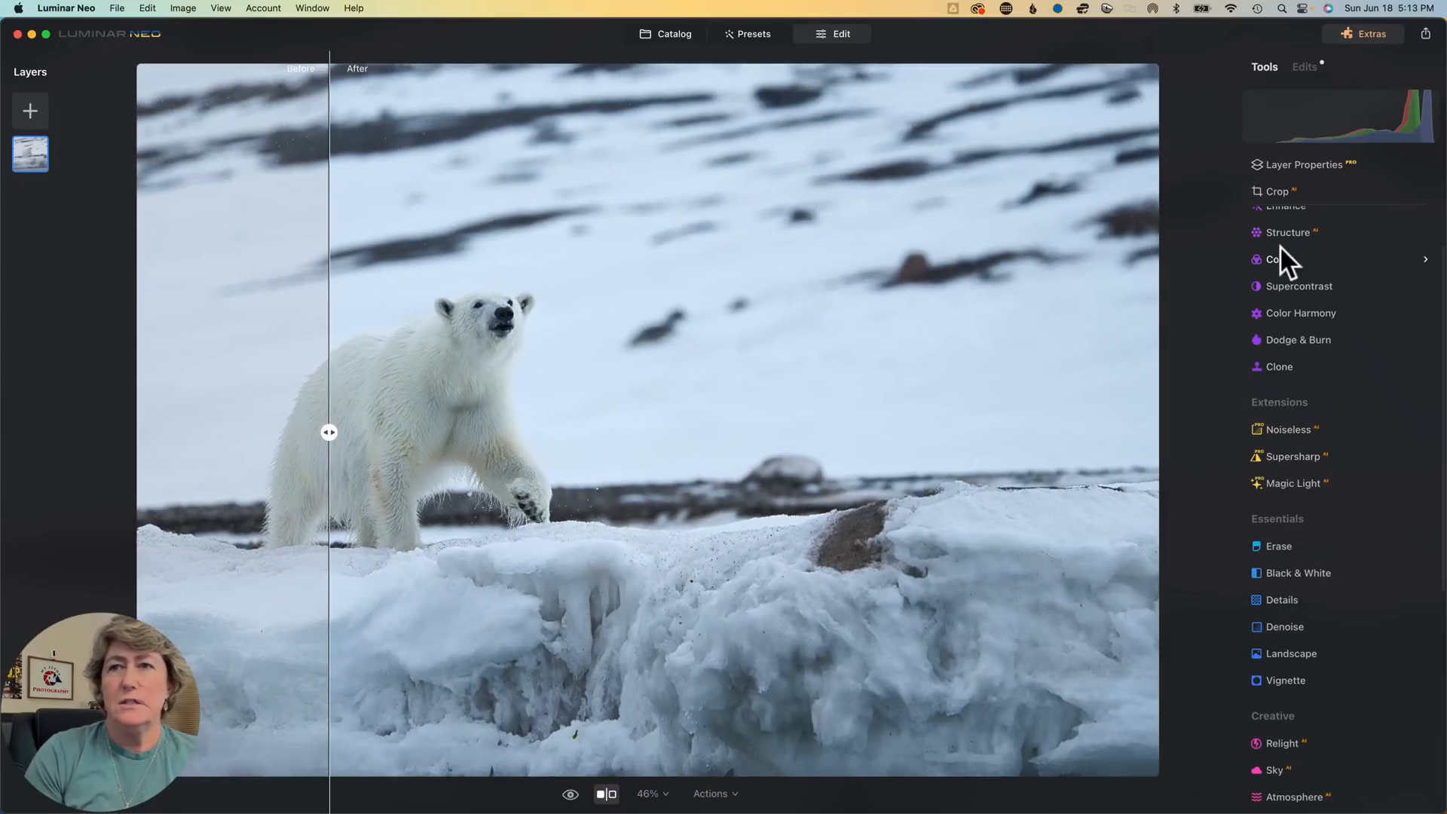
# - Brush a Color tool mask over the lower snow bank and return to its settings
pyautogui.click(1279, 259)
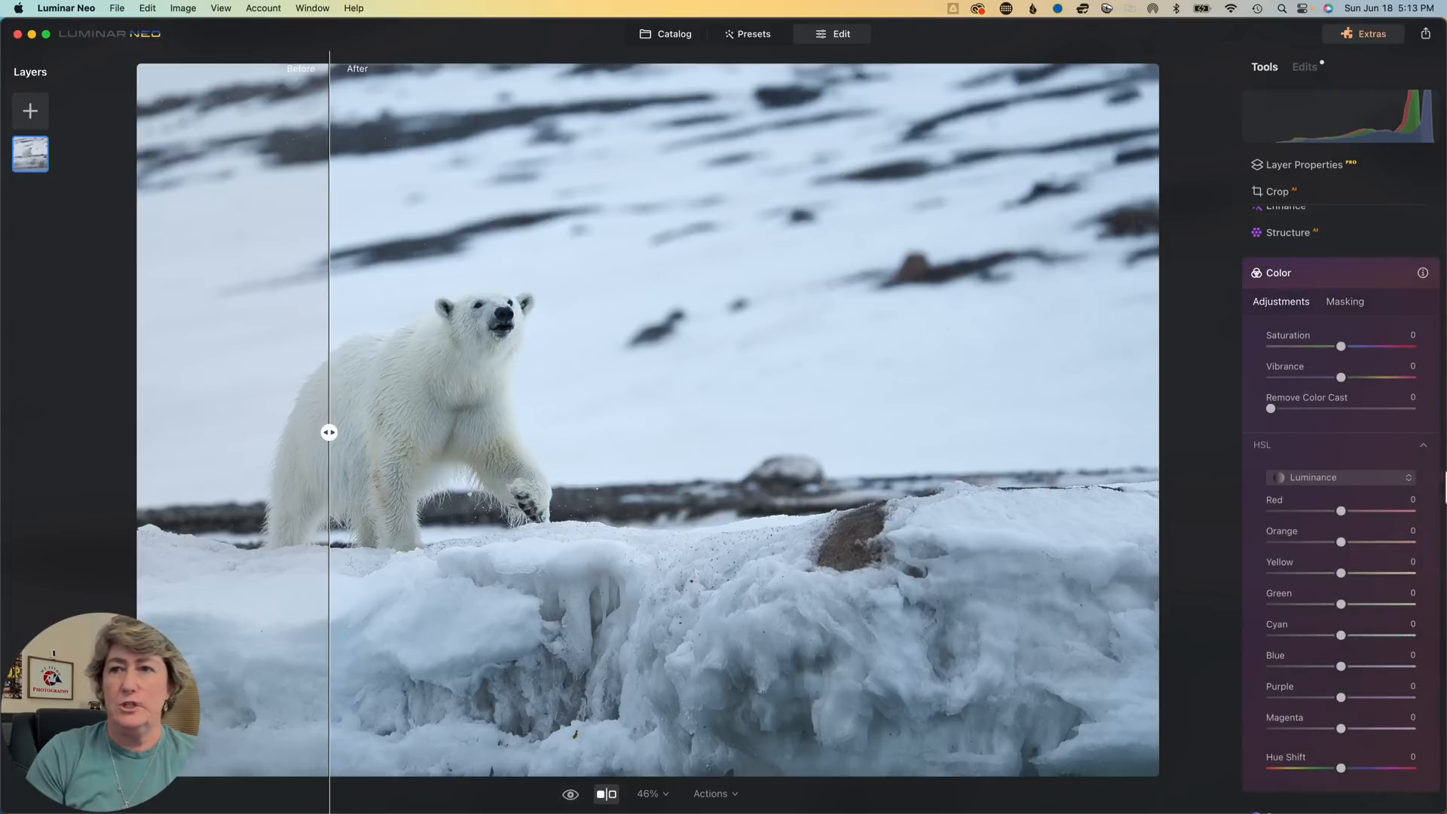
pyautogui.moveTo(1385, 308)
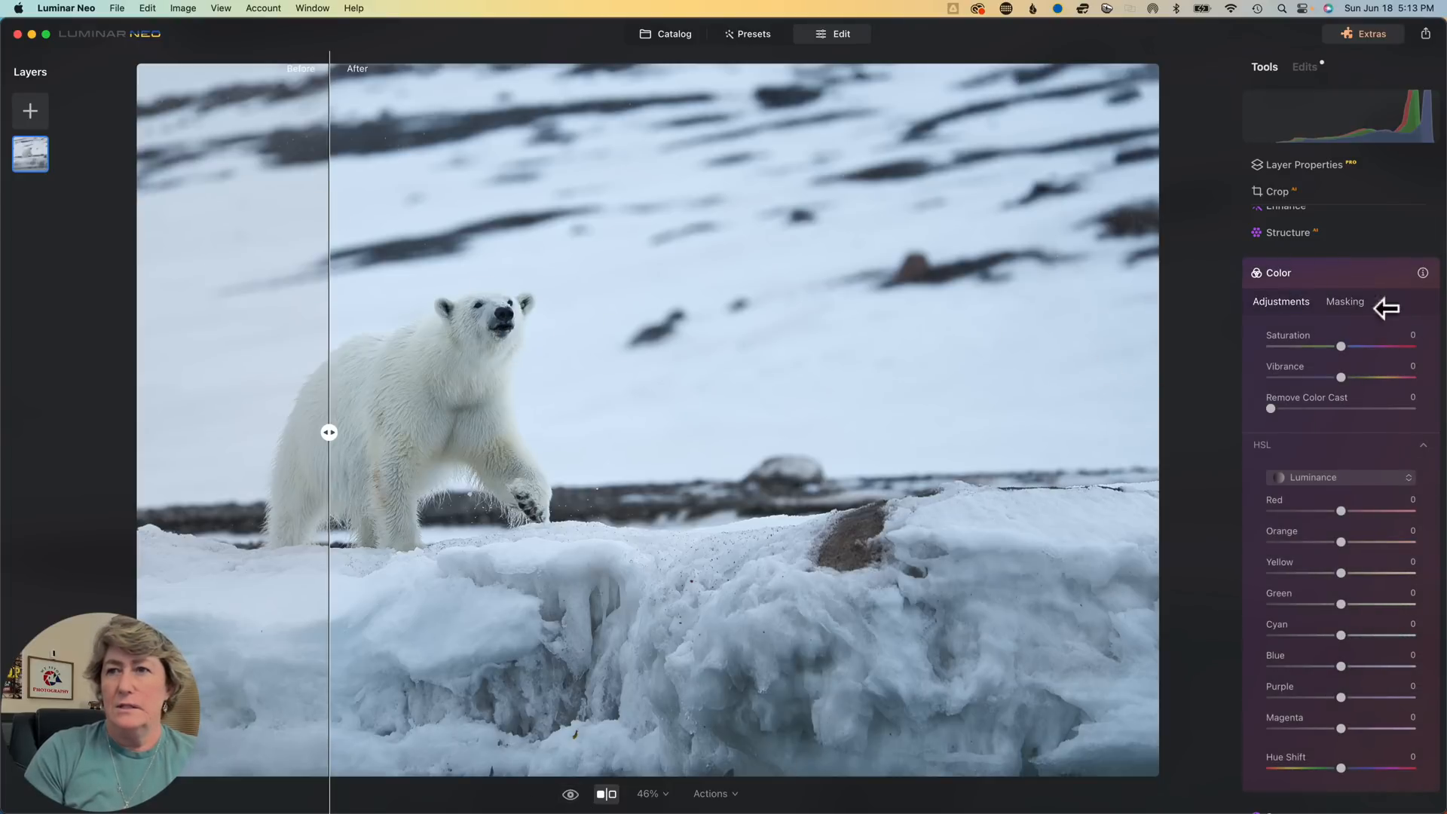
pyautogui.click(1345, 301)
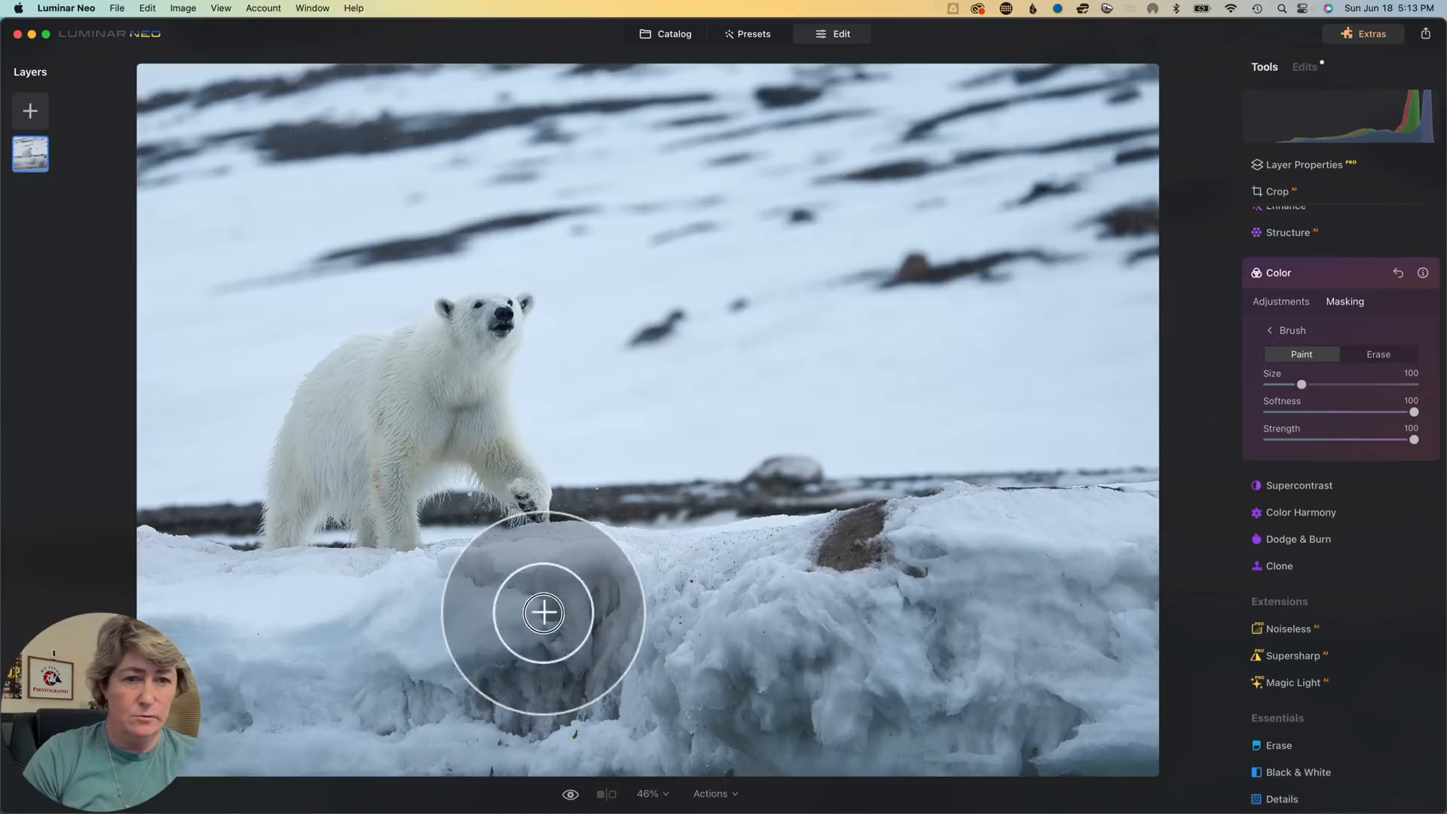
pyautogui.moveTo(542, 613); pyautogui.dragTo(1123, 655)
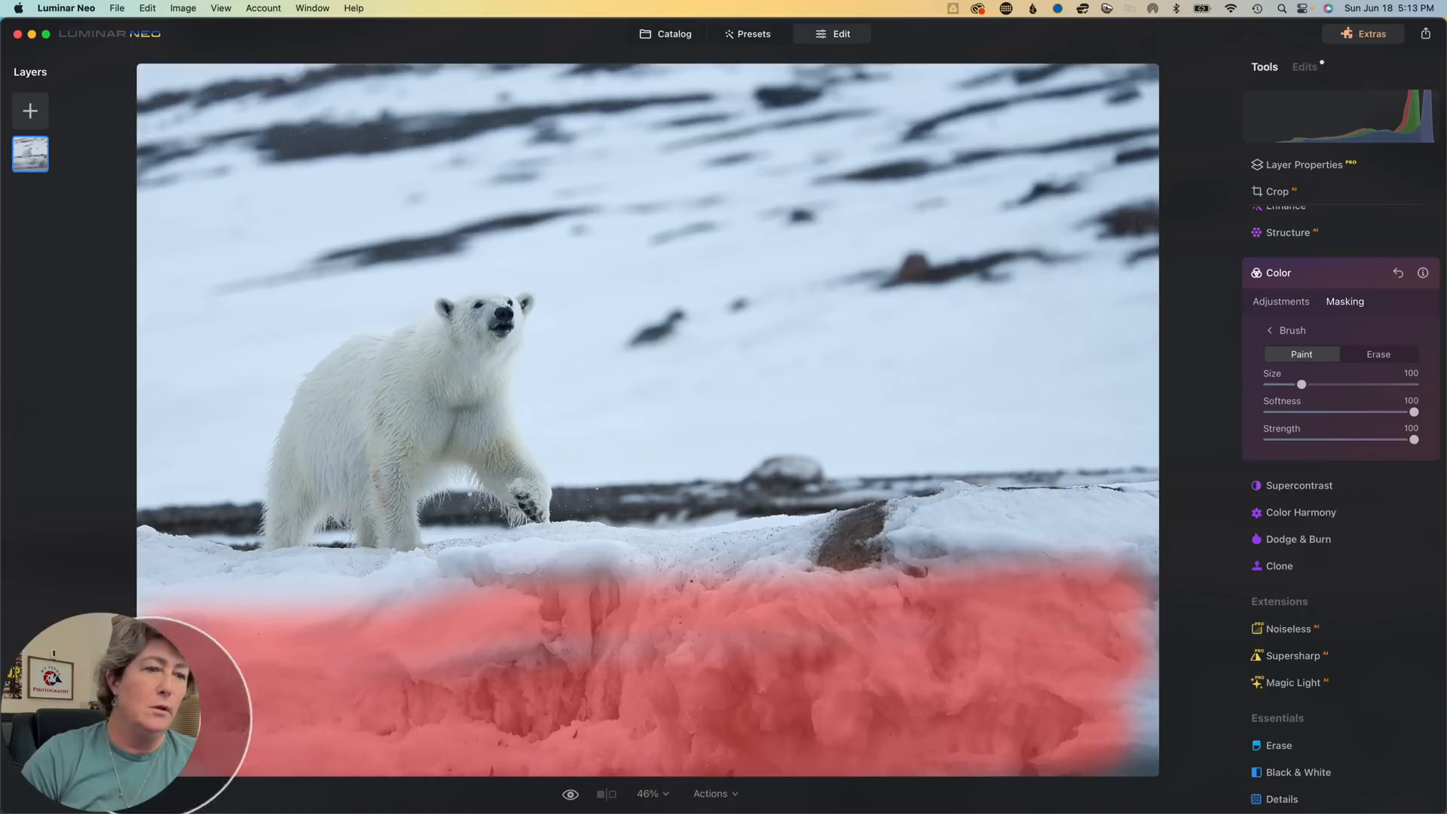
pyautogui.moveTo(810, 644)
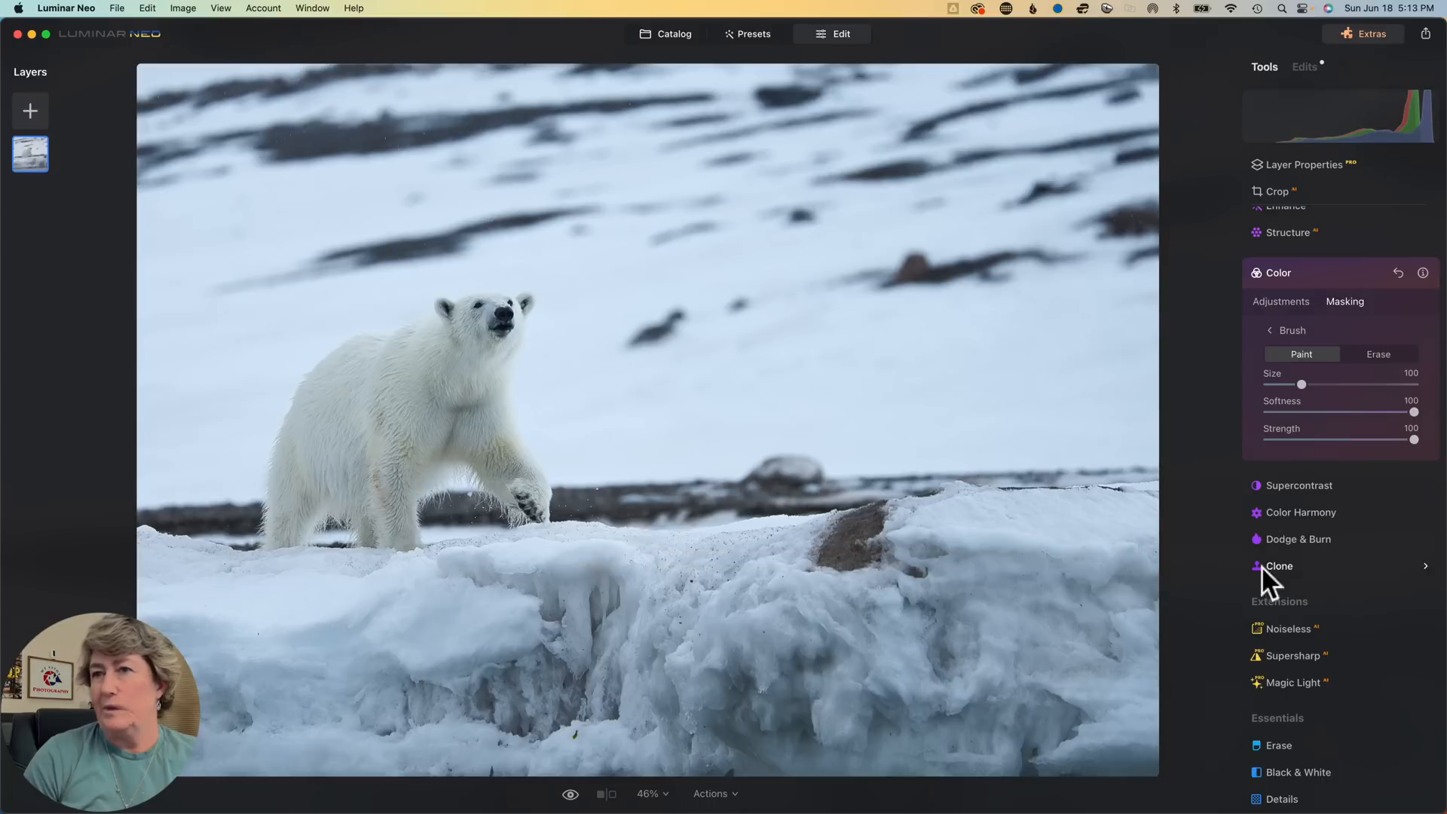
pyautogui.click(1281, 301)
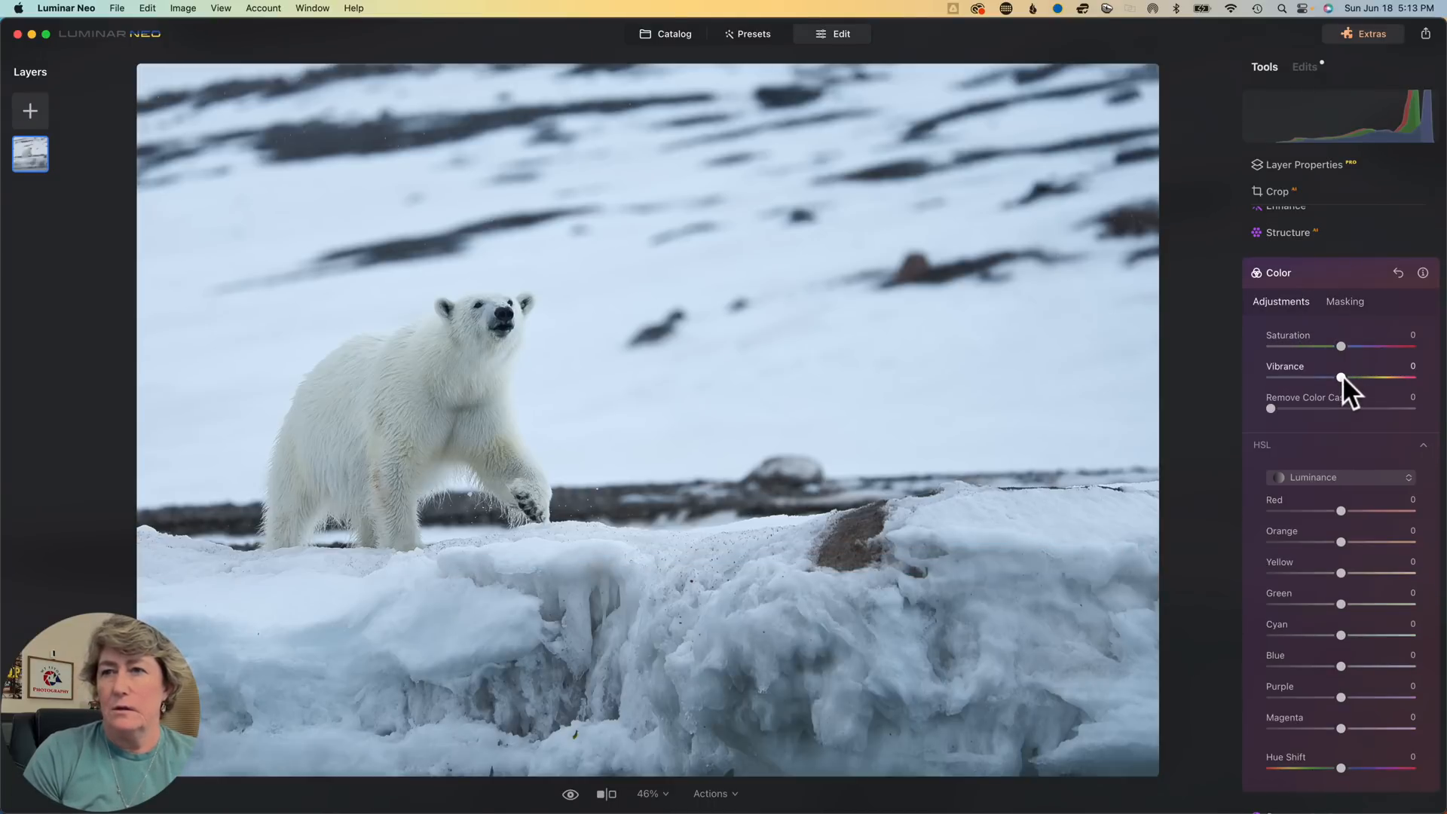
# - Try Vibrance 6 and Saturation 18 on the masked snow, compare in split view, then reset Color
pyautogui.moveTo(1341, 381); pyautogui.dragTo(1336, 381)
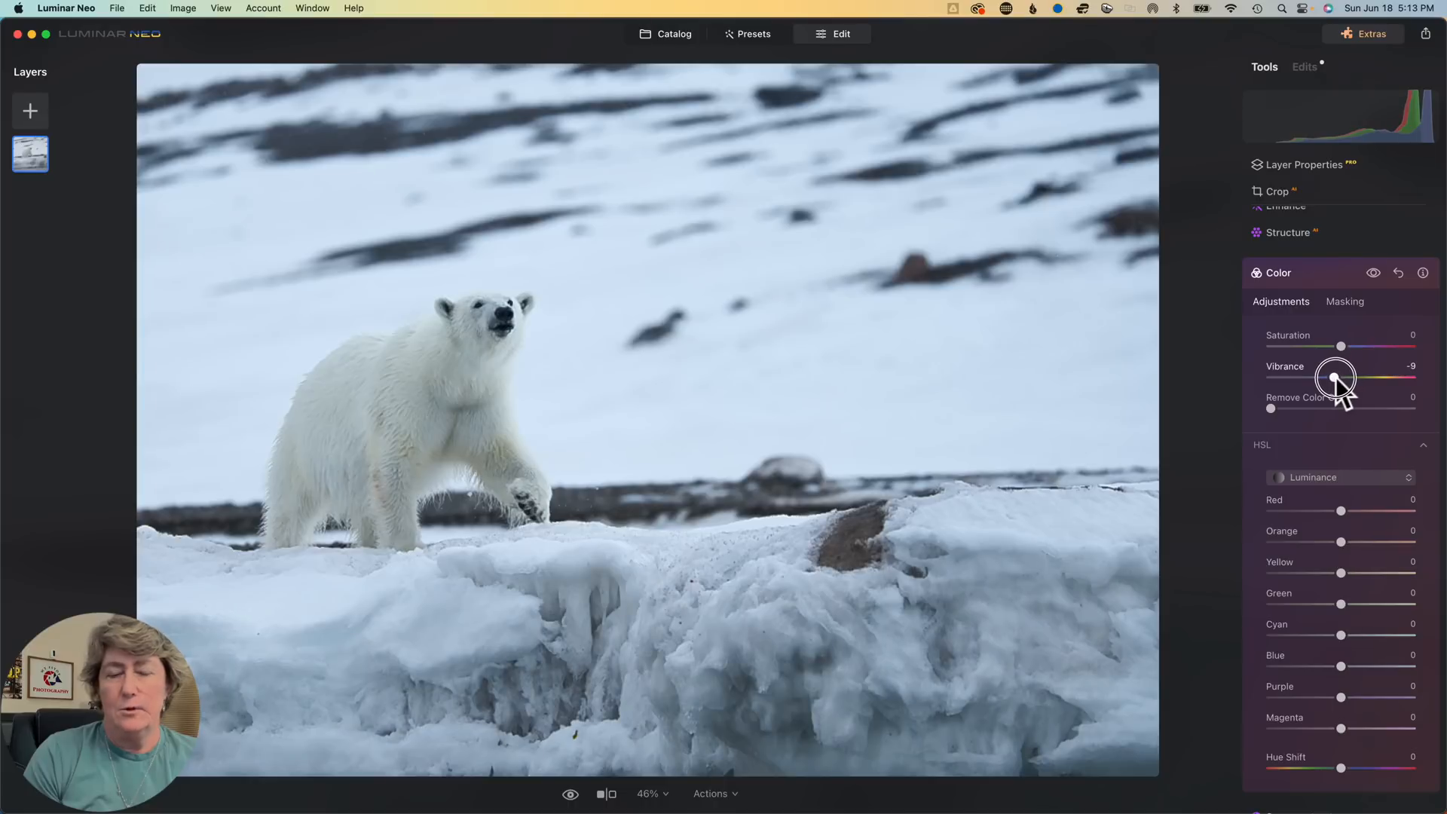
pyautogui.moveTo(1336, 381); pyautogui.dragTo(1324, 381)
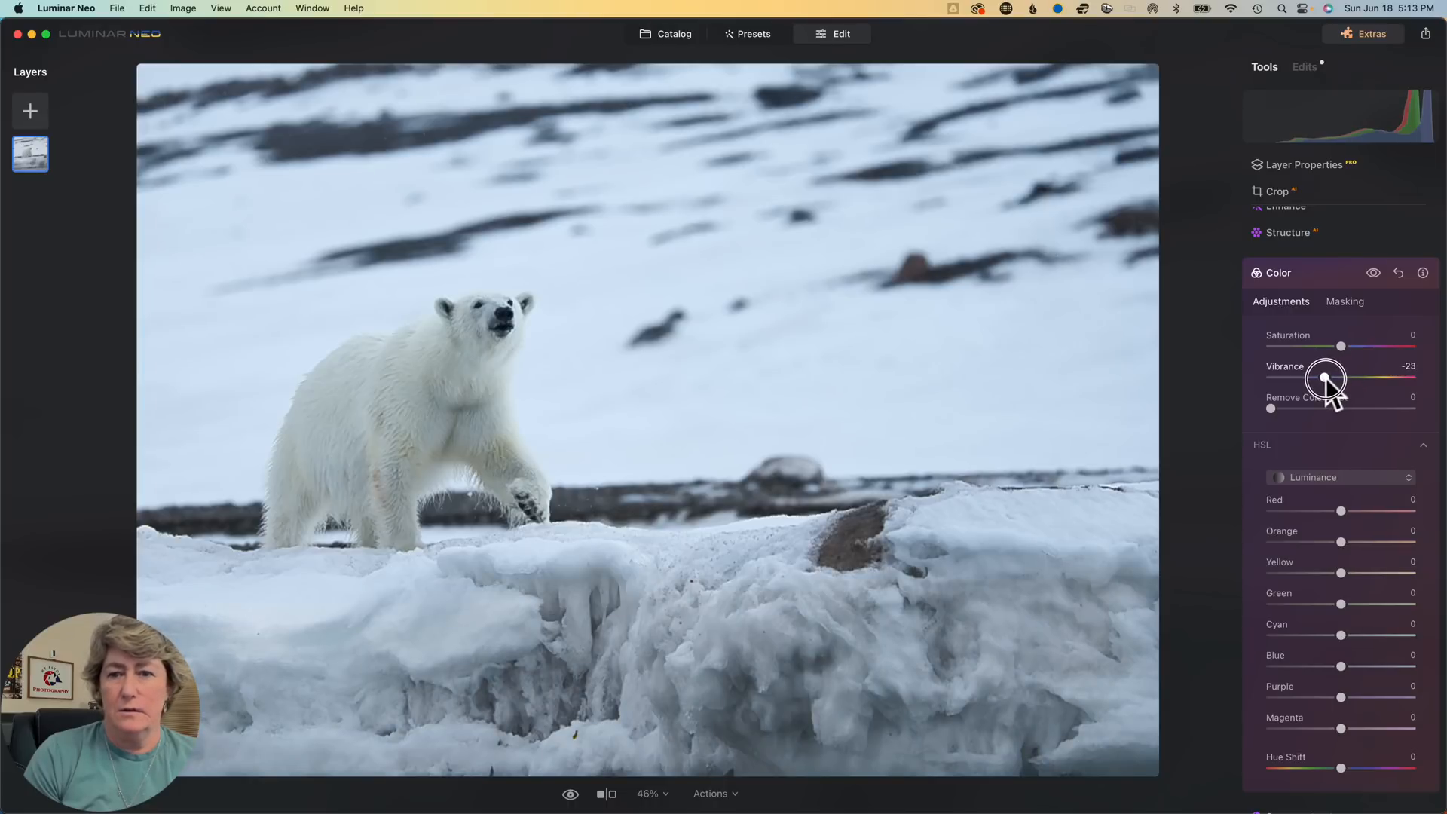
pyautogui.moveTo(1325, 383); pyautogui.dragTo(1350, 382)
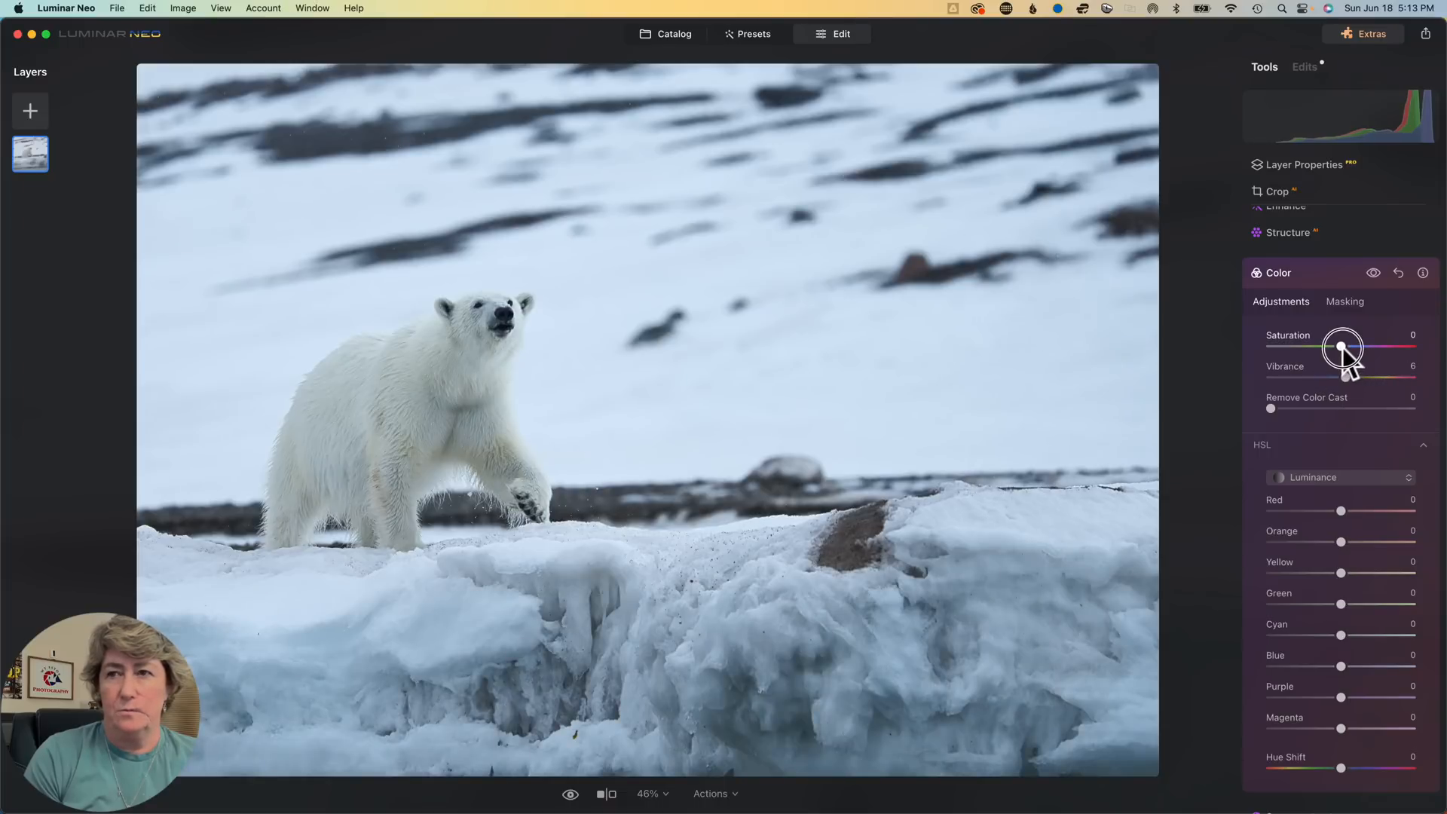
pyautogui.moveTo(1339, 348); pyautogui.dragTo(1357, 349)
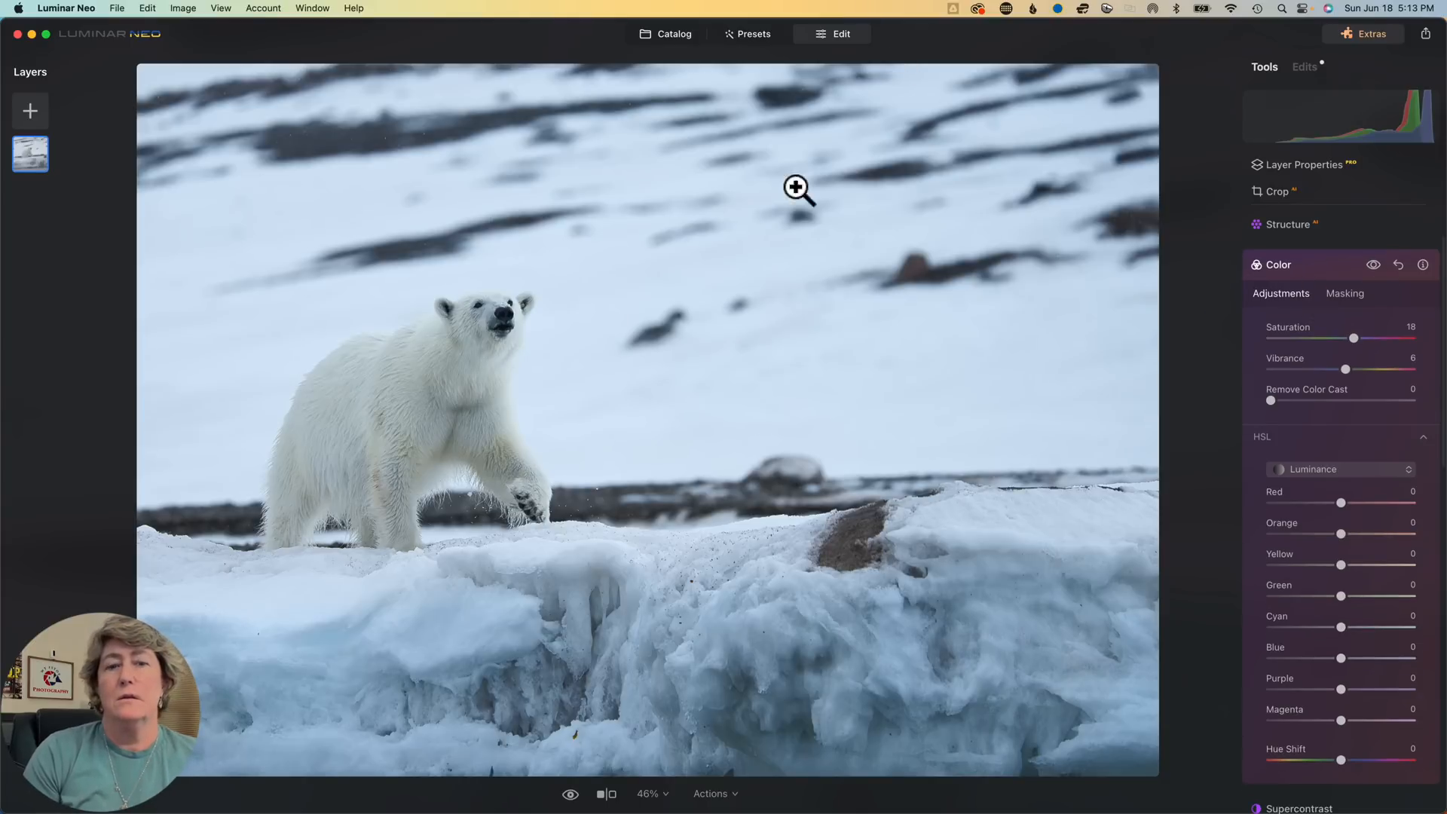
pyautogui.click(605, 794)
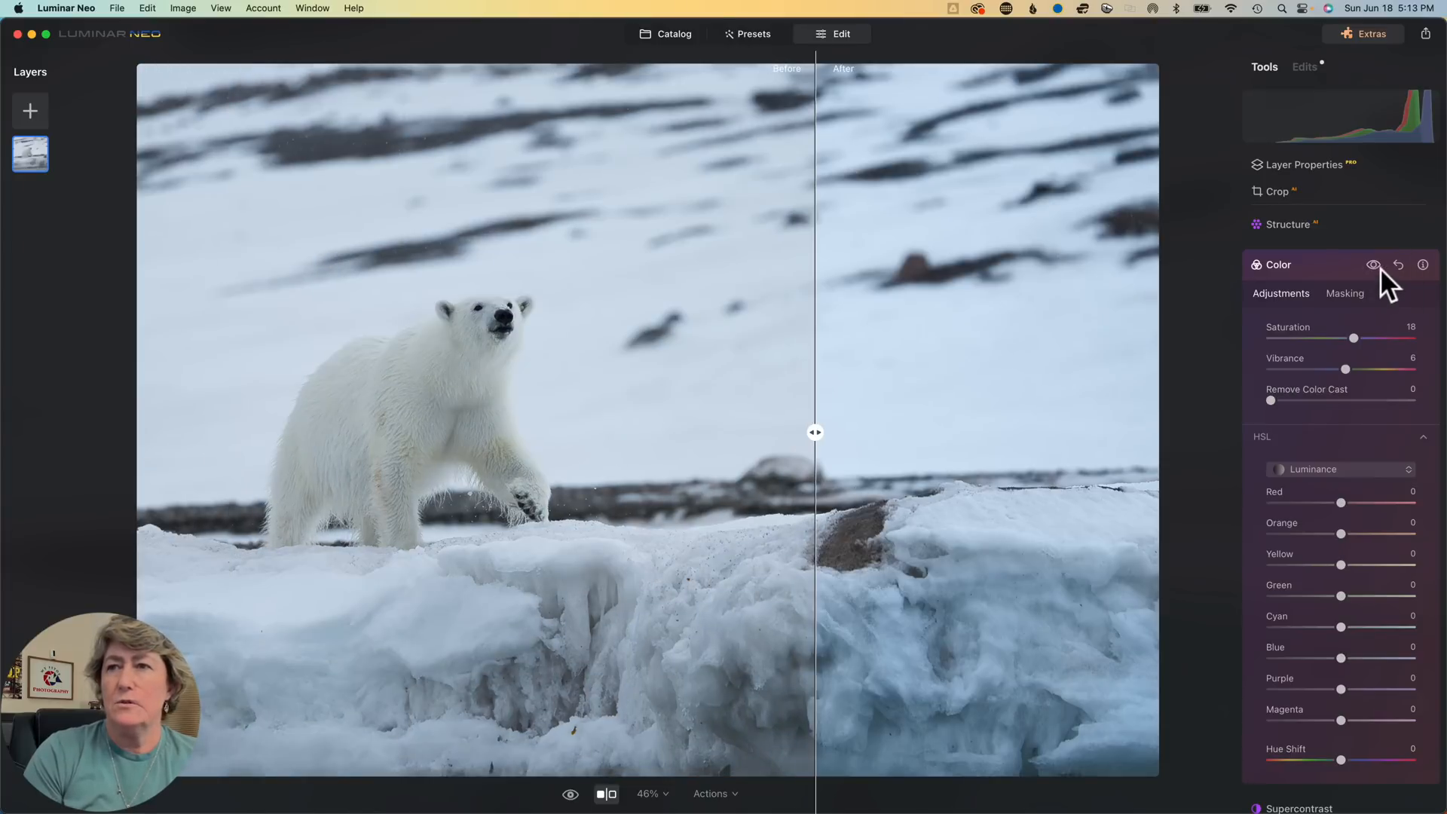
pyautogui.click(1397, 265)
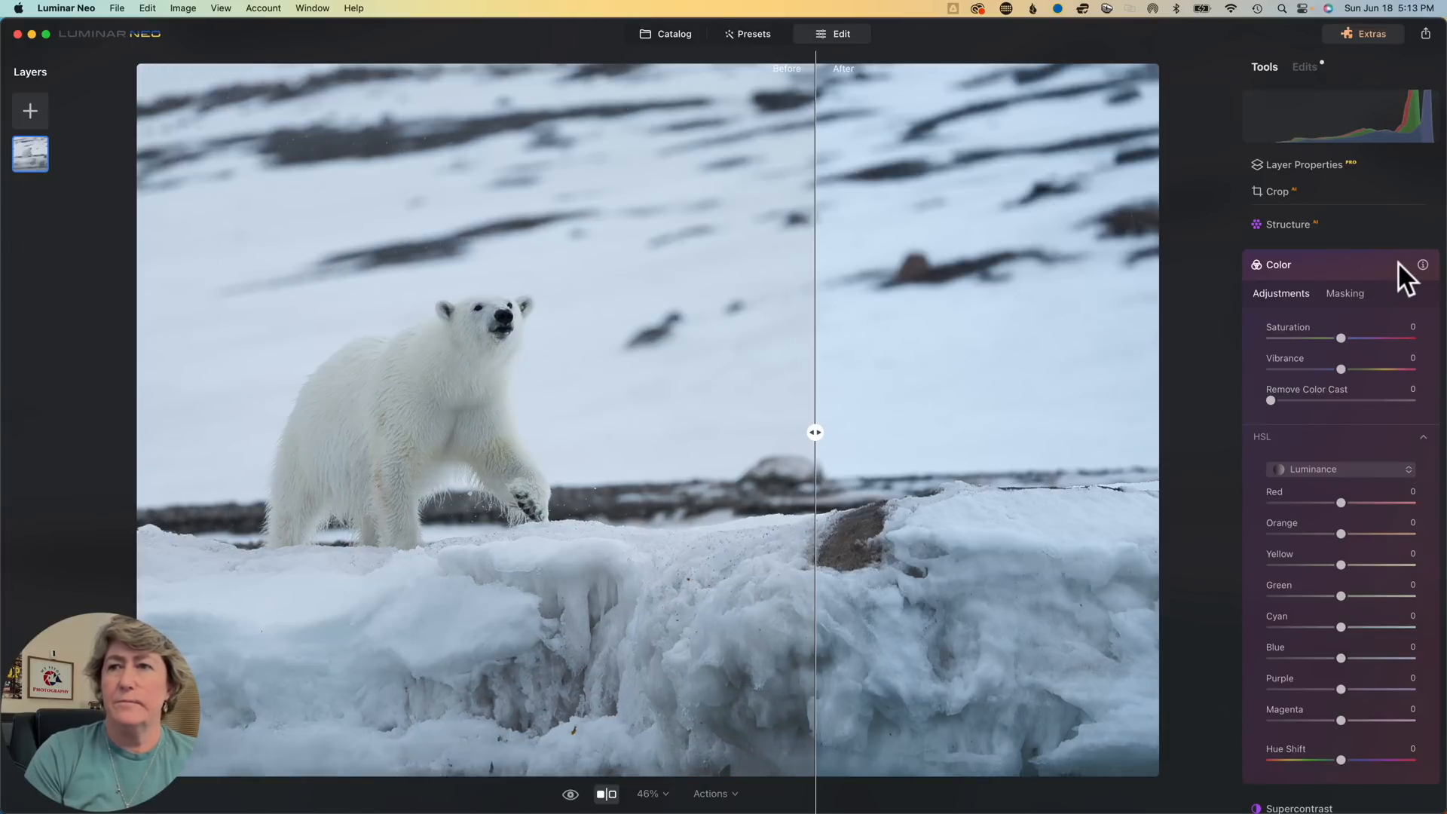
pyautogui.moveTo(1272, 309)
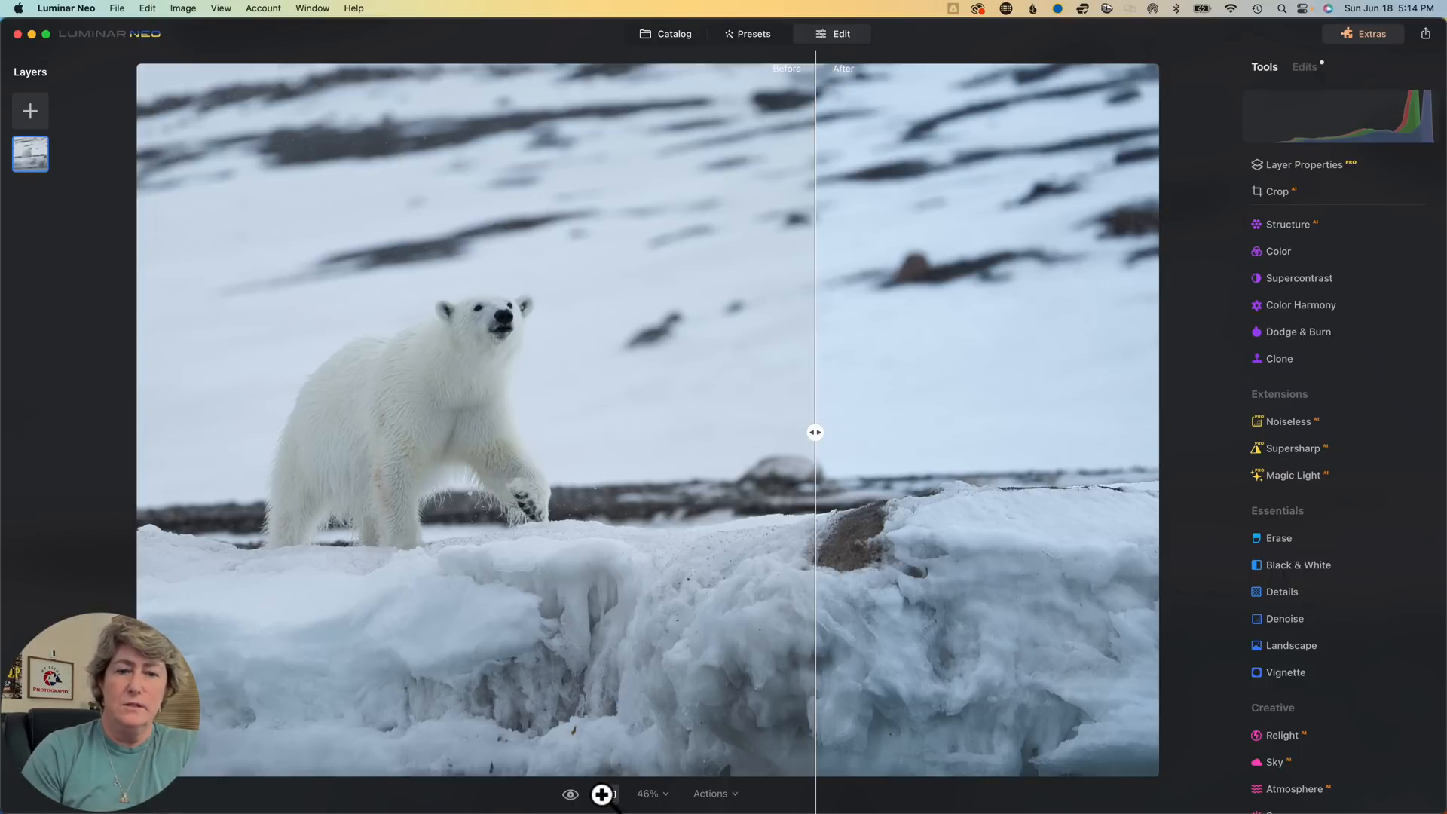
# - Turn off split view and flip the whole photo to the original and back to edited
pyautogui.click(601, 795)
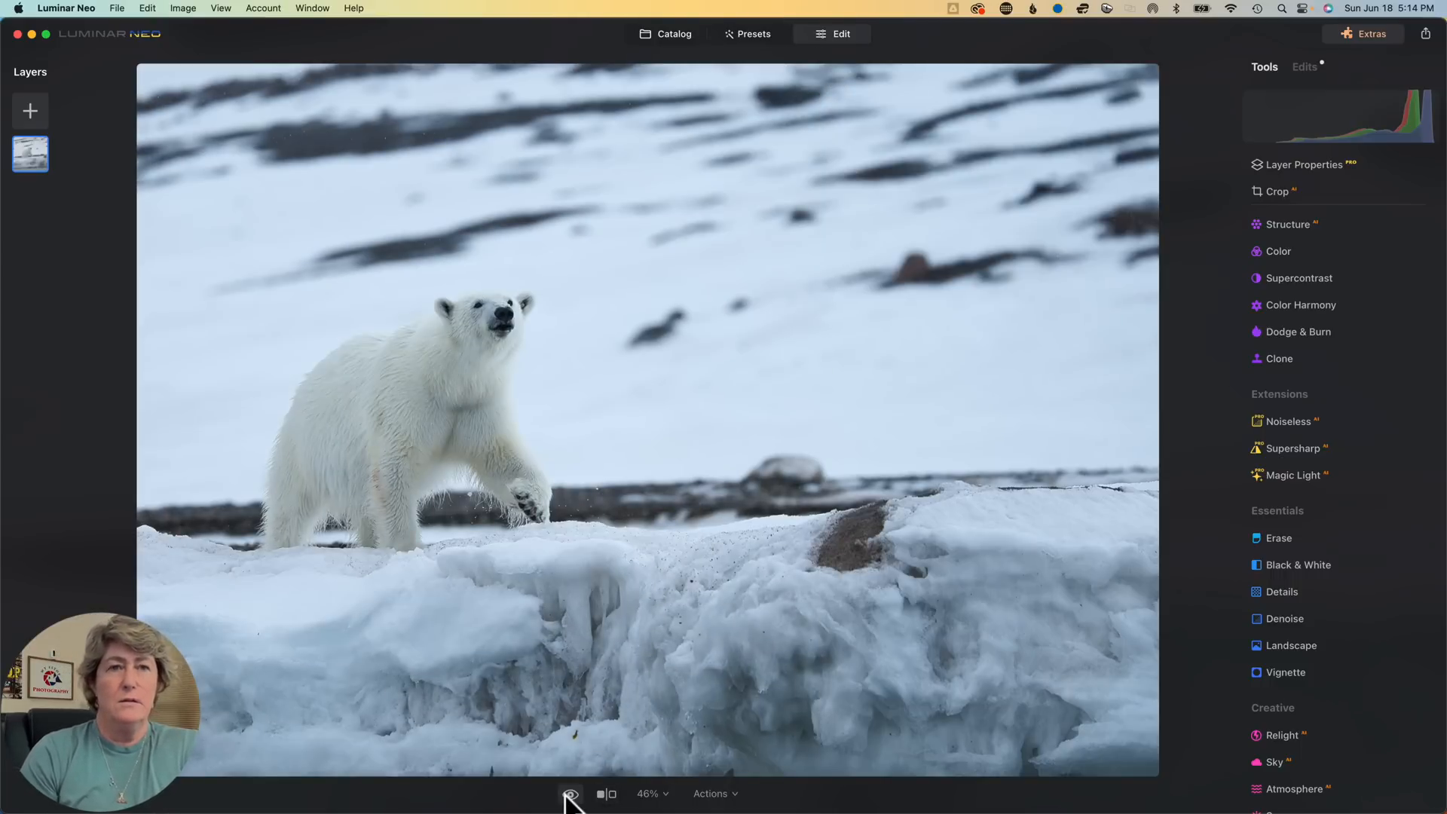
pyautogui.click(570, 794)
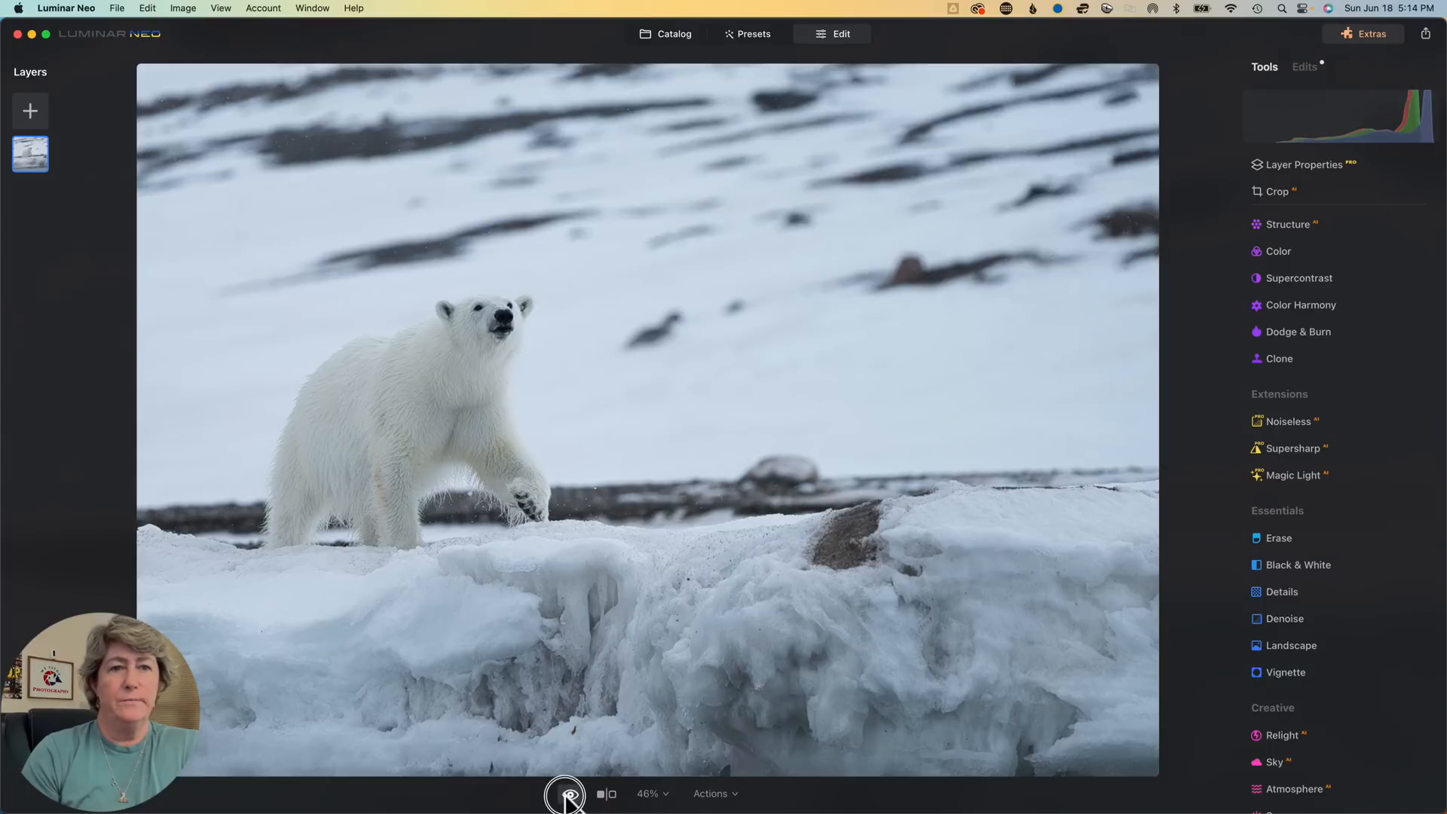
pyautogui.click(568, 793)
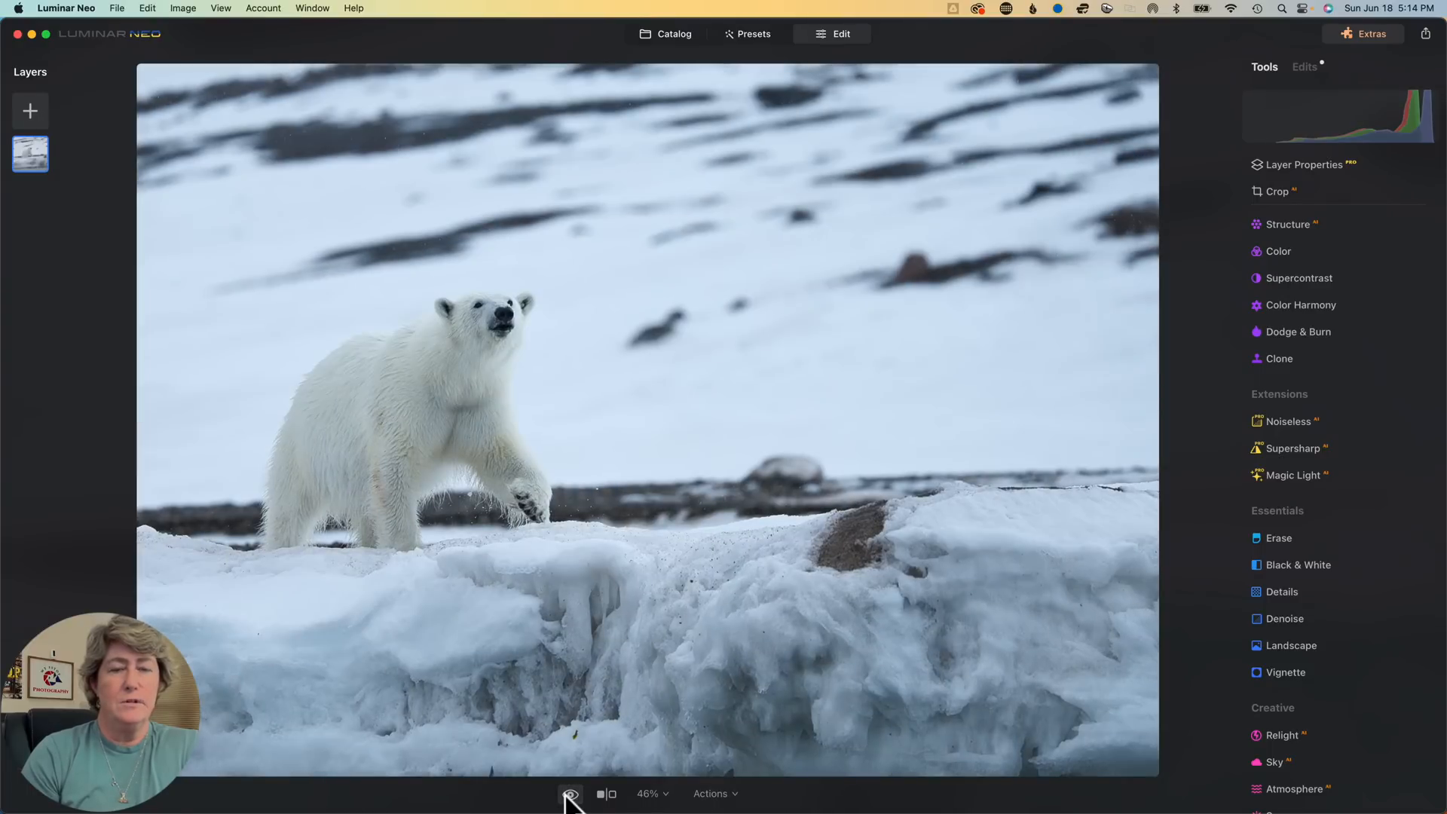